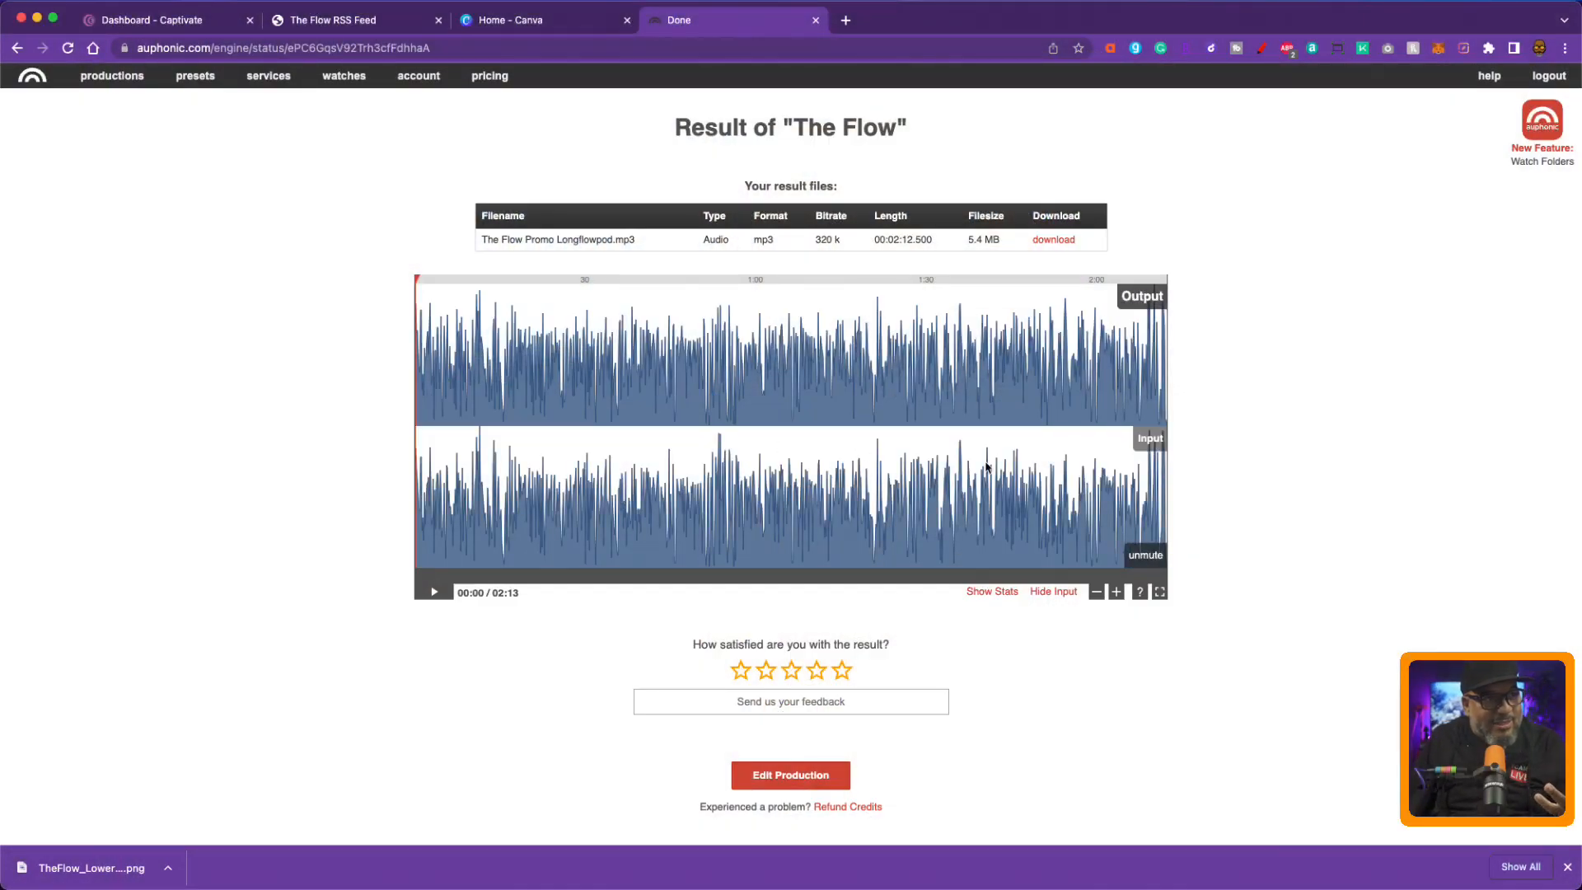
# - Return to the productions list and bring The Flow production up for editing
pyautogui.click(1145, 554)
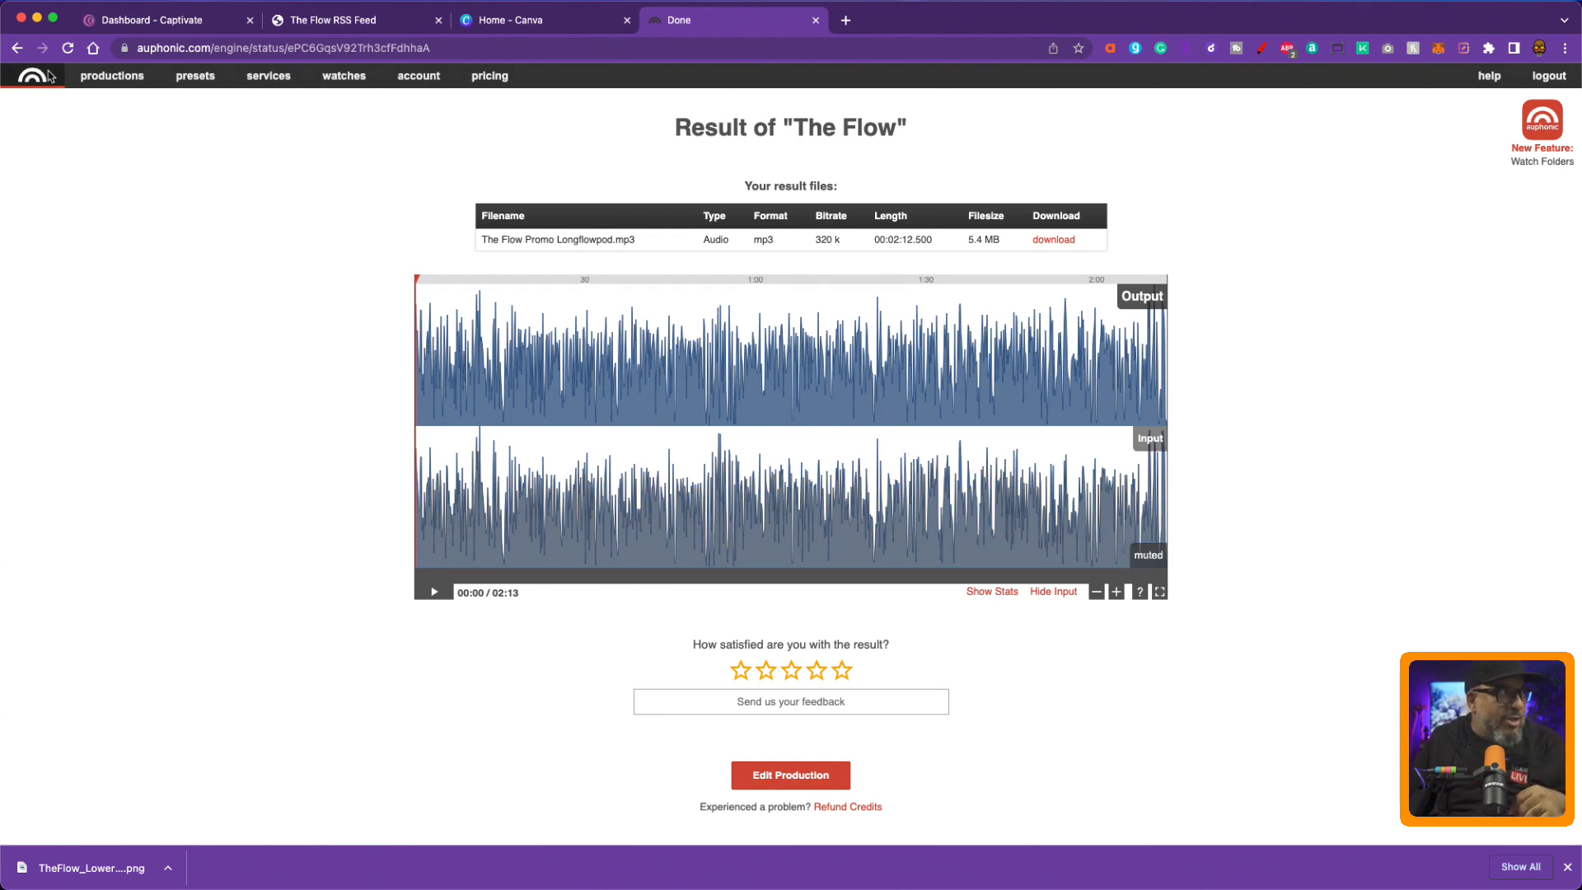
pyautogui.moveTo(17, 48)
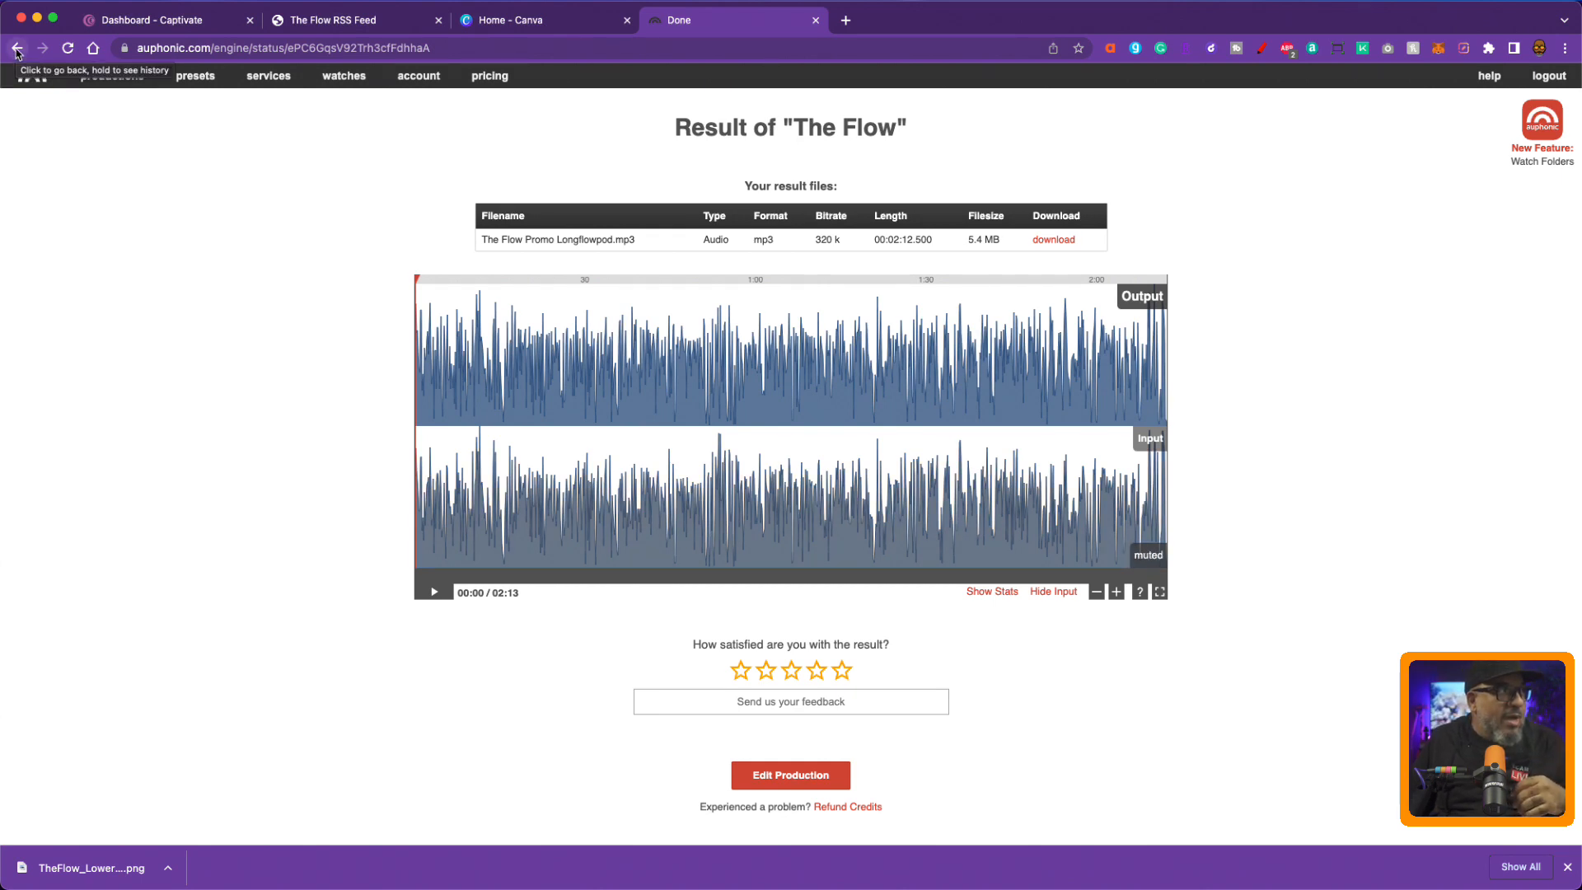
pyautogui.click(16, 47)
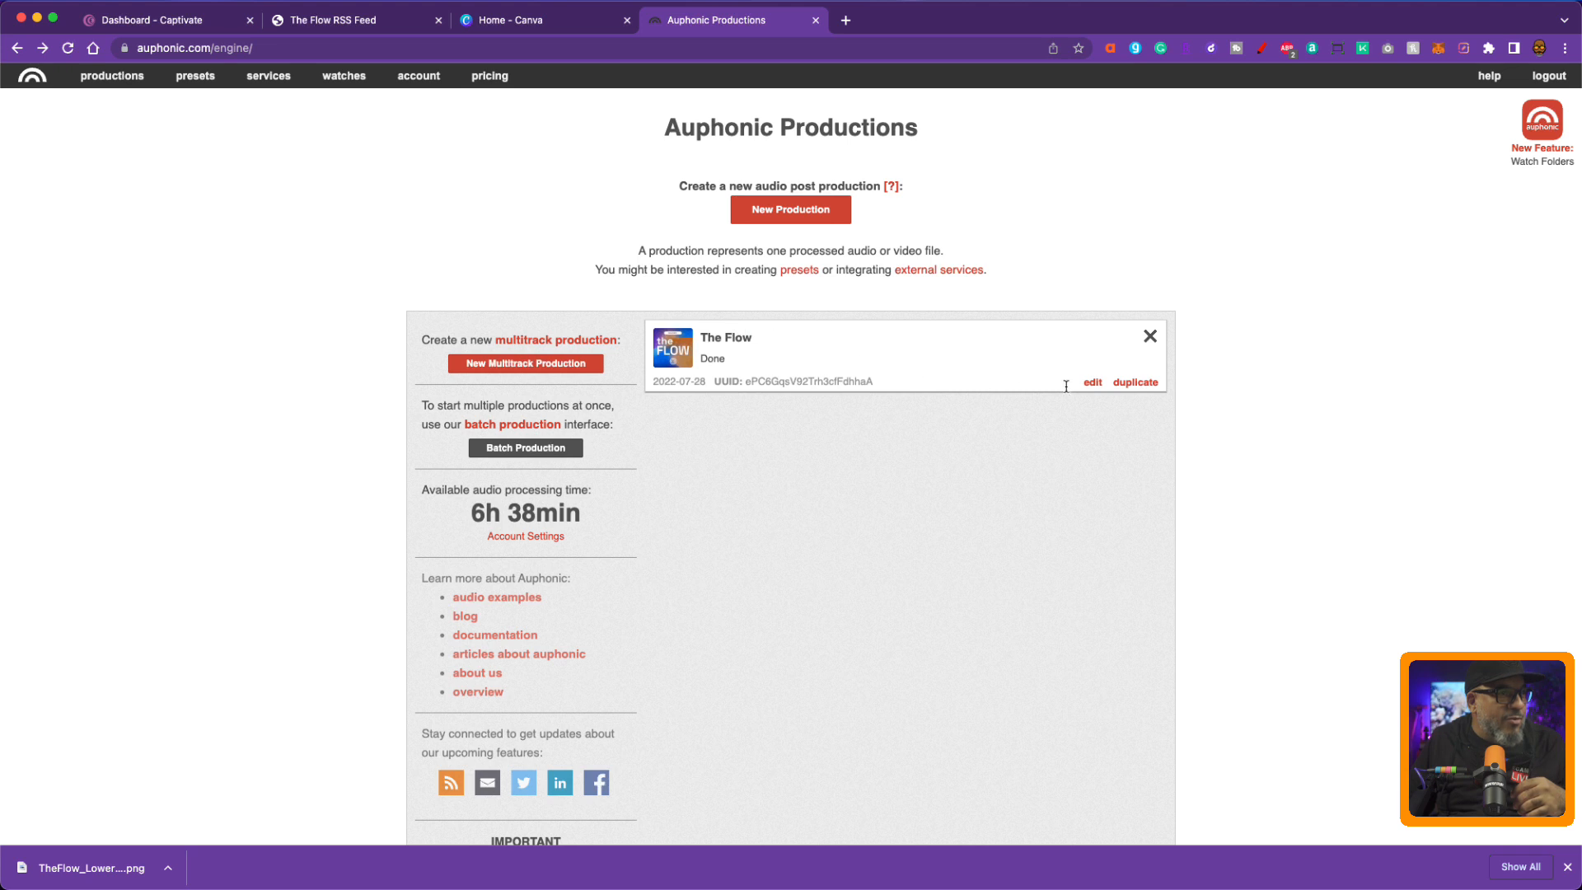
pyautogui.click(1134, 382)
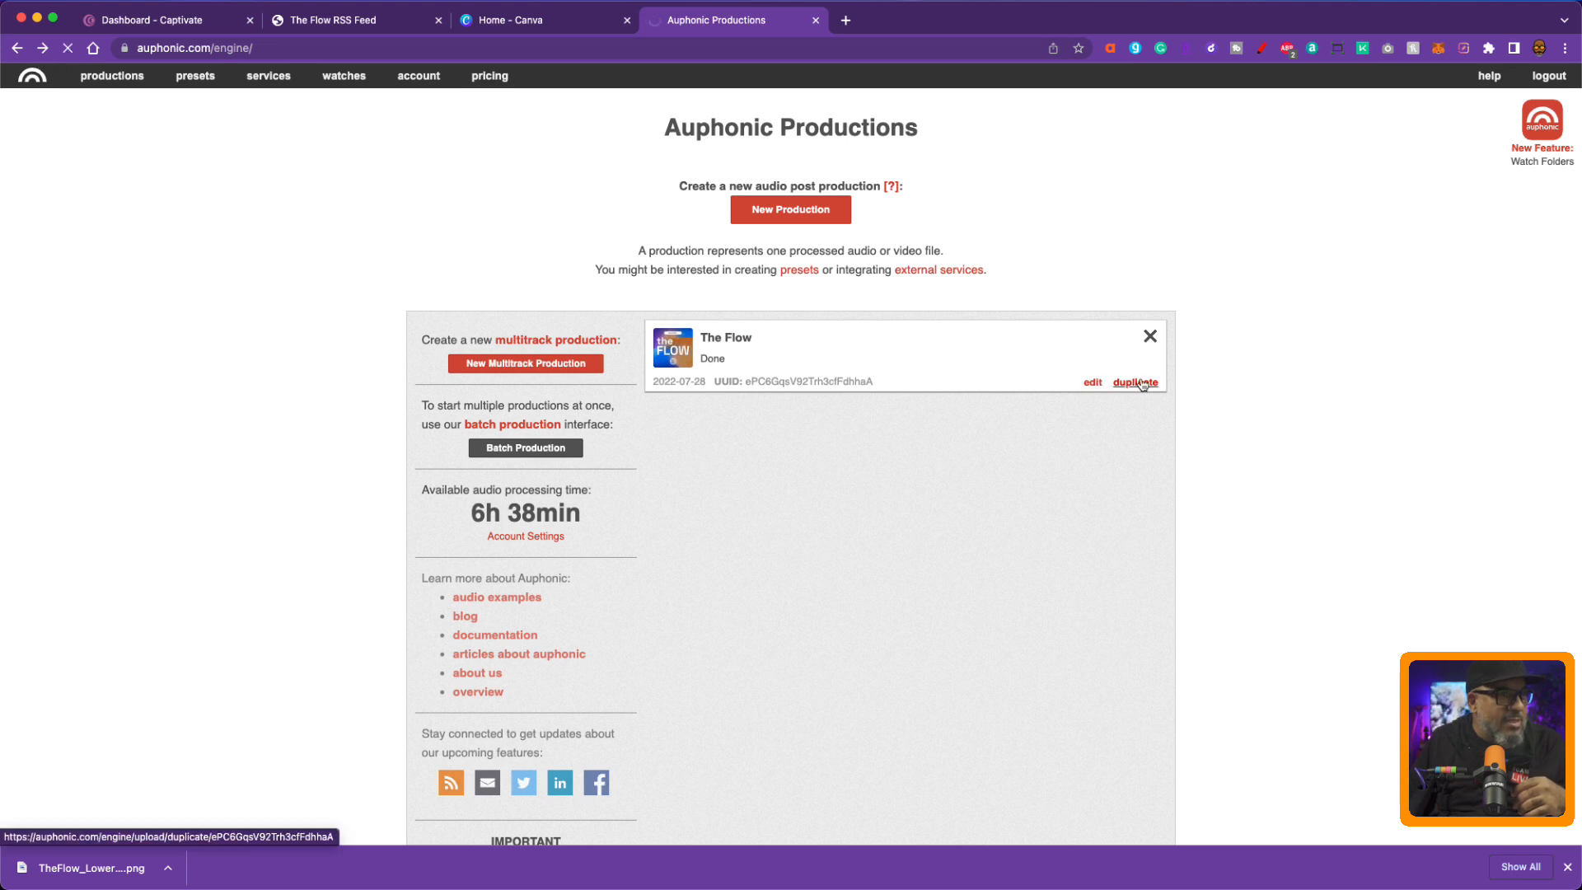
pyautogui.click(1133, 381)
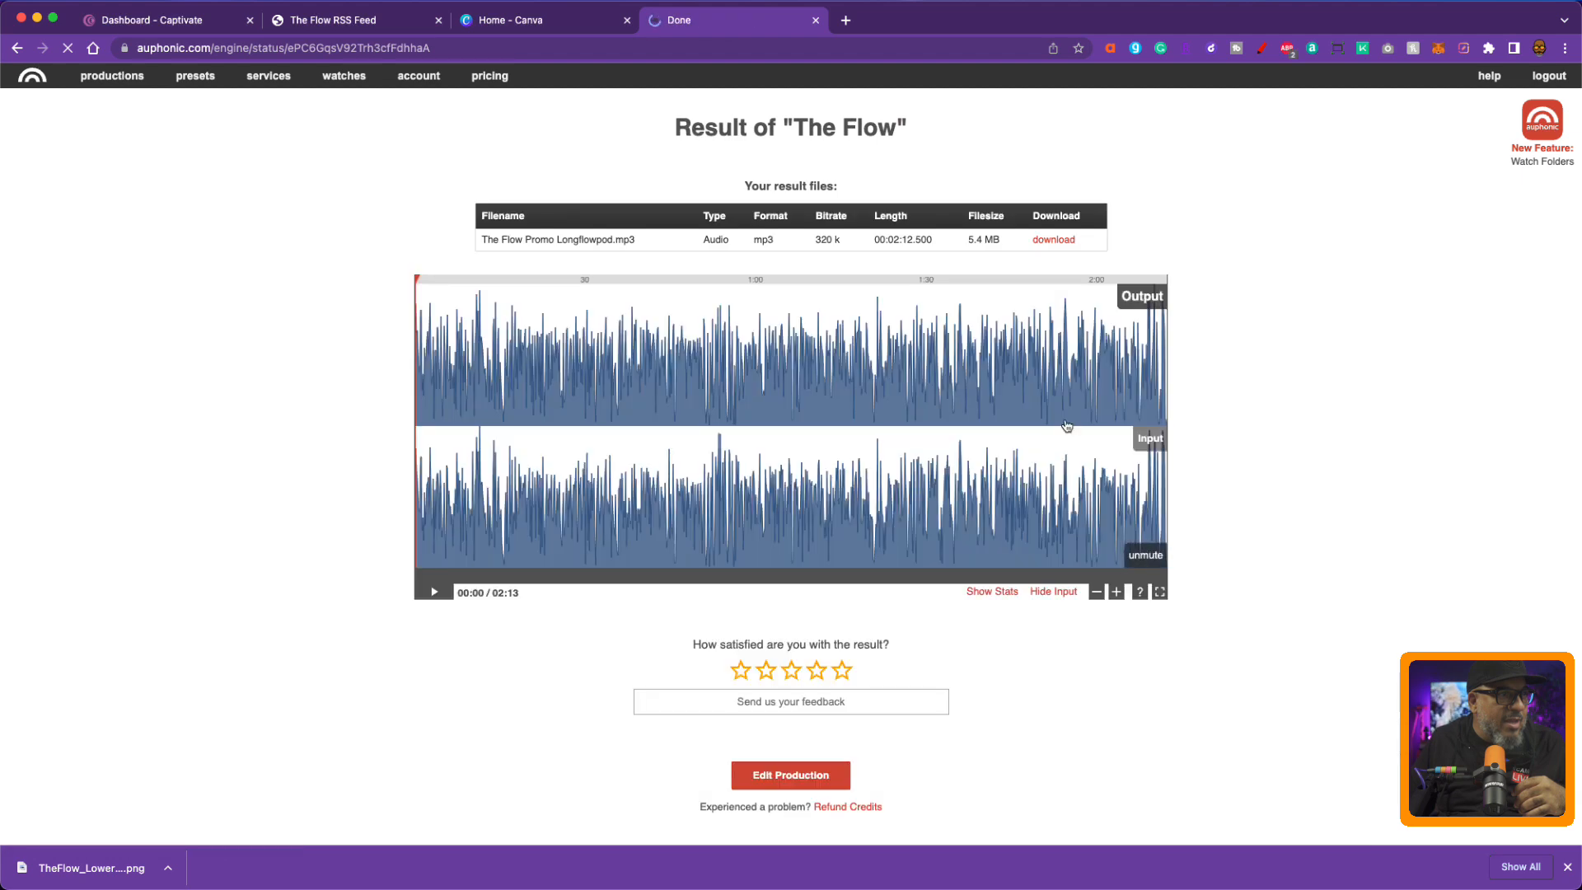
pyautogui.click(1145, 555)
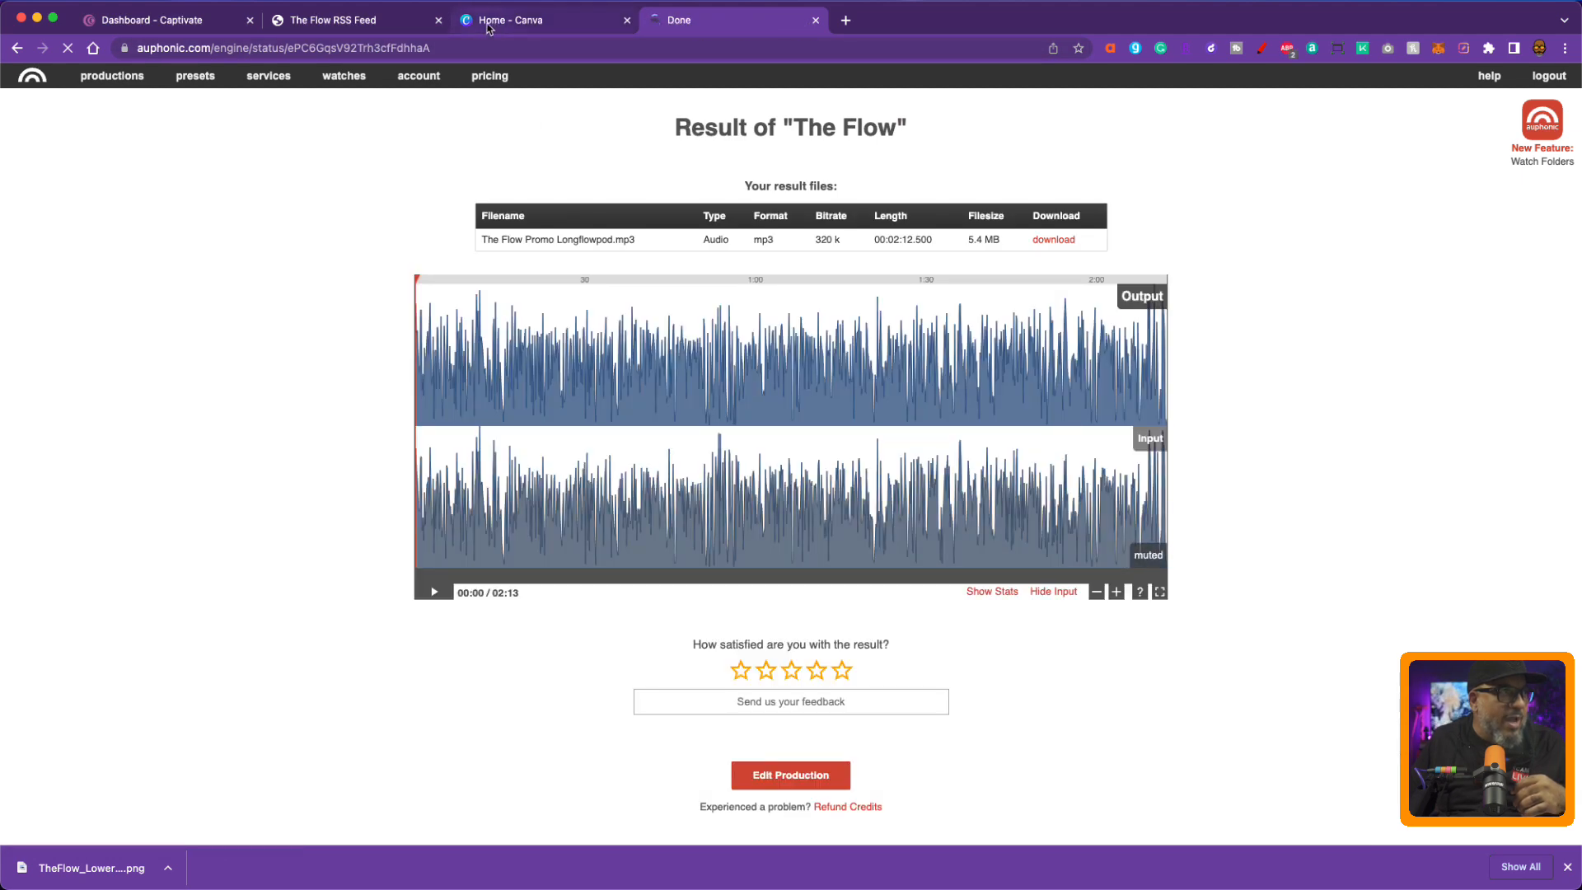
pyautogui.moveTo(499, 20)
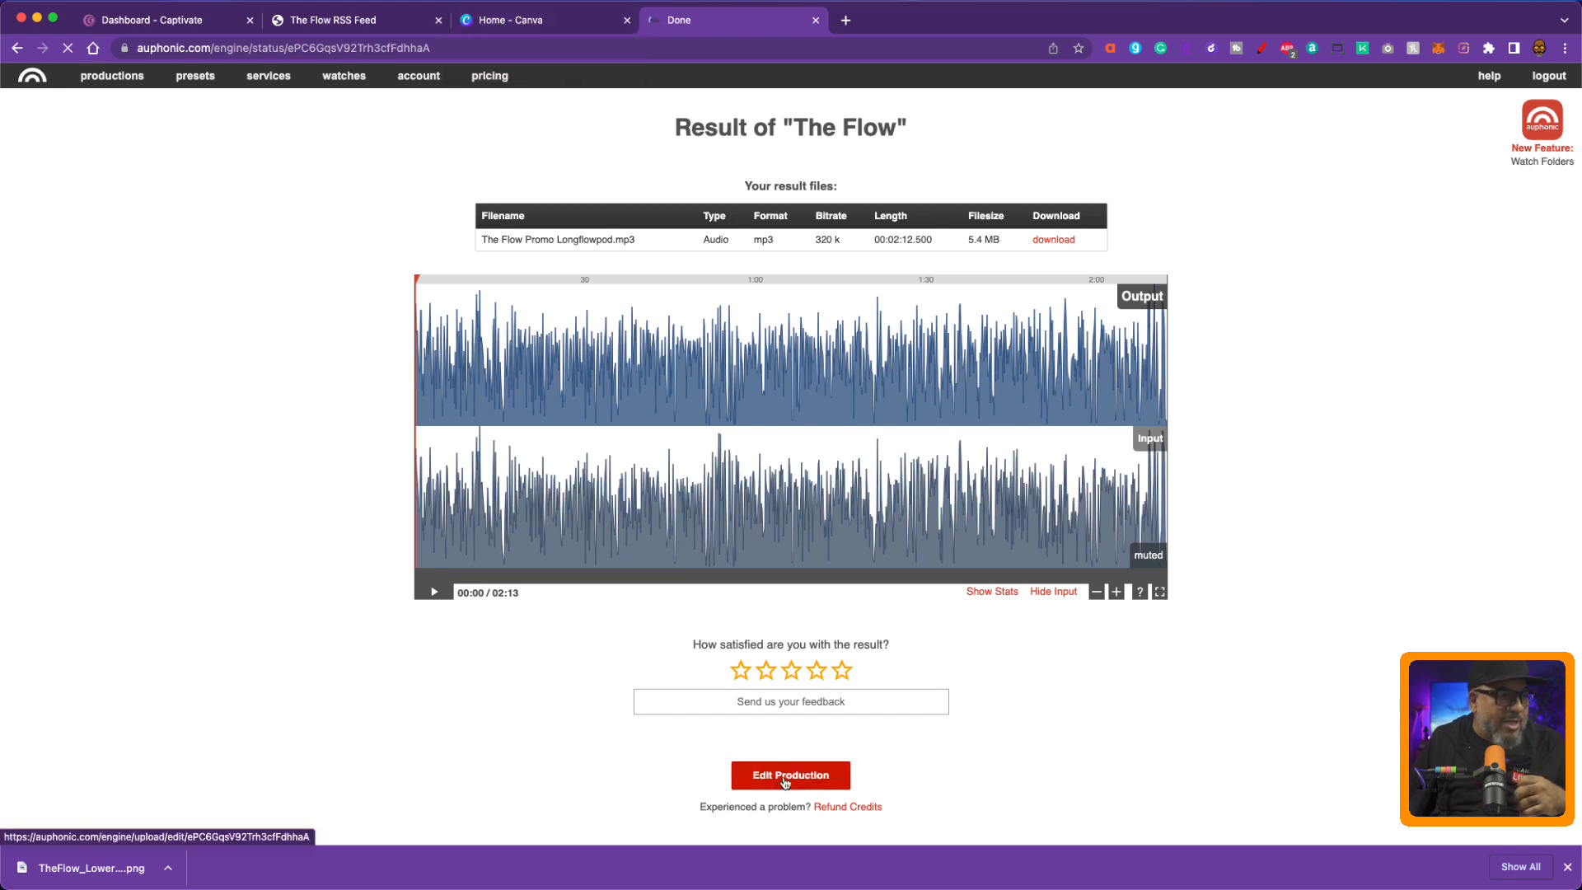
pyautogui.click(791, 774)
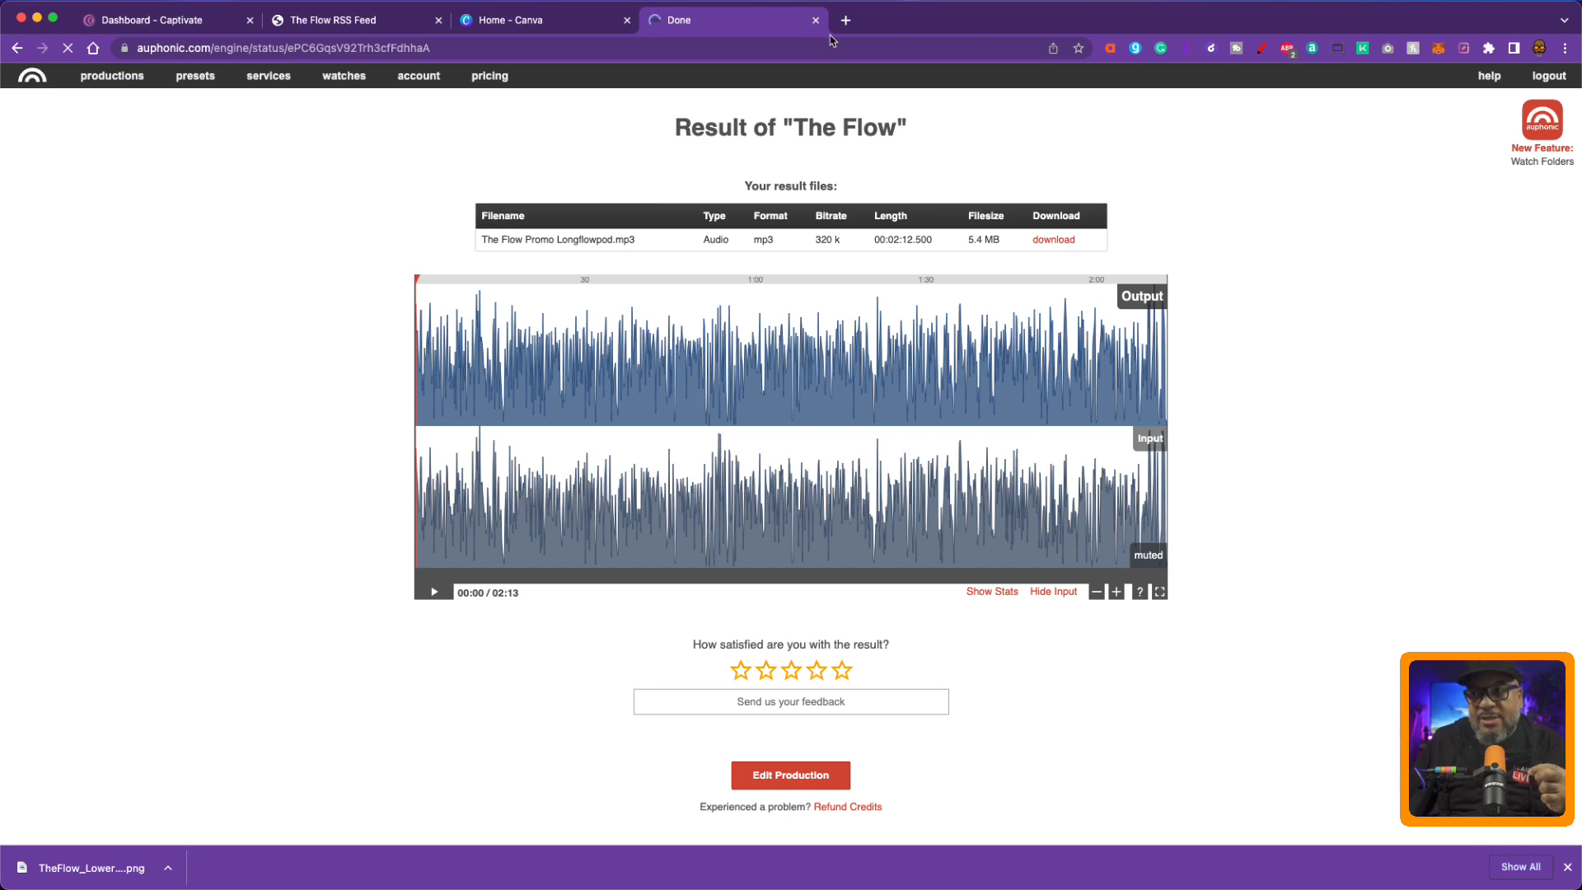
pyautogui.click(790, 774)
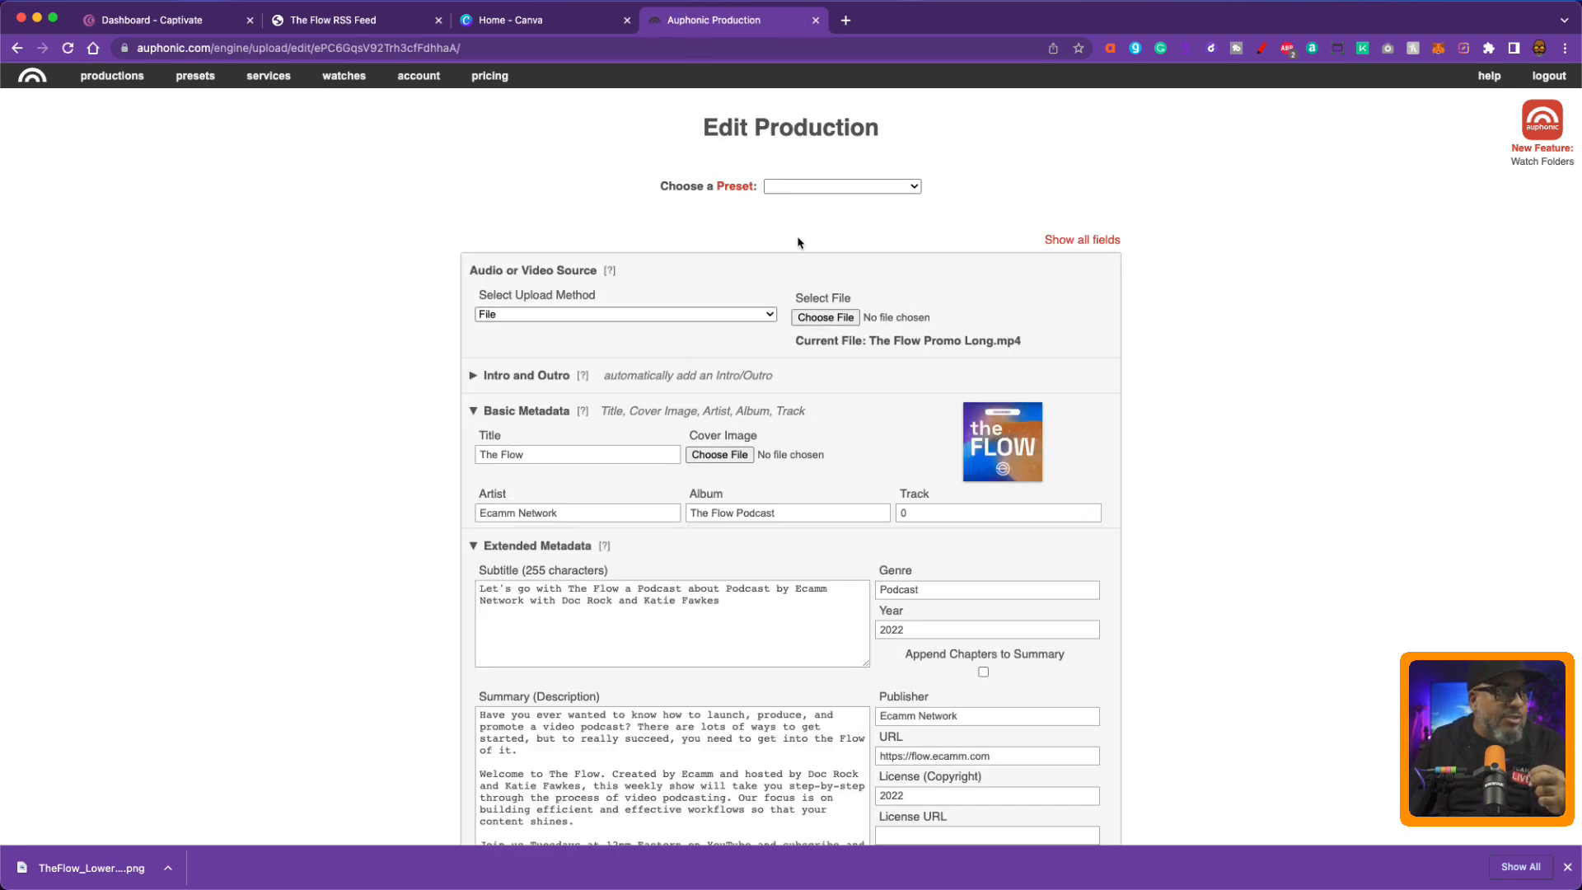
# - Apply the saved 'The Flow' preset and review the filled-in metadata fields
pyautogui.click(841, 185)
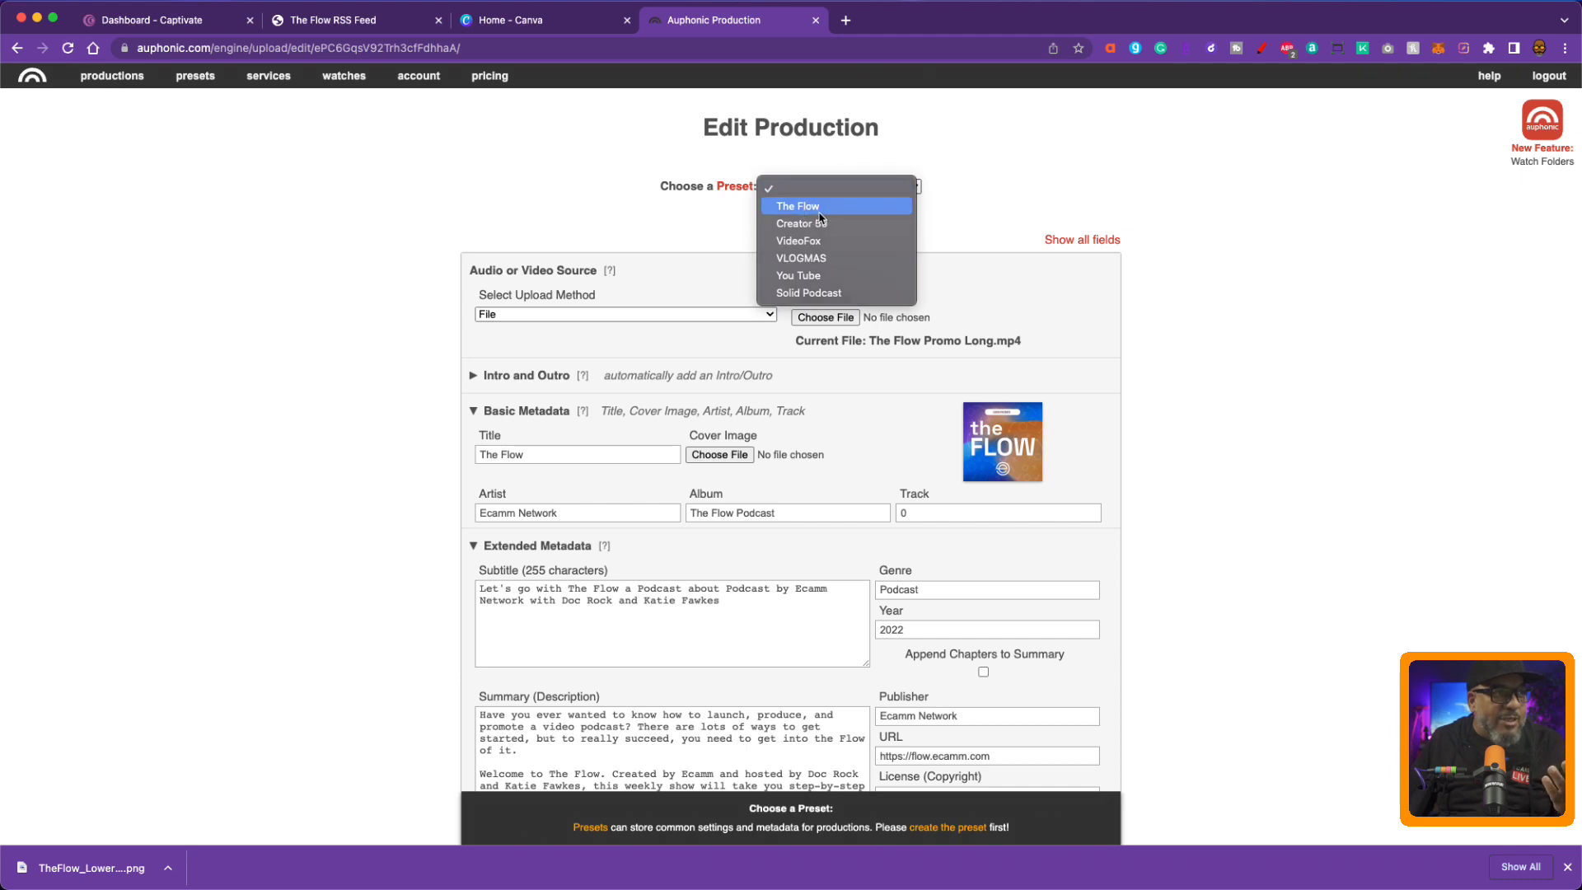
pyautogui.click(797, 206)
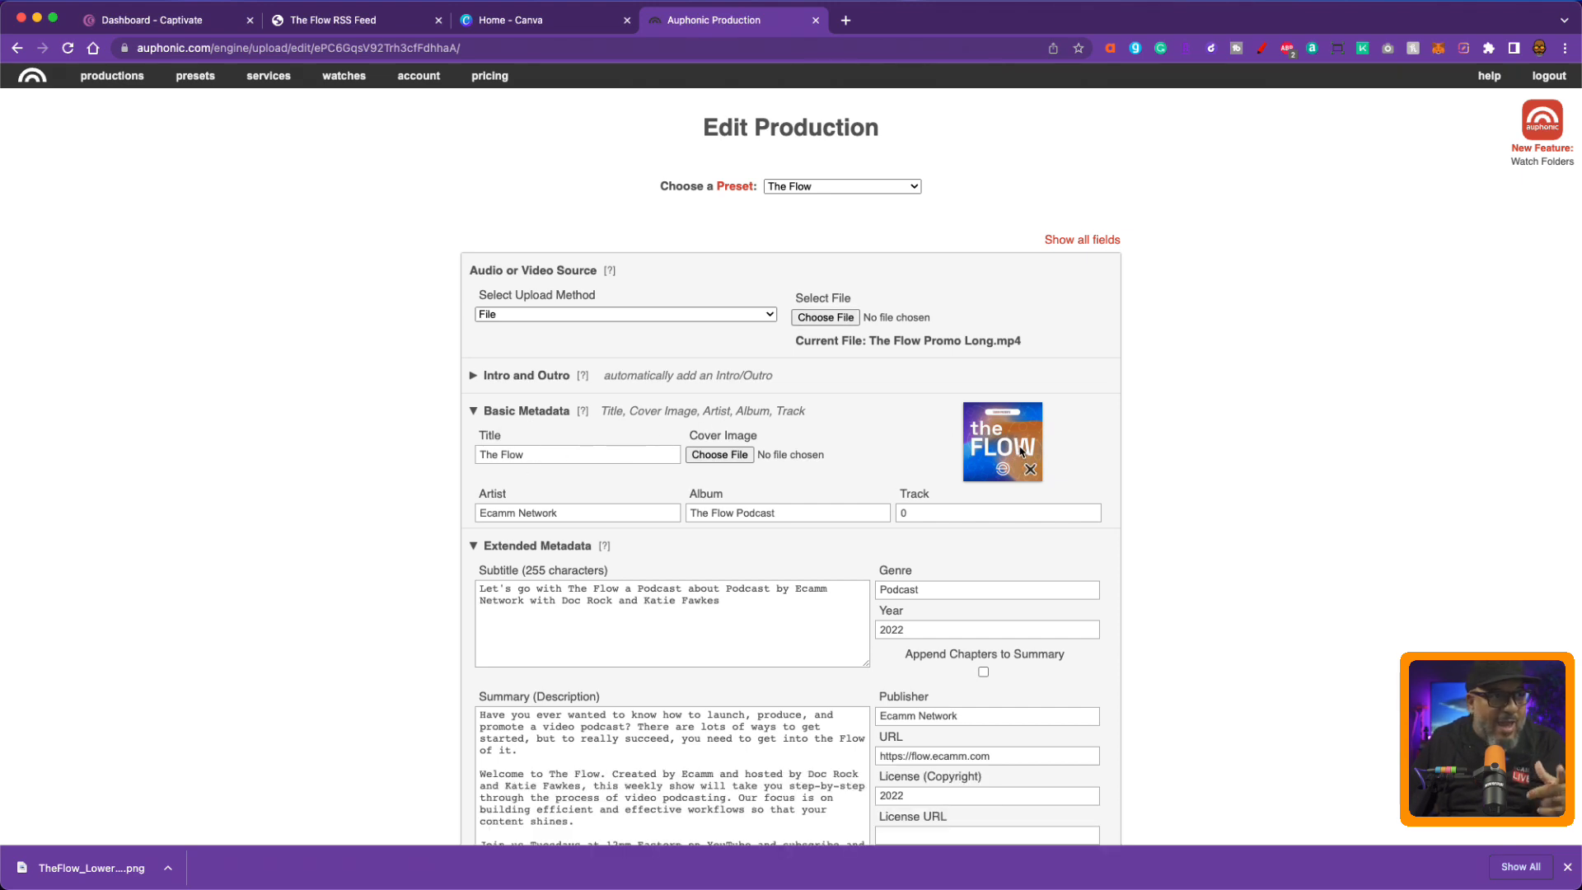
pyautogui.scroll(-3)
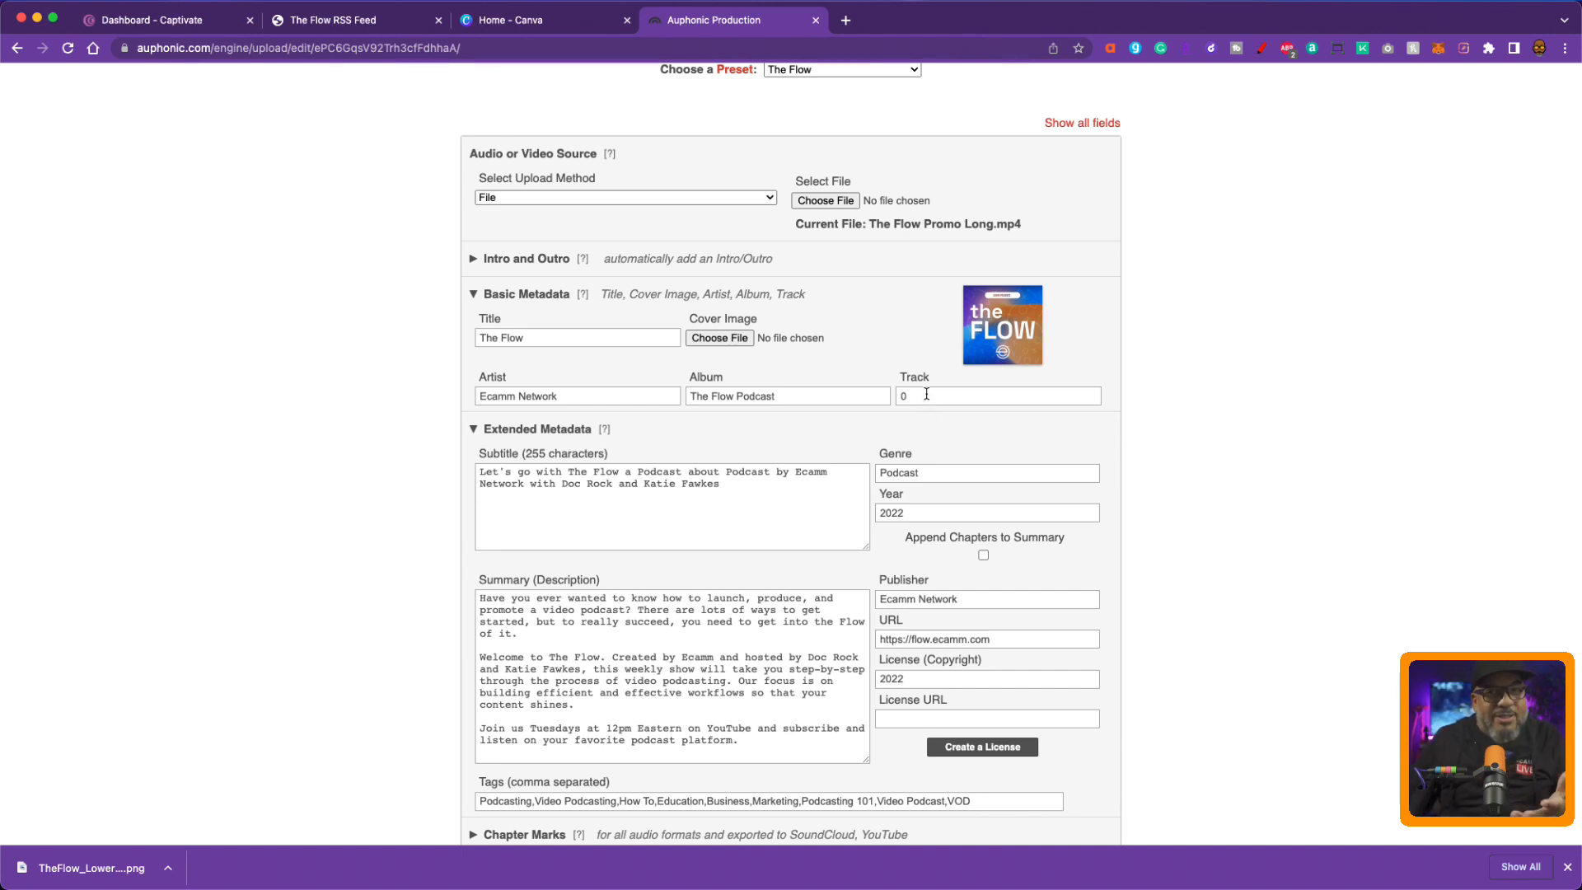
pyautogui.moveTo(928, 475)
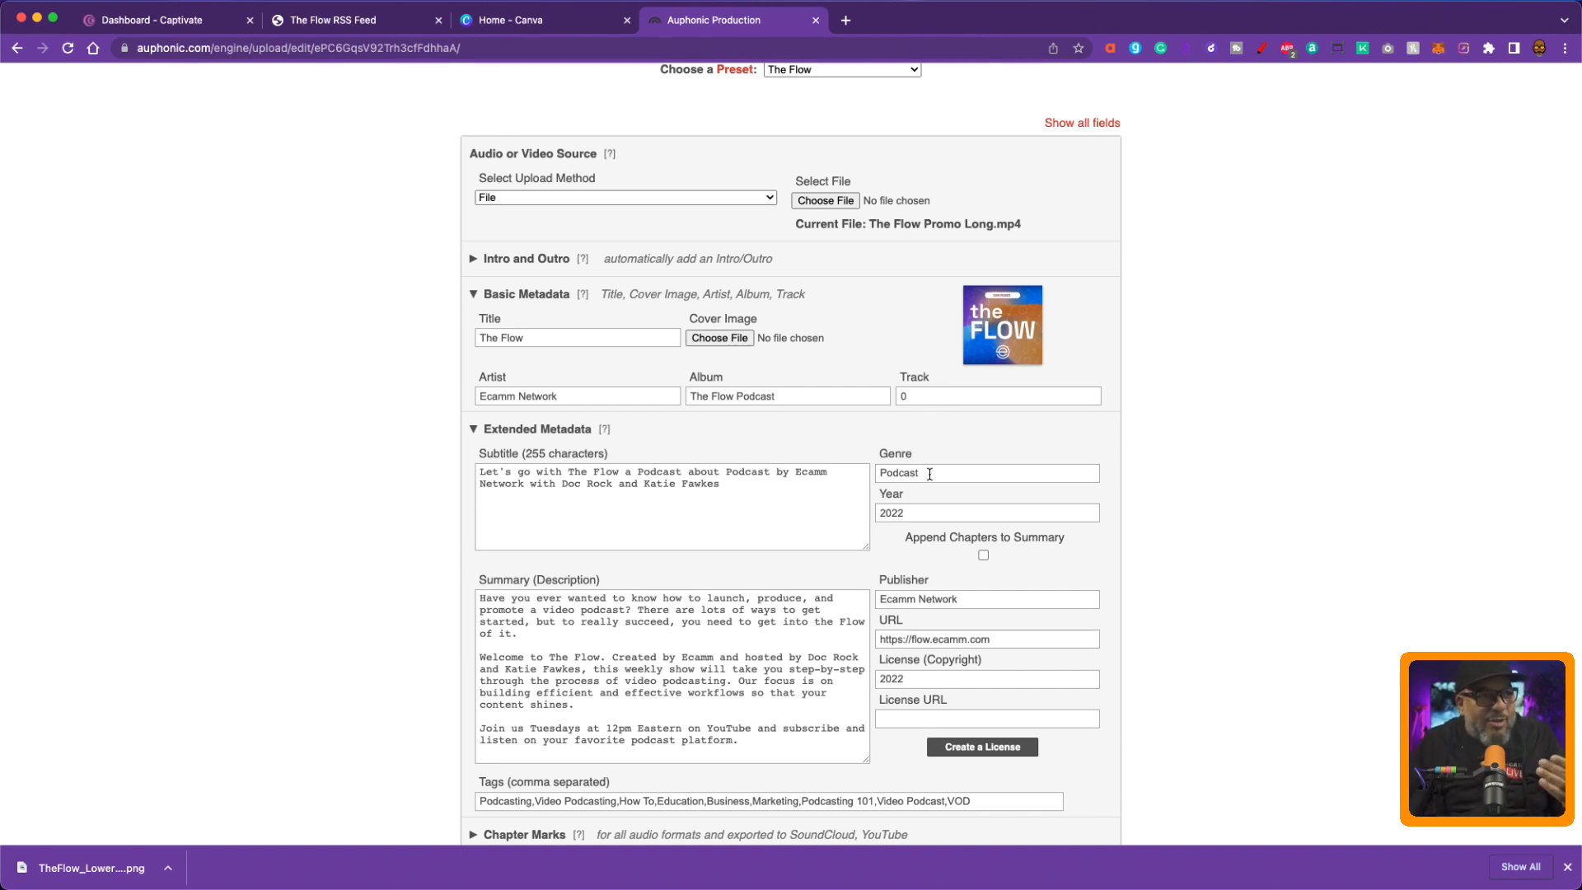
pyautogui.moveTo(1042, 605)
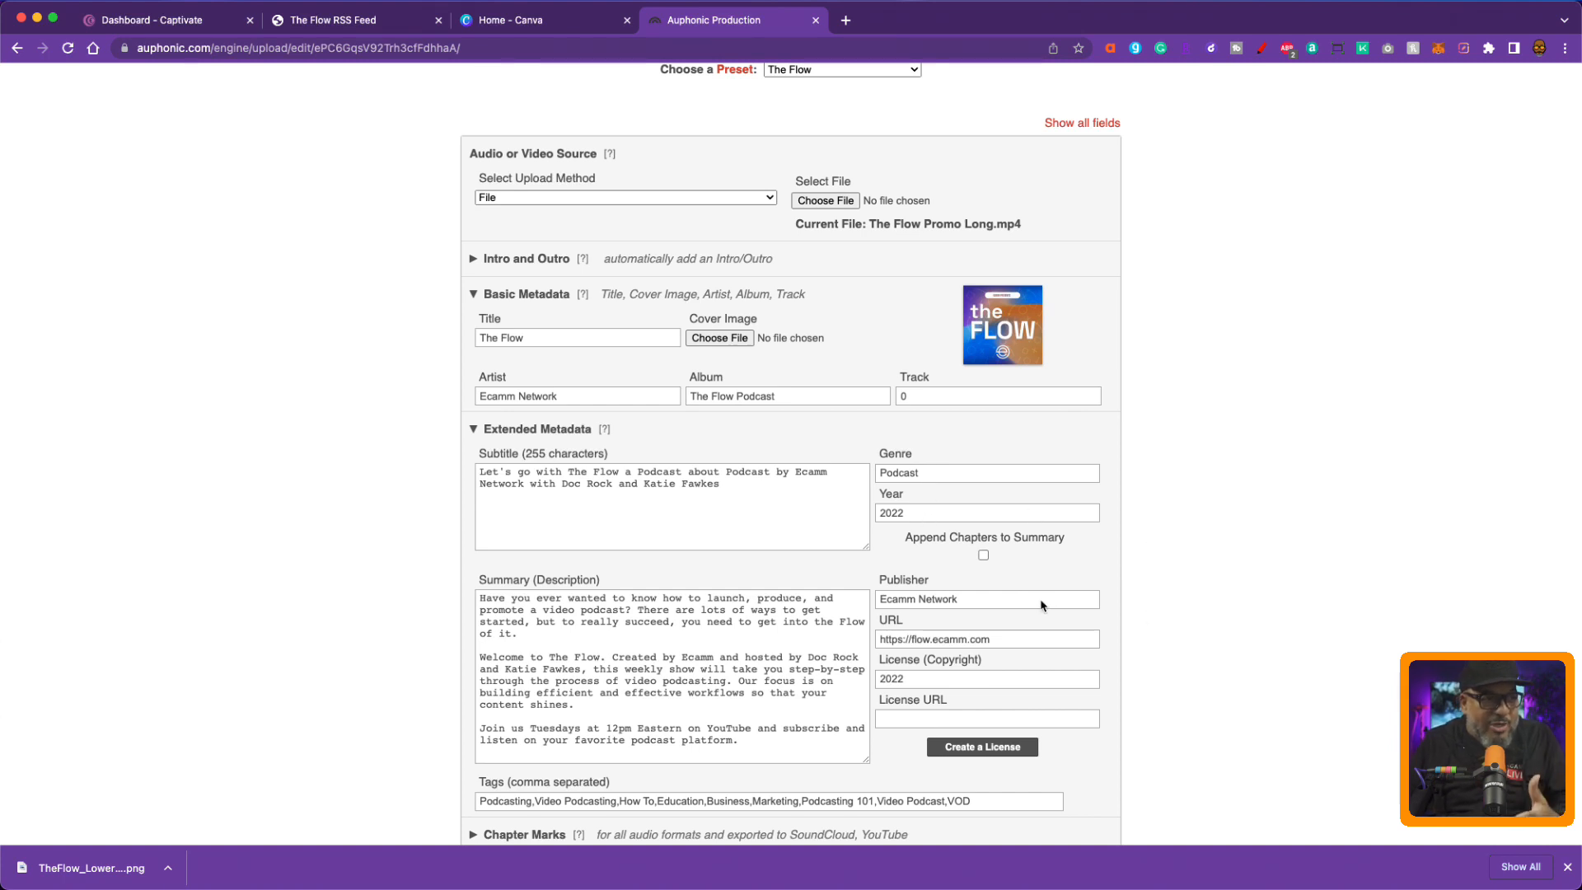
pyautogui.scroll(-3)
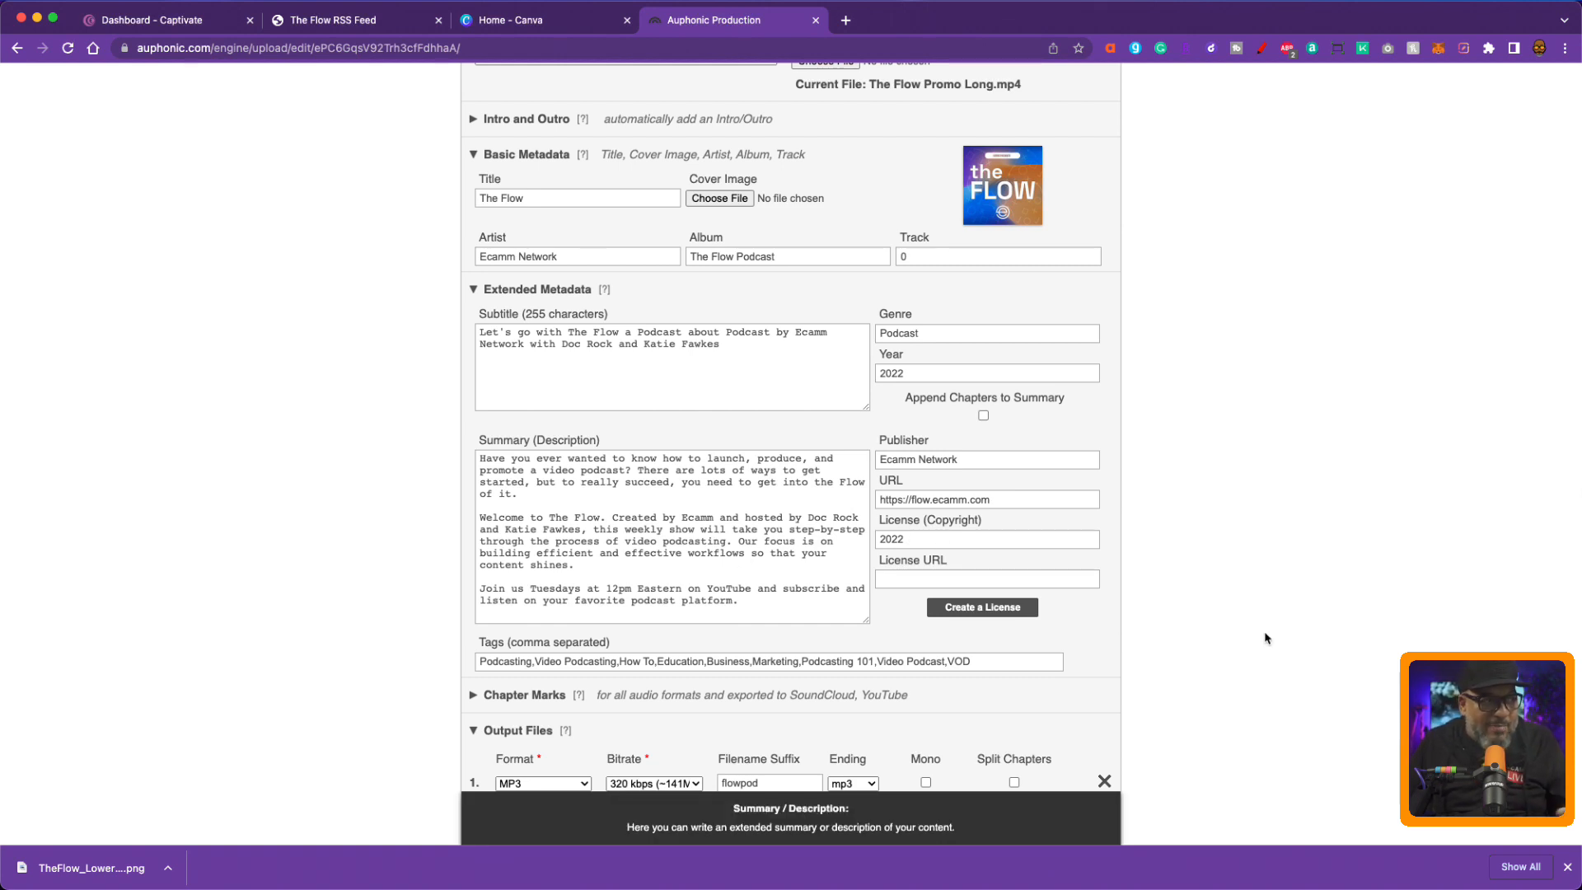
# - Review the MP3 output format and keep the 320 kbps bitrate before setting the _flowpod suffix
pyautogui.scroll(-3)
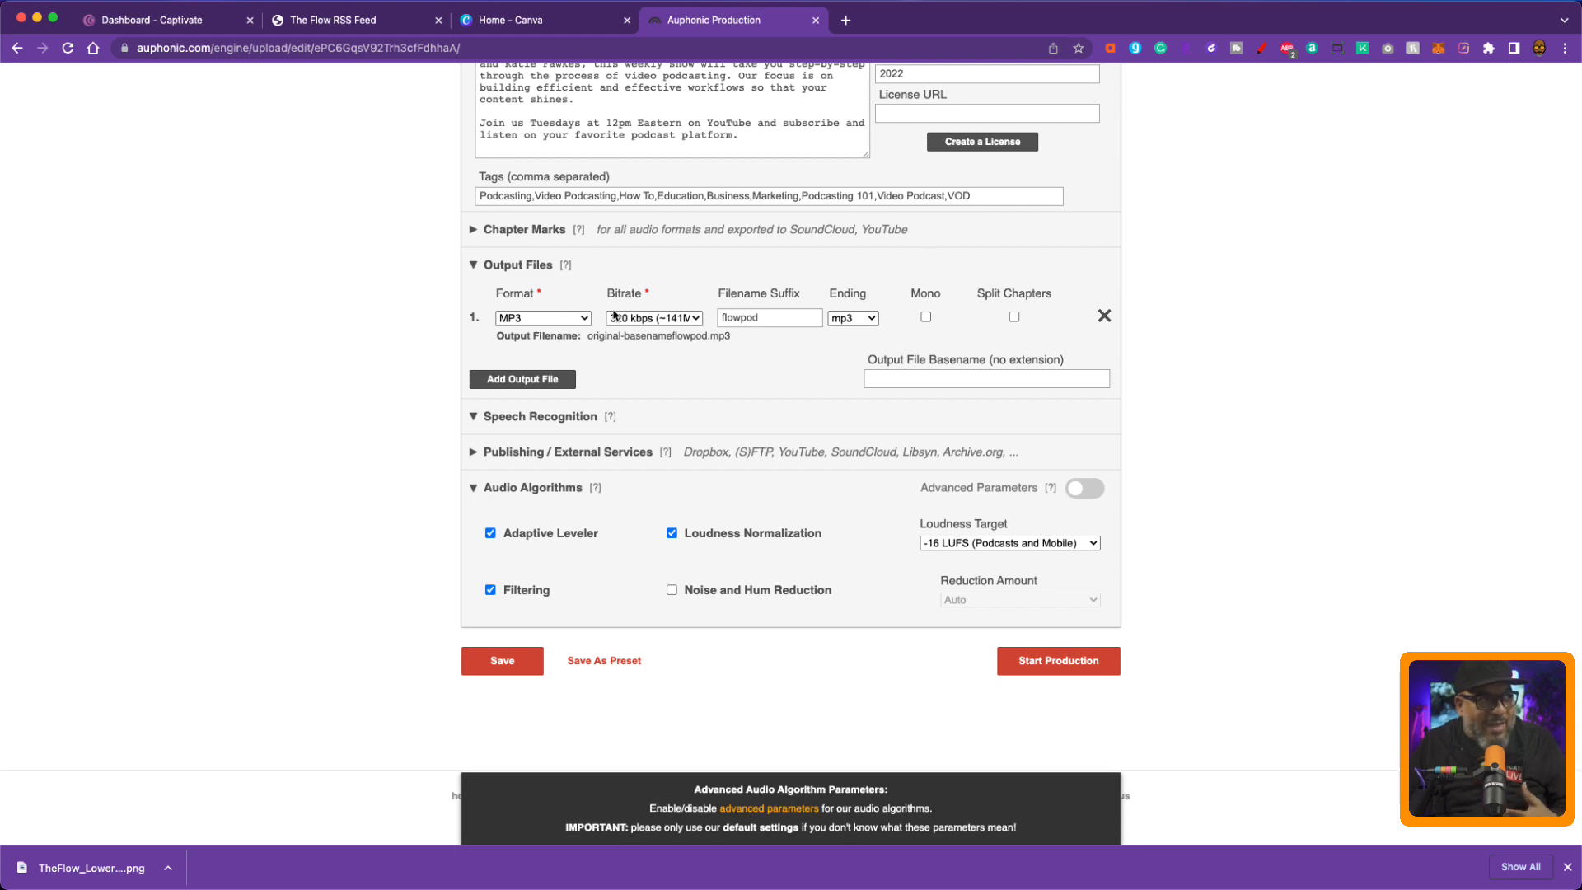
pyautogui.click(542, 318)
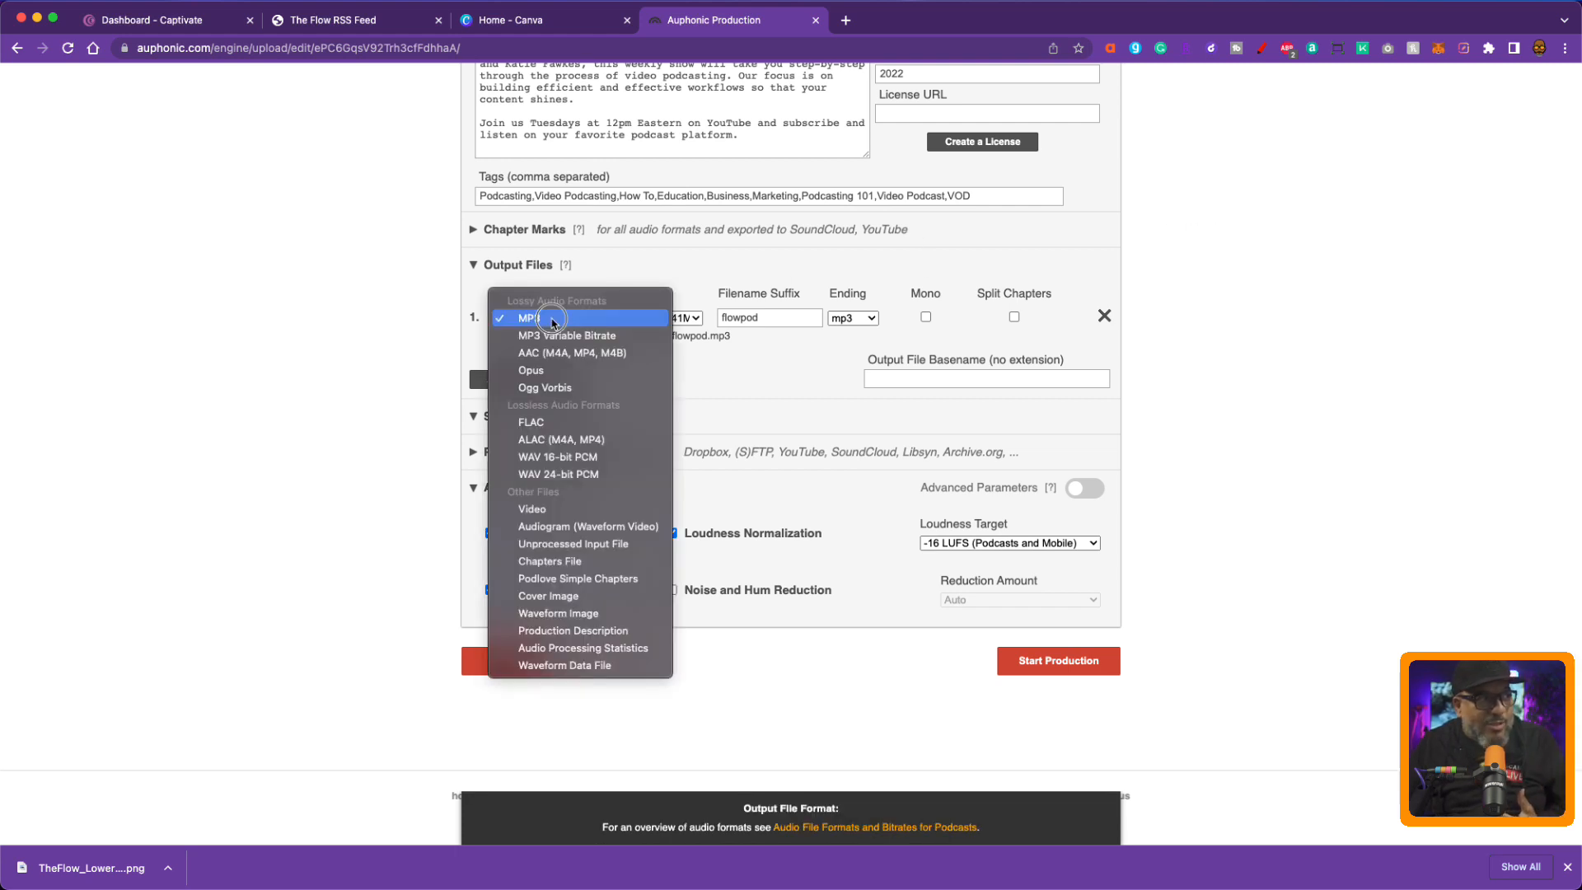
pyautogui.moveTo(567, 336)
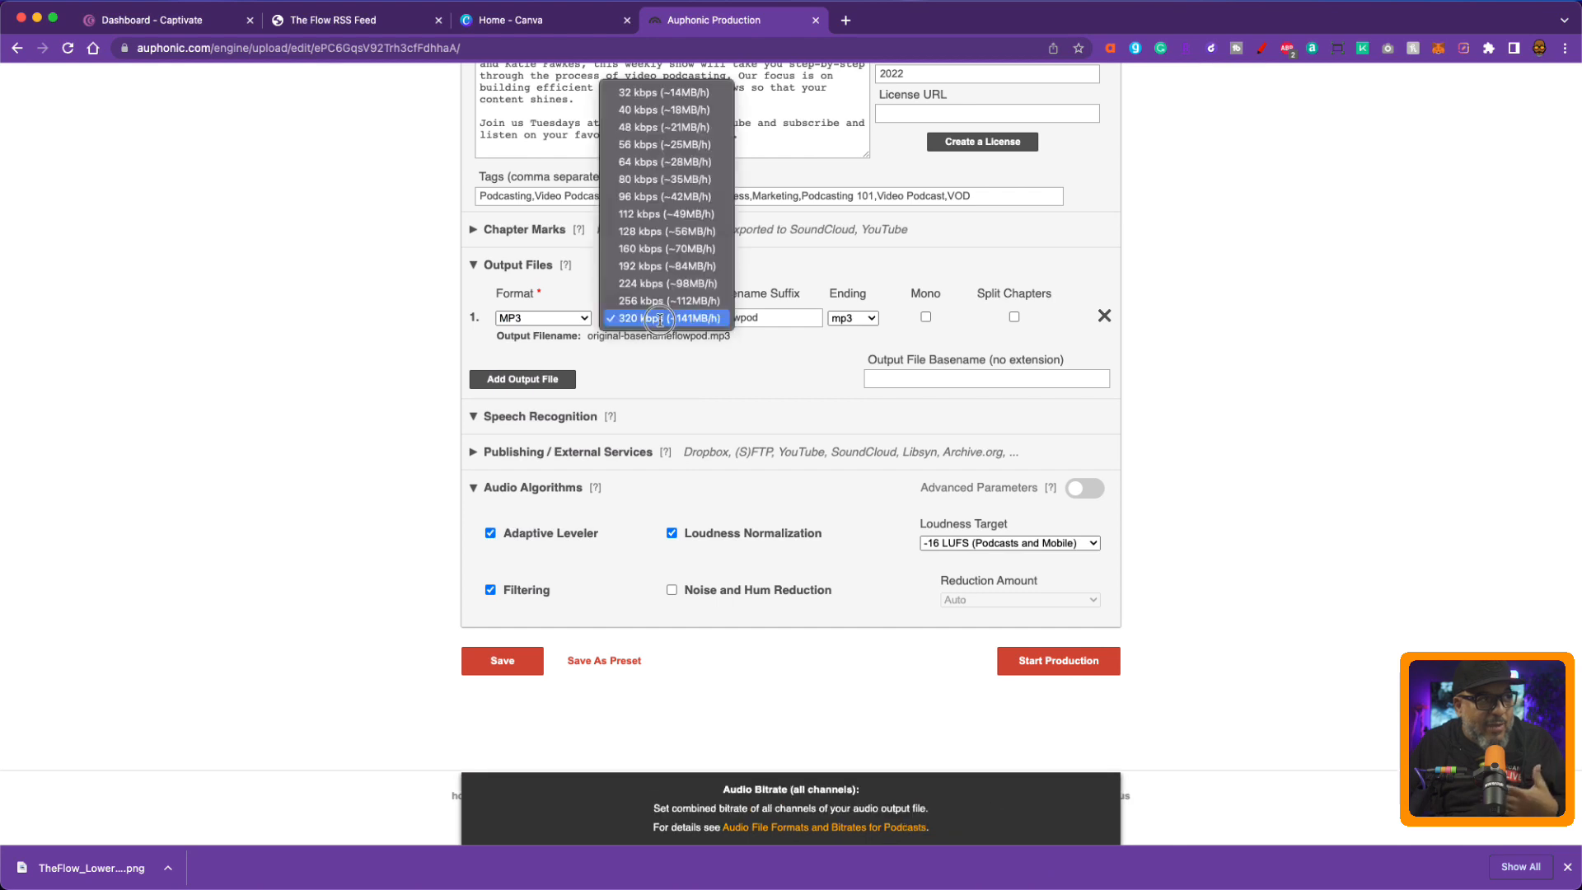
pyautogui.moveTo(732, 369)
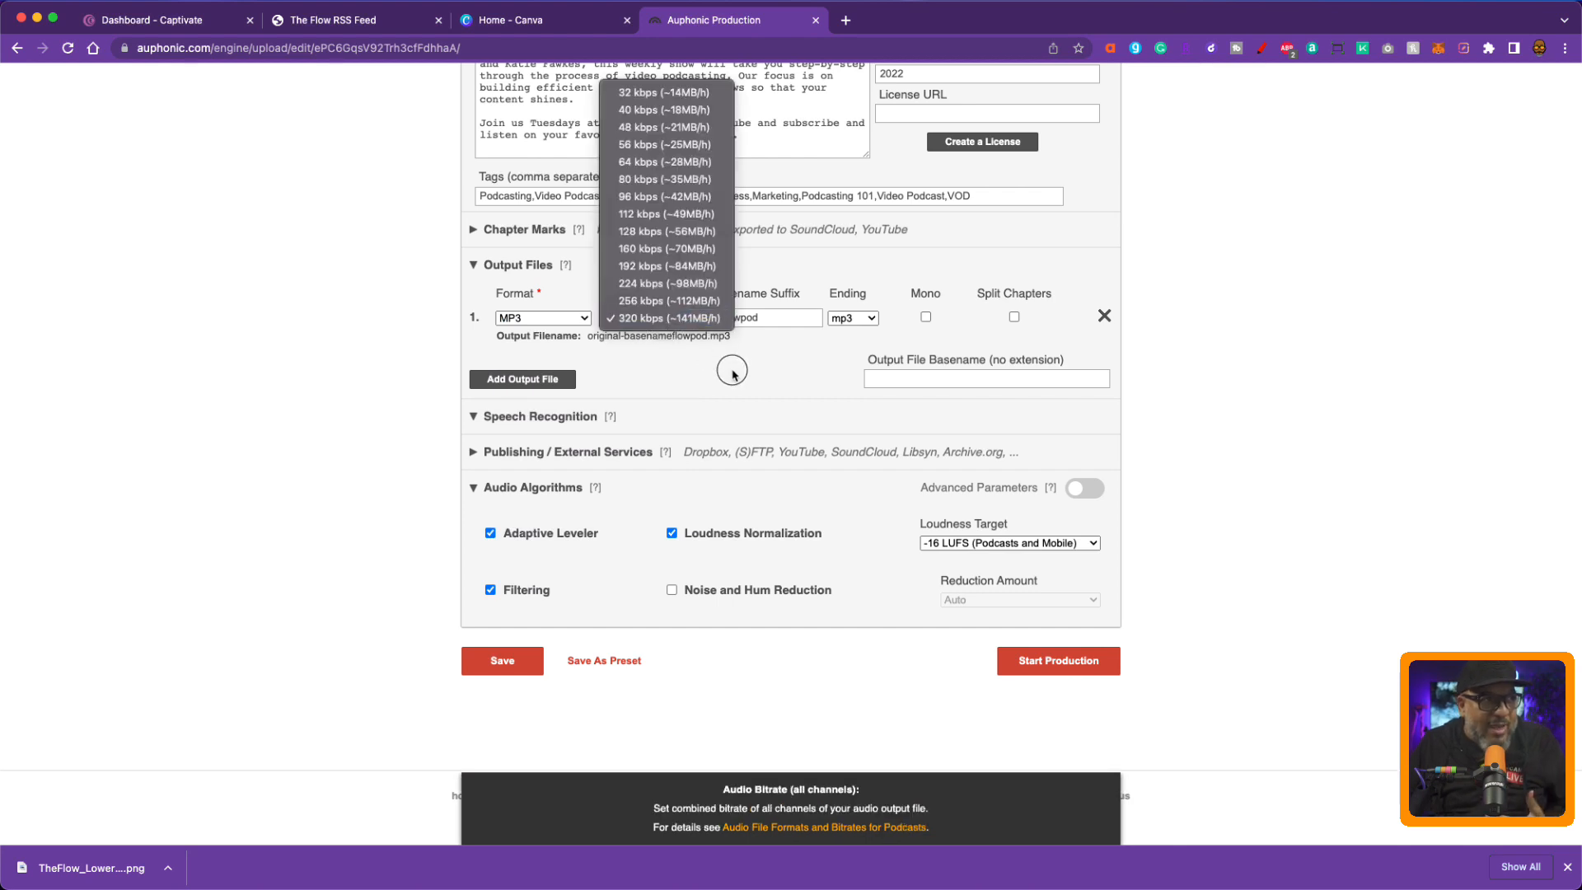
pyautogui.click(665, 318)
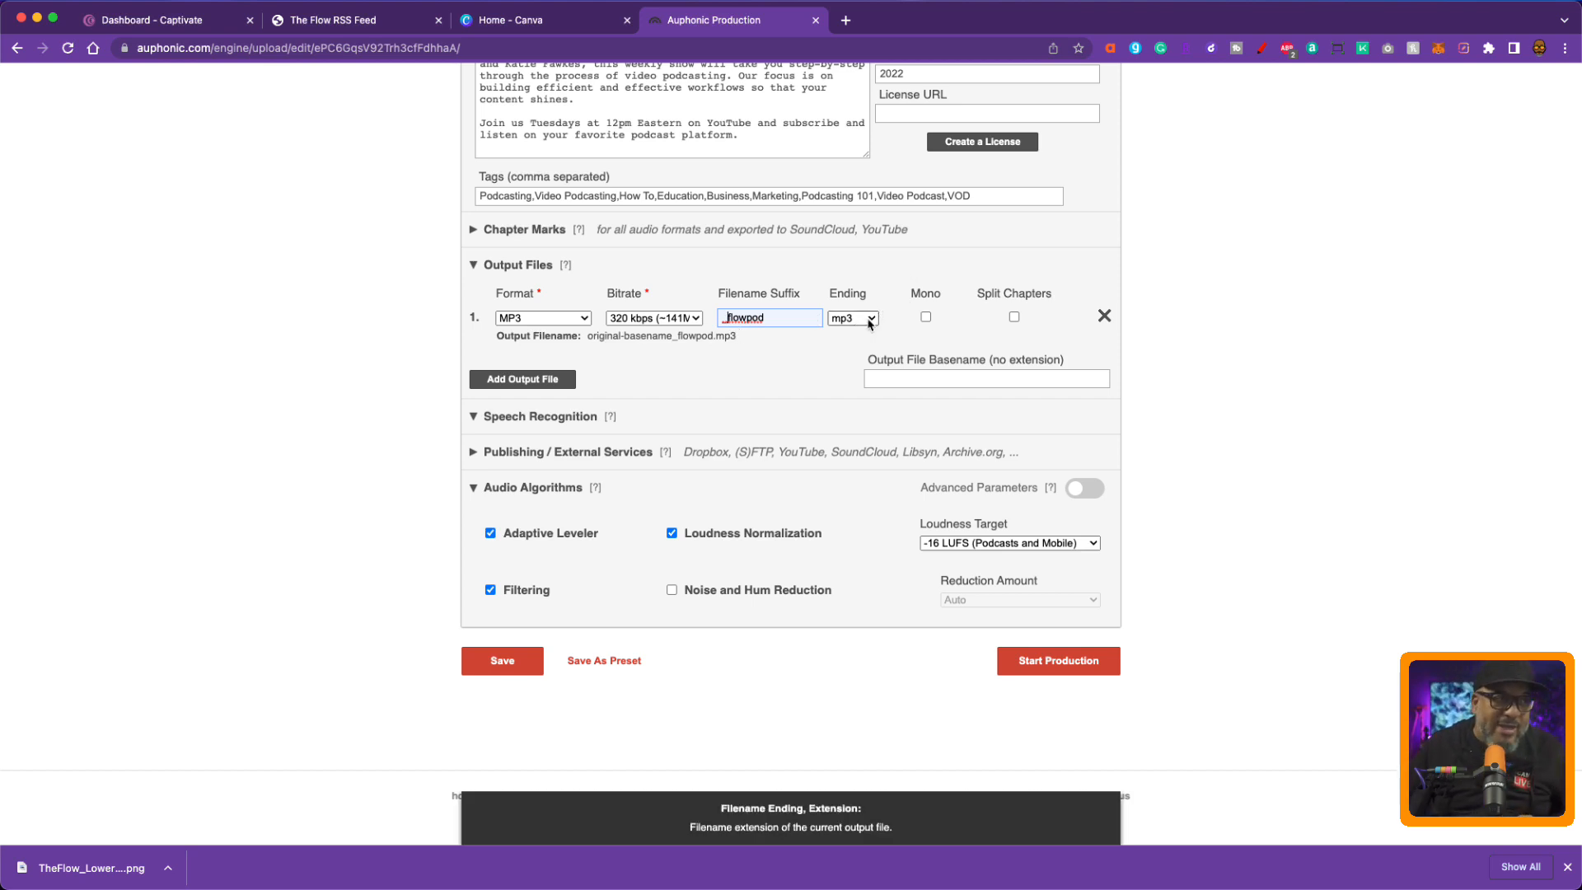
pyautogui.moveTo(786, 333)
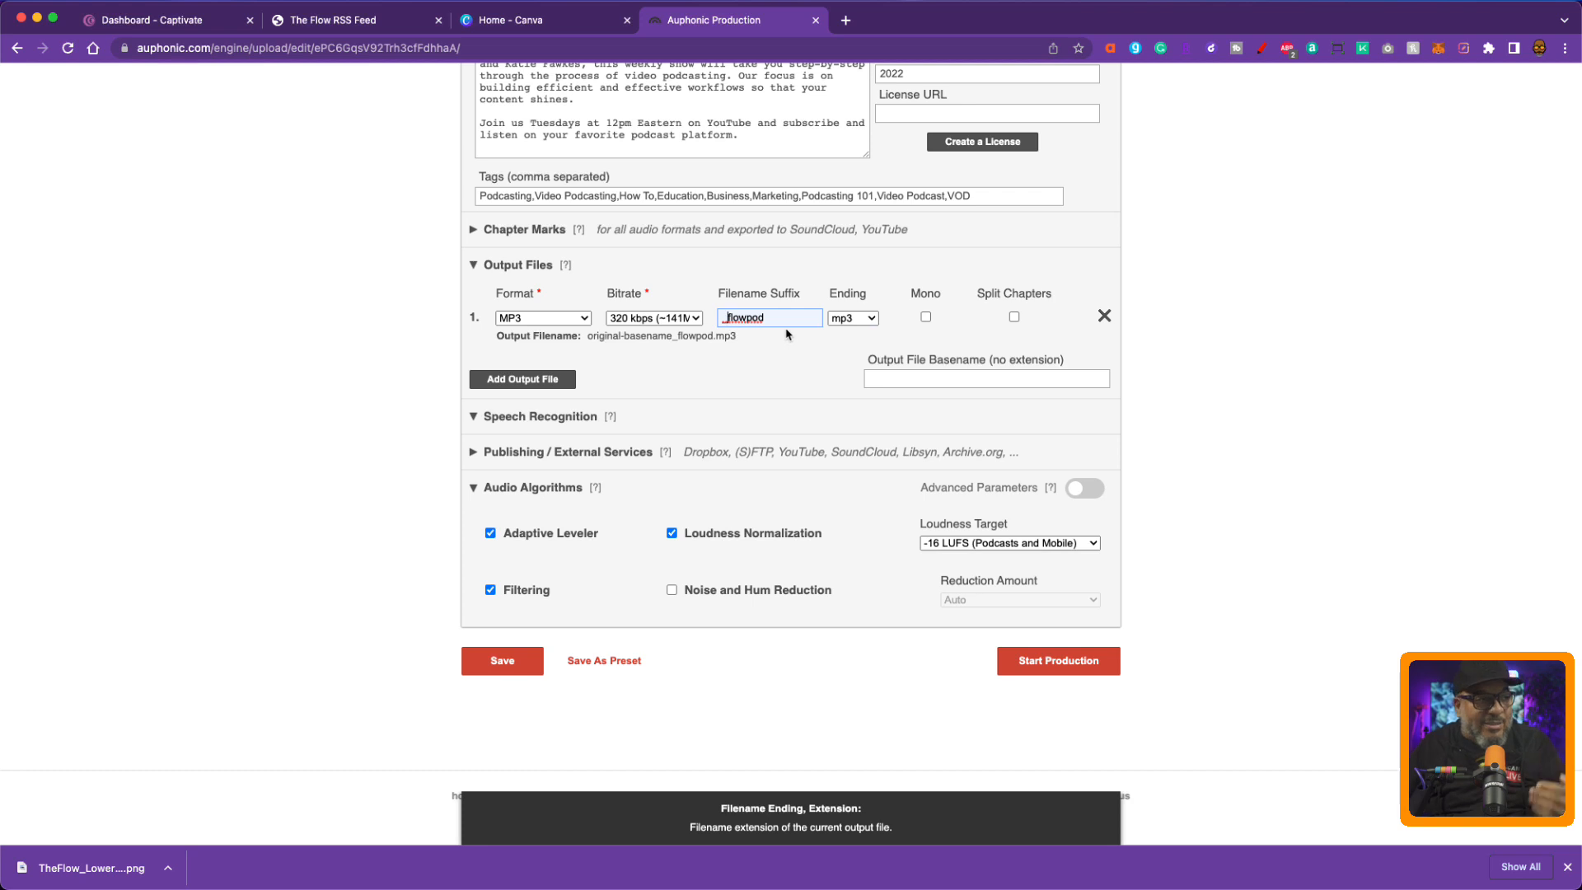
pyautogui.click(490, 533)
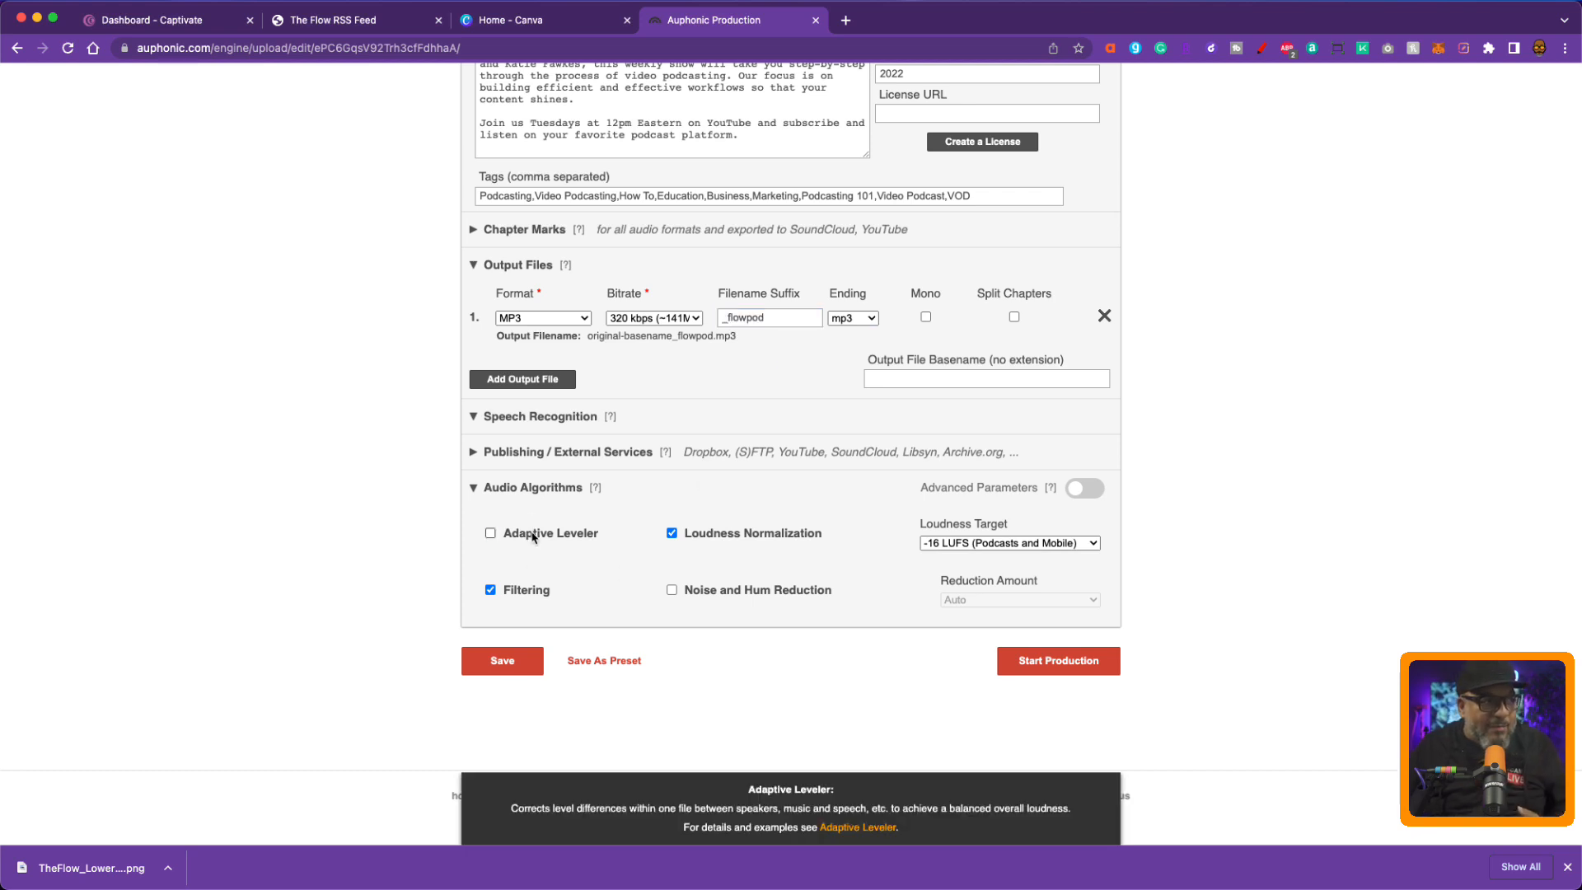
pyautogui.click(490, 533)
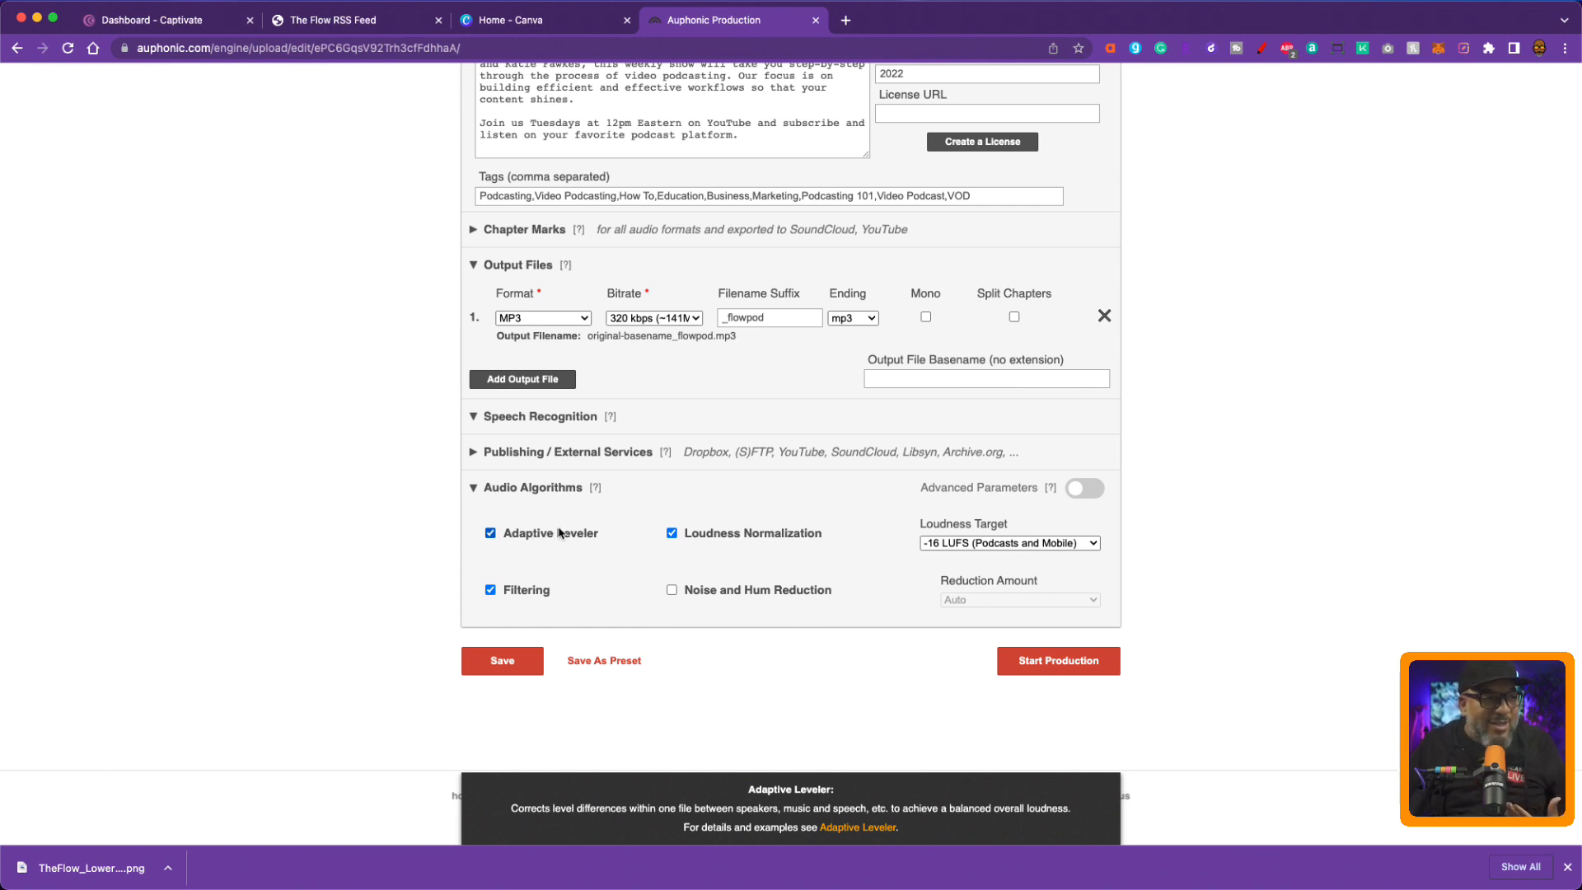
pyautogui.moveTo(733, 539)
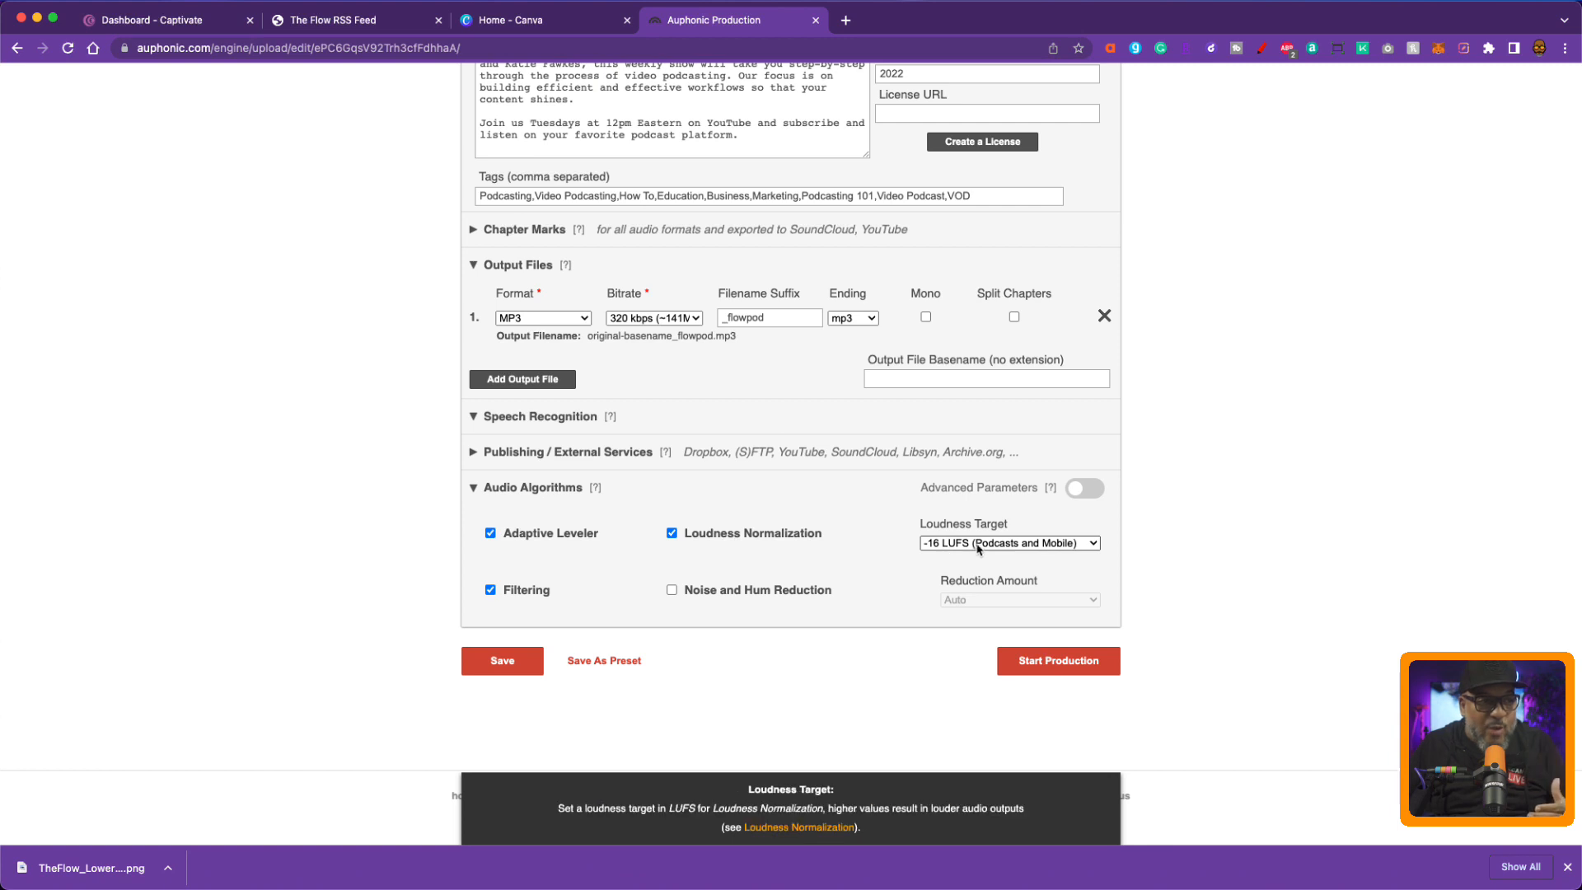
pyautogui.click(1009, 543)
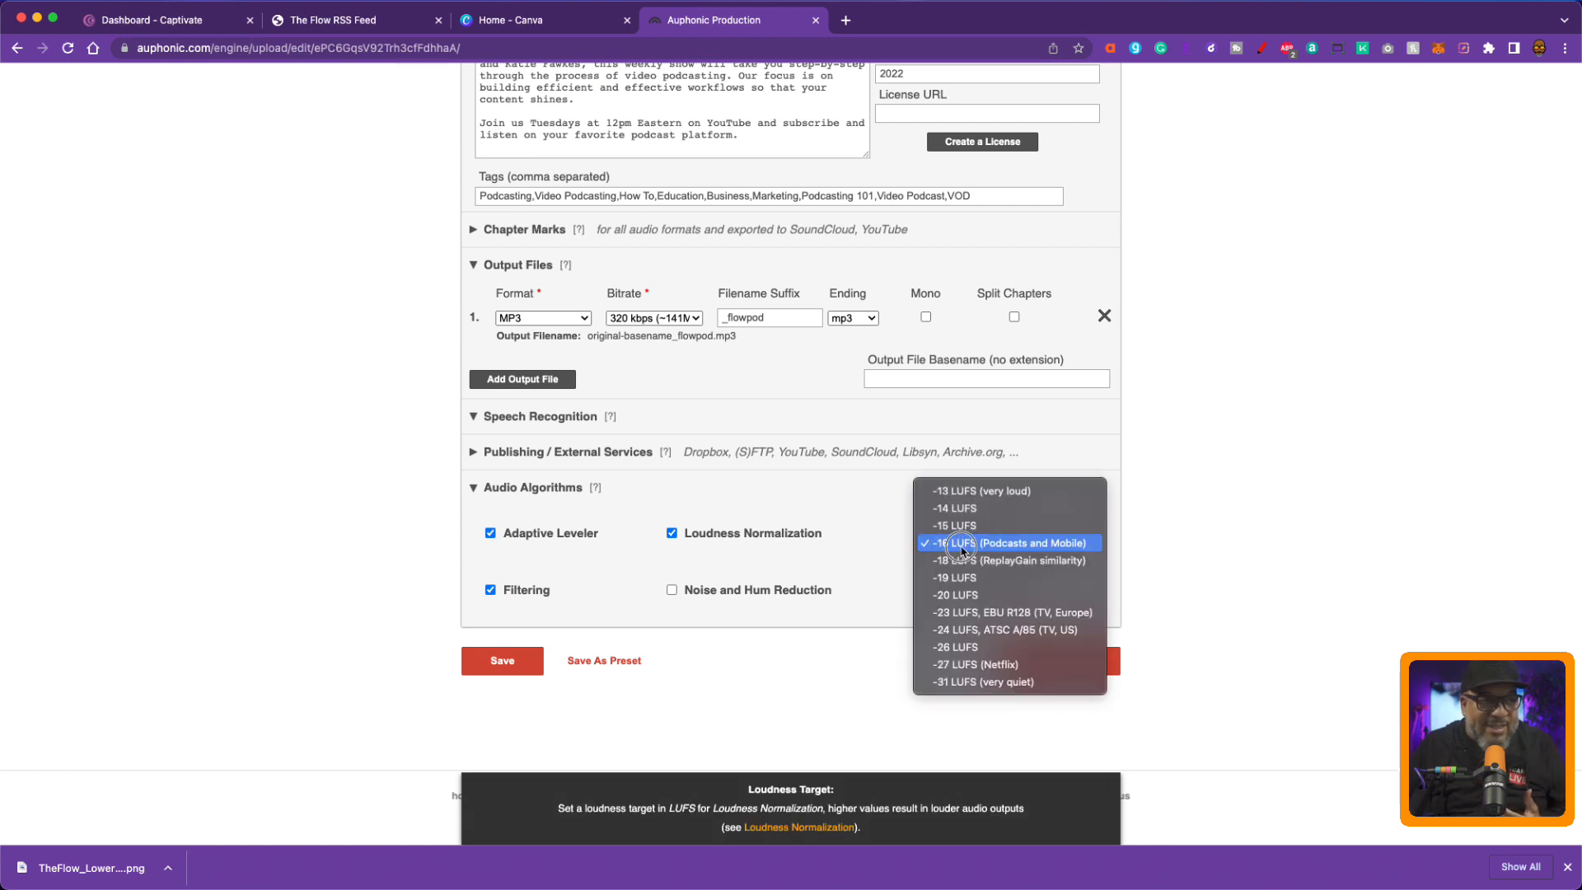
pyautogui.click(1005, 542)
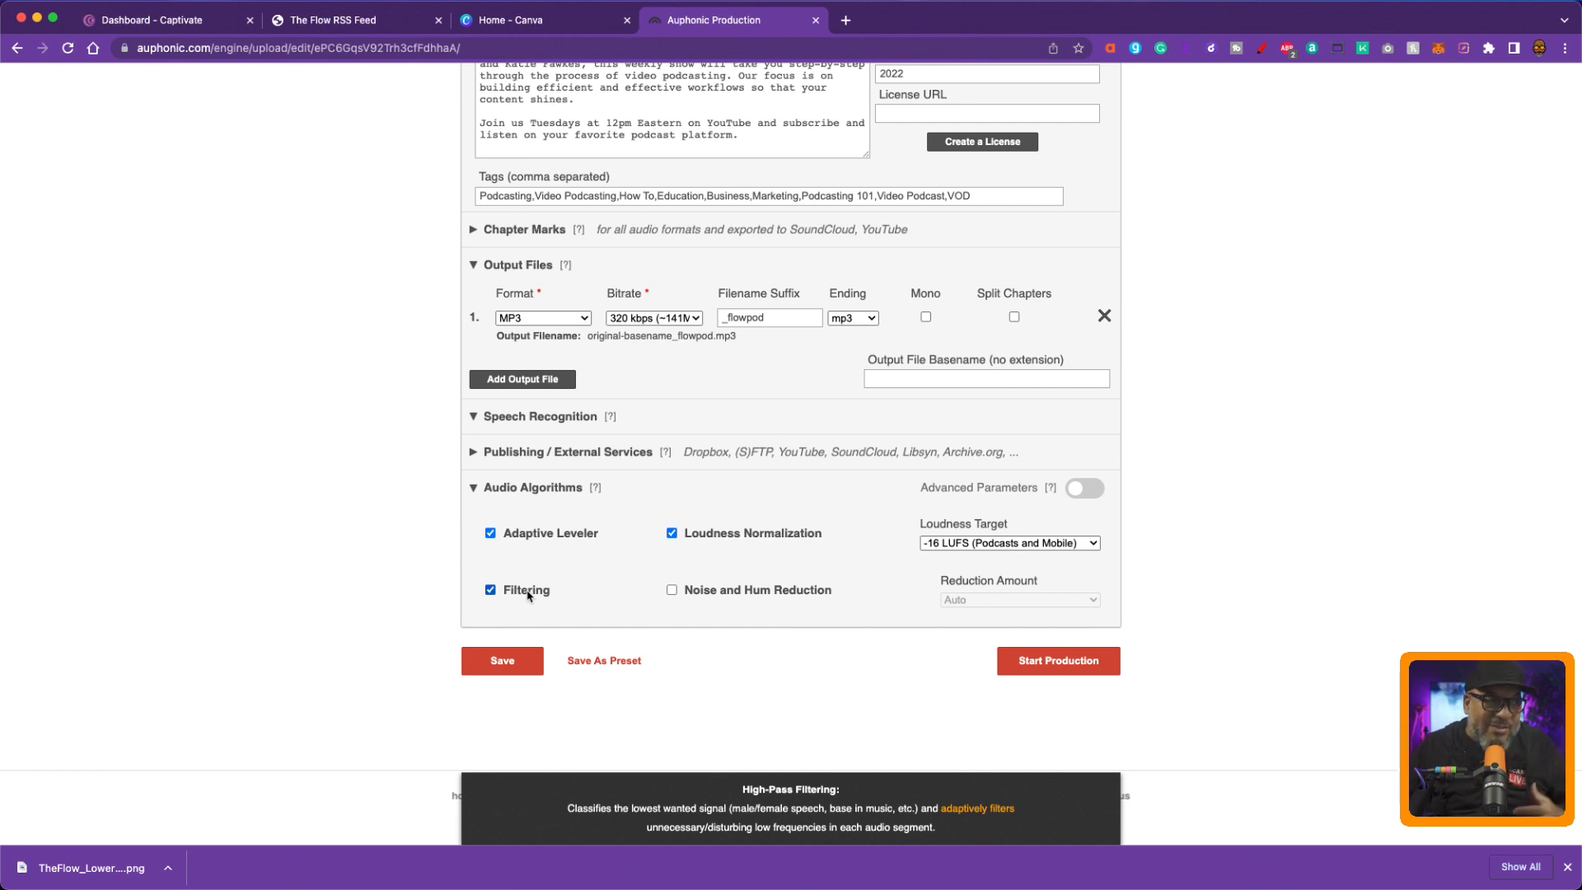
pyautogui.moveTo(715, 602)
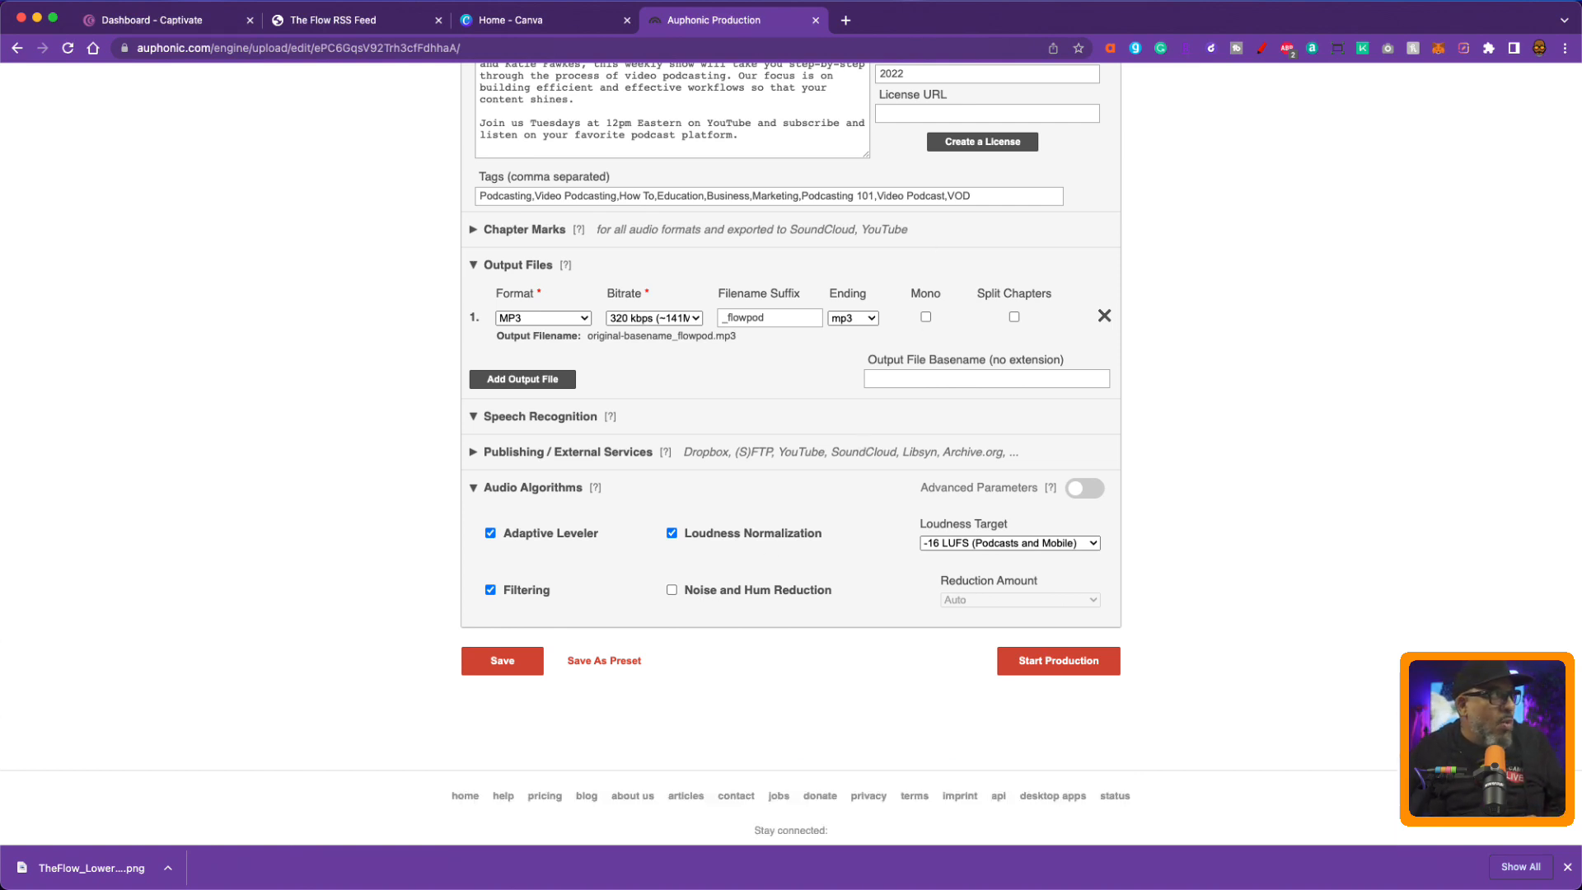
pyautogui.click(161, 19)
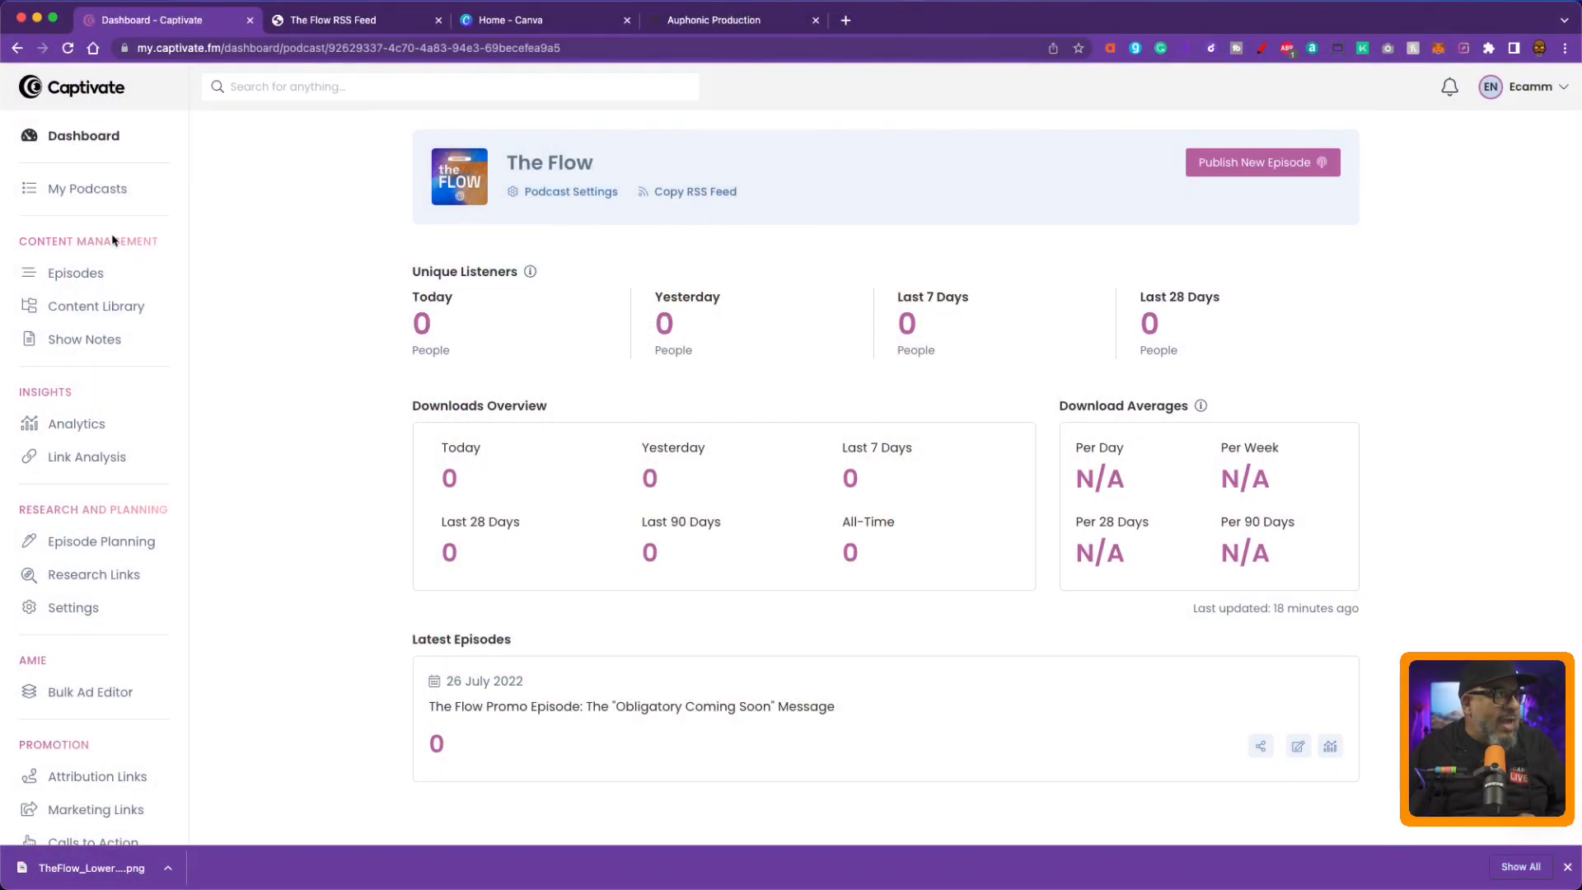
# - From the Episodes list, bring up The Flow Promo trailer's Edit Episode page and review its details
pyautogui.click(73, 273)
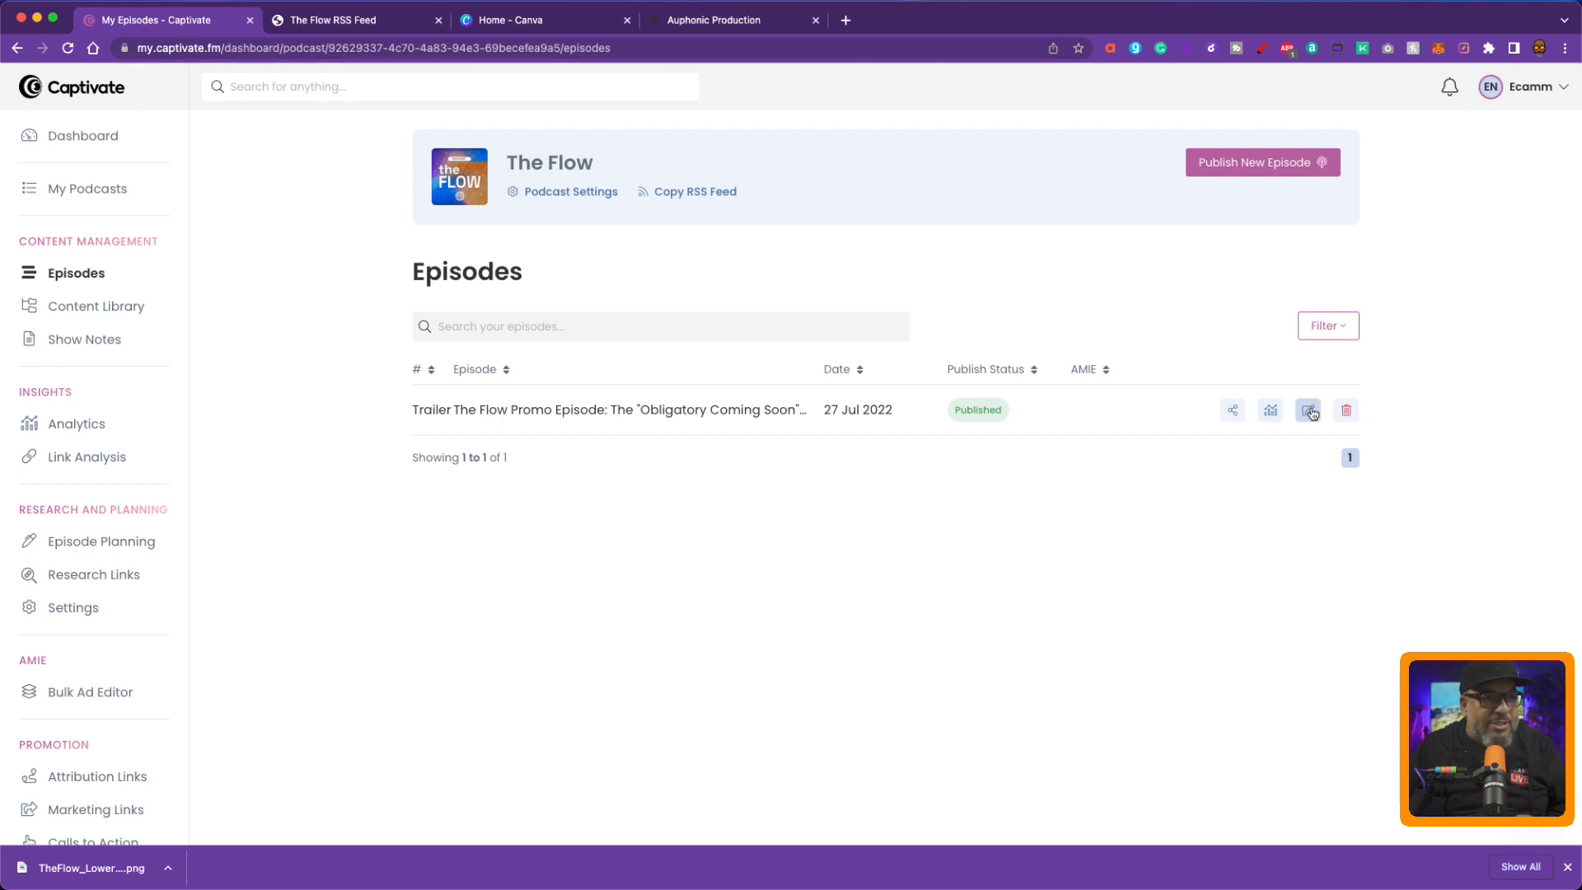
pyautogui.click(1307, 410)
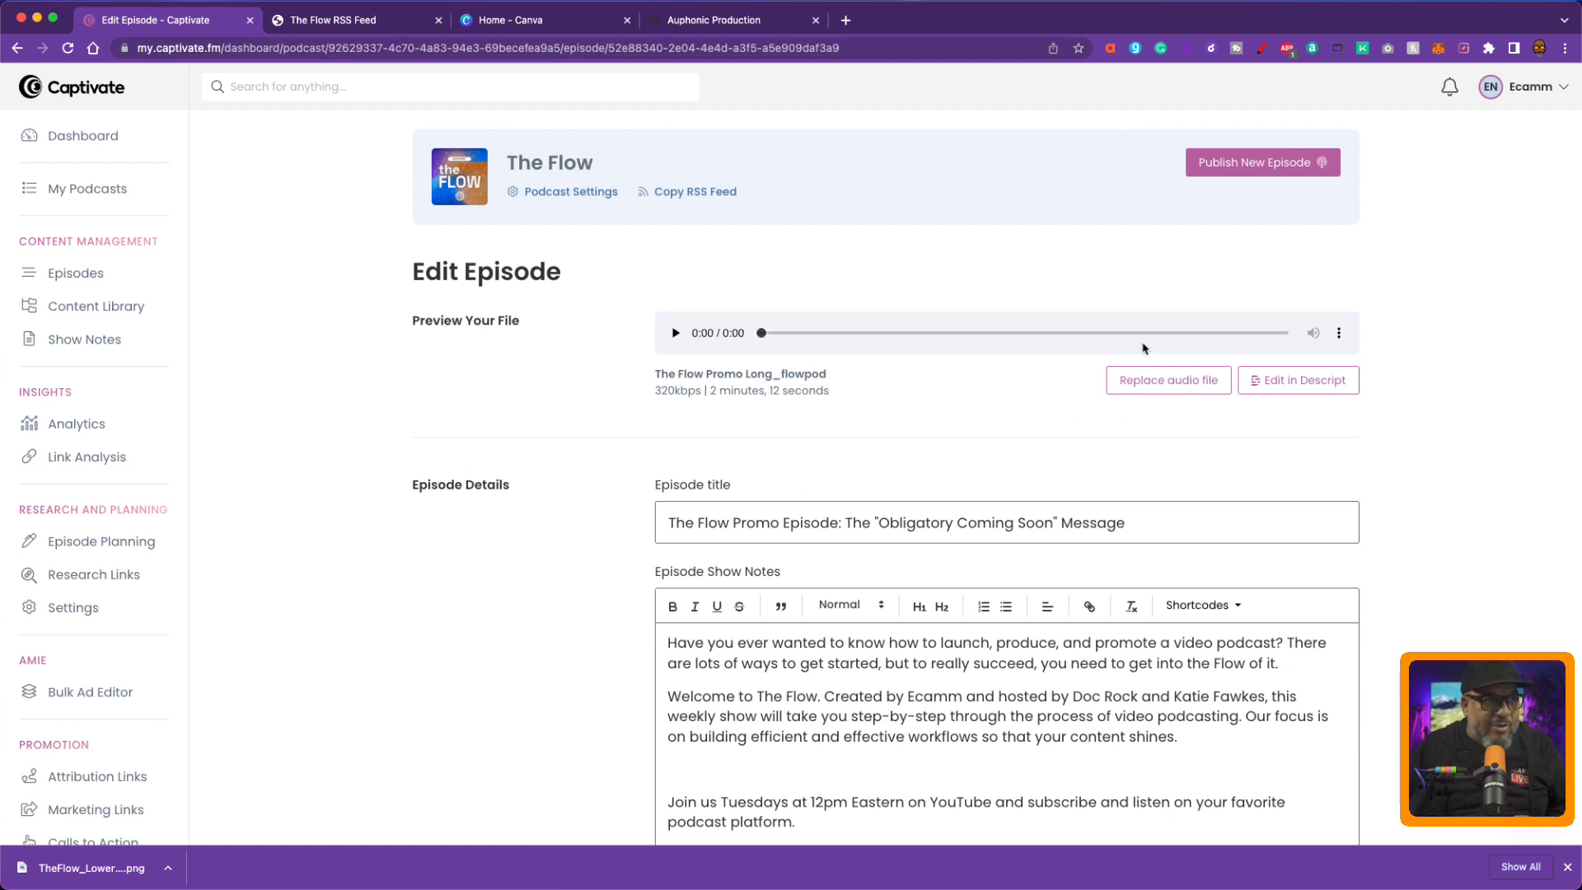
pyautogui.scroll(-3)
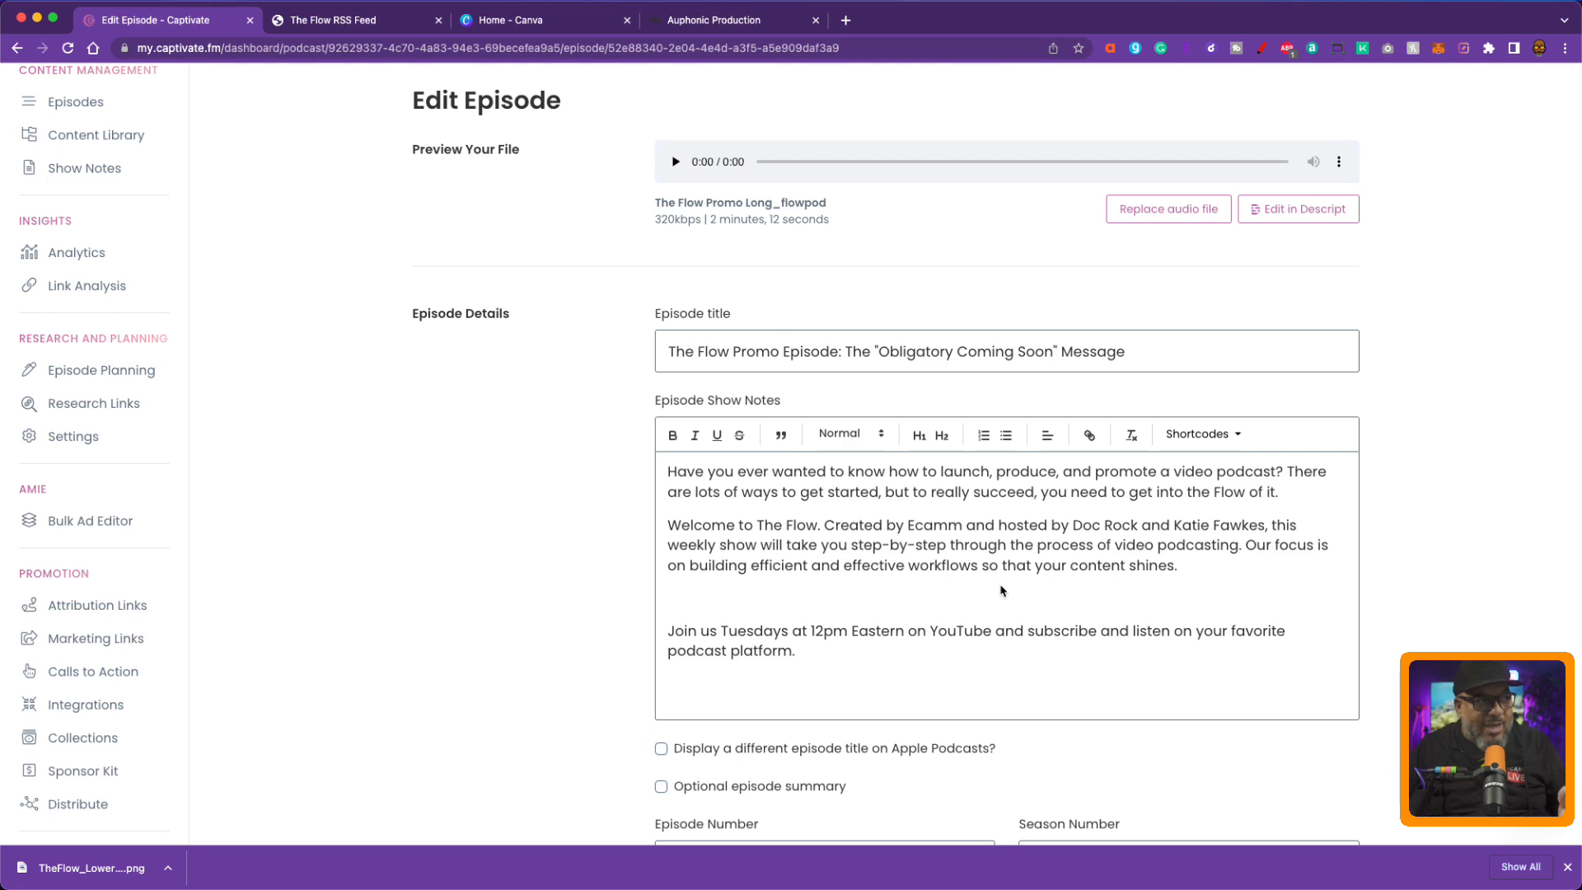
pyautogui.scroll(-3)
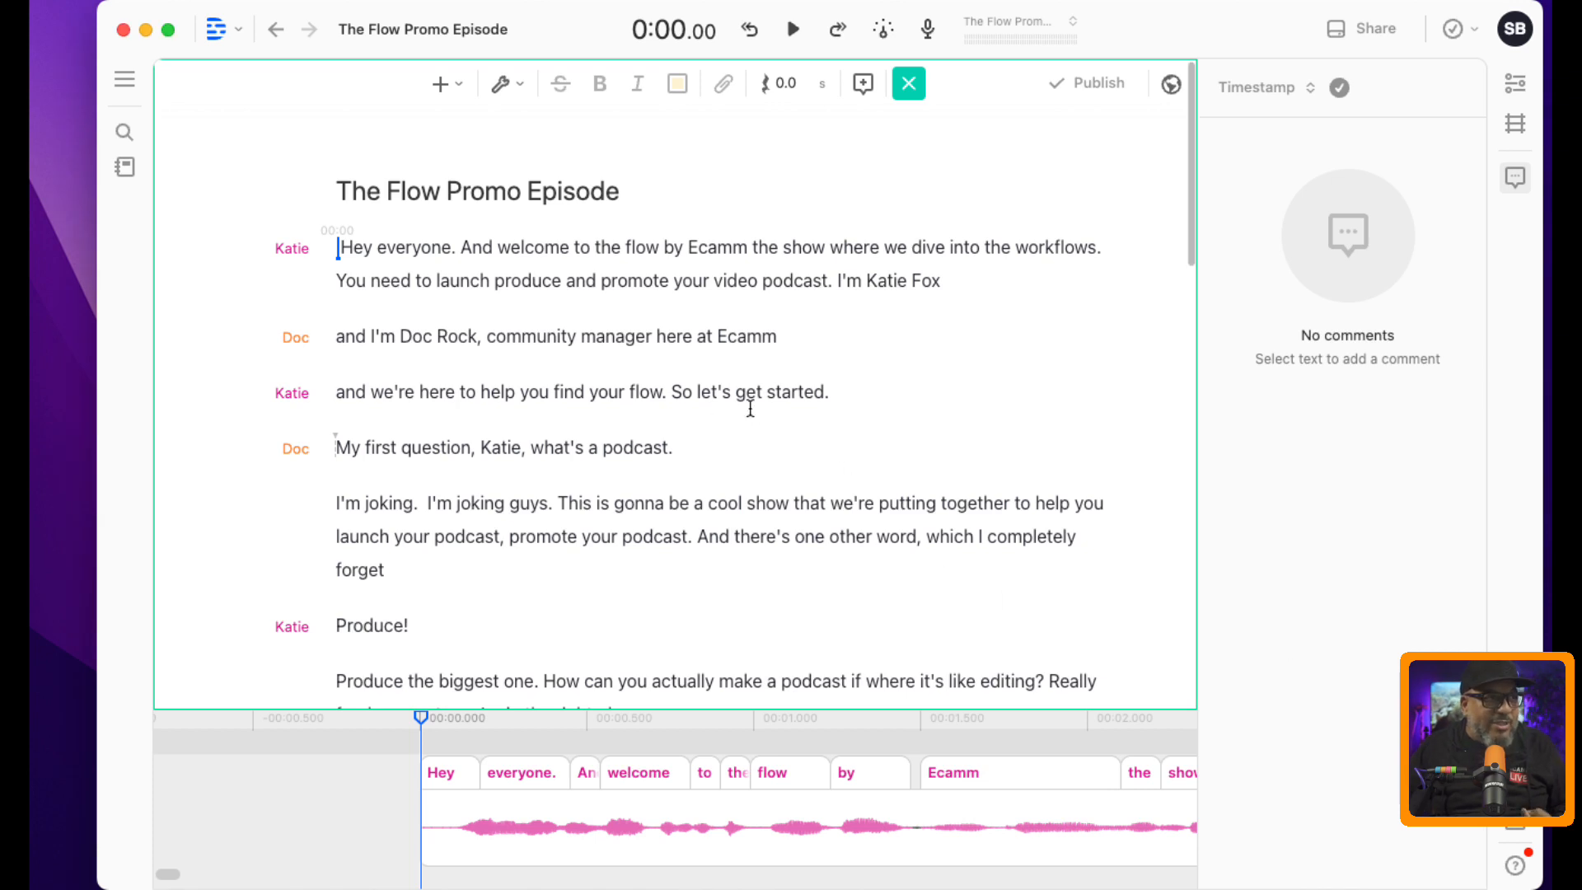
pyautogui.moveTo(733, 341)
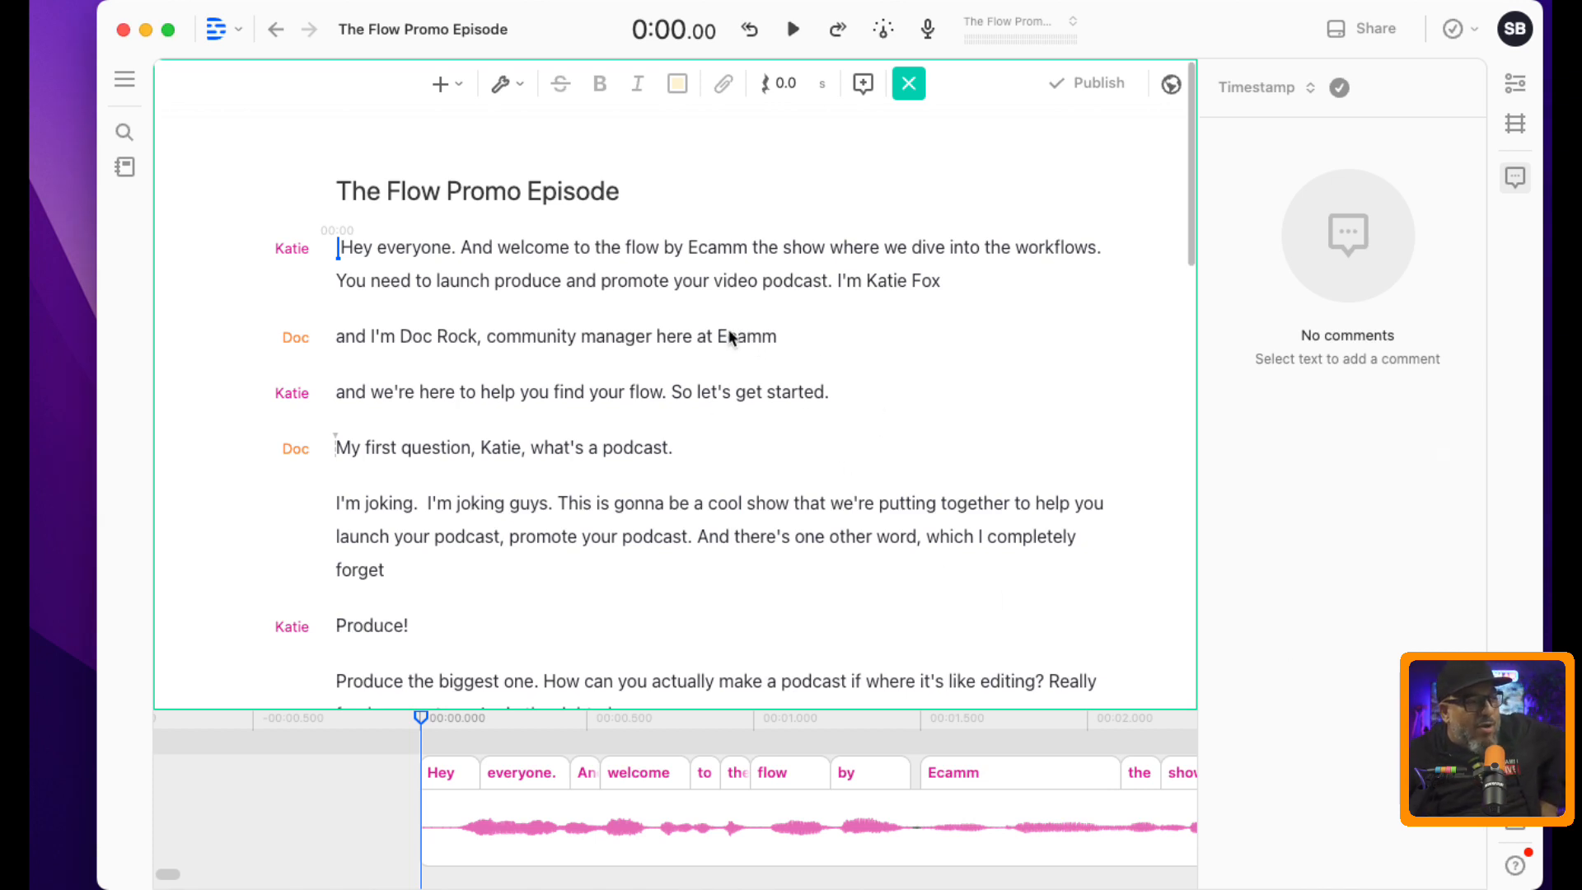
pyautogui.moveTo(939, 316)
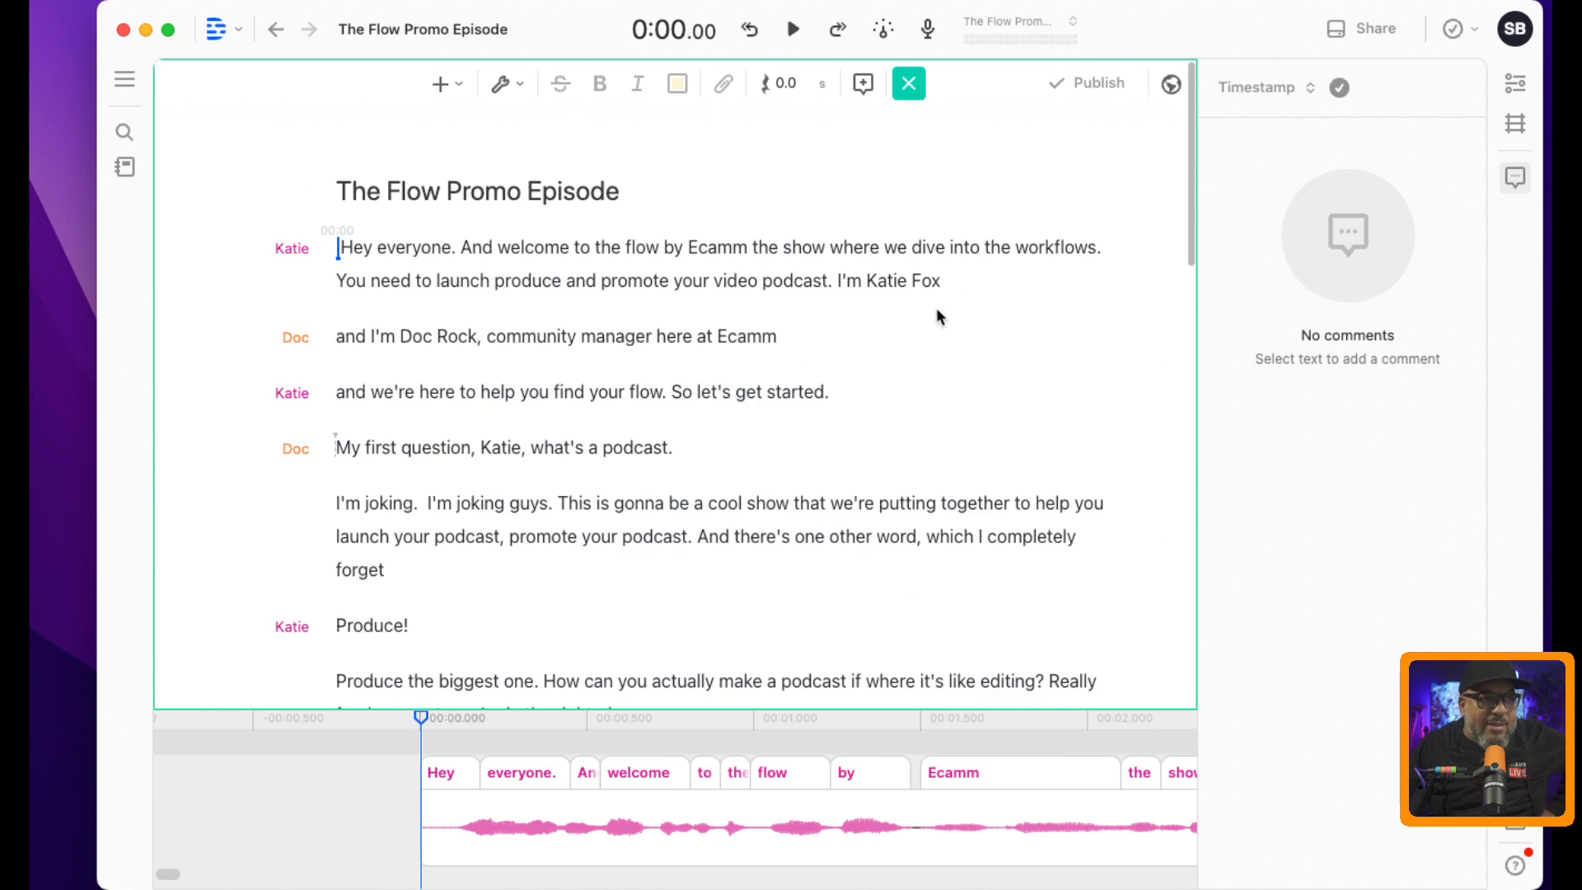
# - Read through the speaker-labelled transcript of The Flow Promo Episode to its final line
pyautogui.scroll(-3)
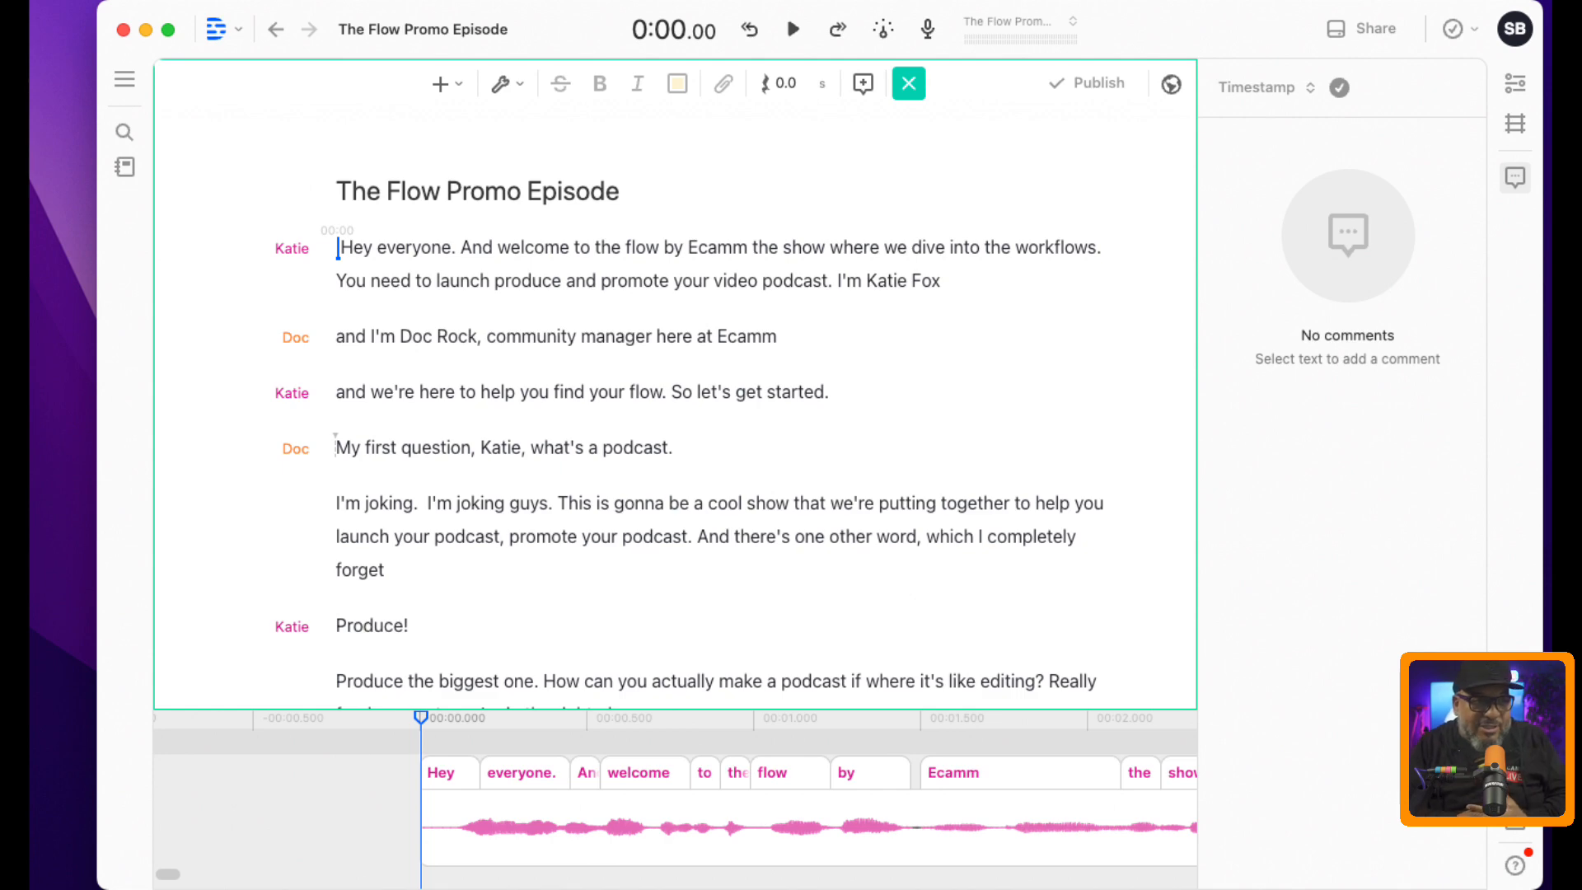
pyautogui.moveTo(710, 428)
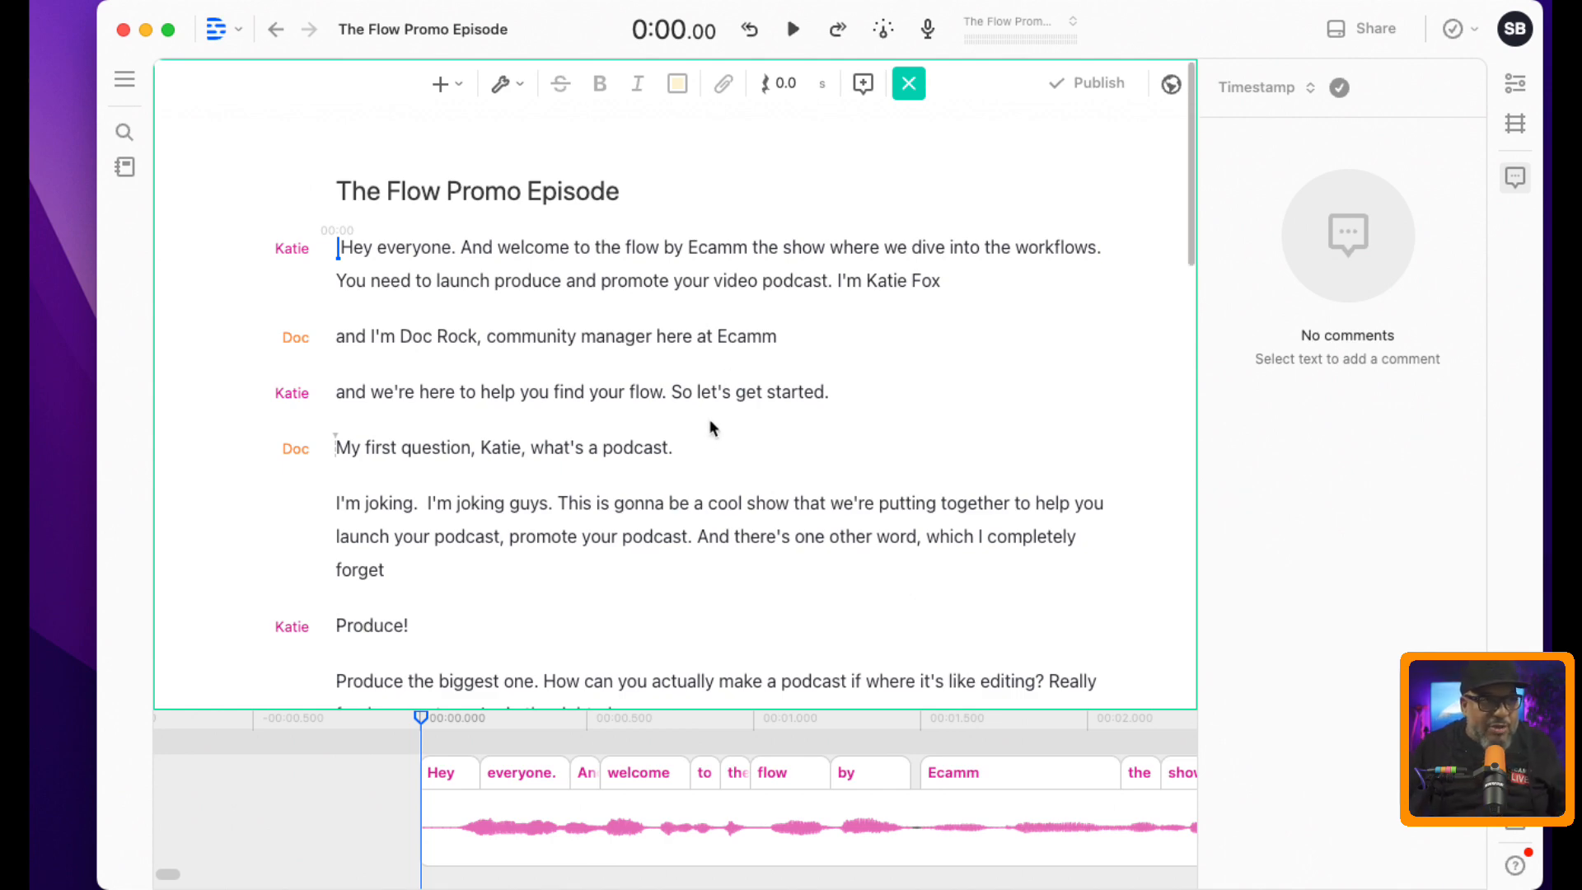
pyautogui.scroll(-3)
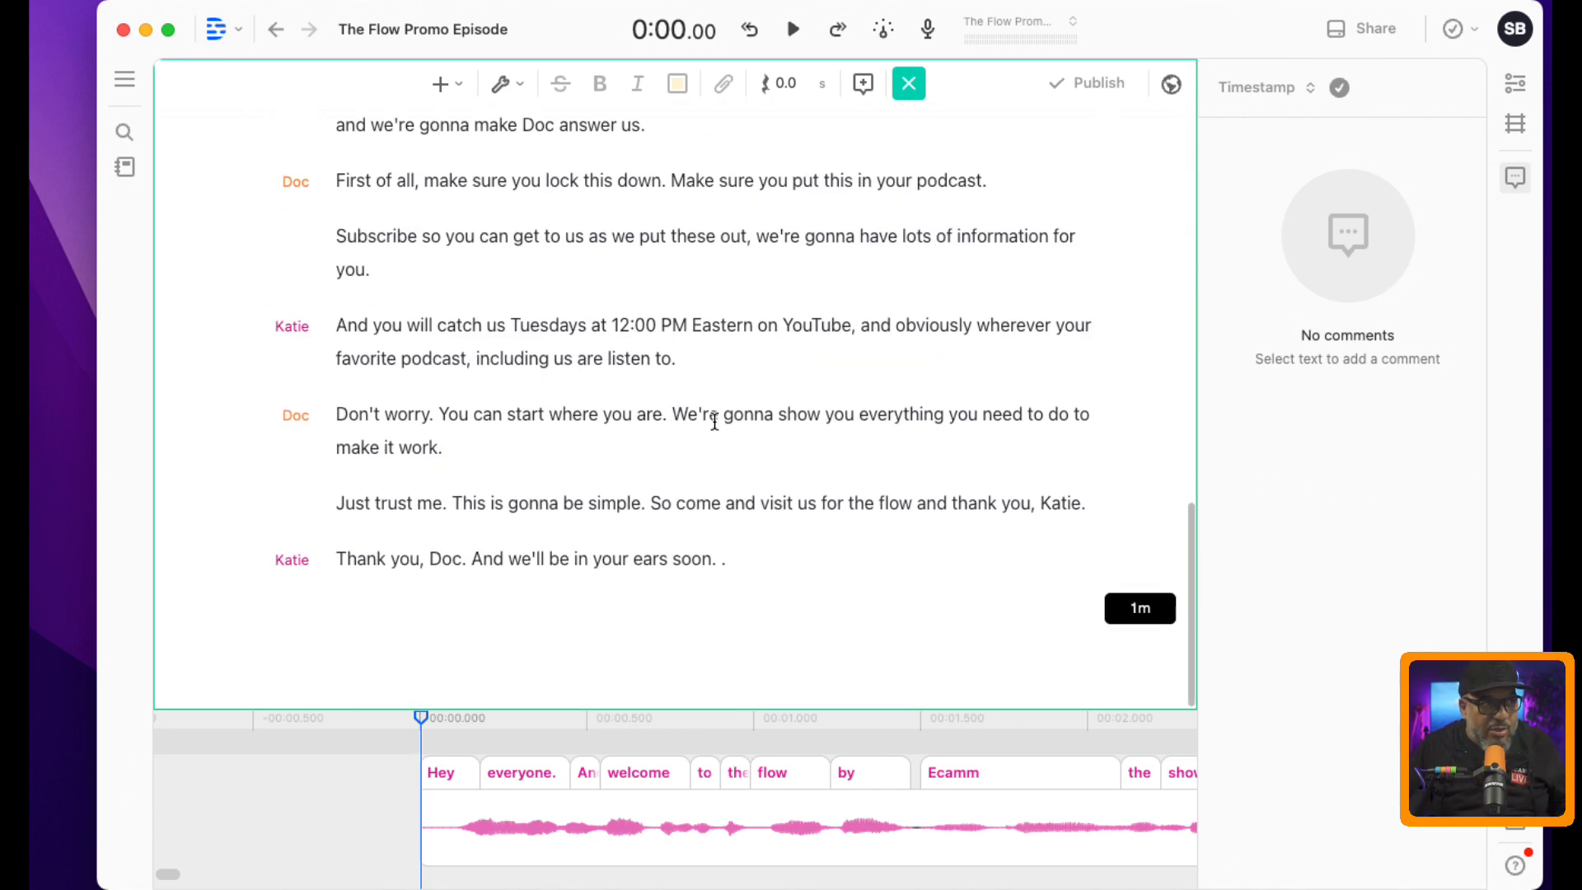
pyautogui.scroll(3)
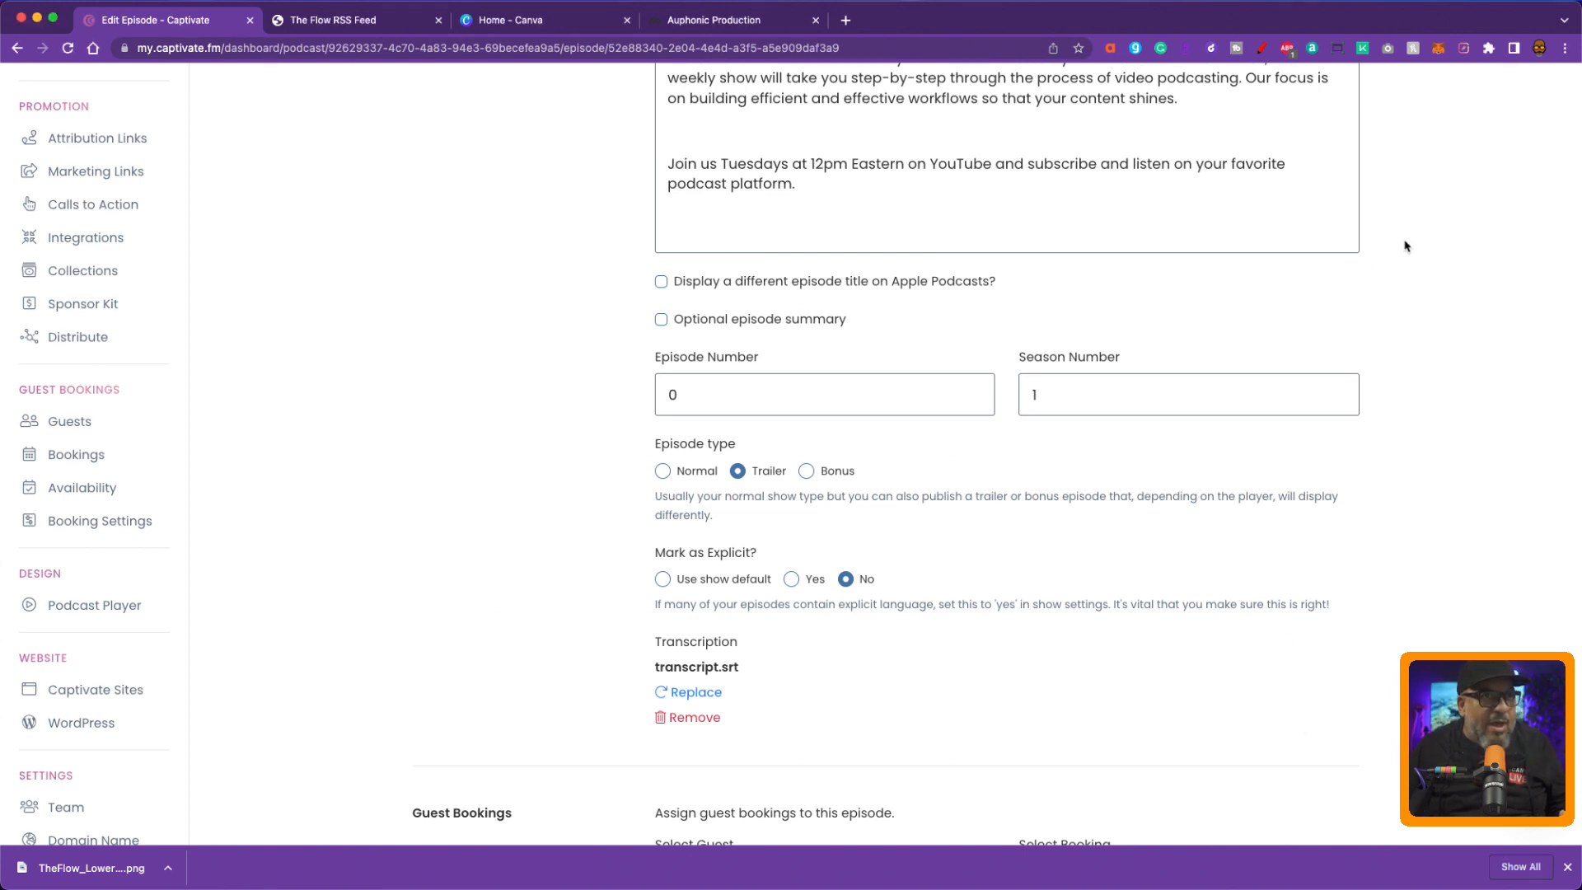
pyautogui.moveTo(953, 687)
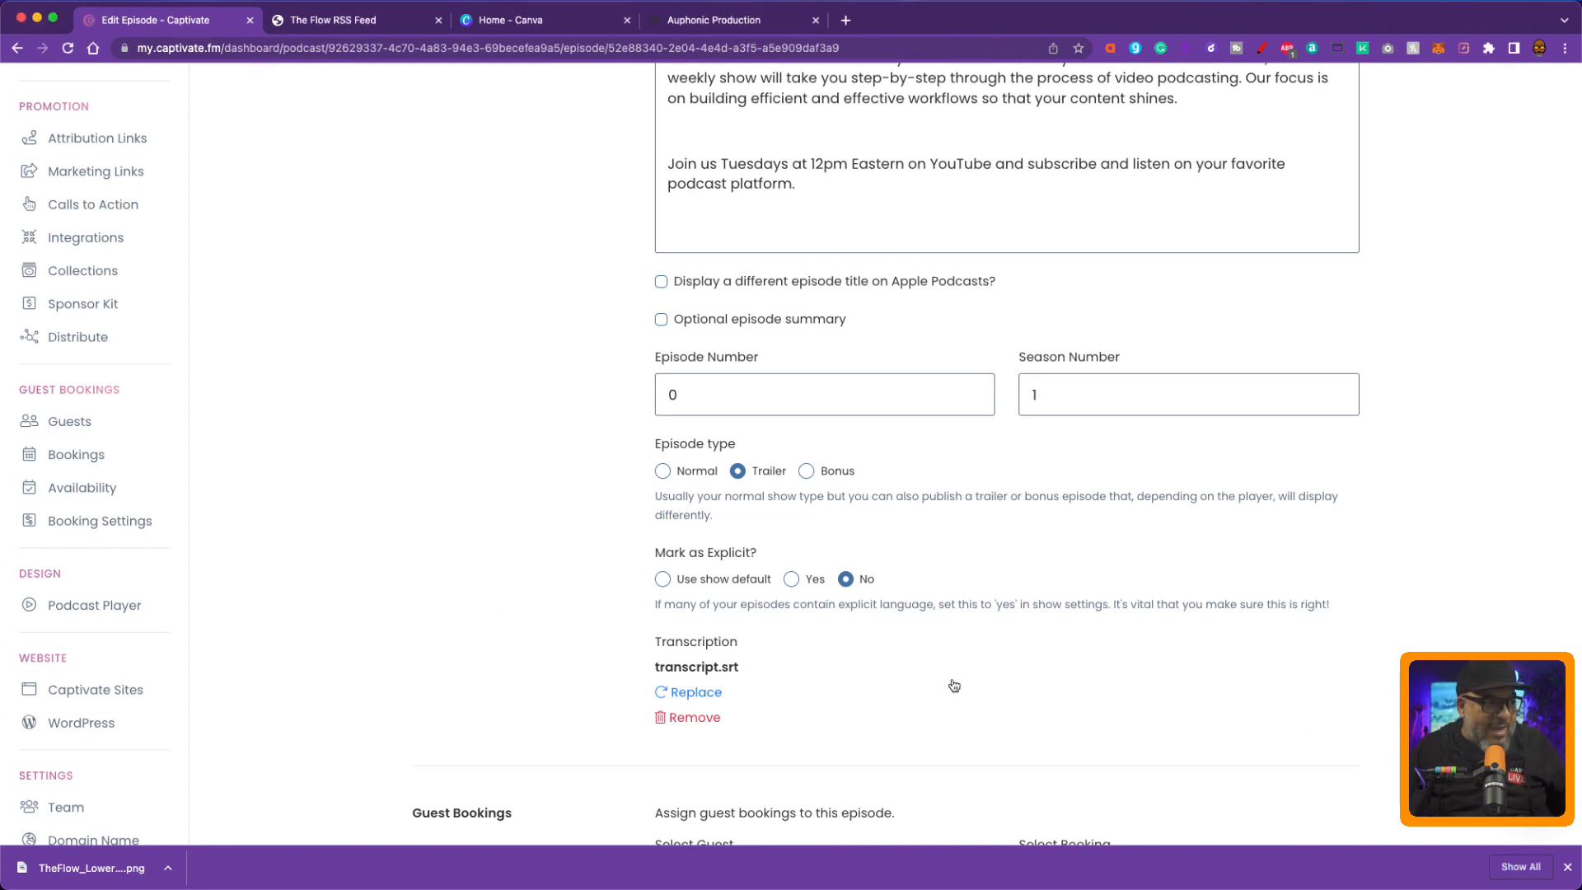
# - Review the episode type, transcription and SEO sections of the Edit Episode page
pyautogui.scroll(-3)
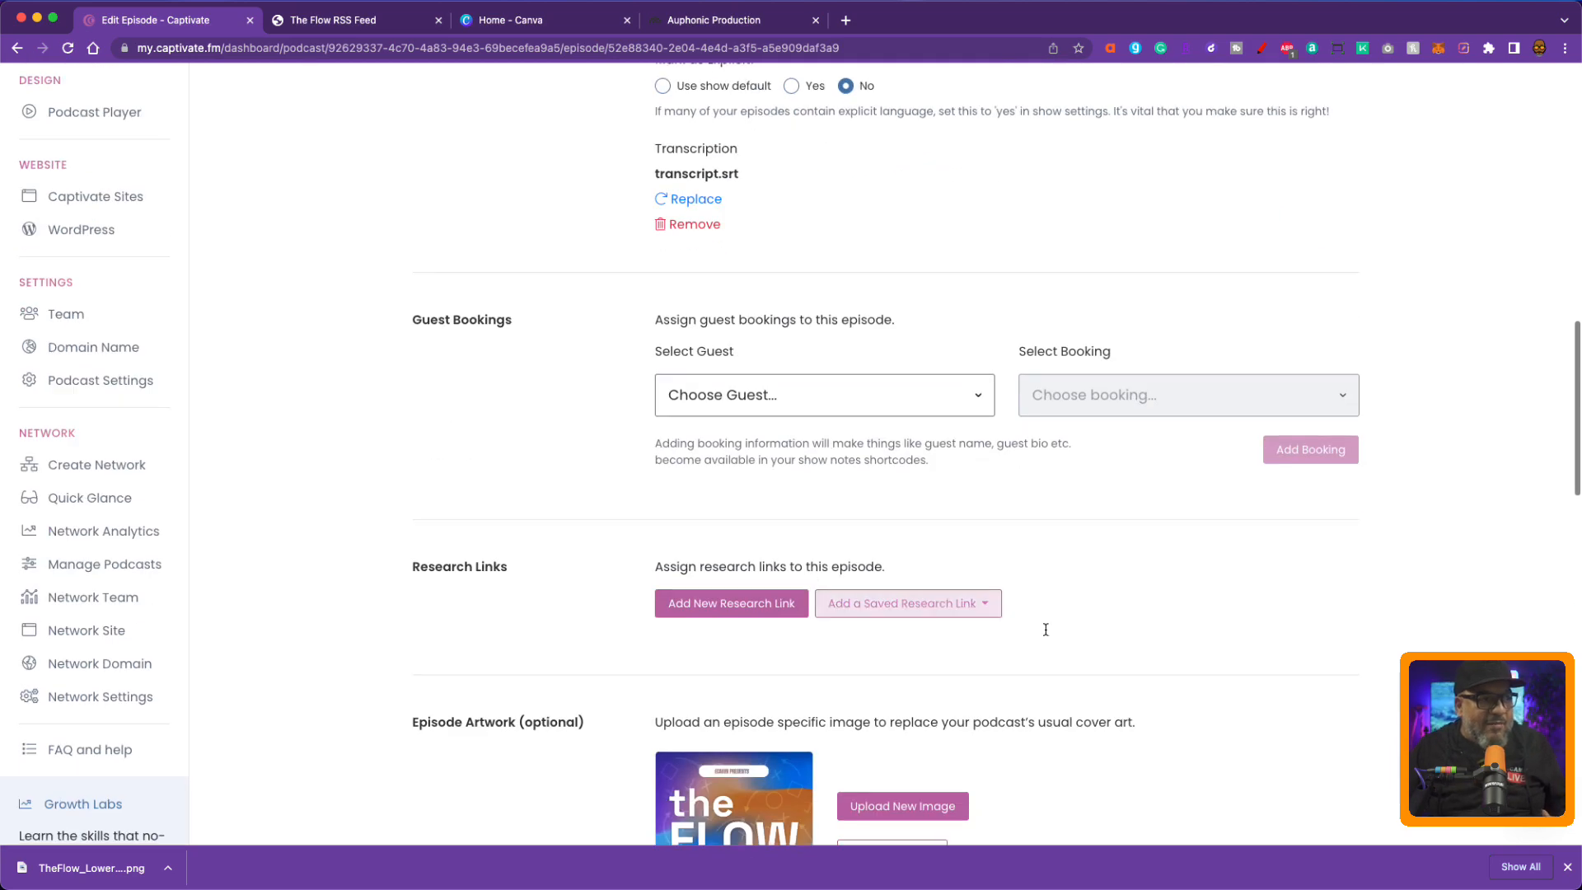
pyautogui.scroll(-3)
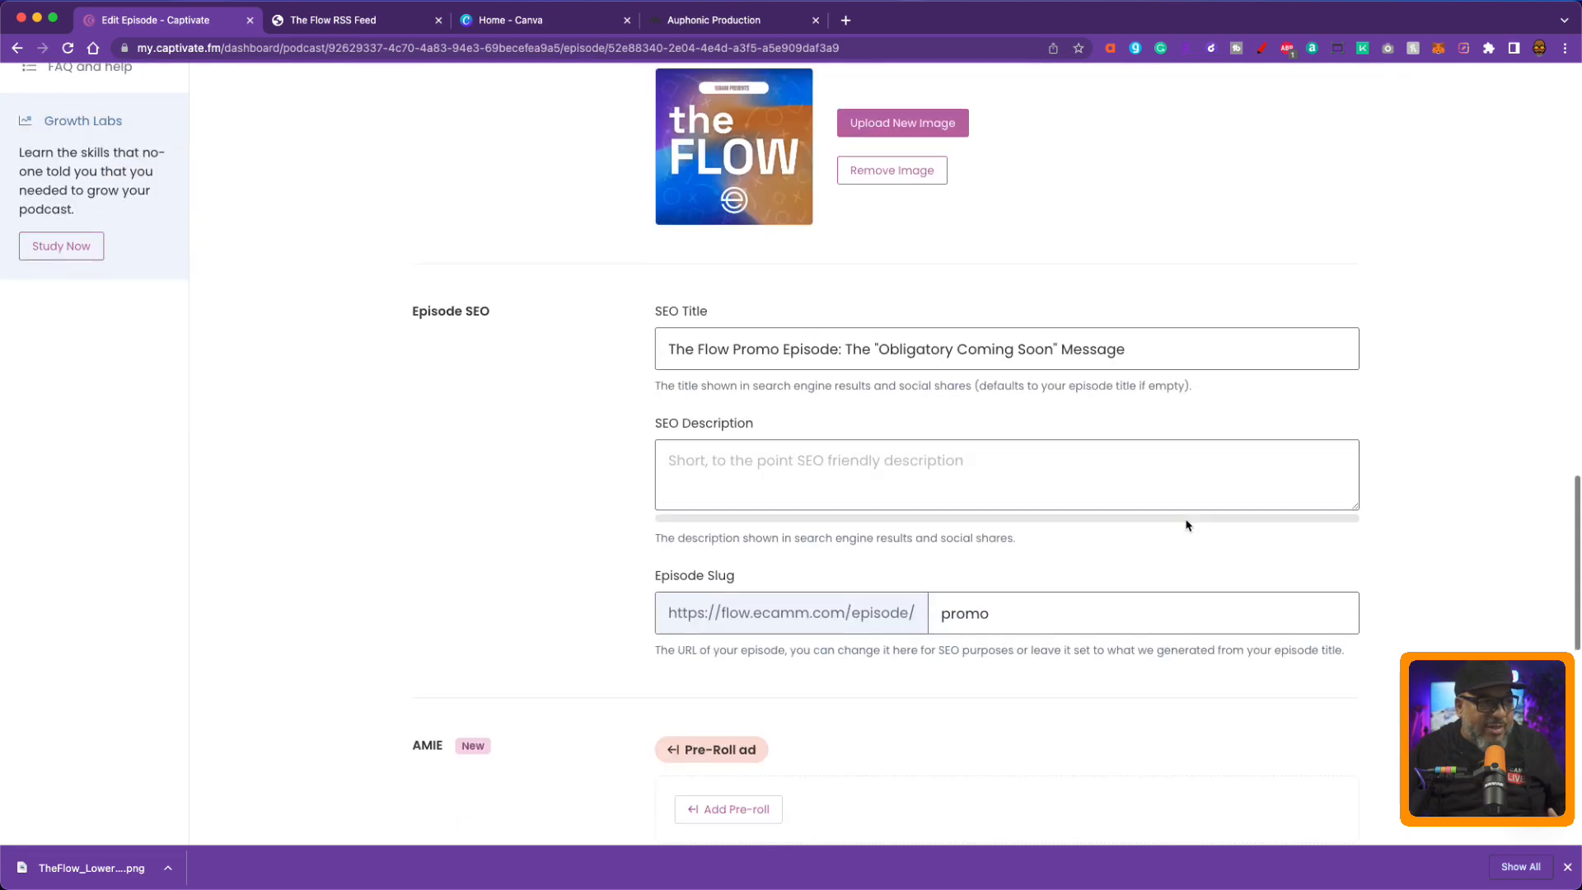
pyautogui.scroll(3)
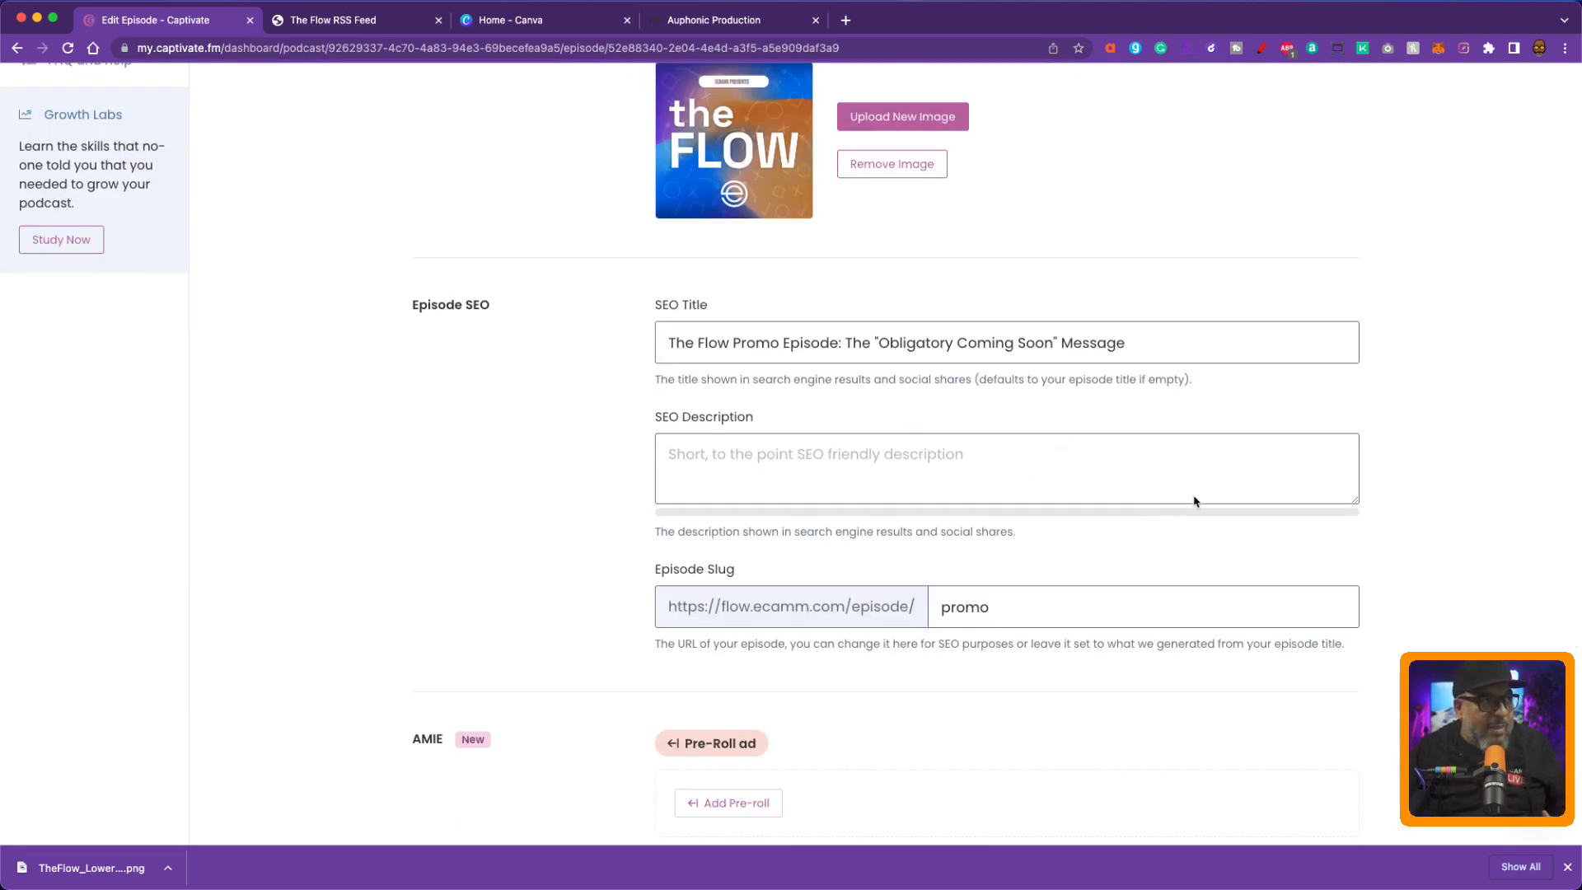
pyautogui.scroll(3)
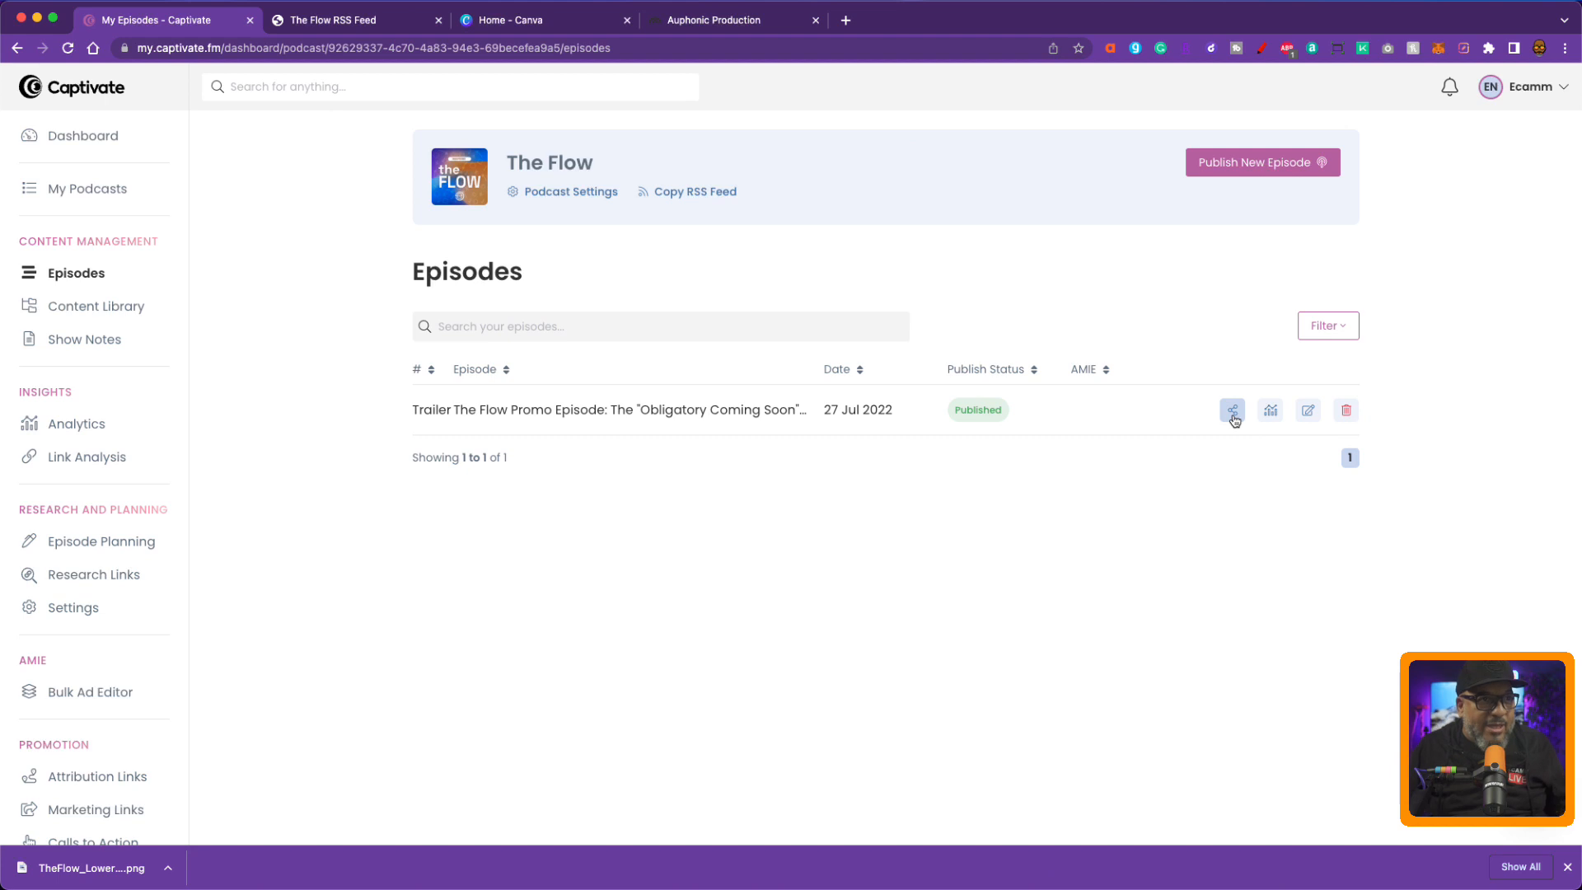
pyautogui.moveTo(417, 518)
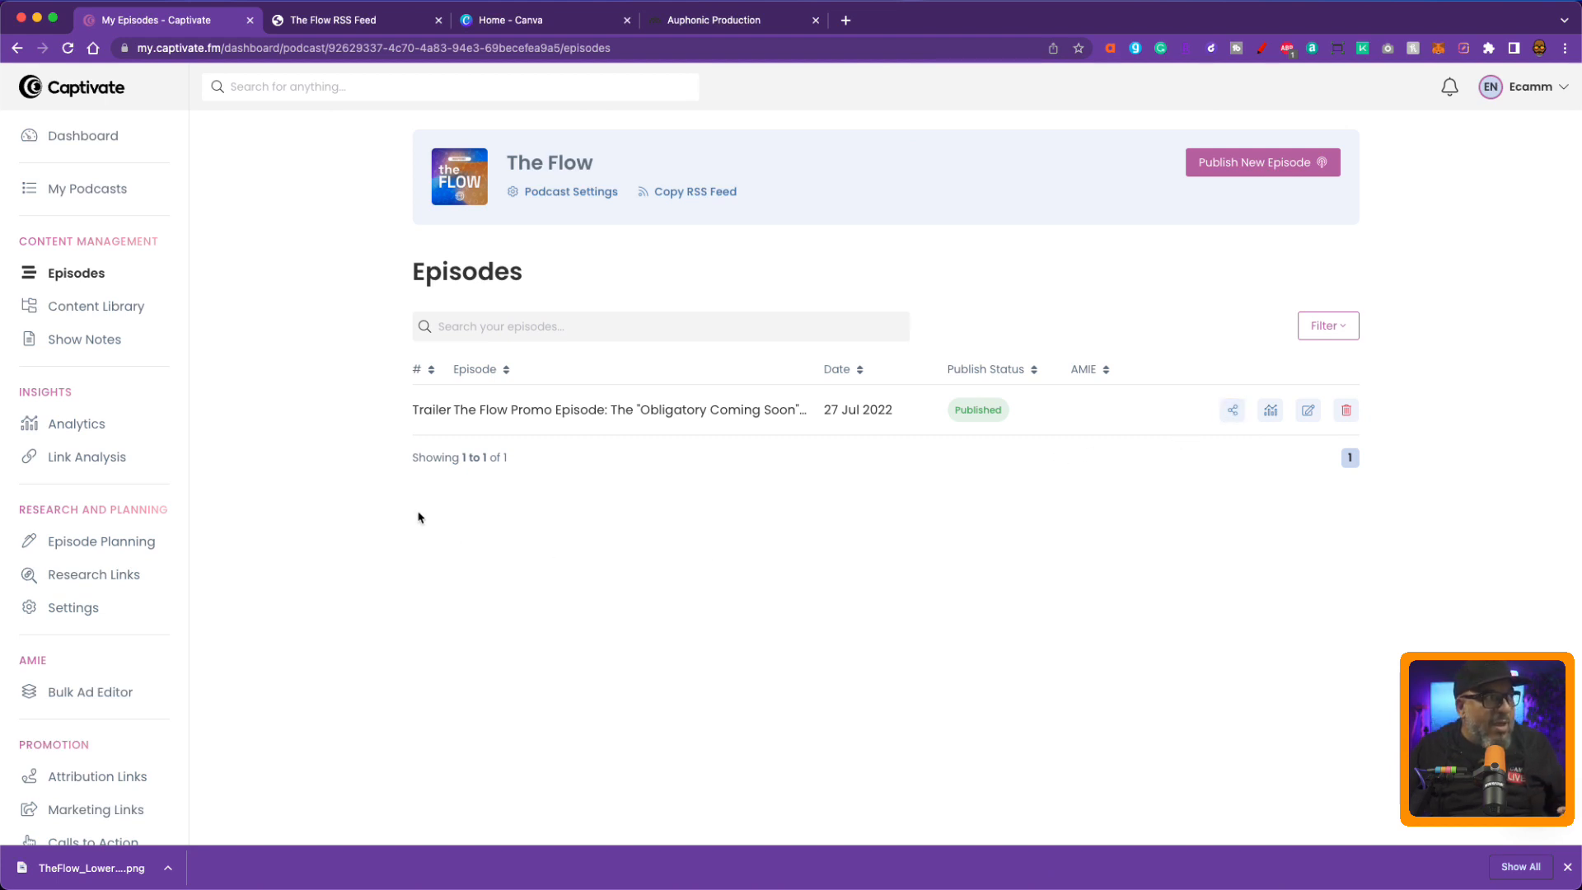
pyautogui.moveTo(161, 713)
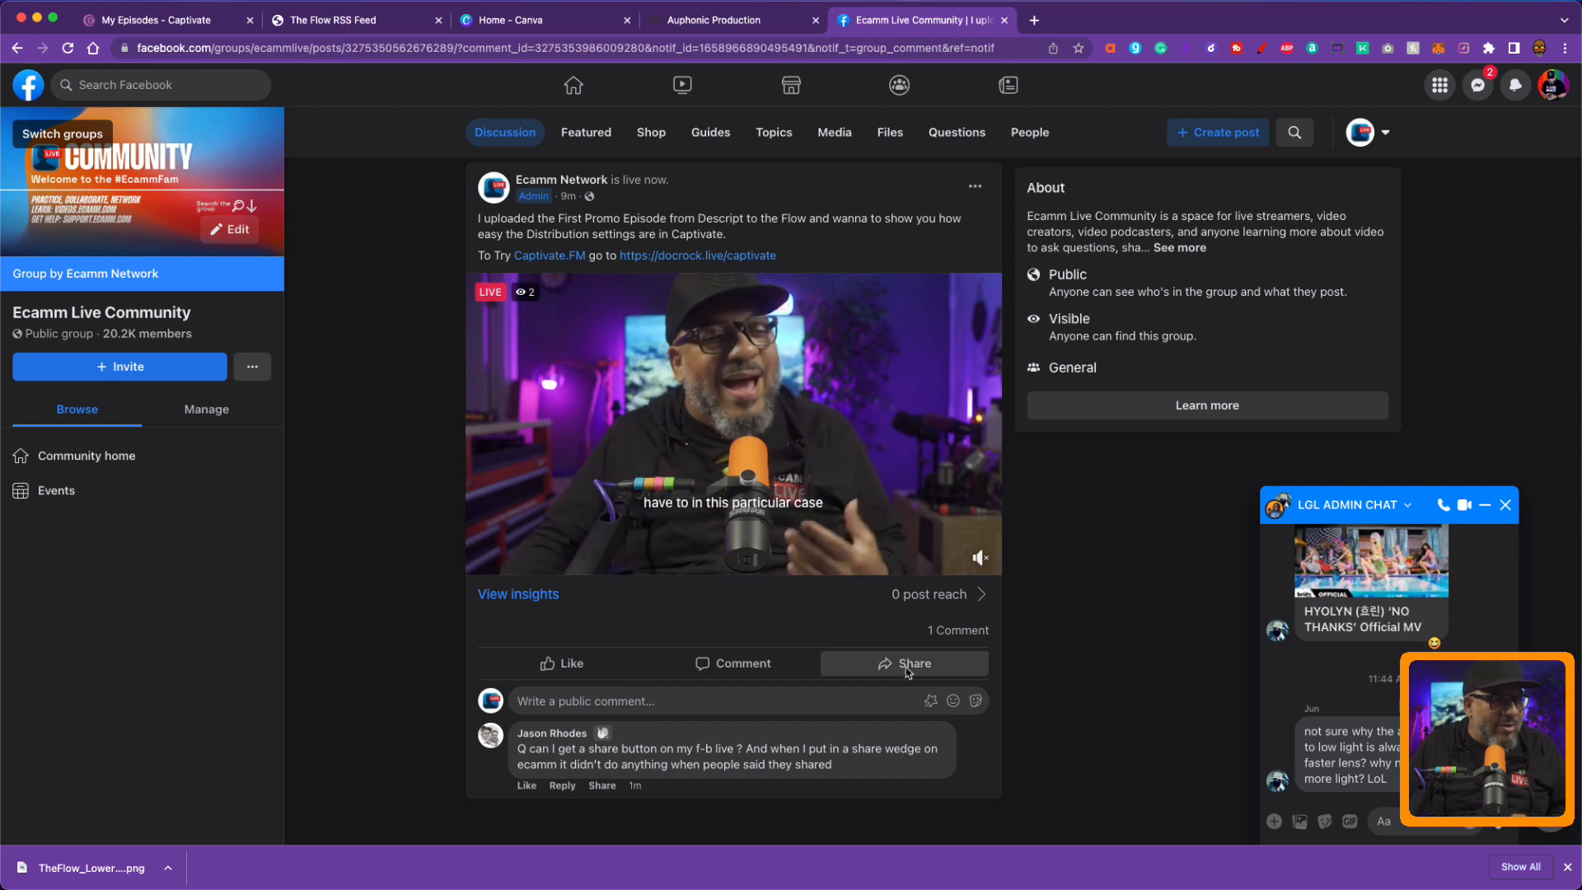
# - Copy the live video's fb.watch link via Share and review the post's comments
pyautogui.click(903, 662)
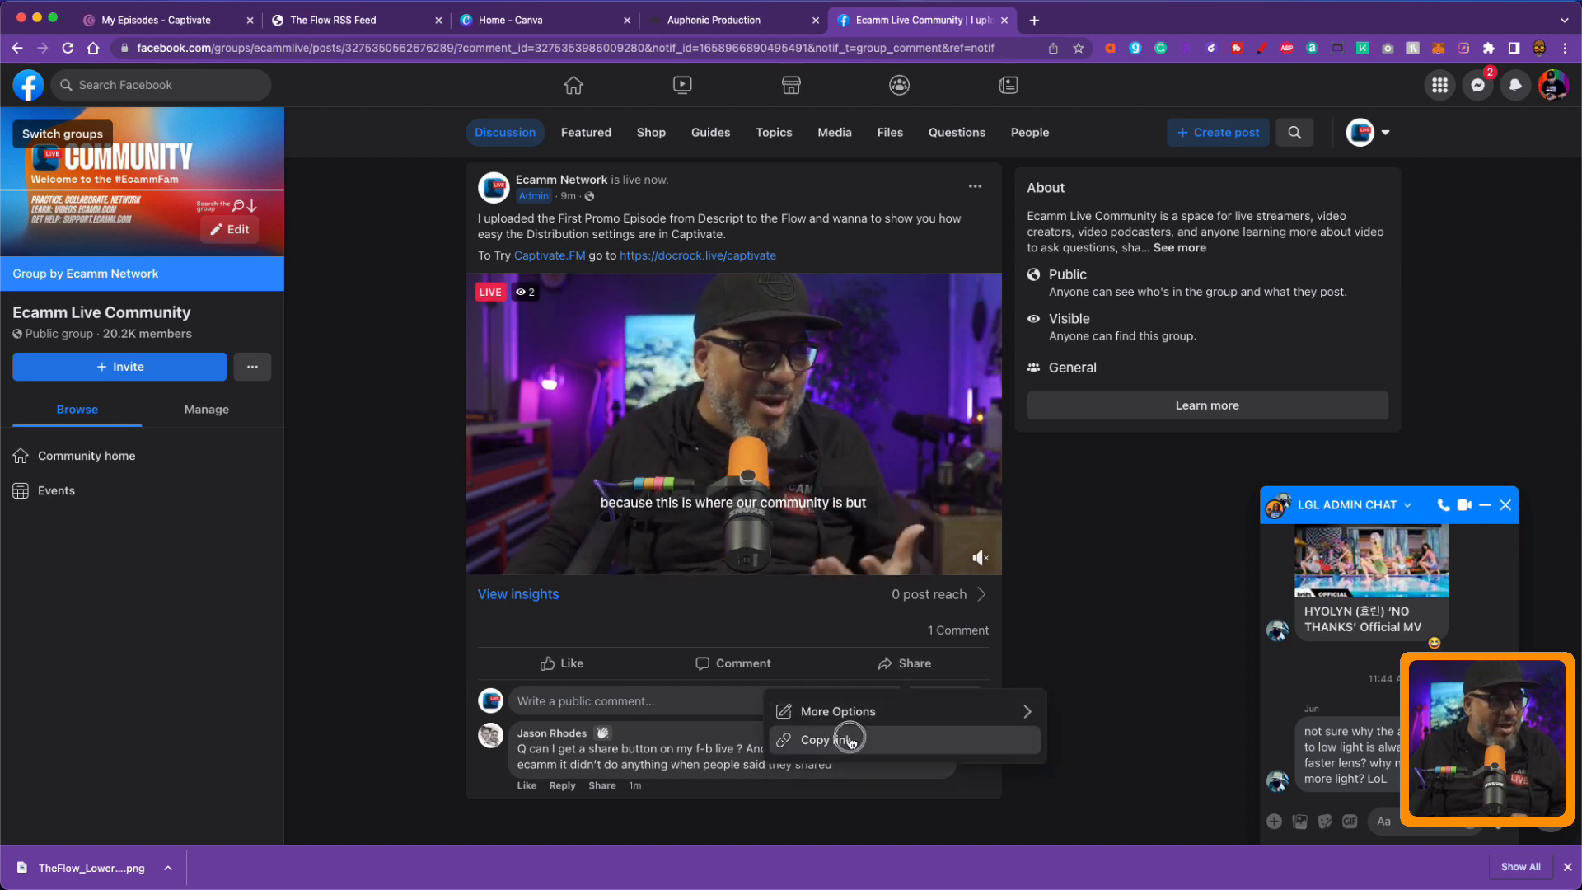
pyautogui.click(824, 740)
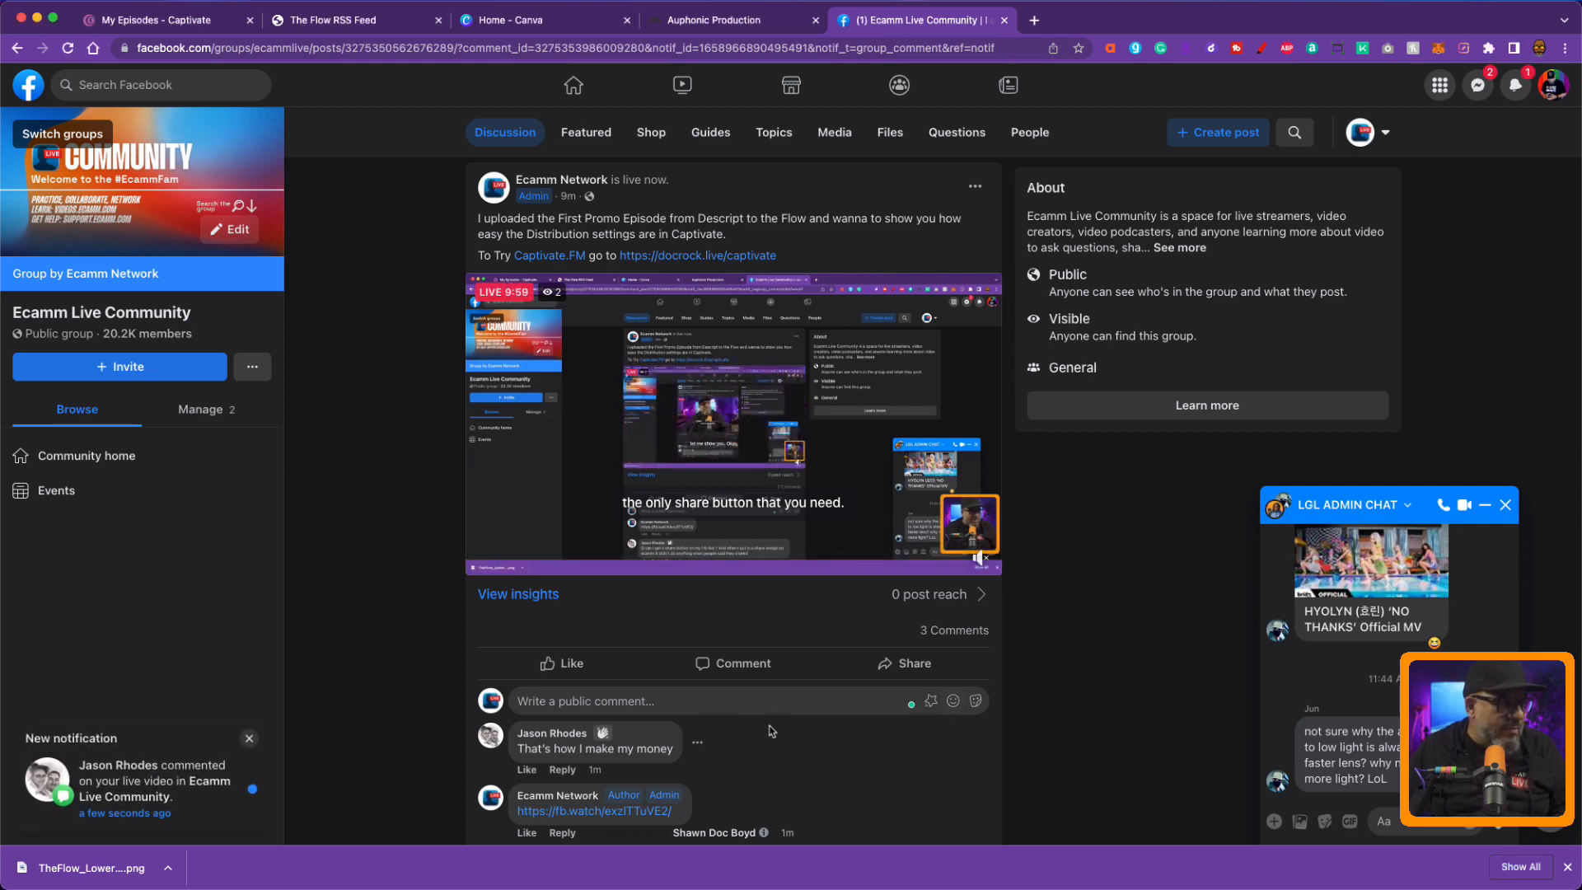
pyautogui.scroll(-3)
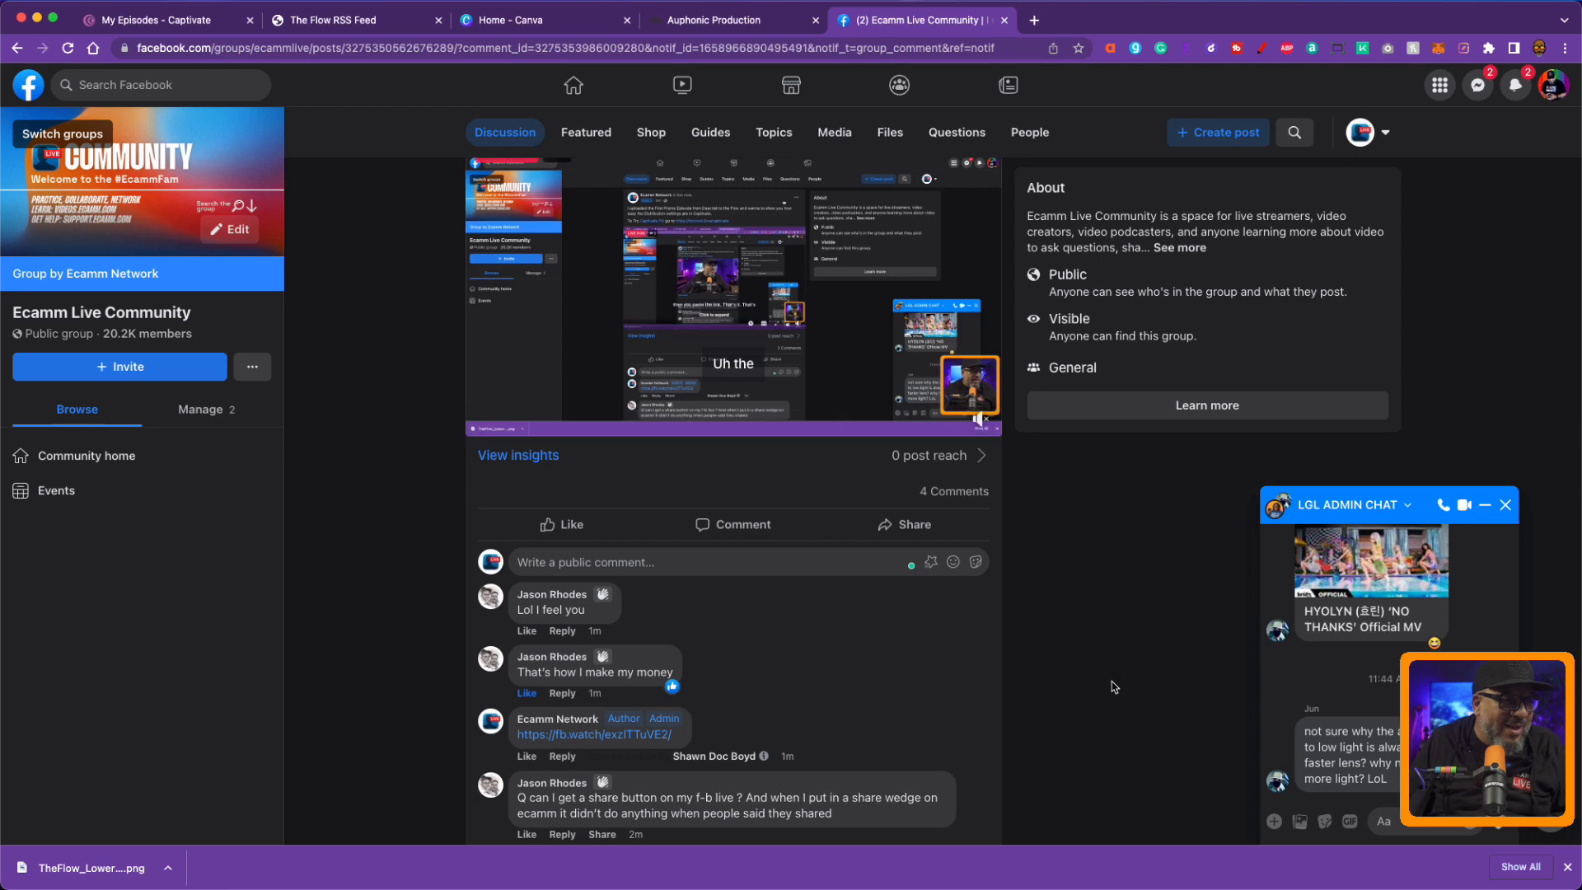
pyautogui.scroll(-3)
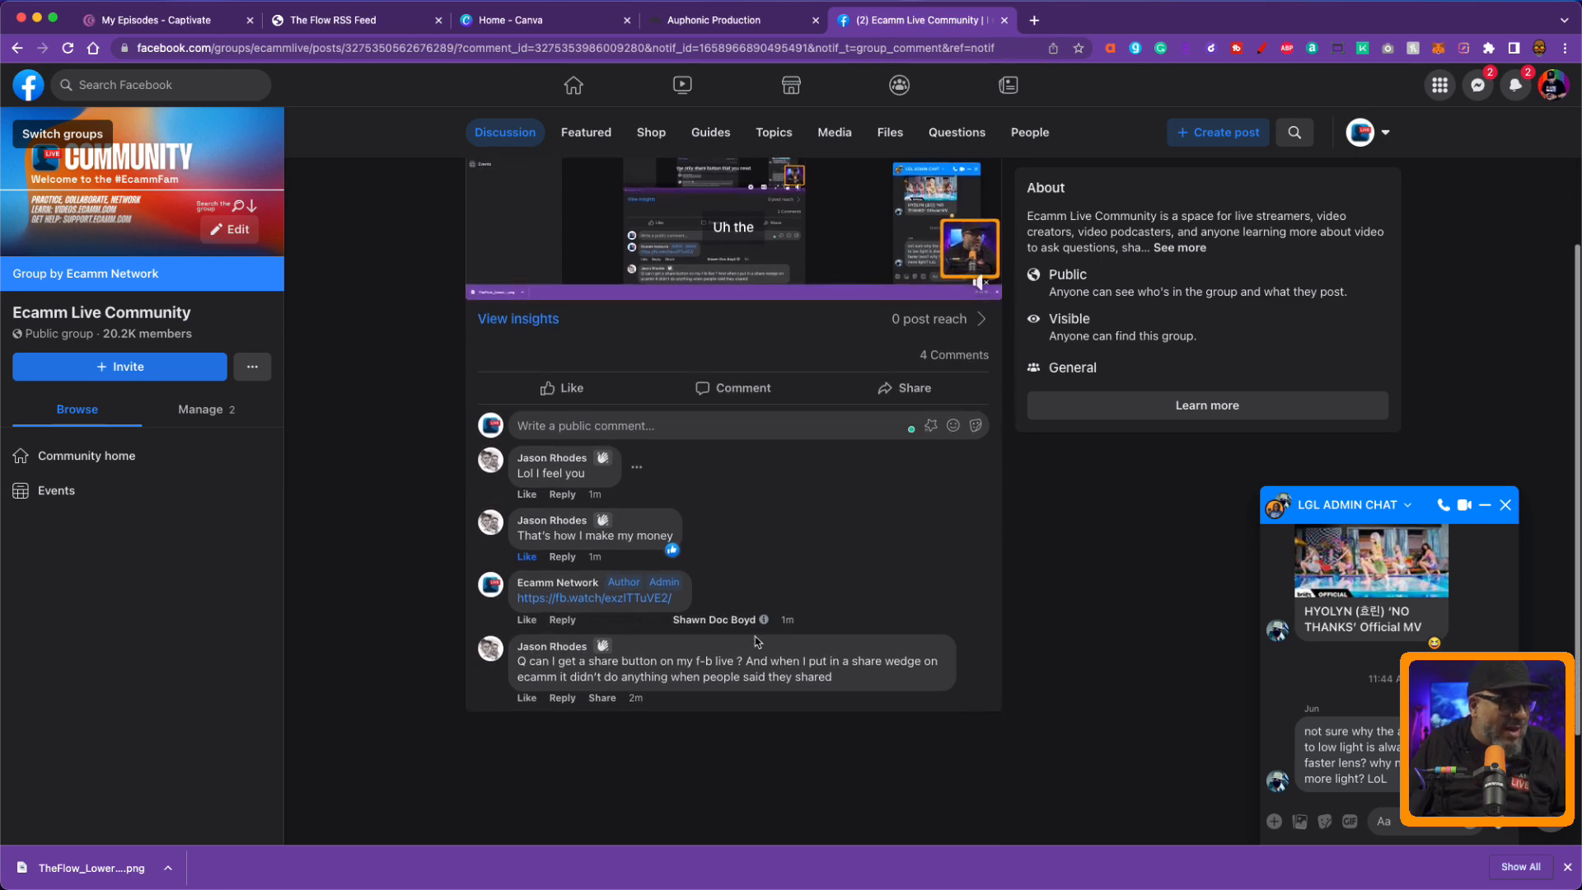
pyautogui.scroll(3)
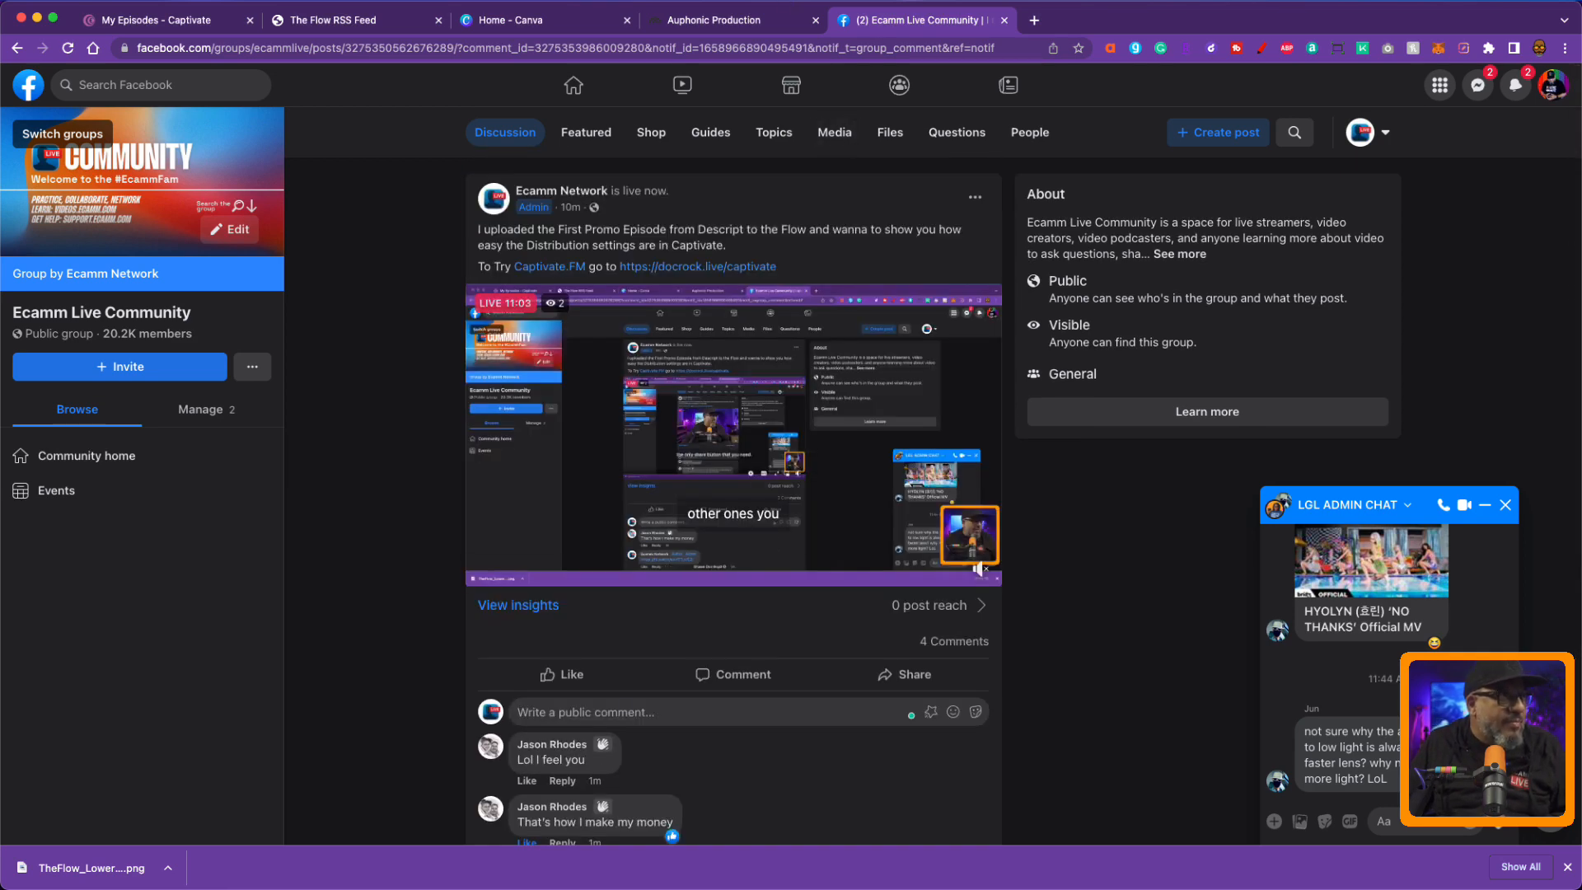
# - Return to Captivate and bring up the Distribute page under Promotion
pyautogui.click(161, 19)
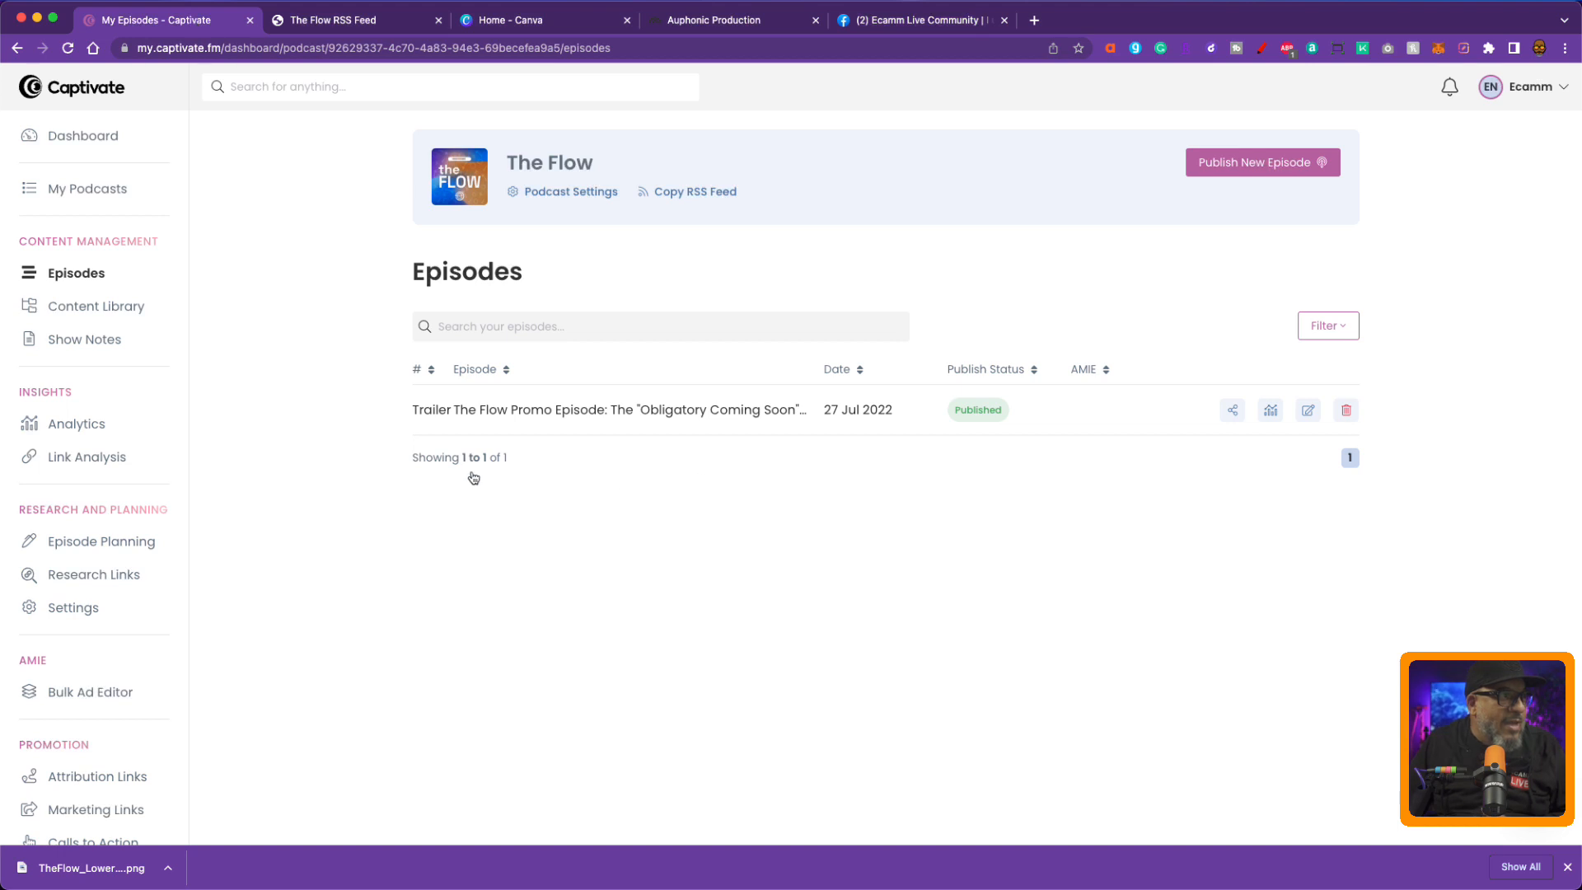
pyautogui.moveTo(86, 667)
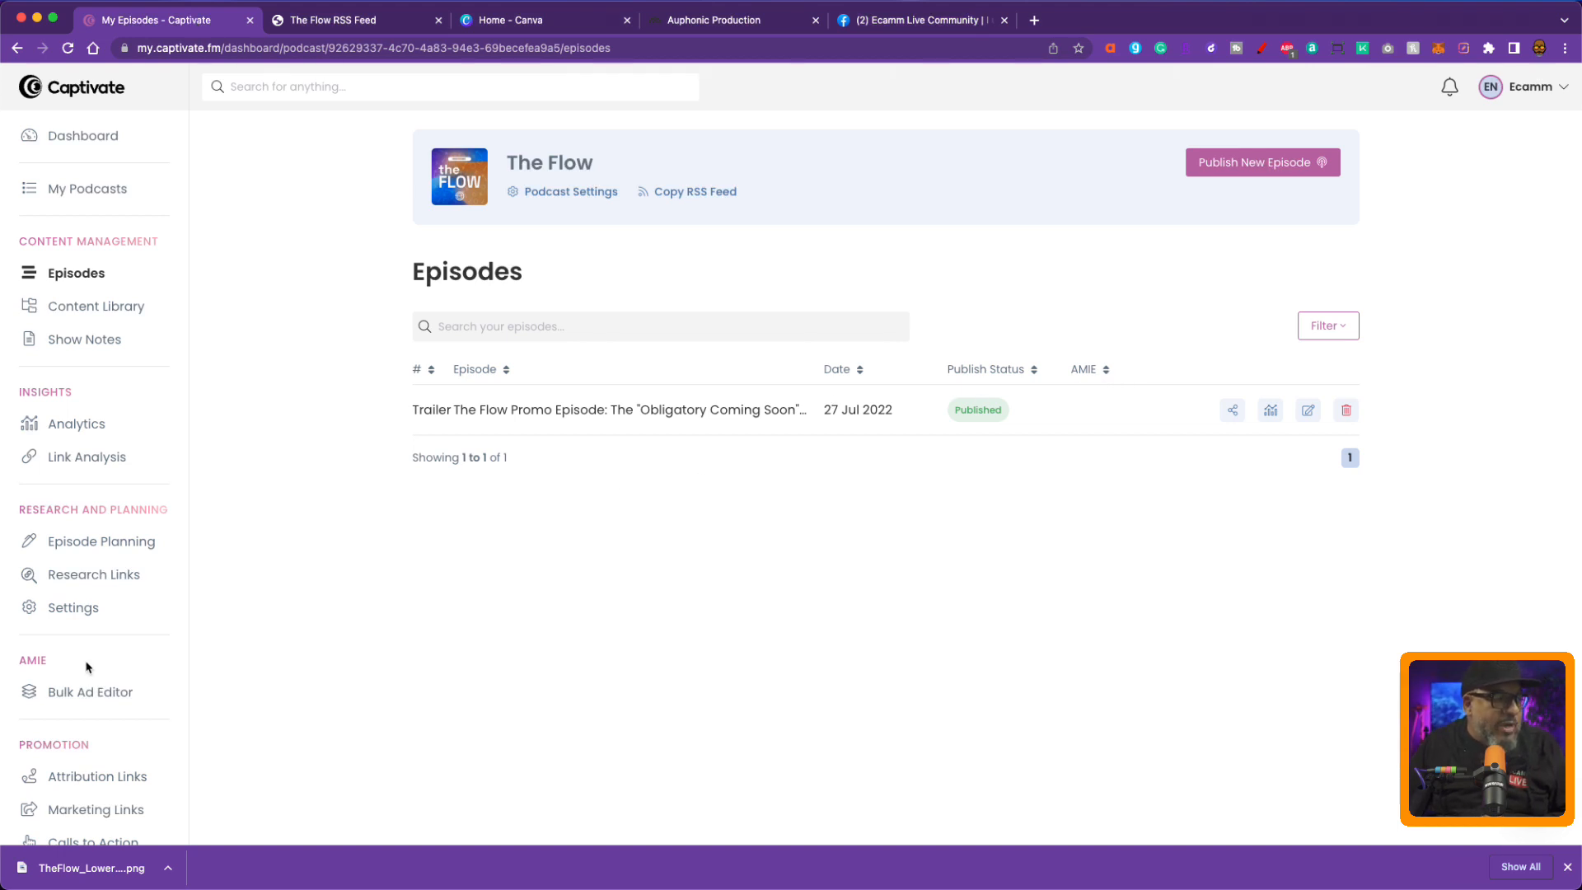
pyautogui.scroll(-3)
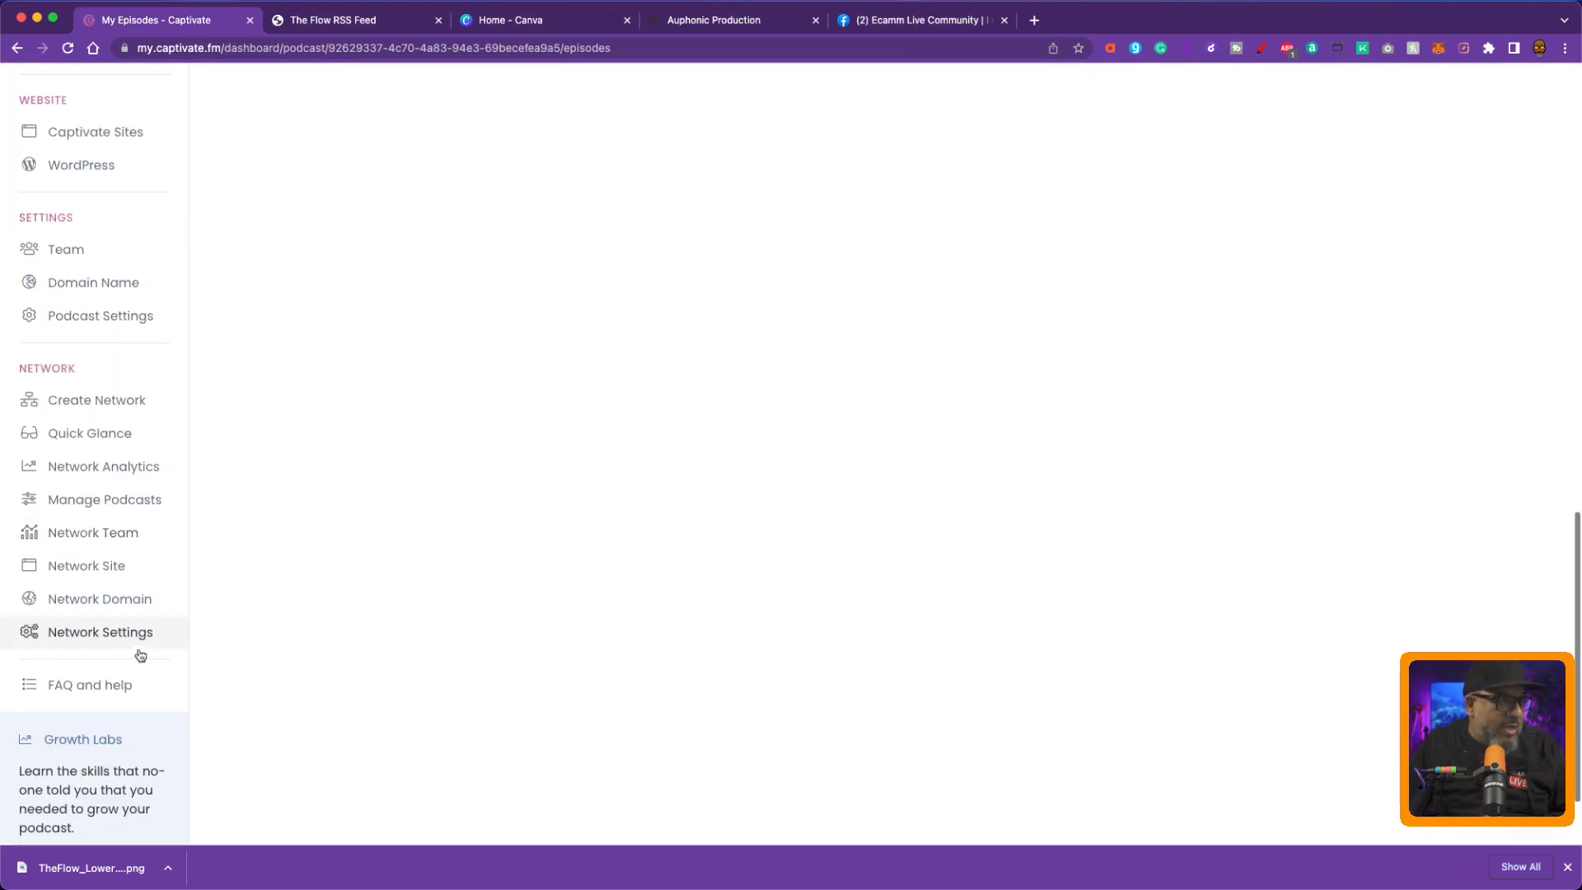
pyautogui.scroll(-3)
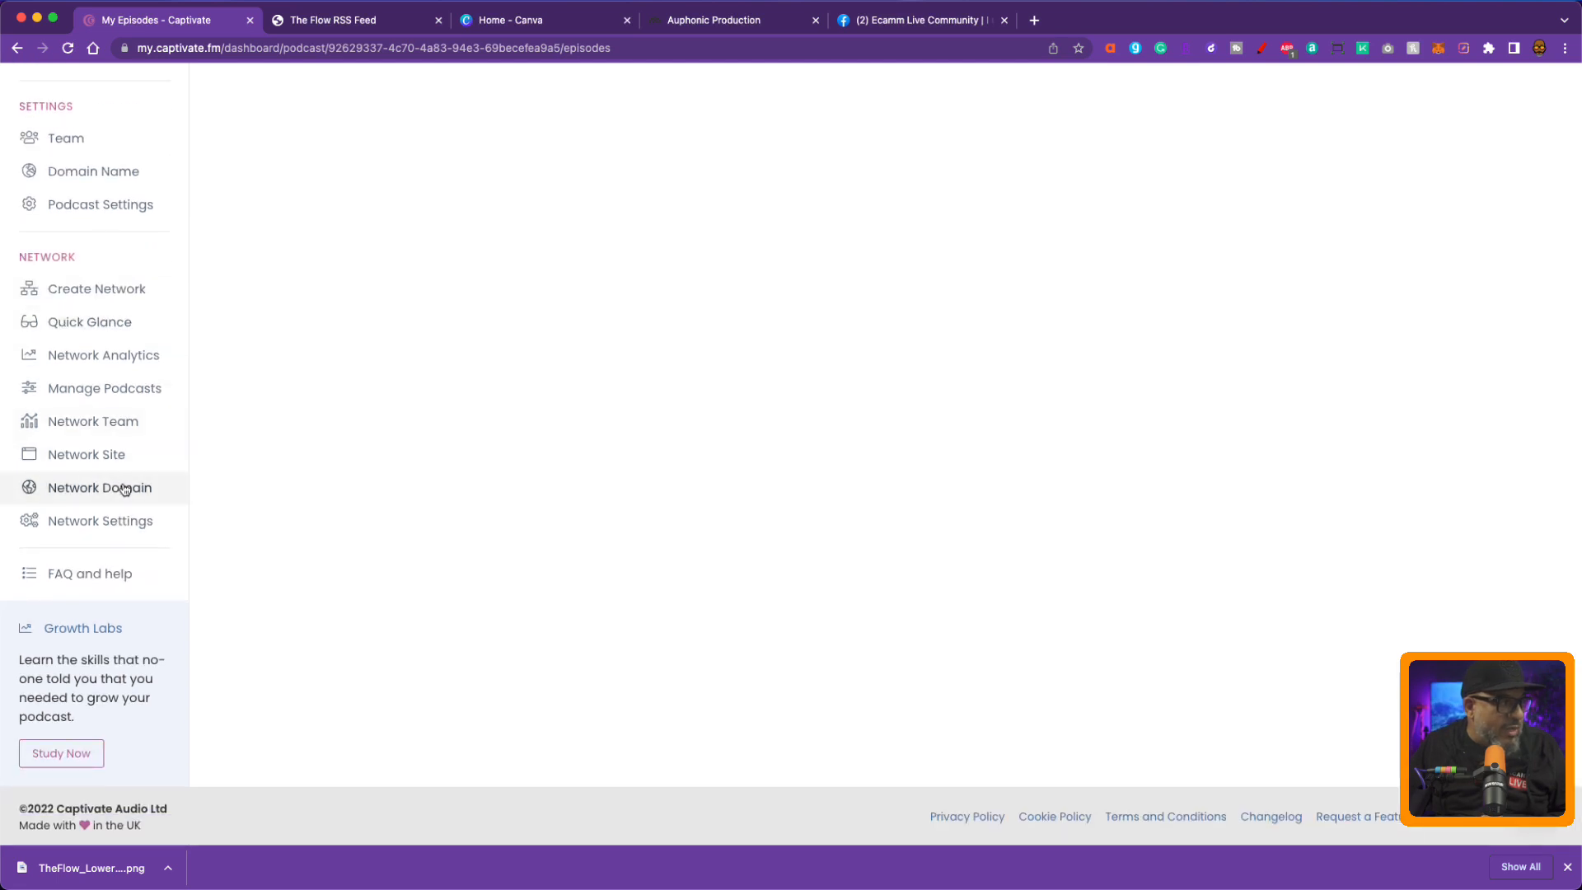
pyautogui.scroll(3)
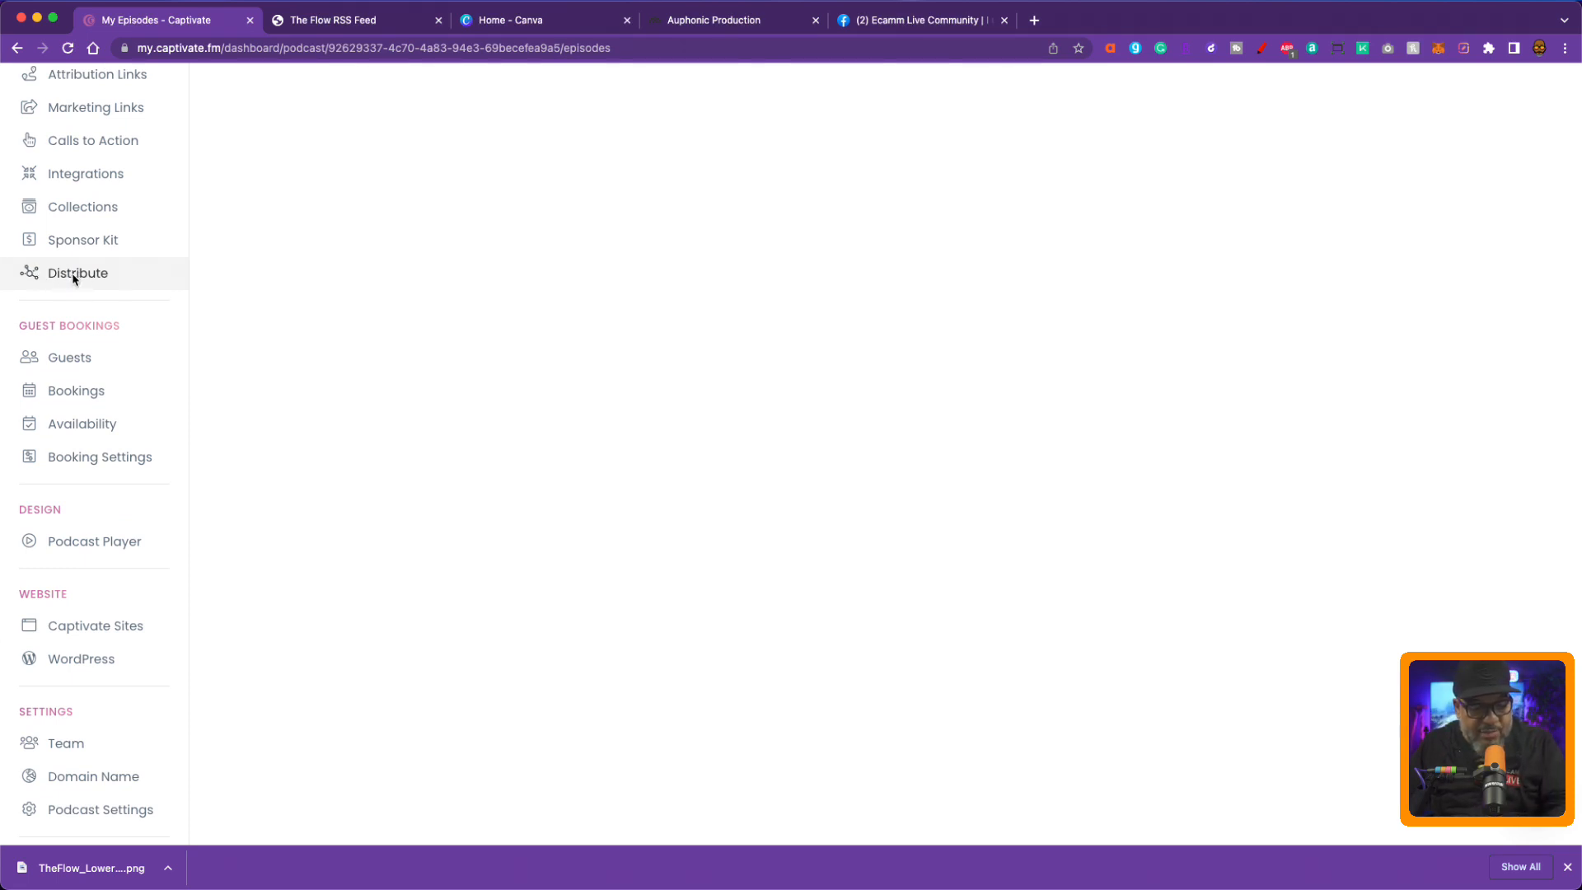
pyautogui.click(77, 272)
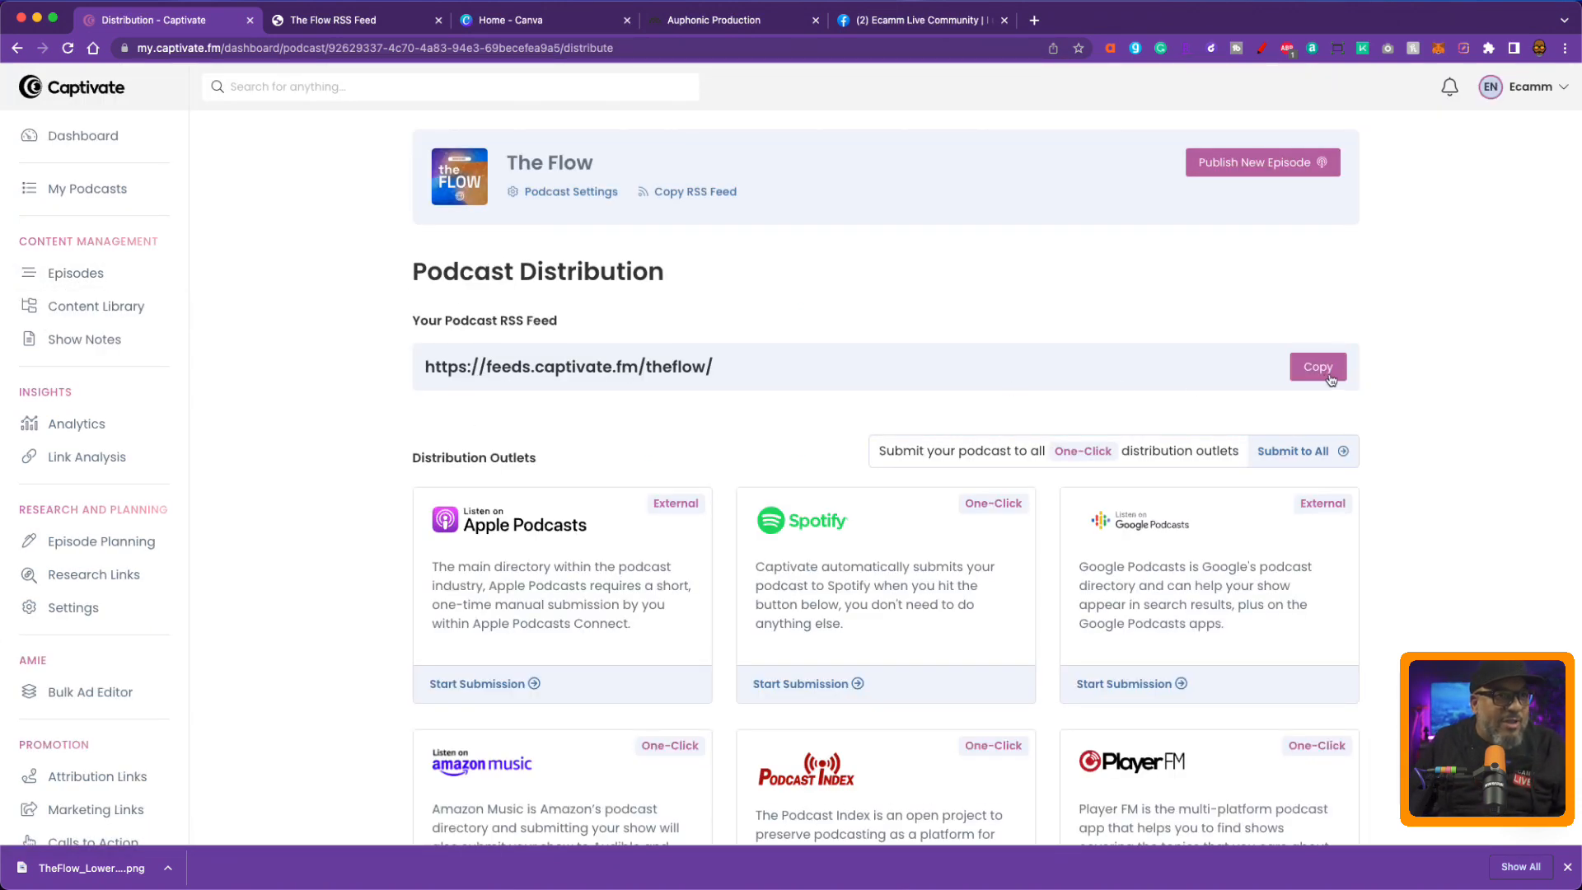
pyautogui.click(1317, 366)
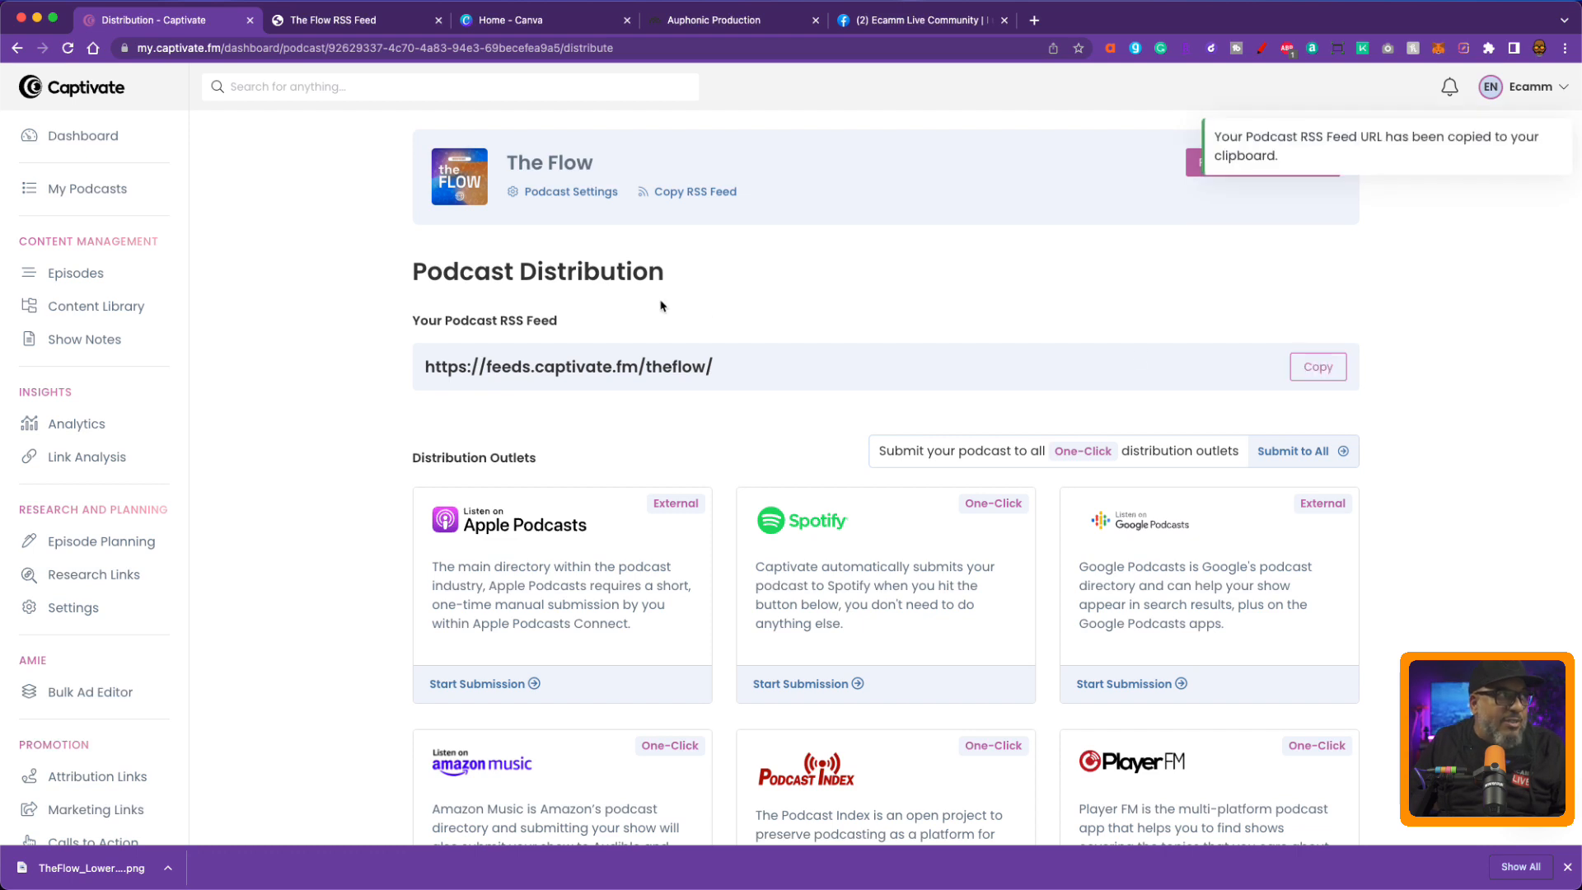
pyautogui.click(348, 19)
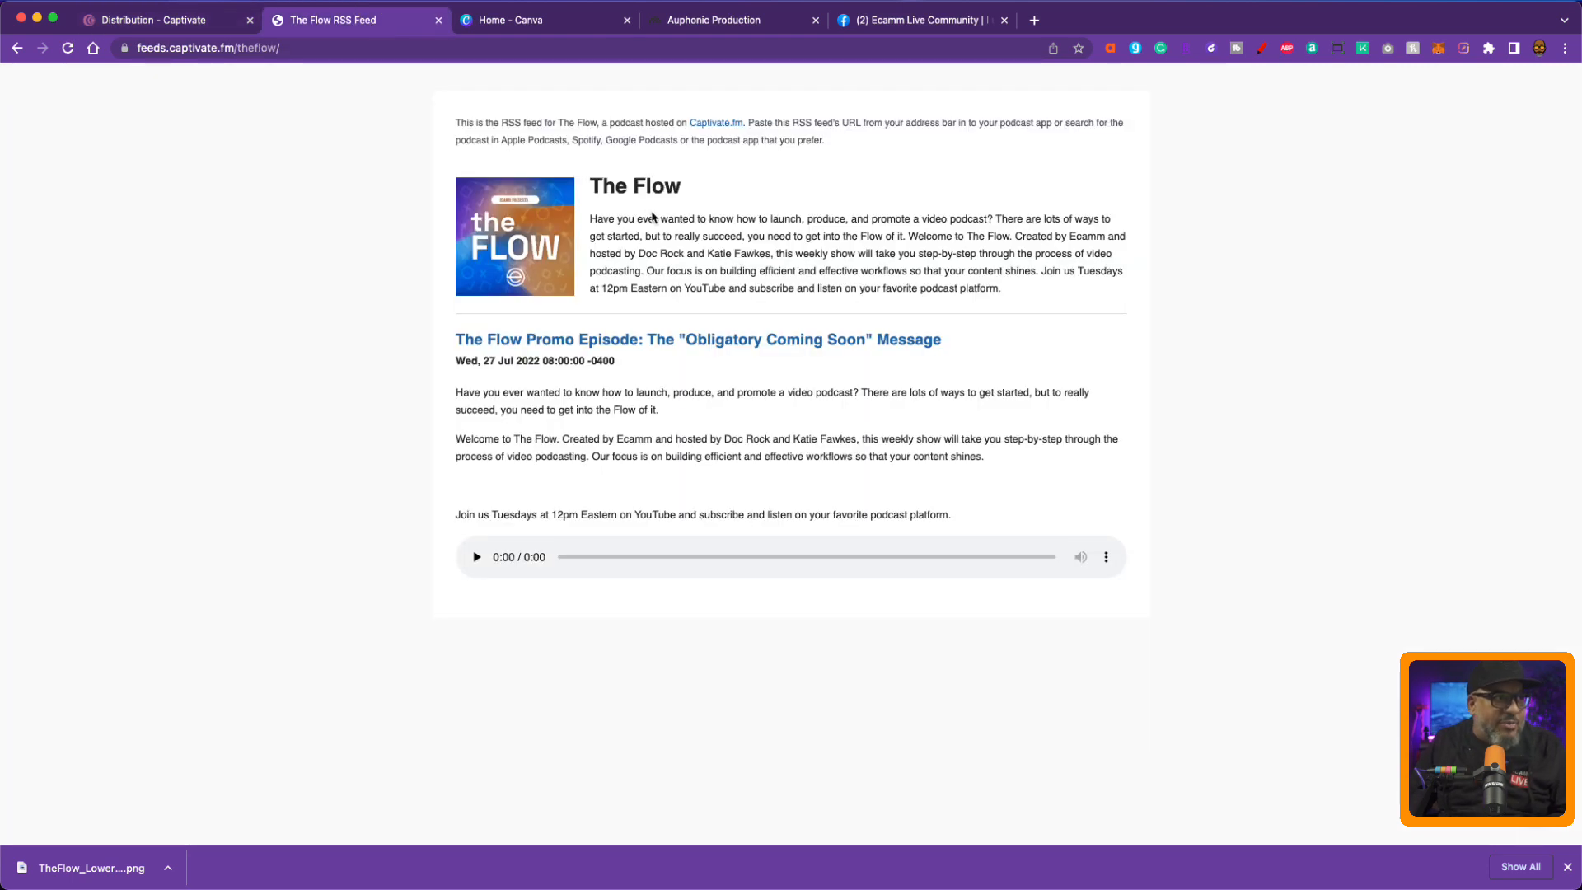
pyautogui.moveTo(799, 486)
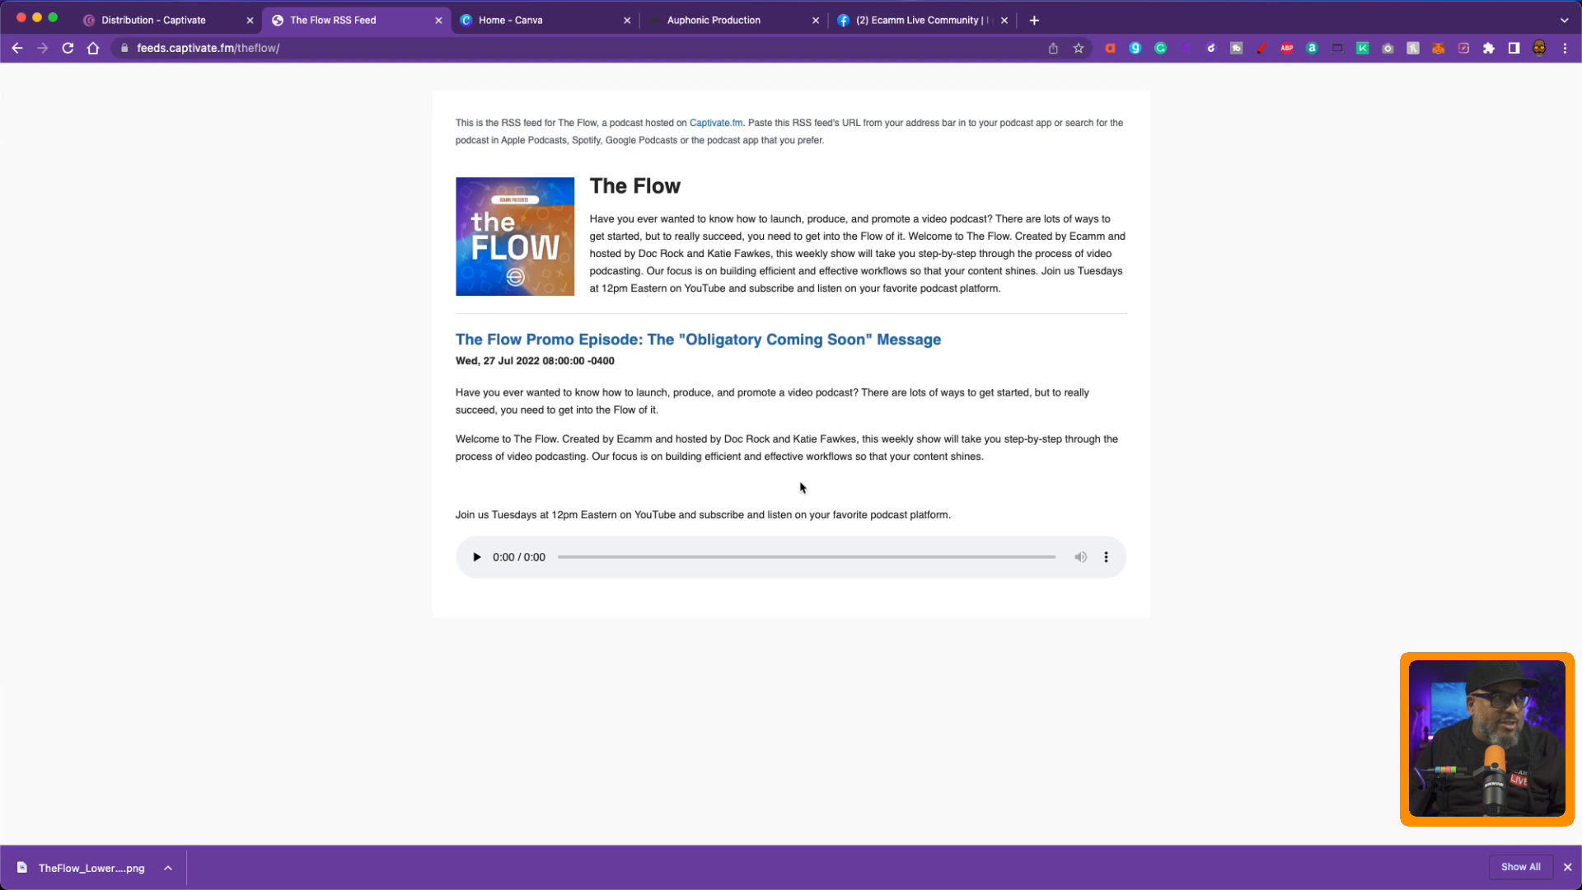
pyautogui.click(161, 20)
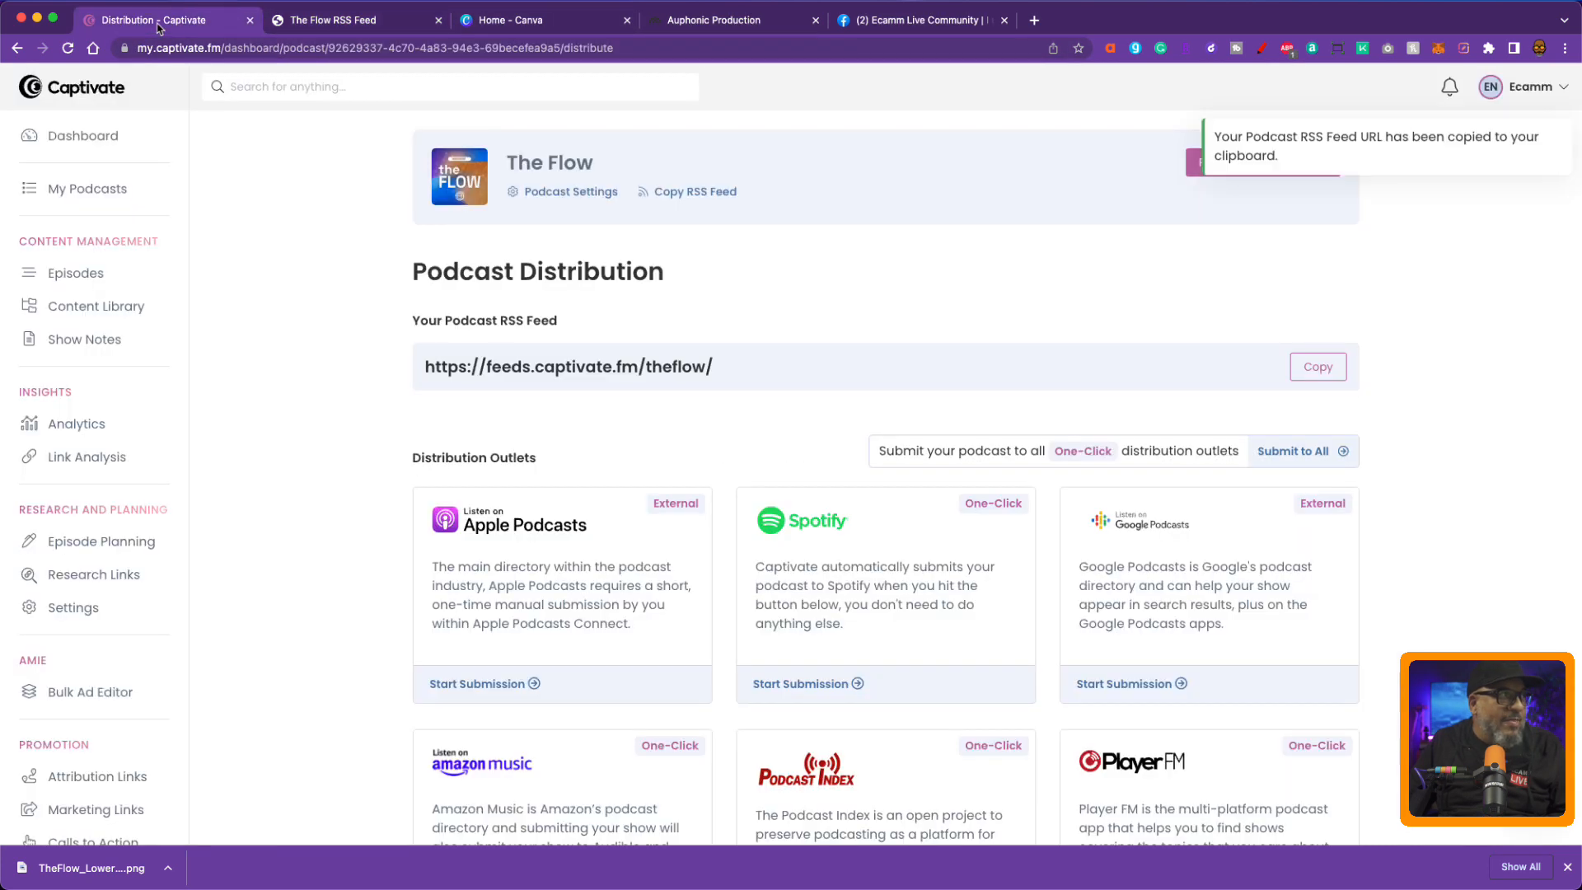
pyautogui.scroll(-3)
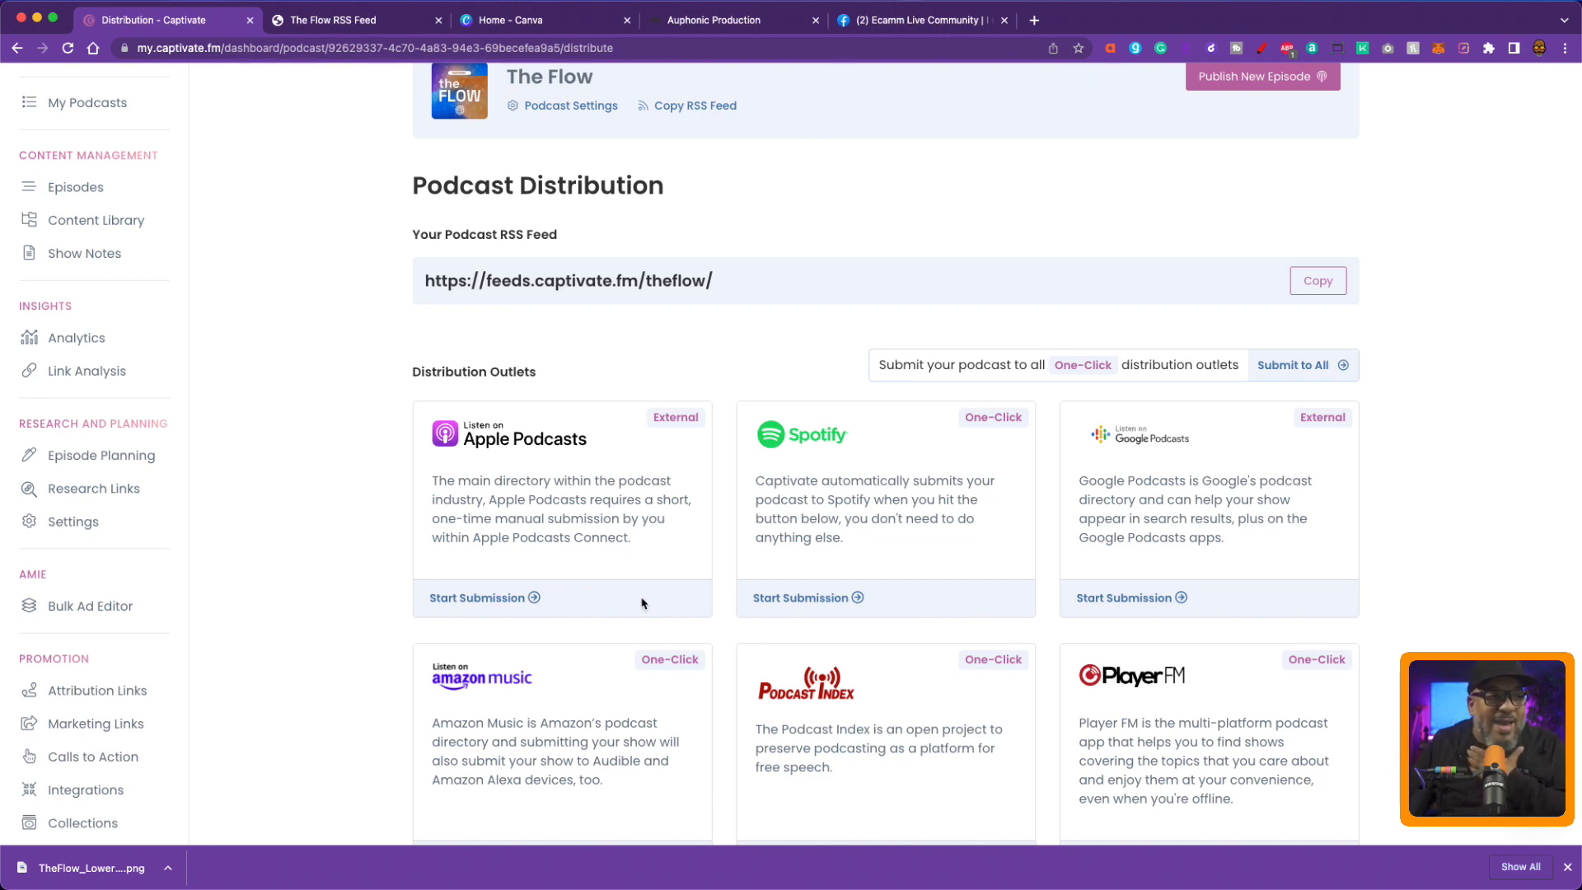
pyautogui.scroll(-3)
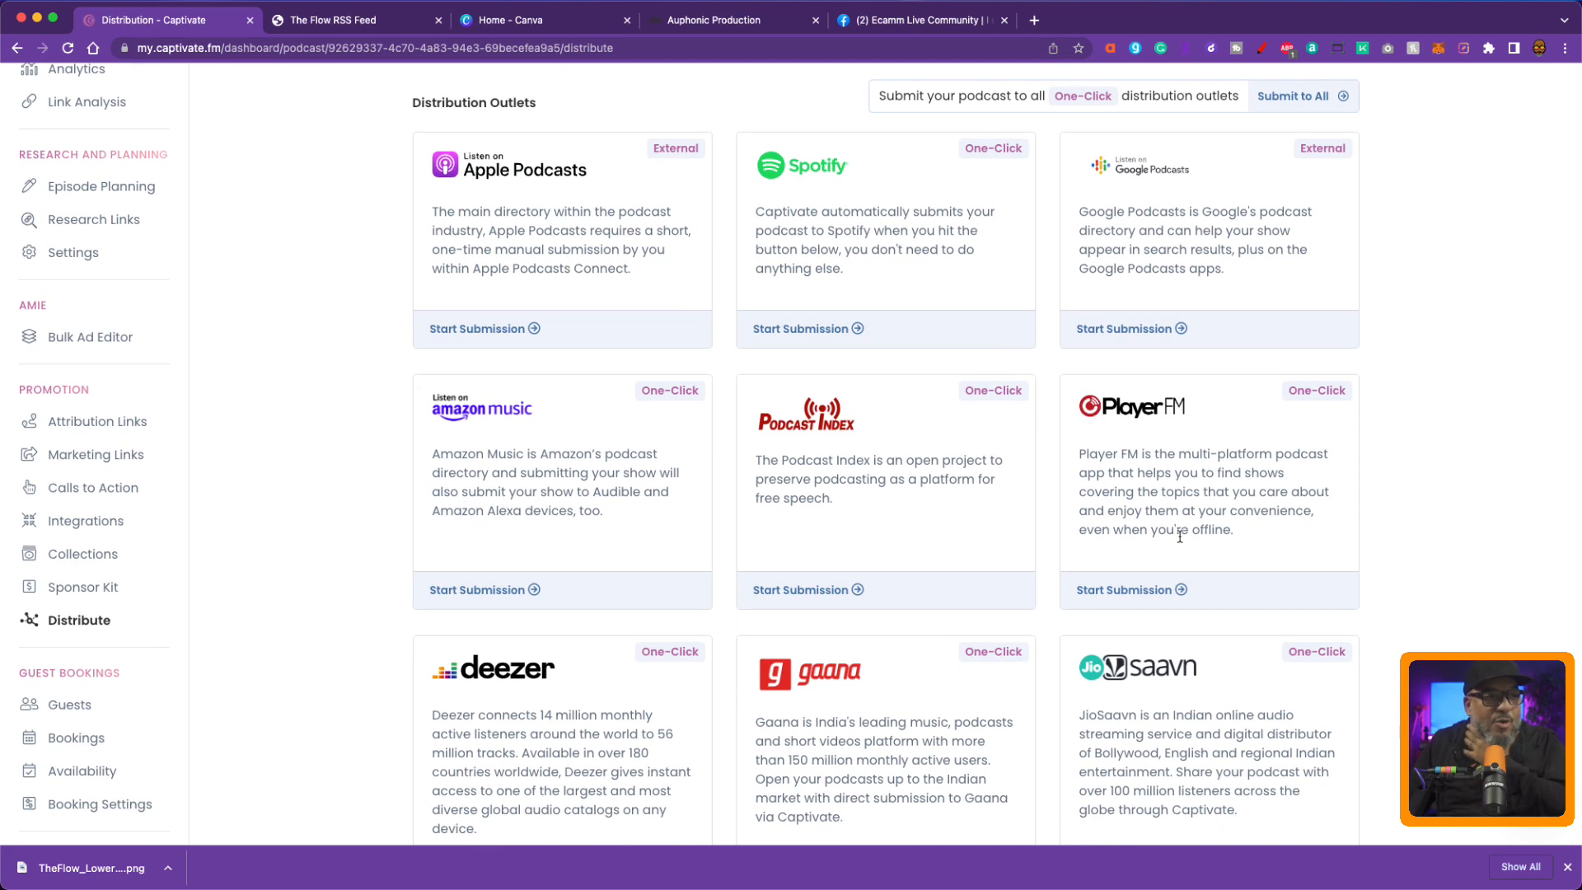
pyautogui.scroll(-3)
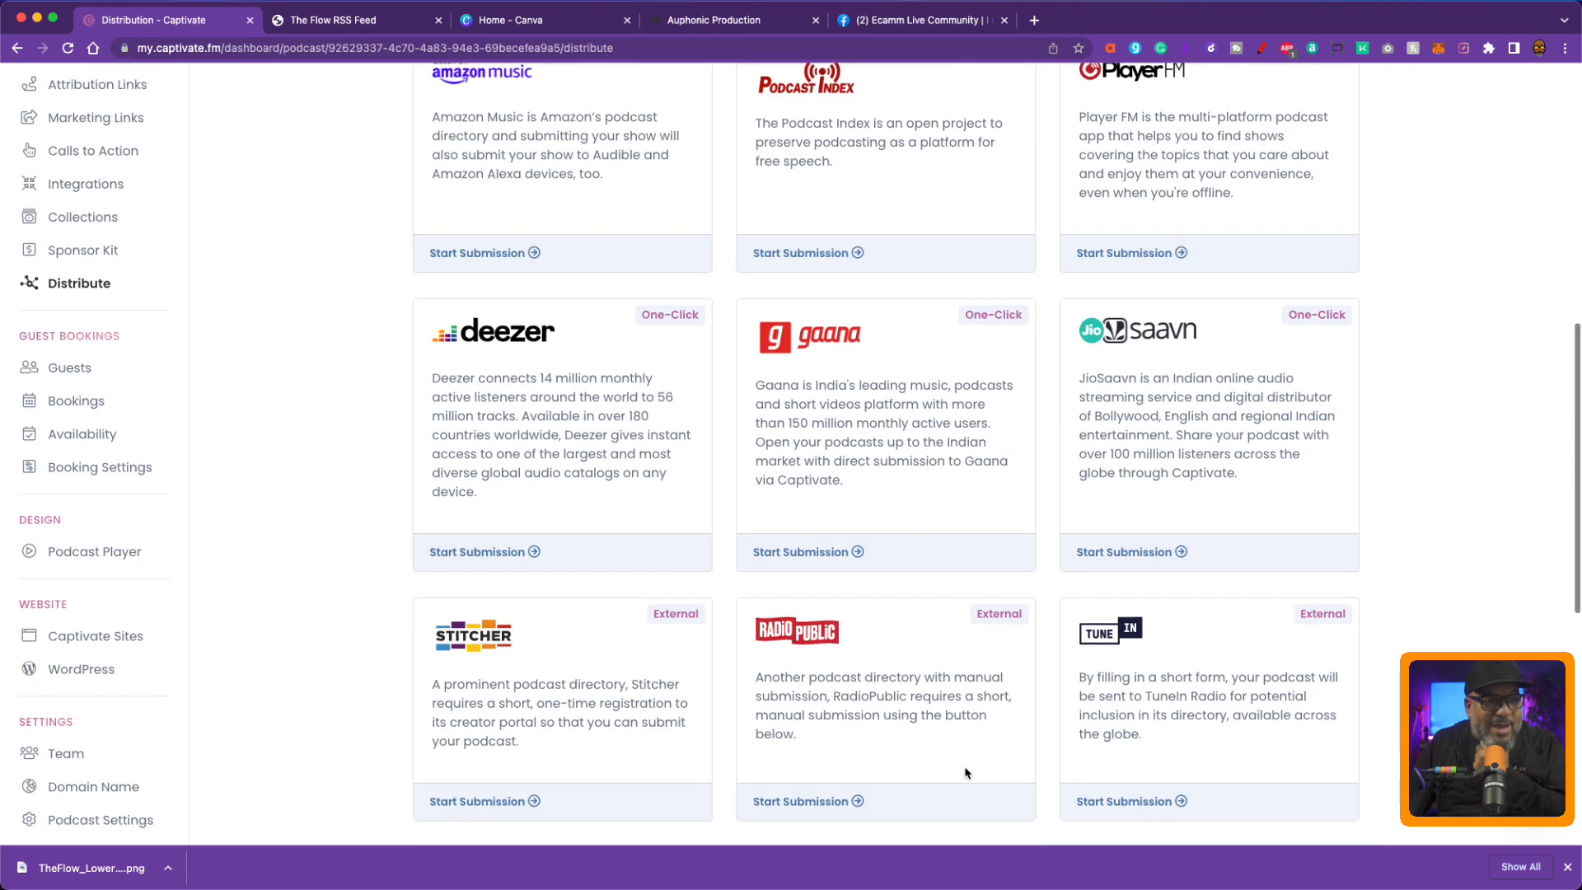
pyautogui.scroll(-3)
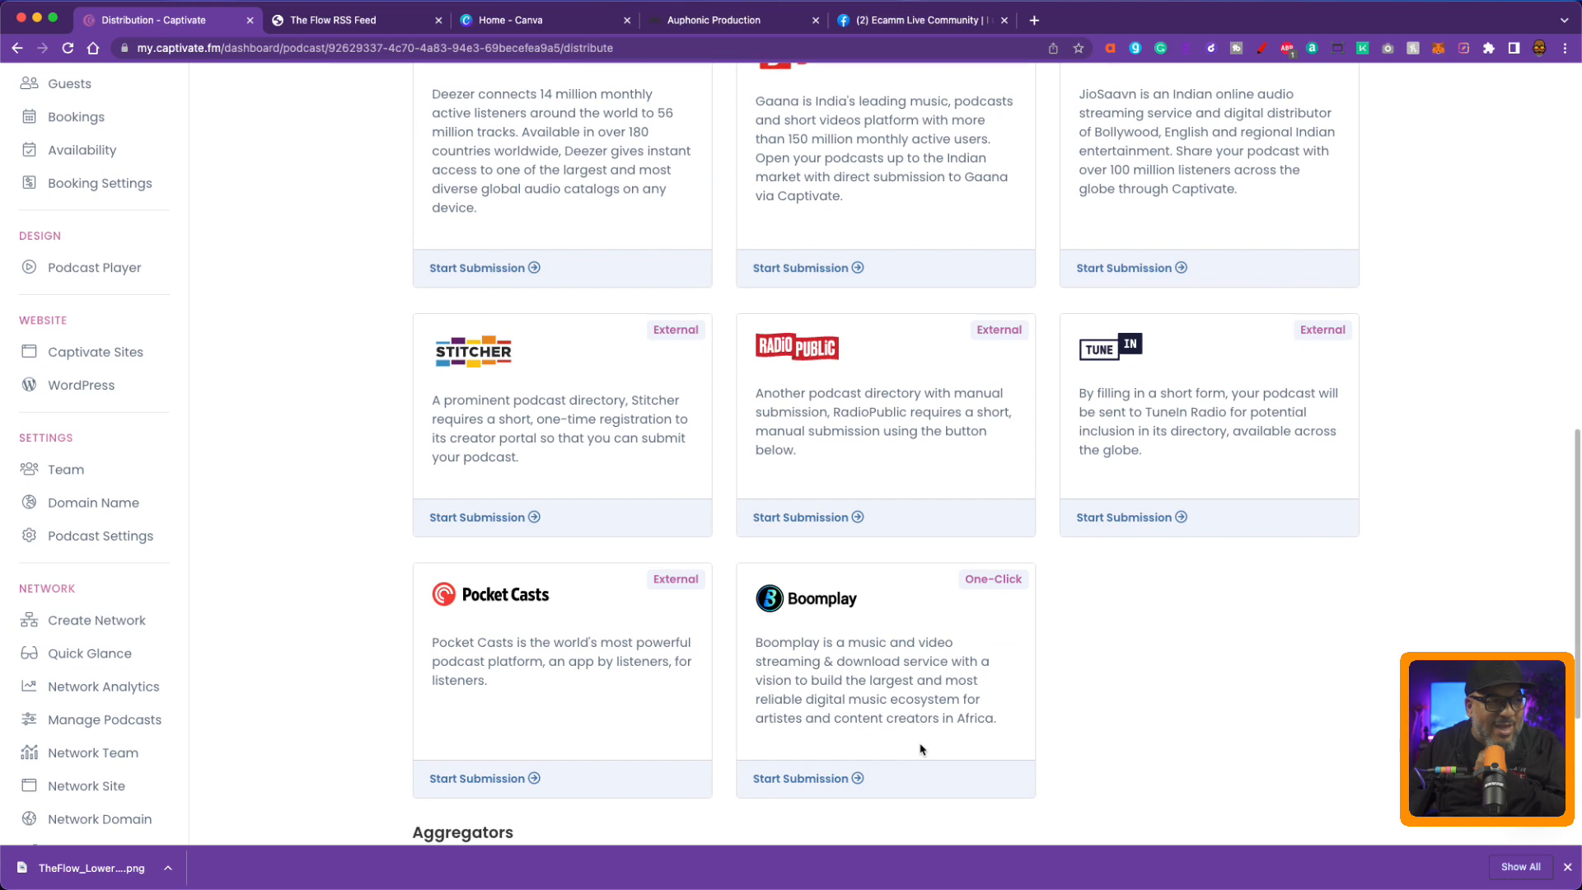
pyautogui.scroll(-3)
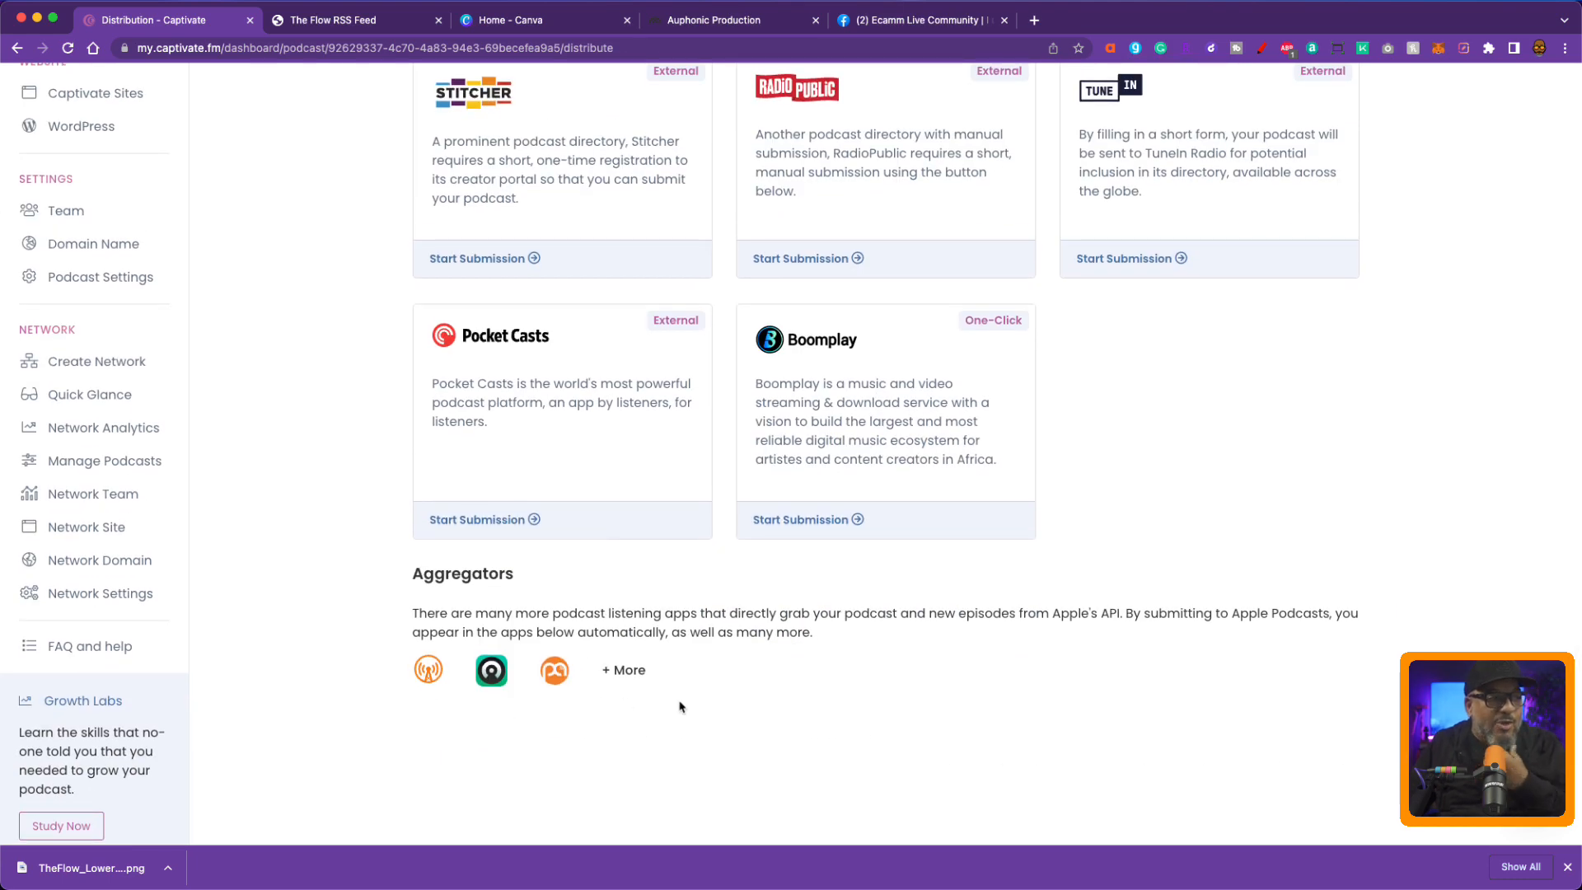
pyautogui.scroll(3)
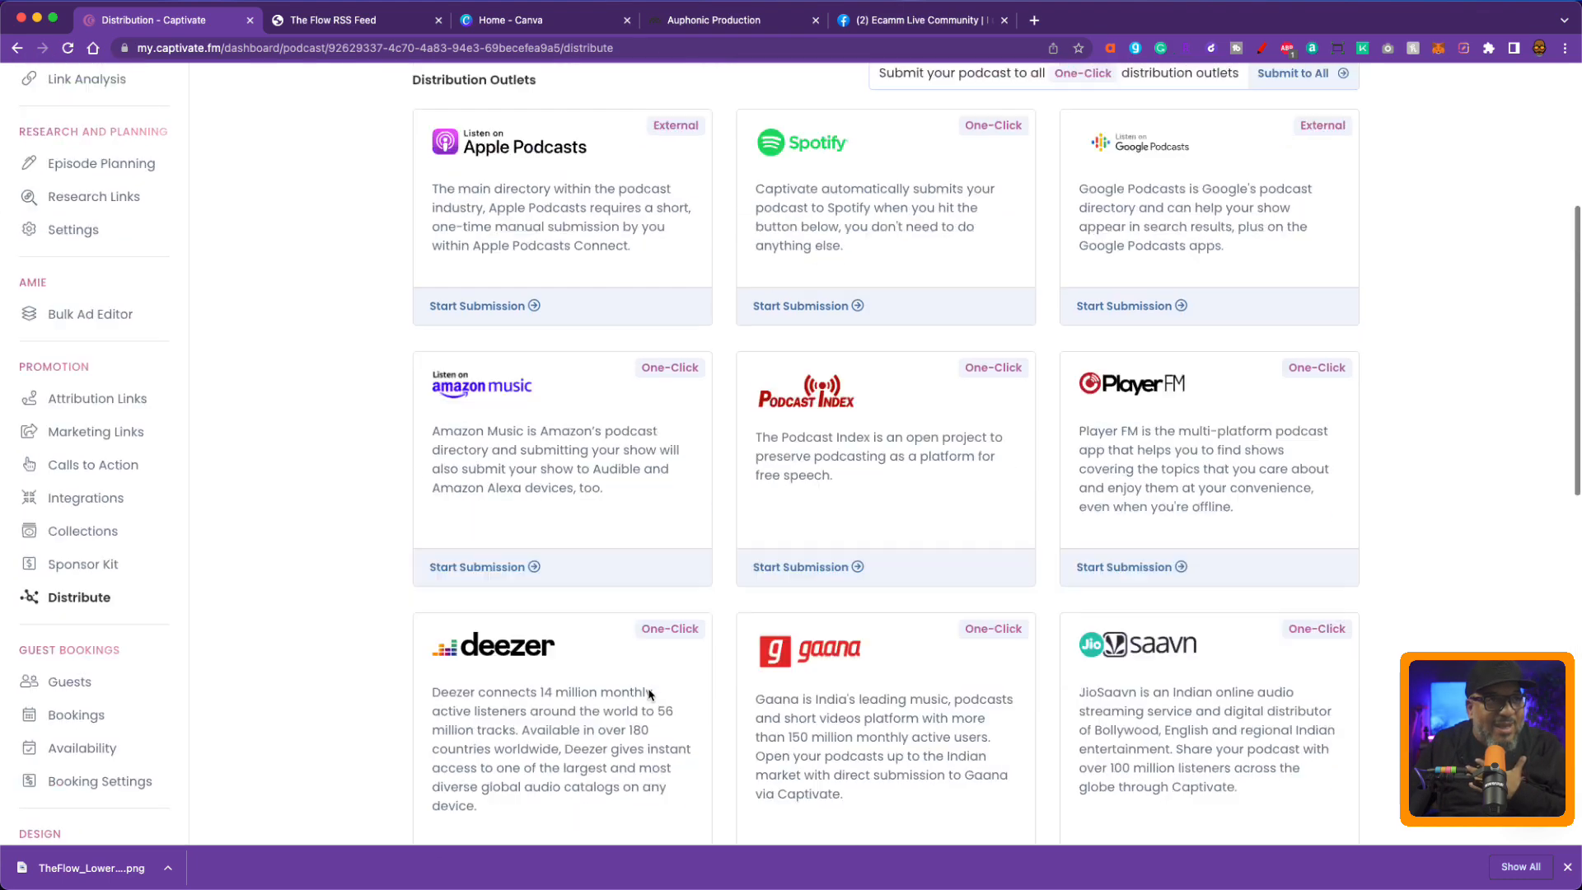
pyautogui.scroll(3)
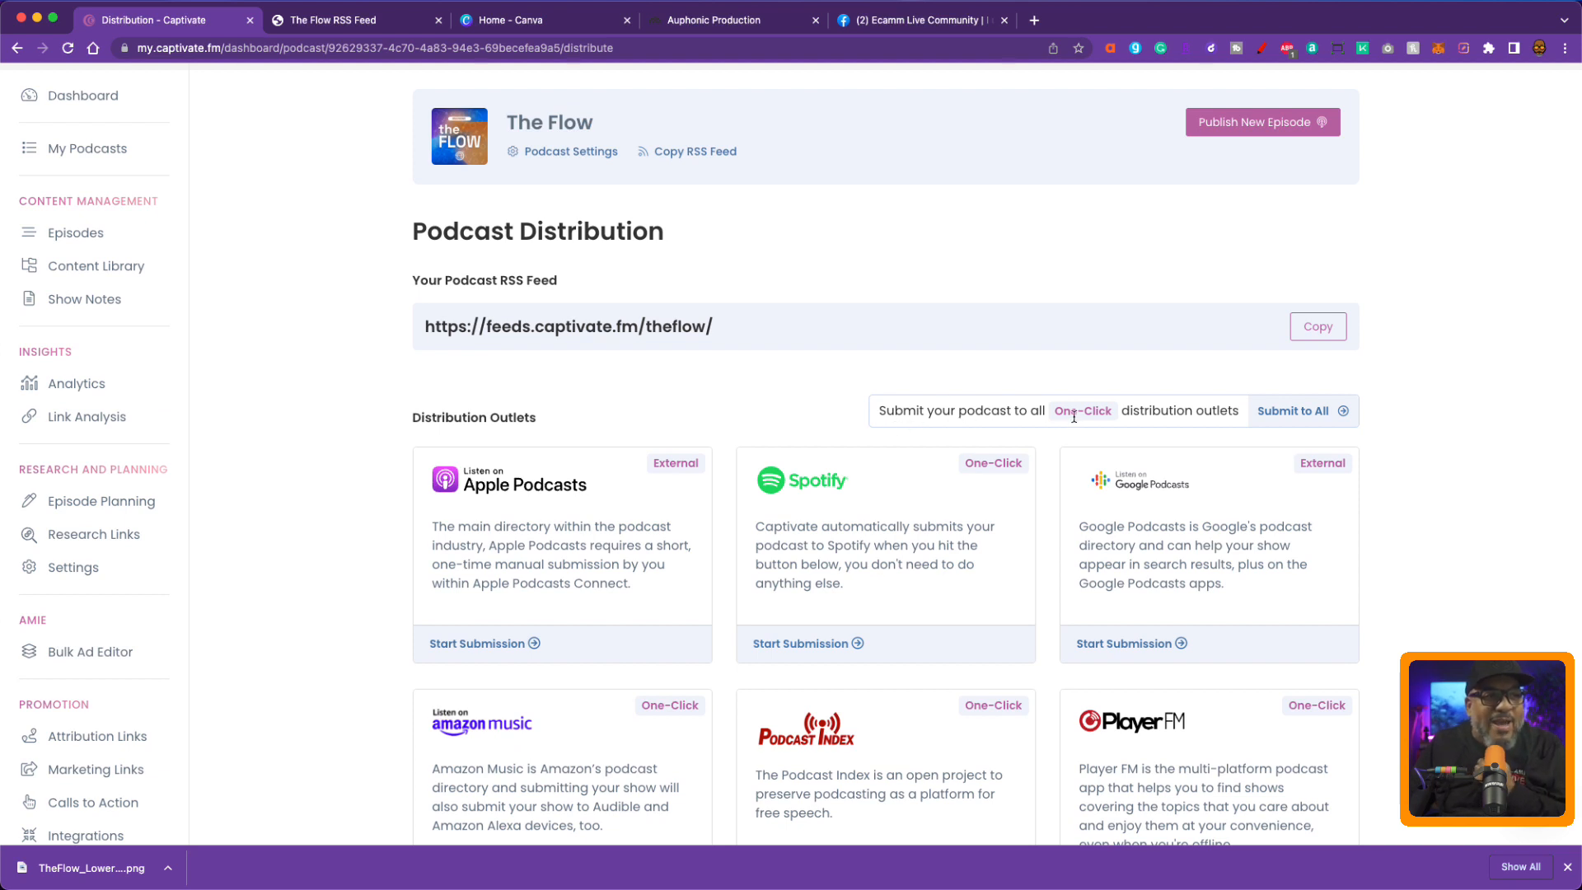
pyautogui.moveTo(1213, 414)
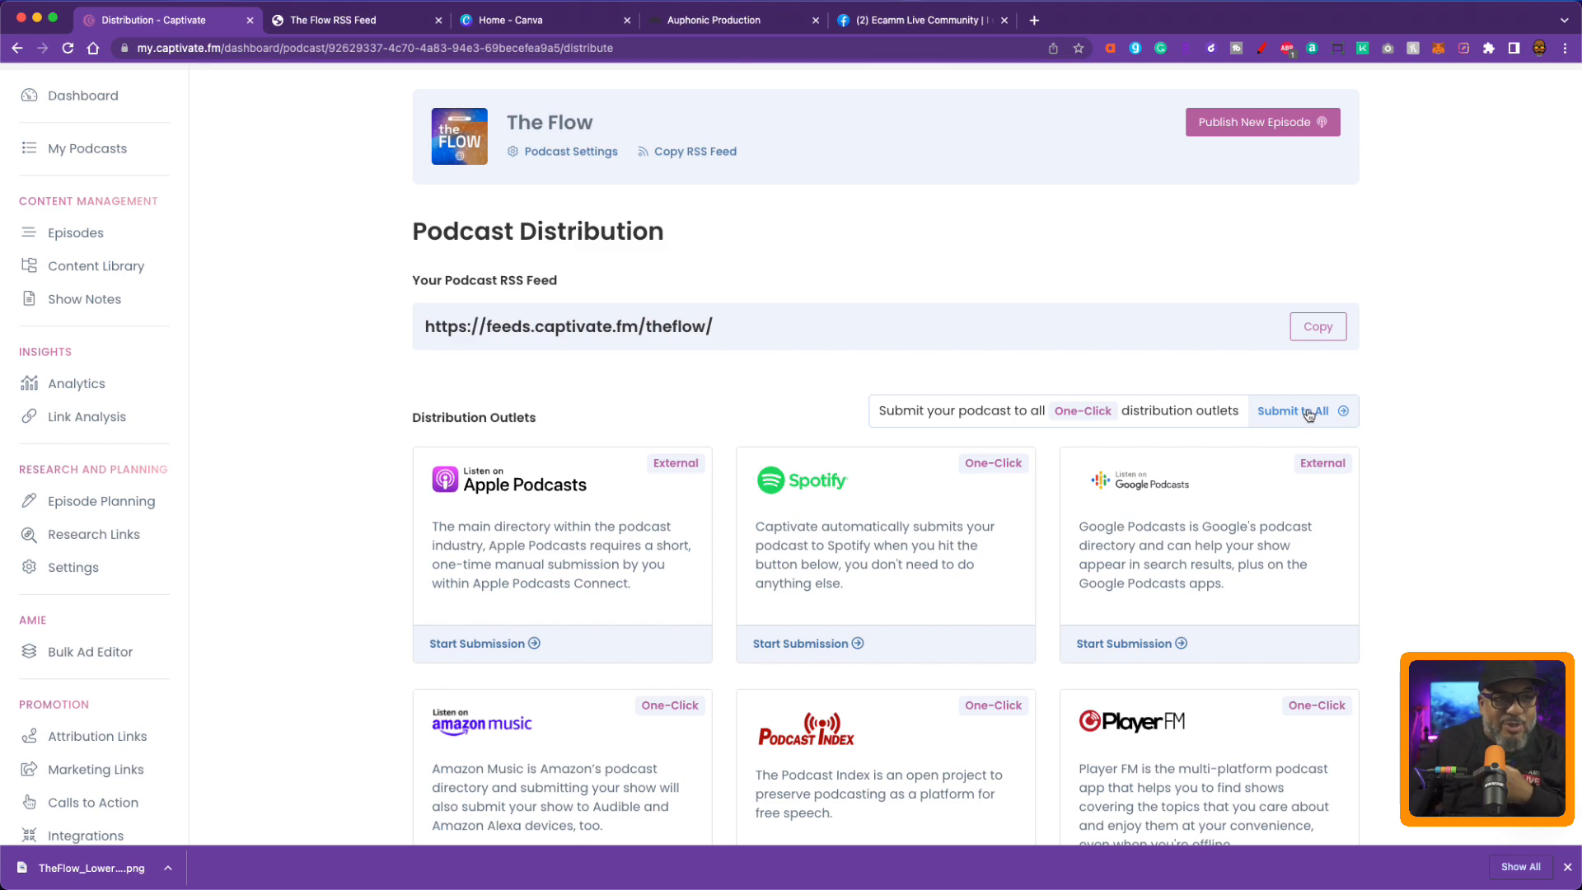
# - Submit to all one-click outlets with United States as country of origin, after reviewing the Amazon/Audible license
pyautogui.click(1295, 410)
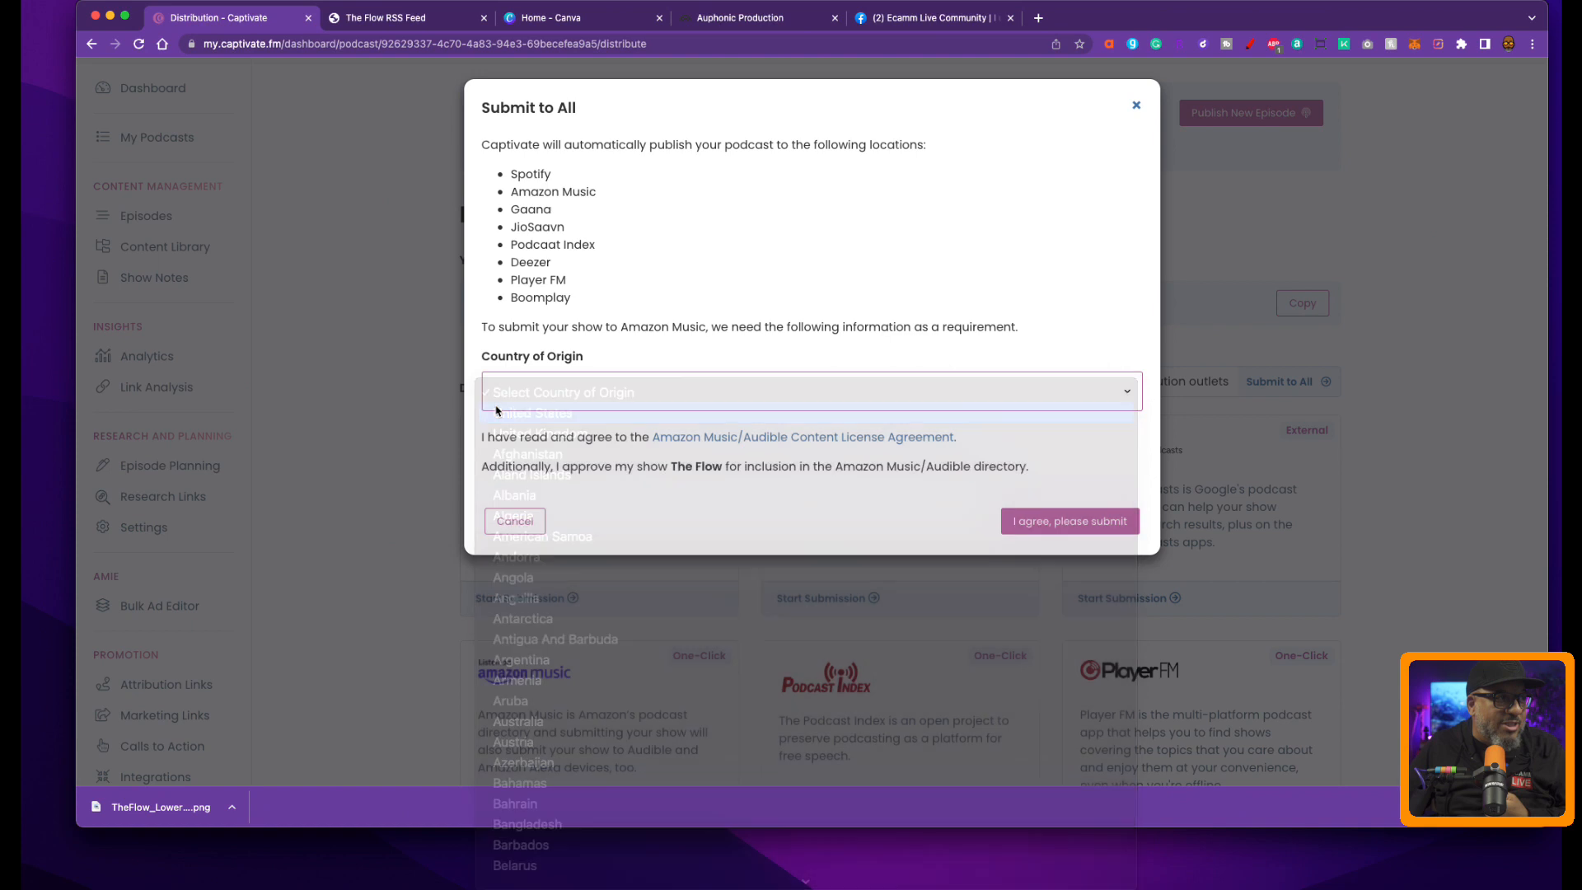
pyautogui.click(534, 413)
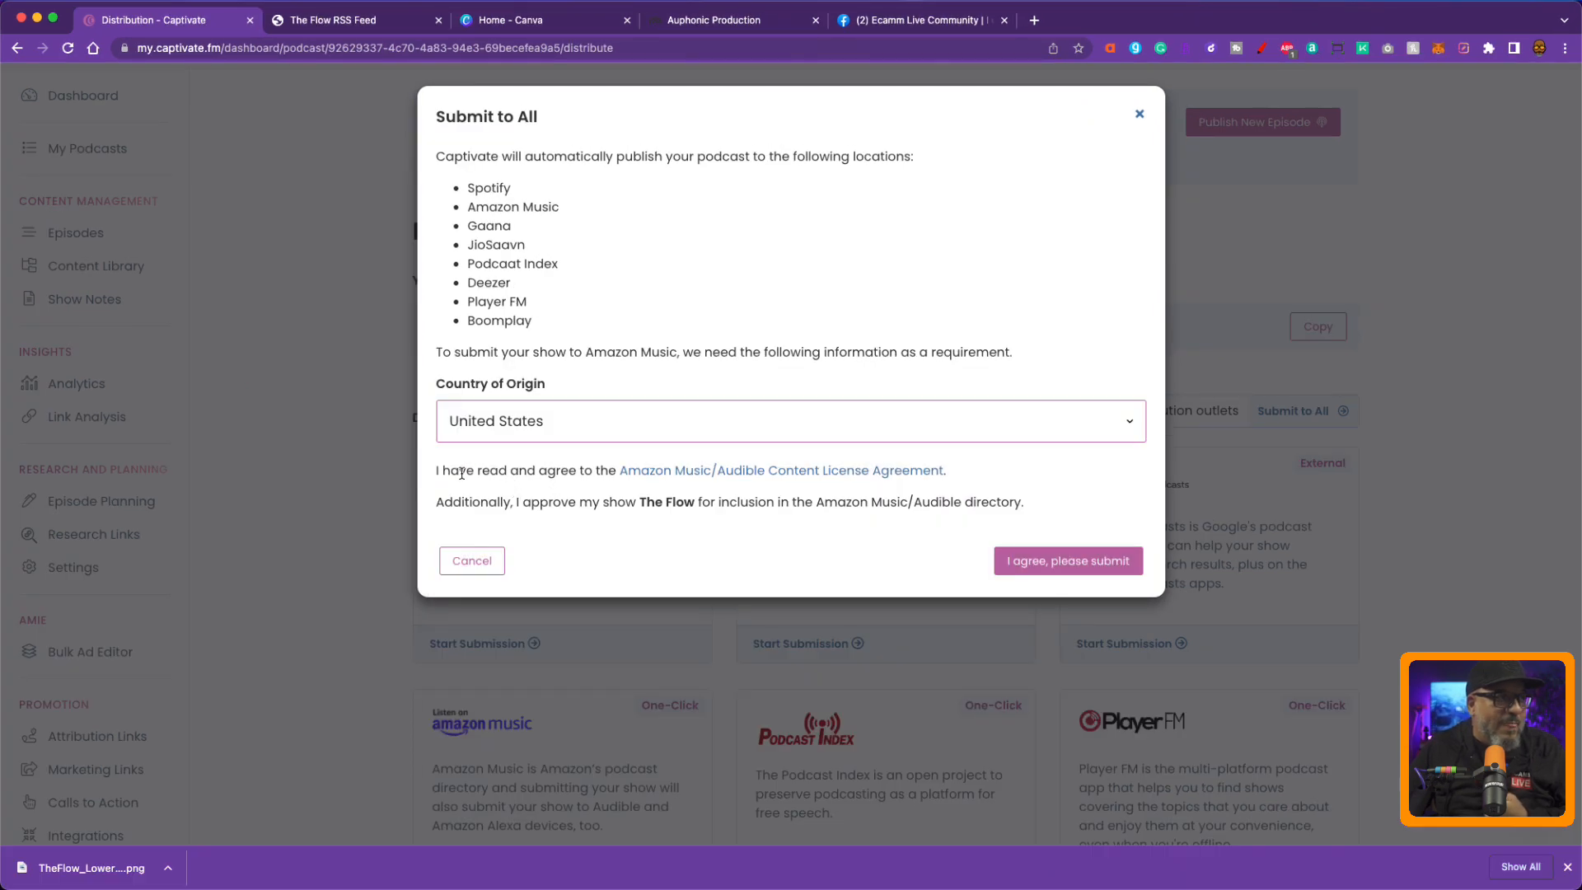
pyautogui.moveTo(665, 479)
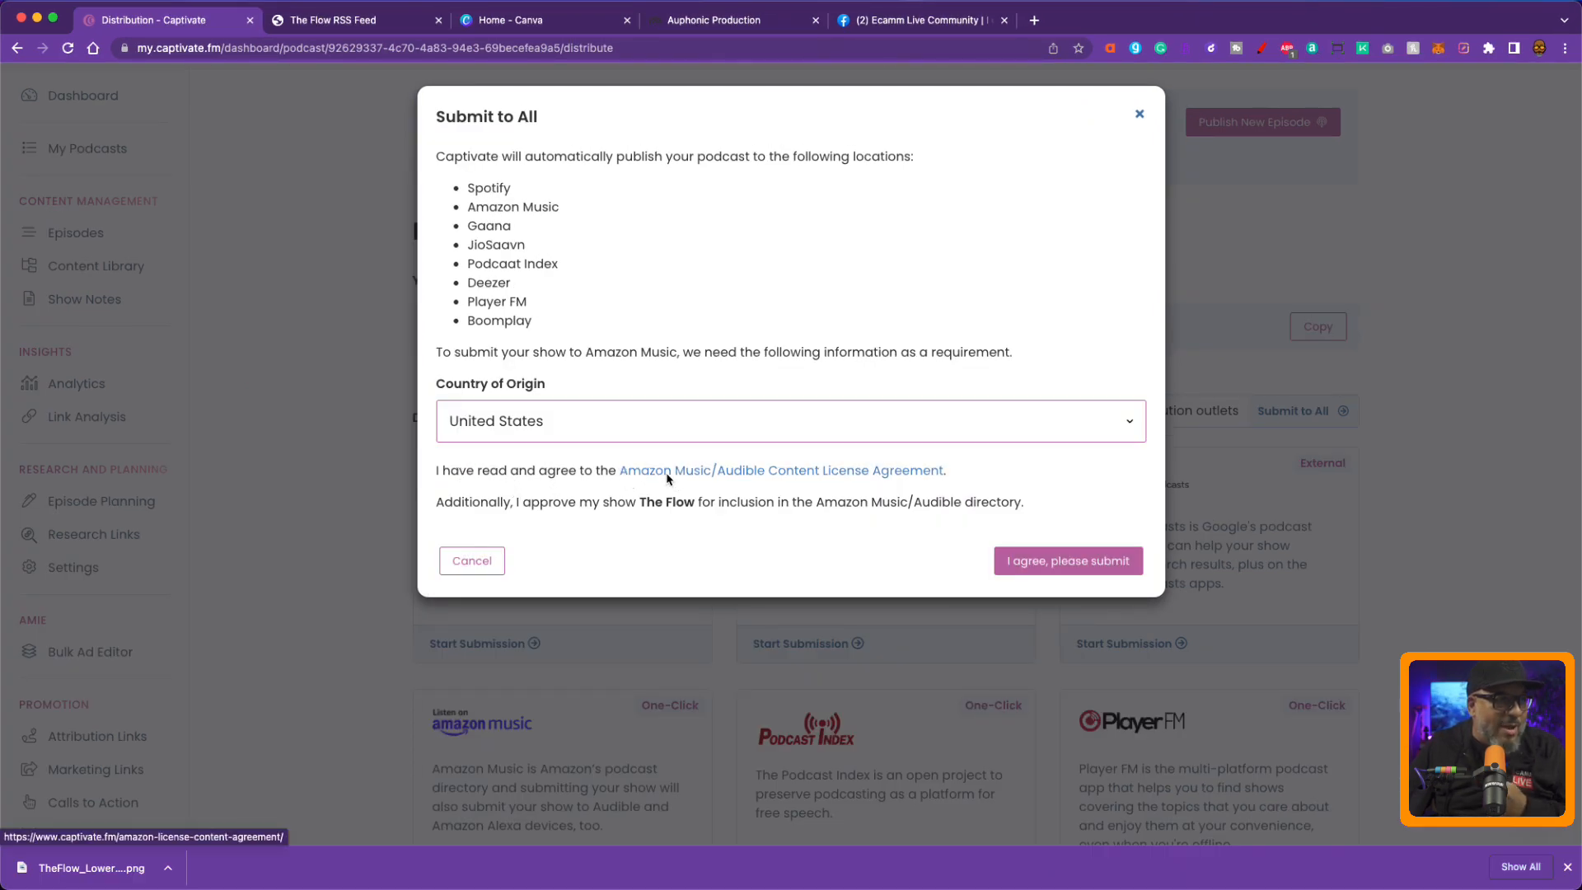
pyautogui.click(780, 471)
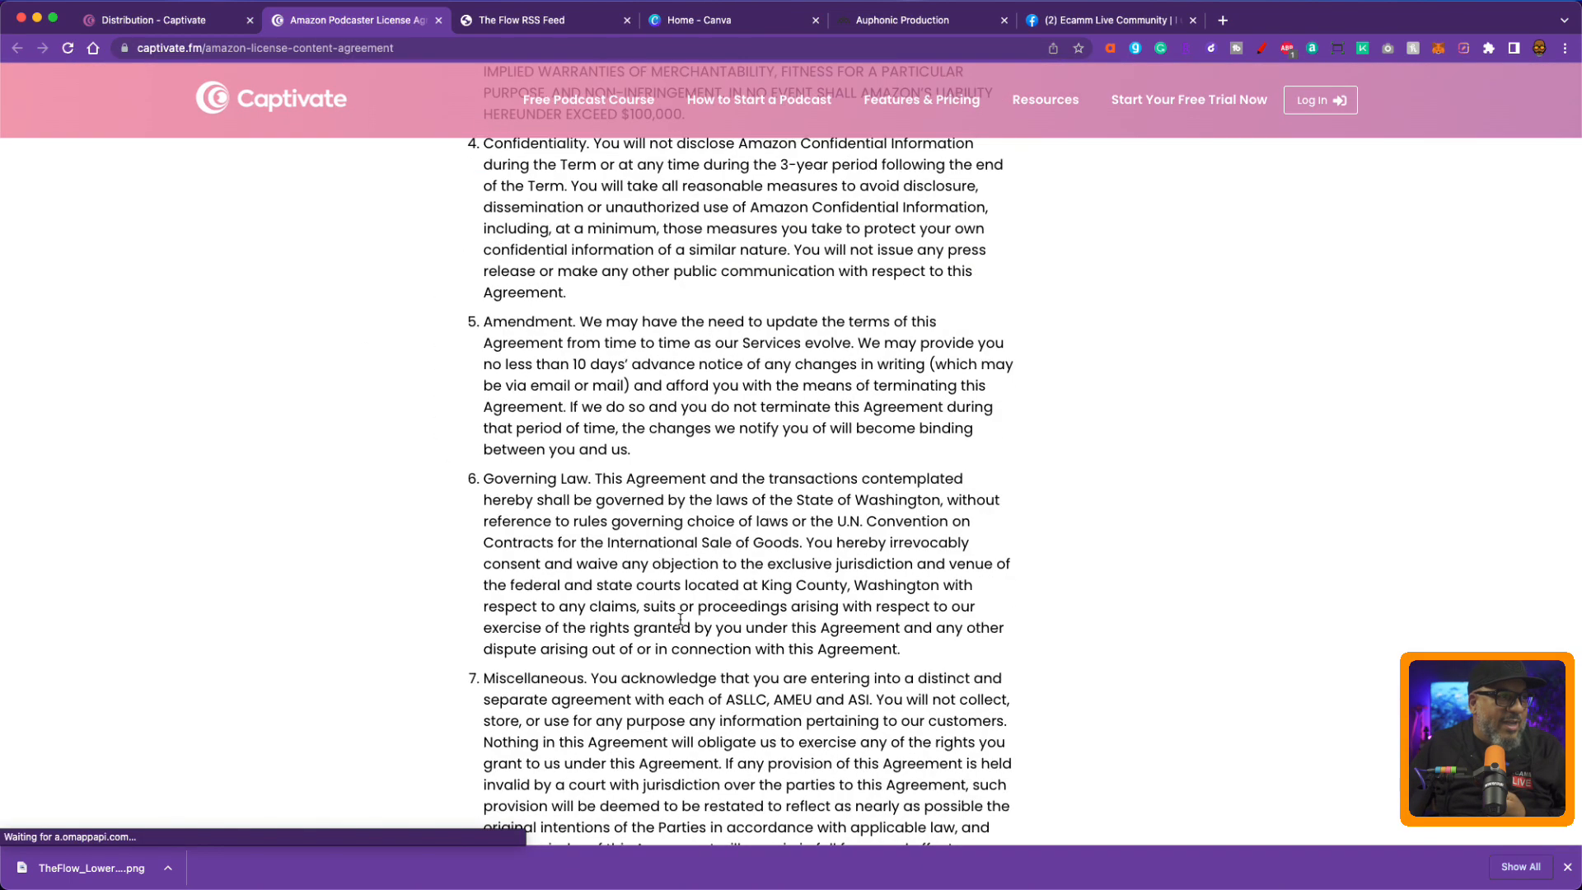
pyautogui.scroll(3)
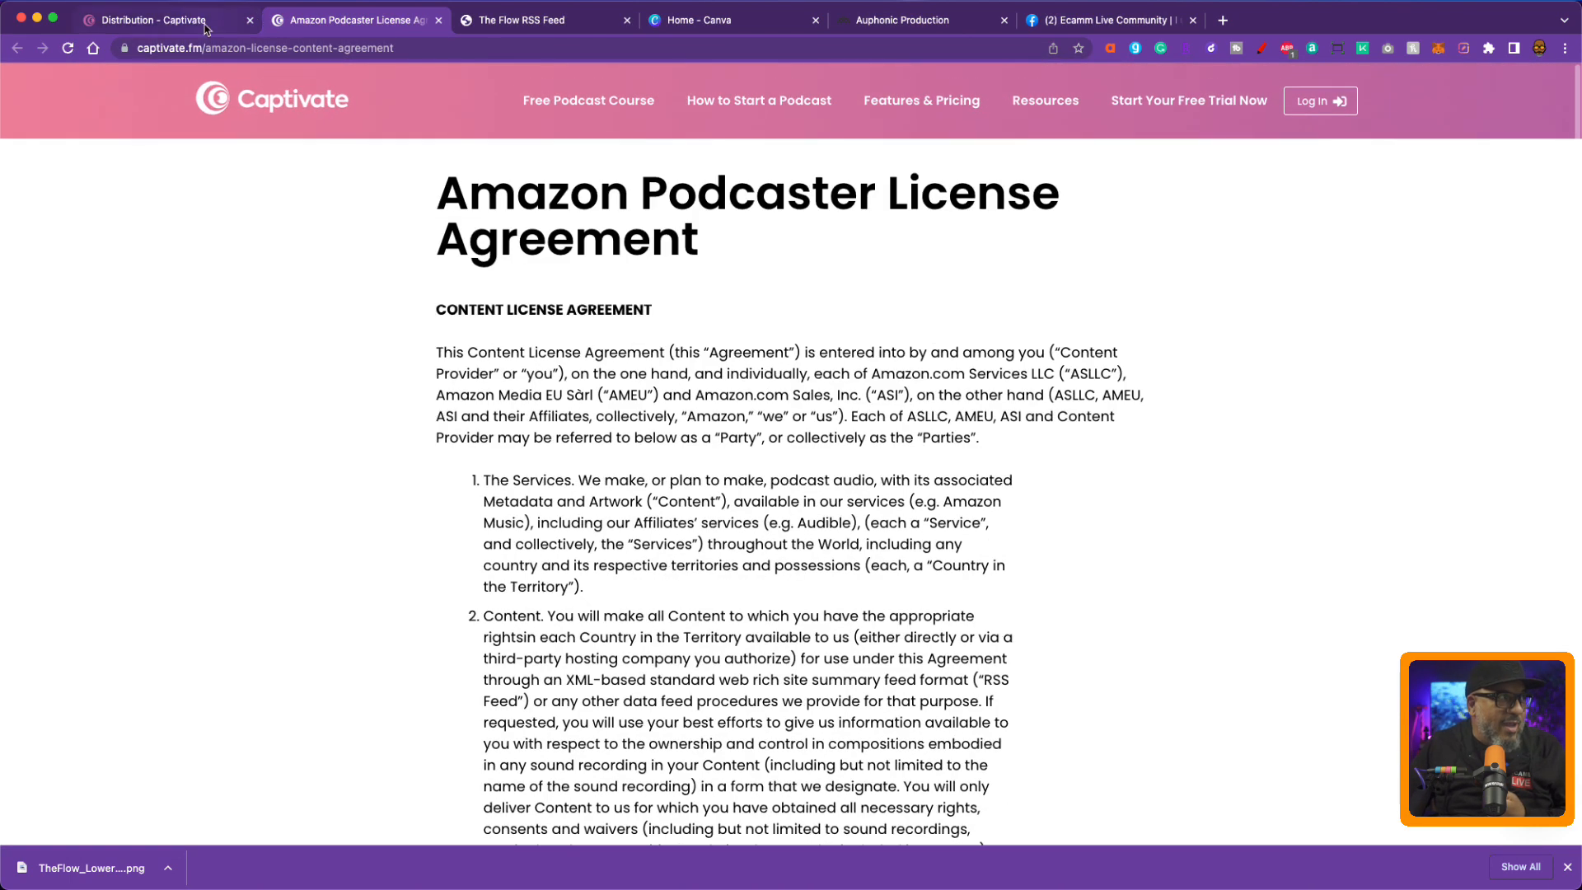
pyautogui.click(152, 19)
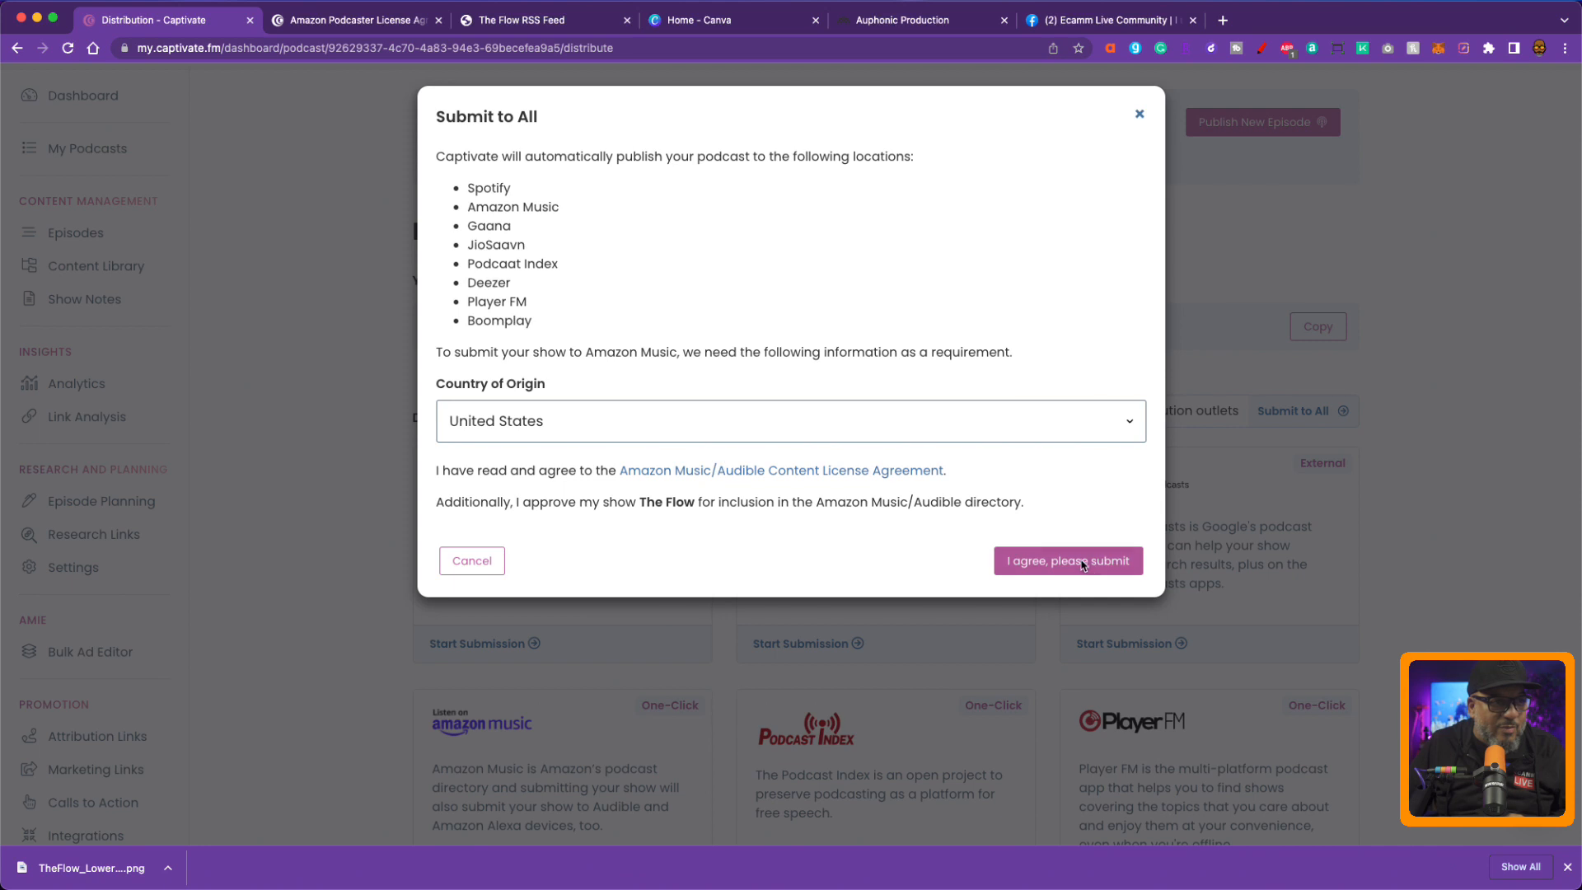
pyautogui.click(1065, 560)
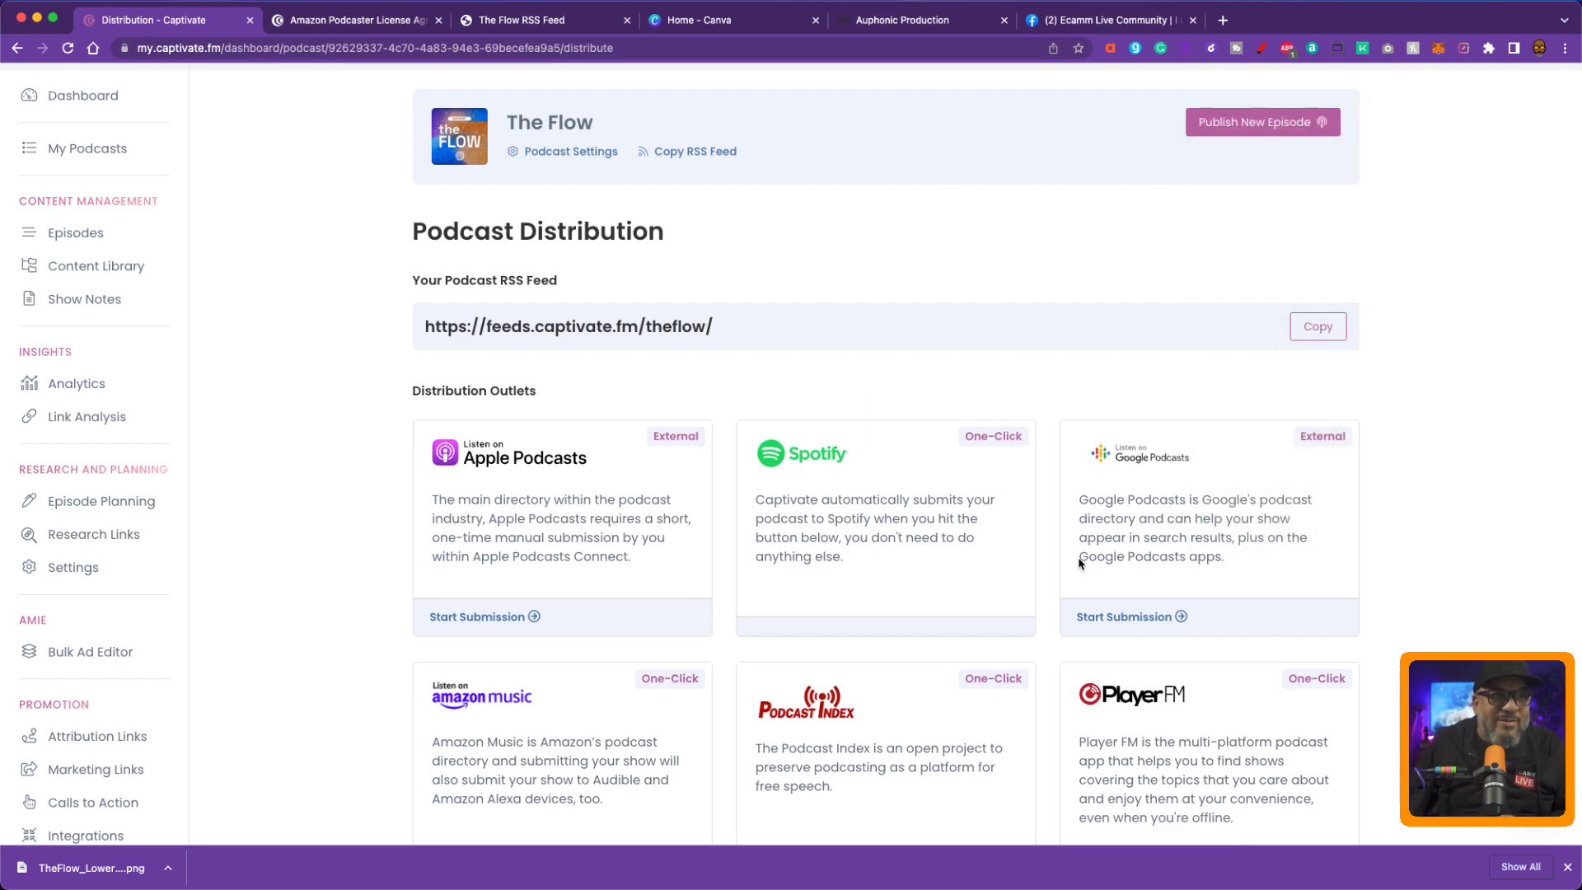
pyautogui.scroll(-3)
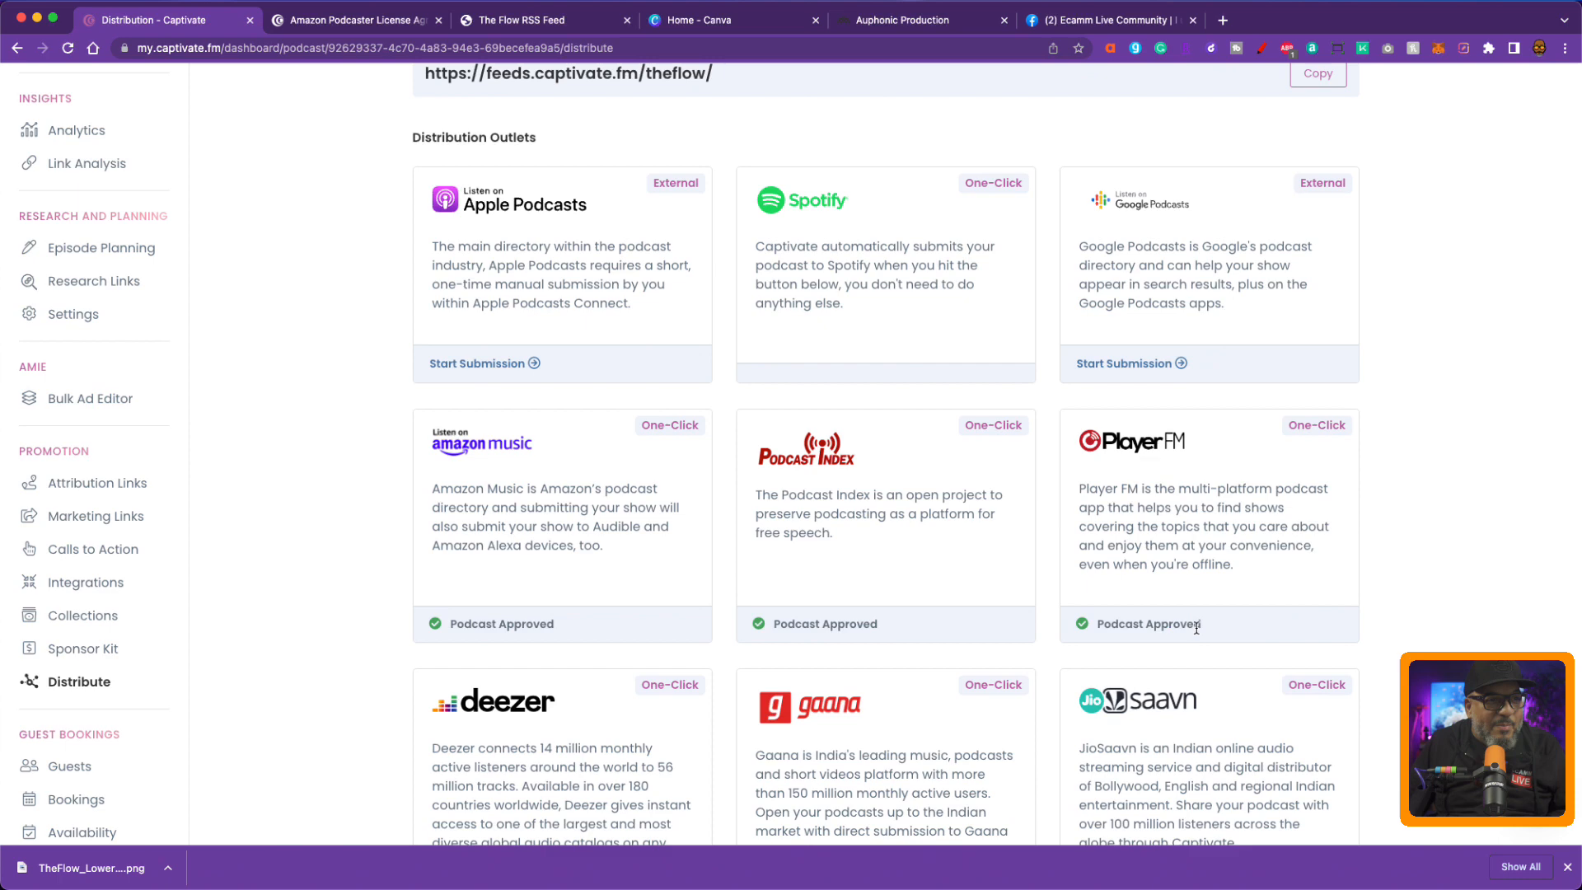
pyautogui.scroll(-3)
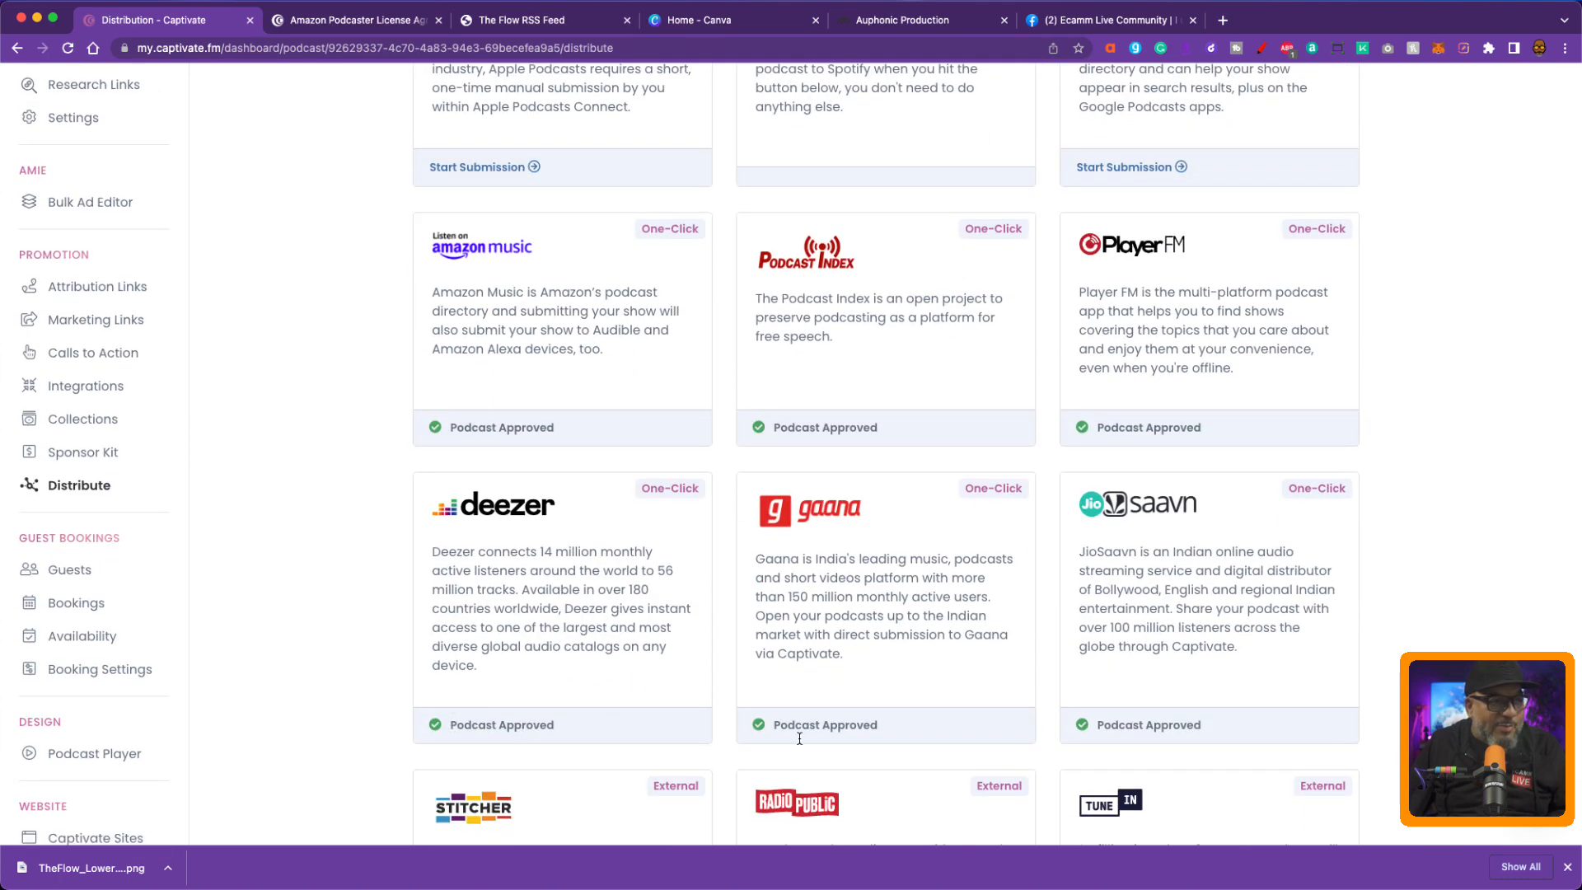
pyautogui.scroll(-3)
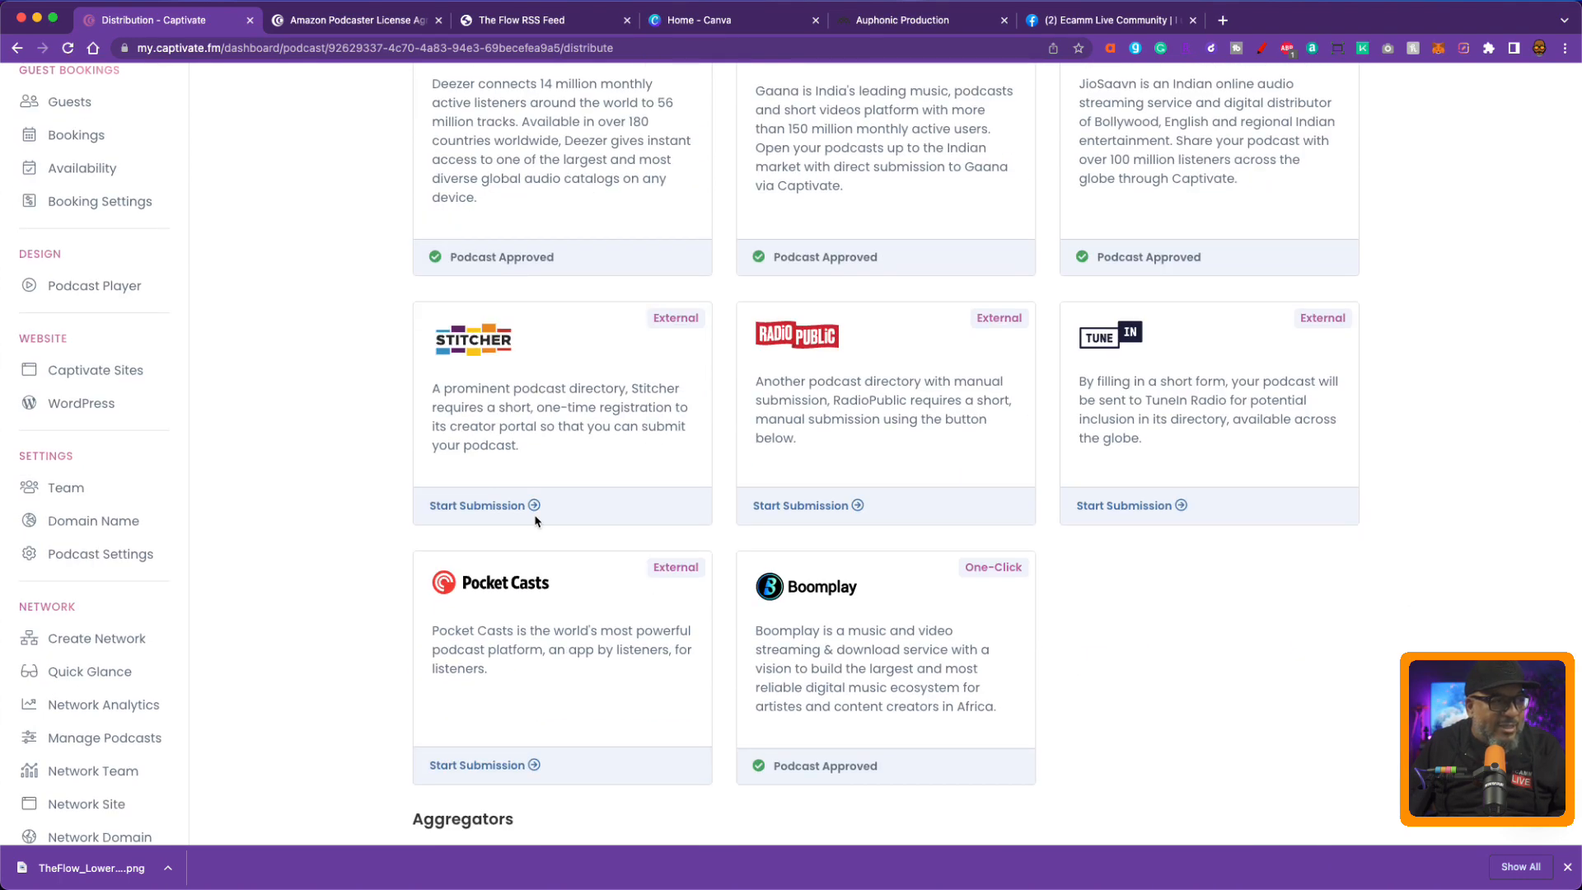
pyautogui.moveTo(832, 440)
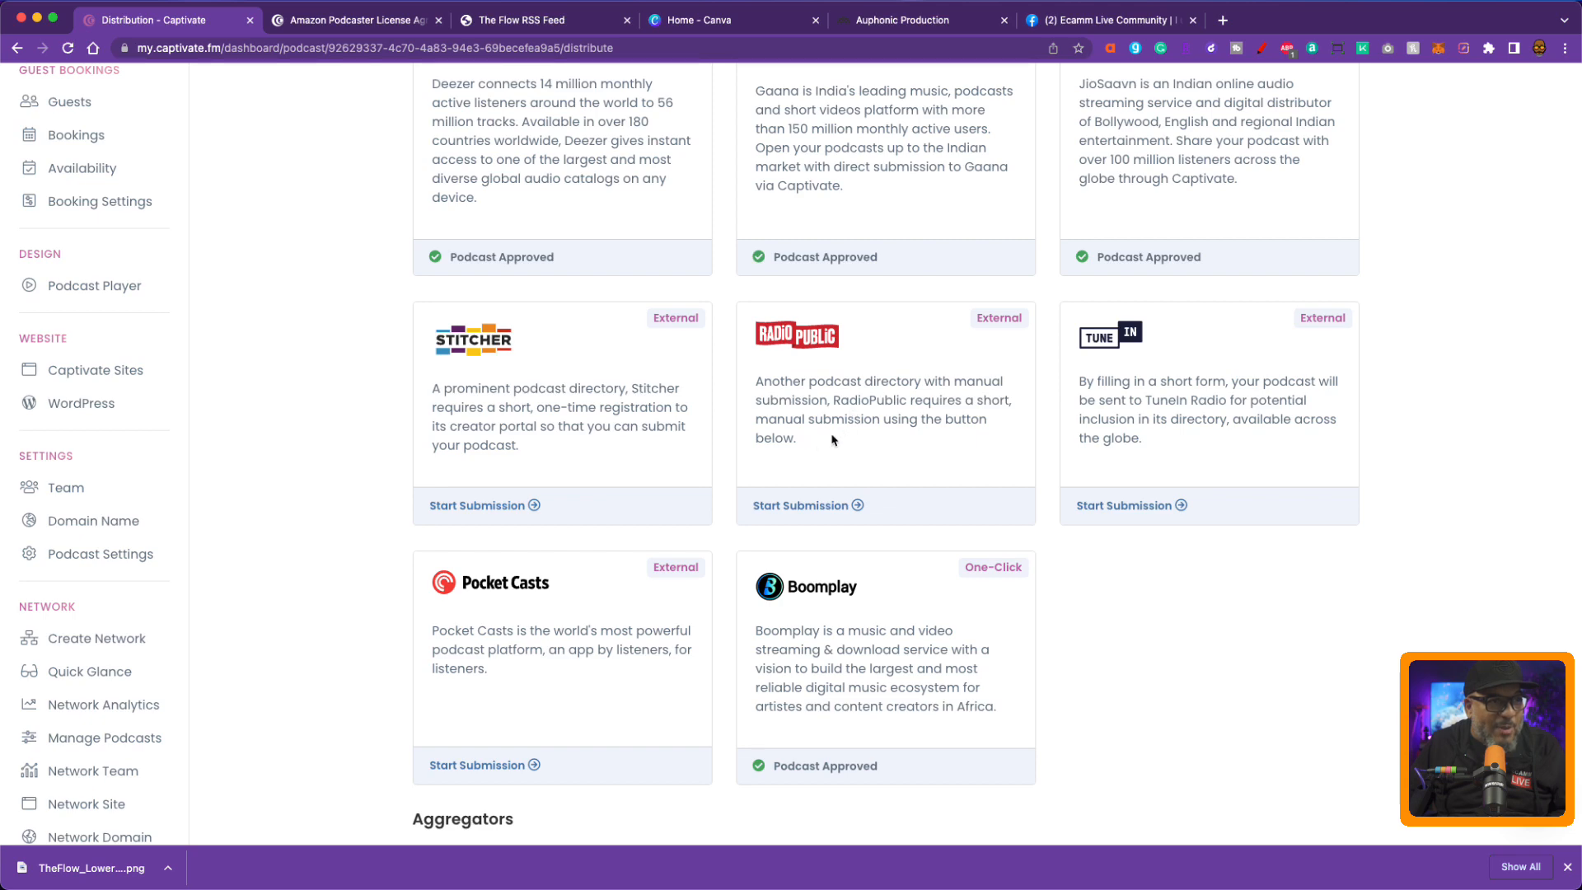
pyautogui.moveTo(866, 678)
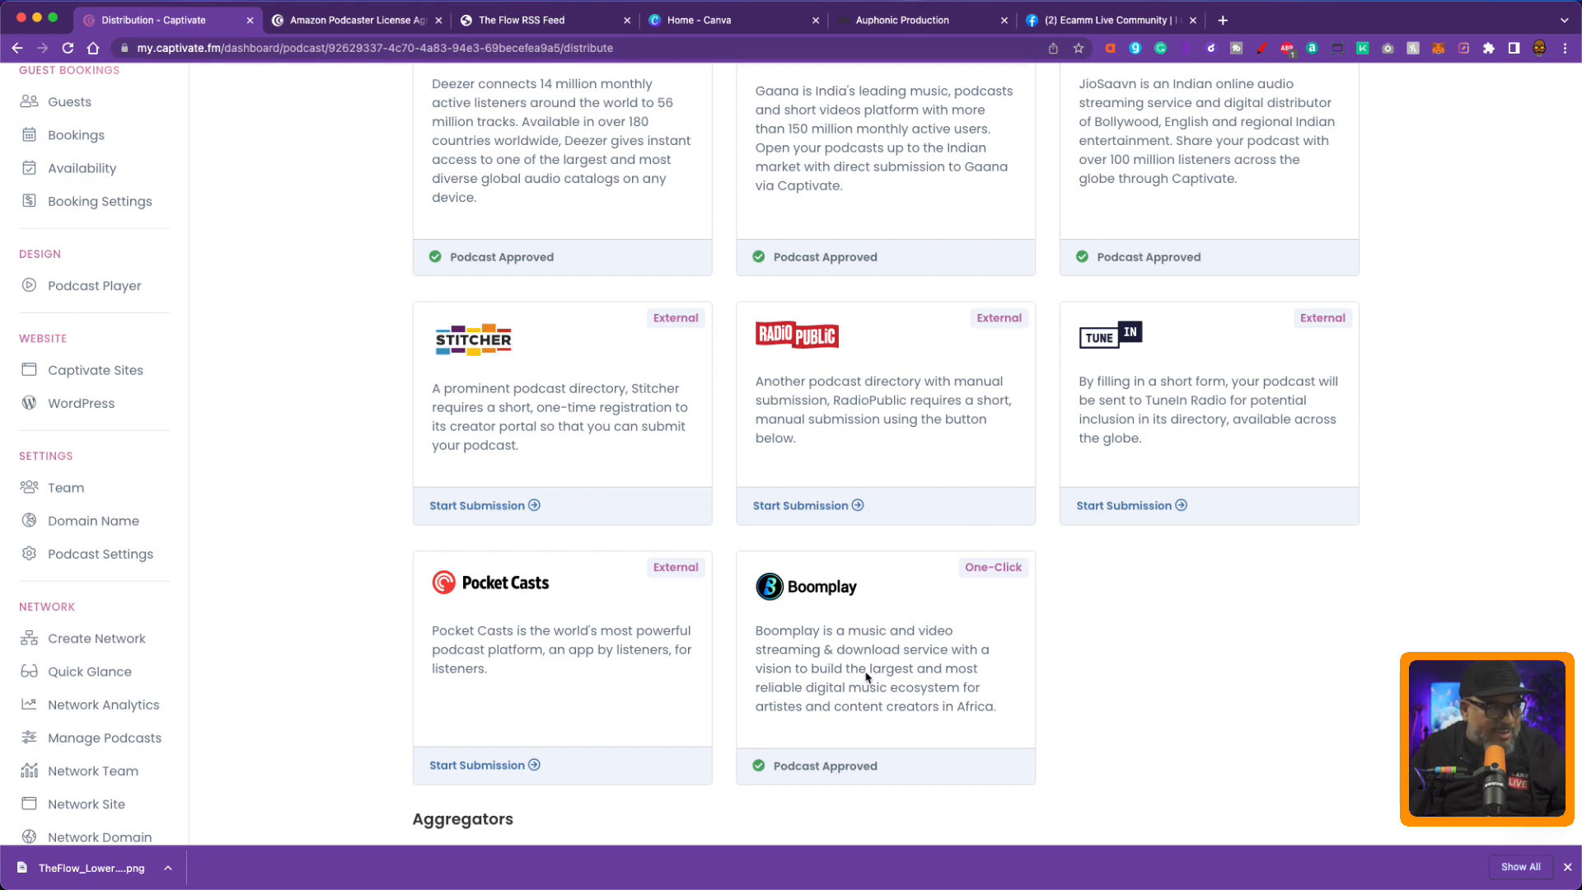
pyautogui.moveTo(637, 682)
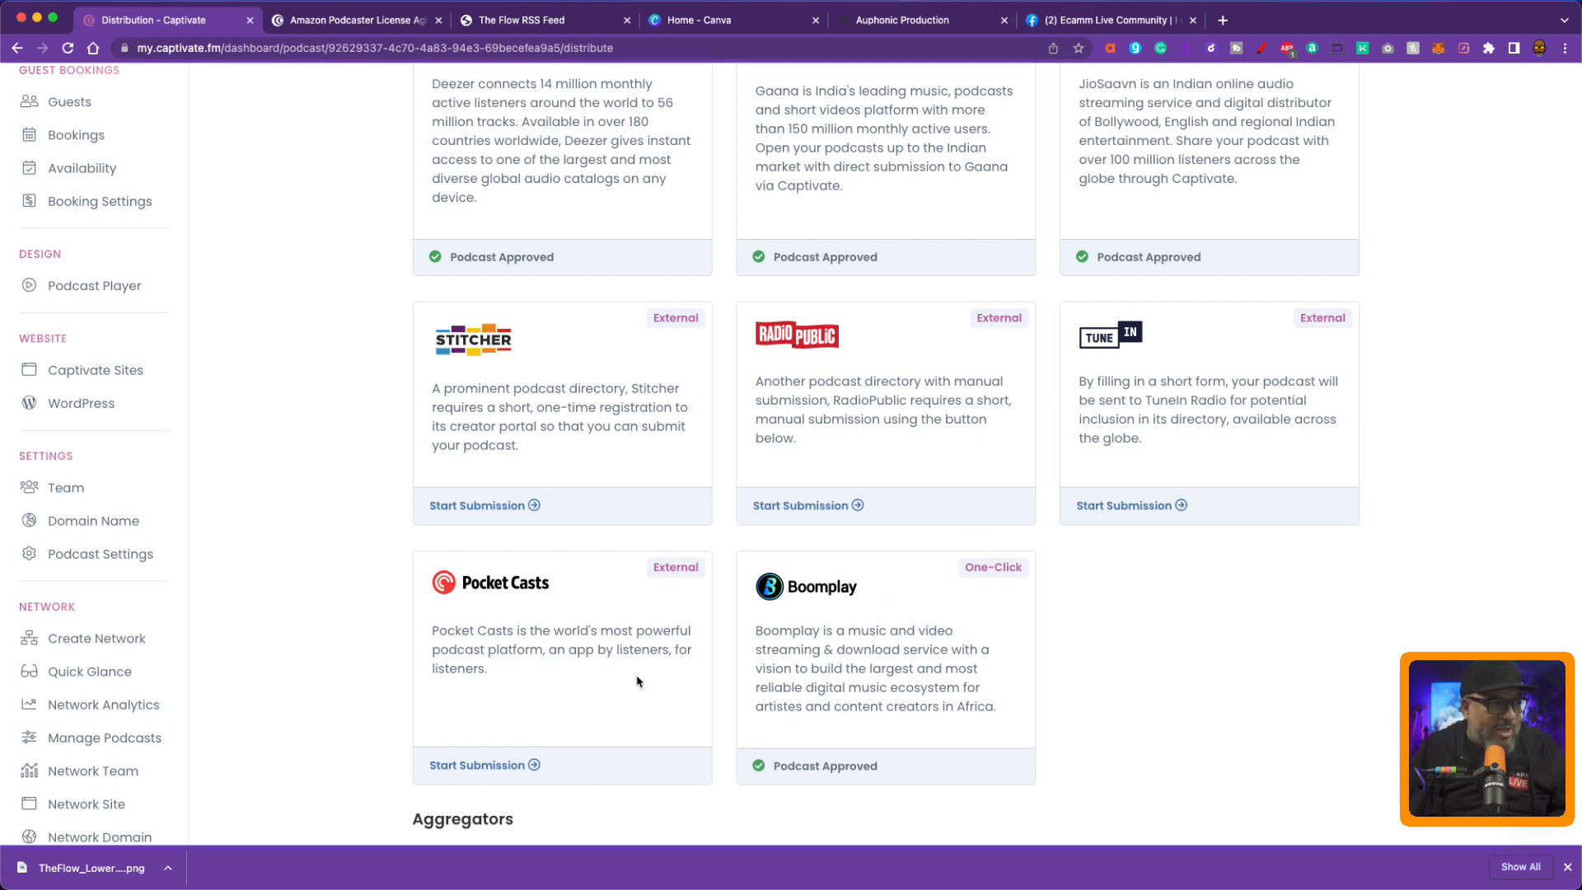
pyautogui.scroll(3)
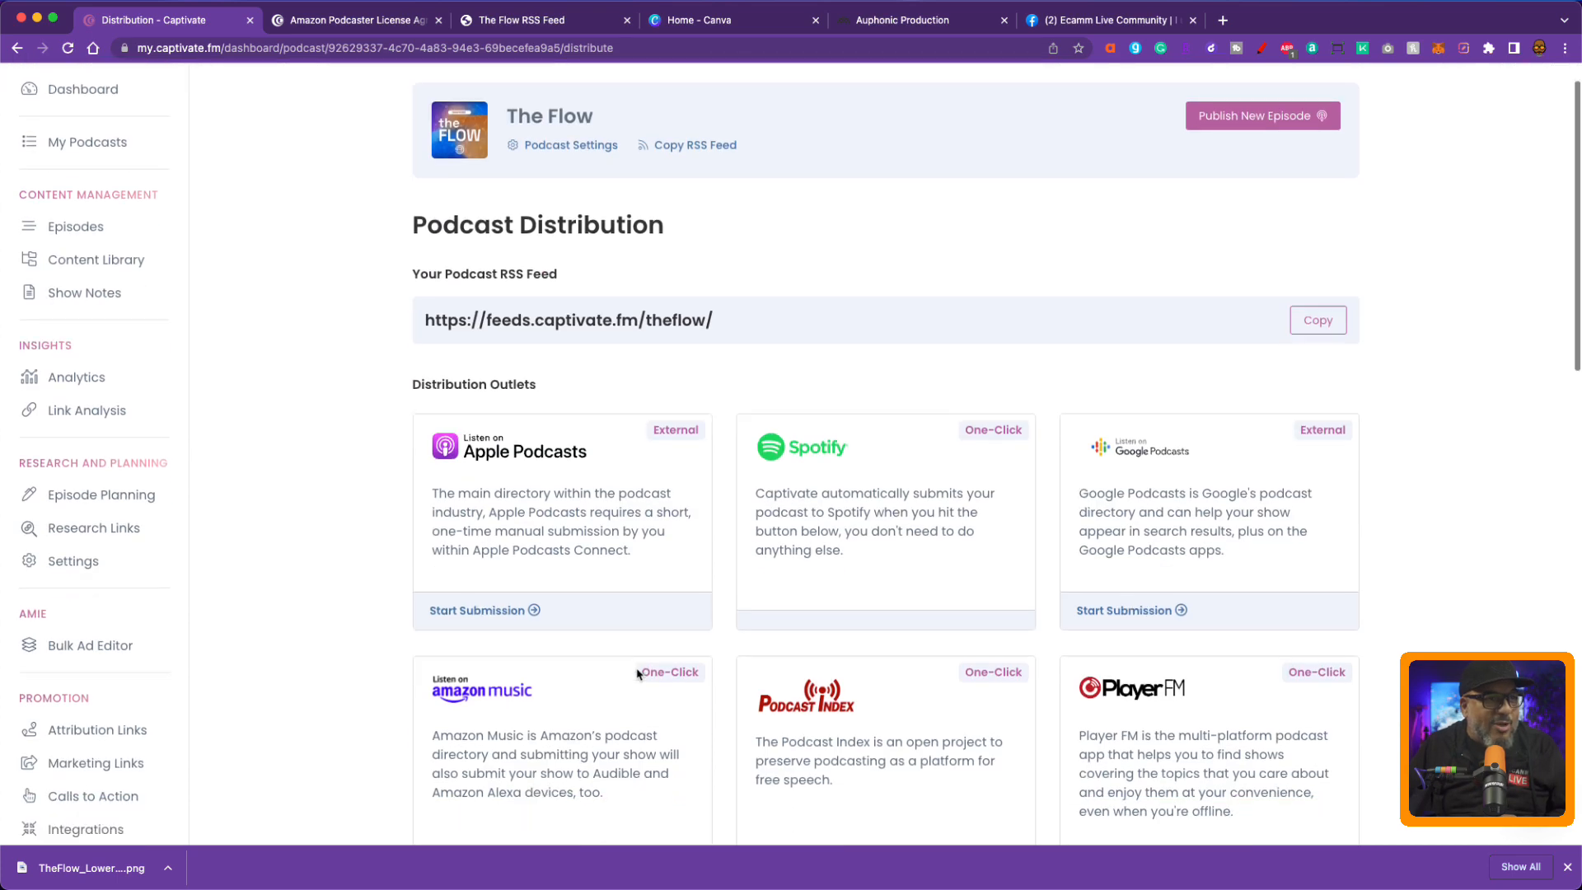
# - Start the Apple Podcasts submission and sign in to Apple Podcasts Connect with the saved password
pyautogui.click(476, 609)
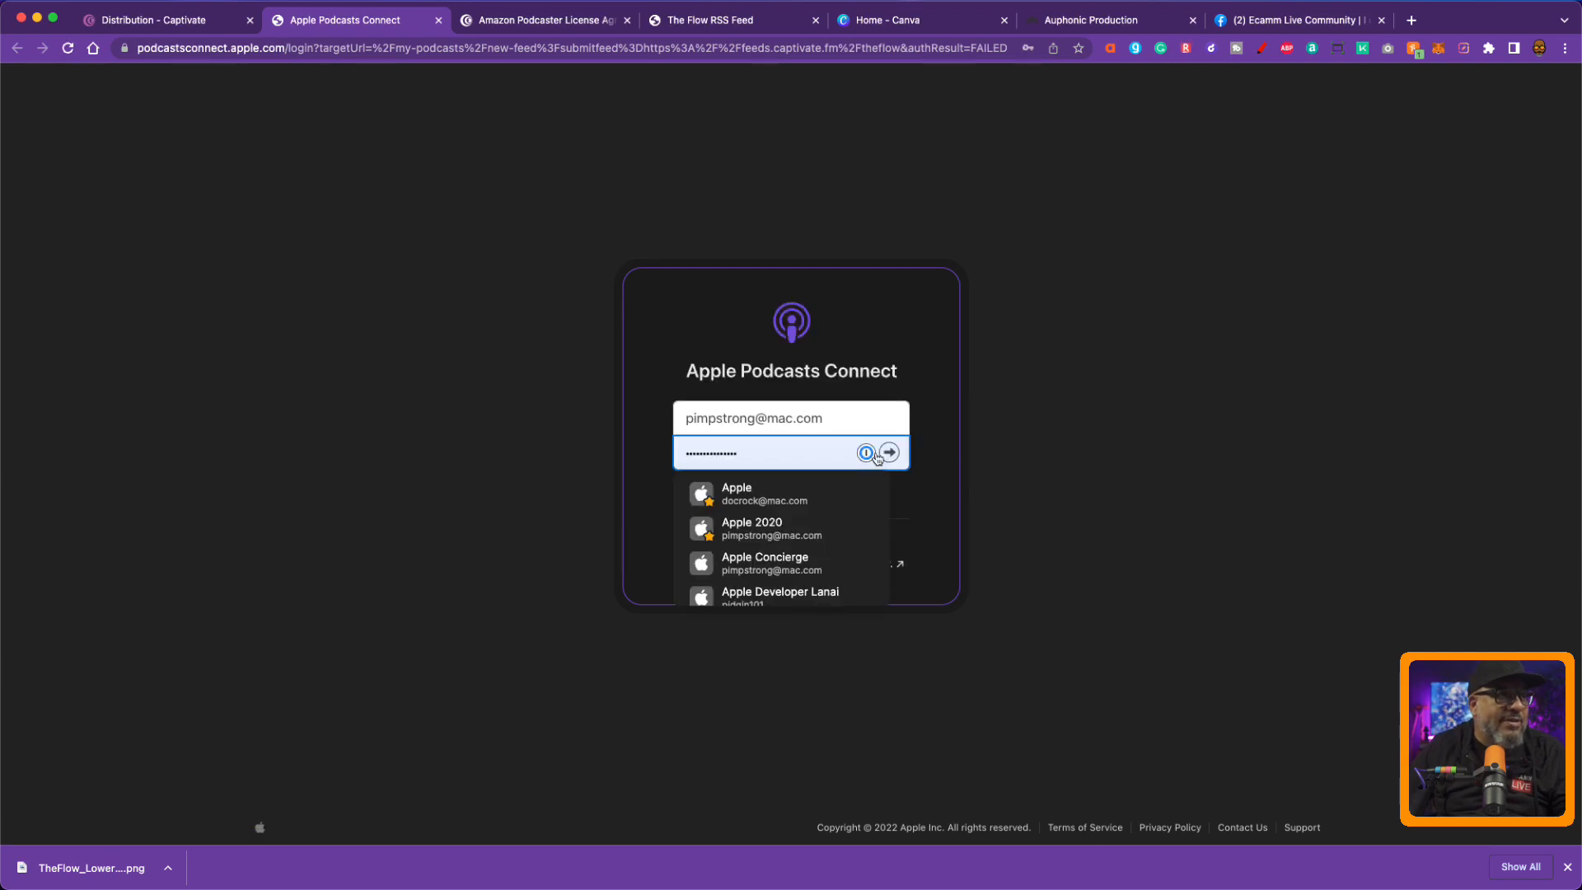
pyautogui.click(1067, 463)
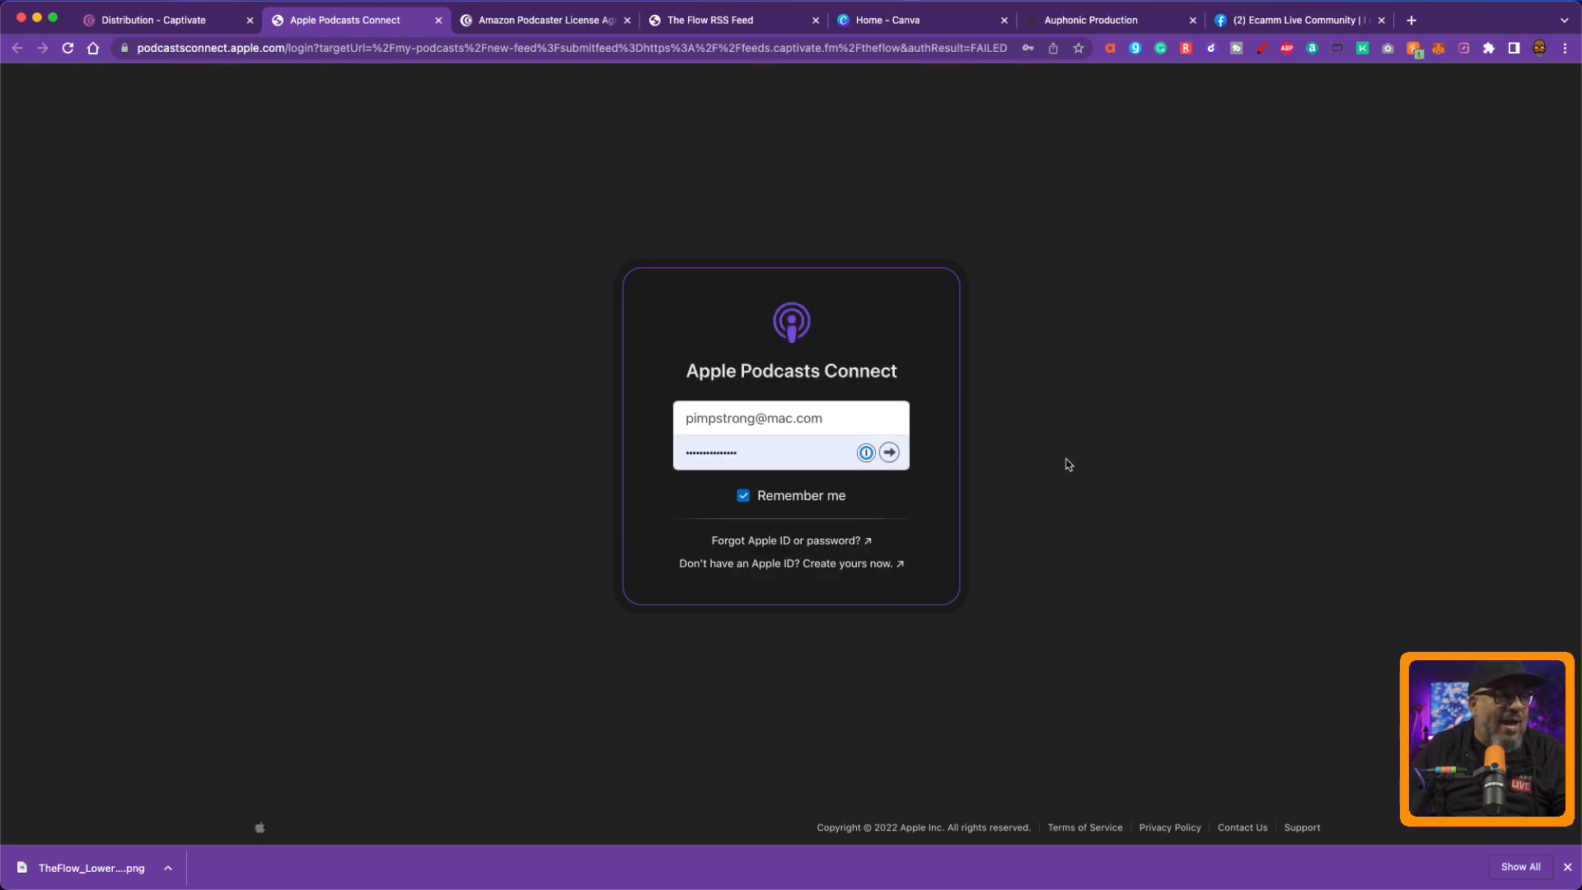
pyautogui.moveTo(1047, 496)
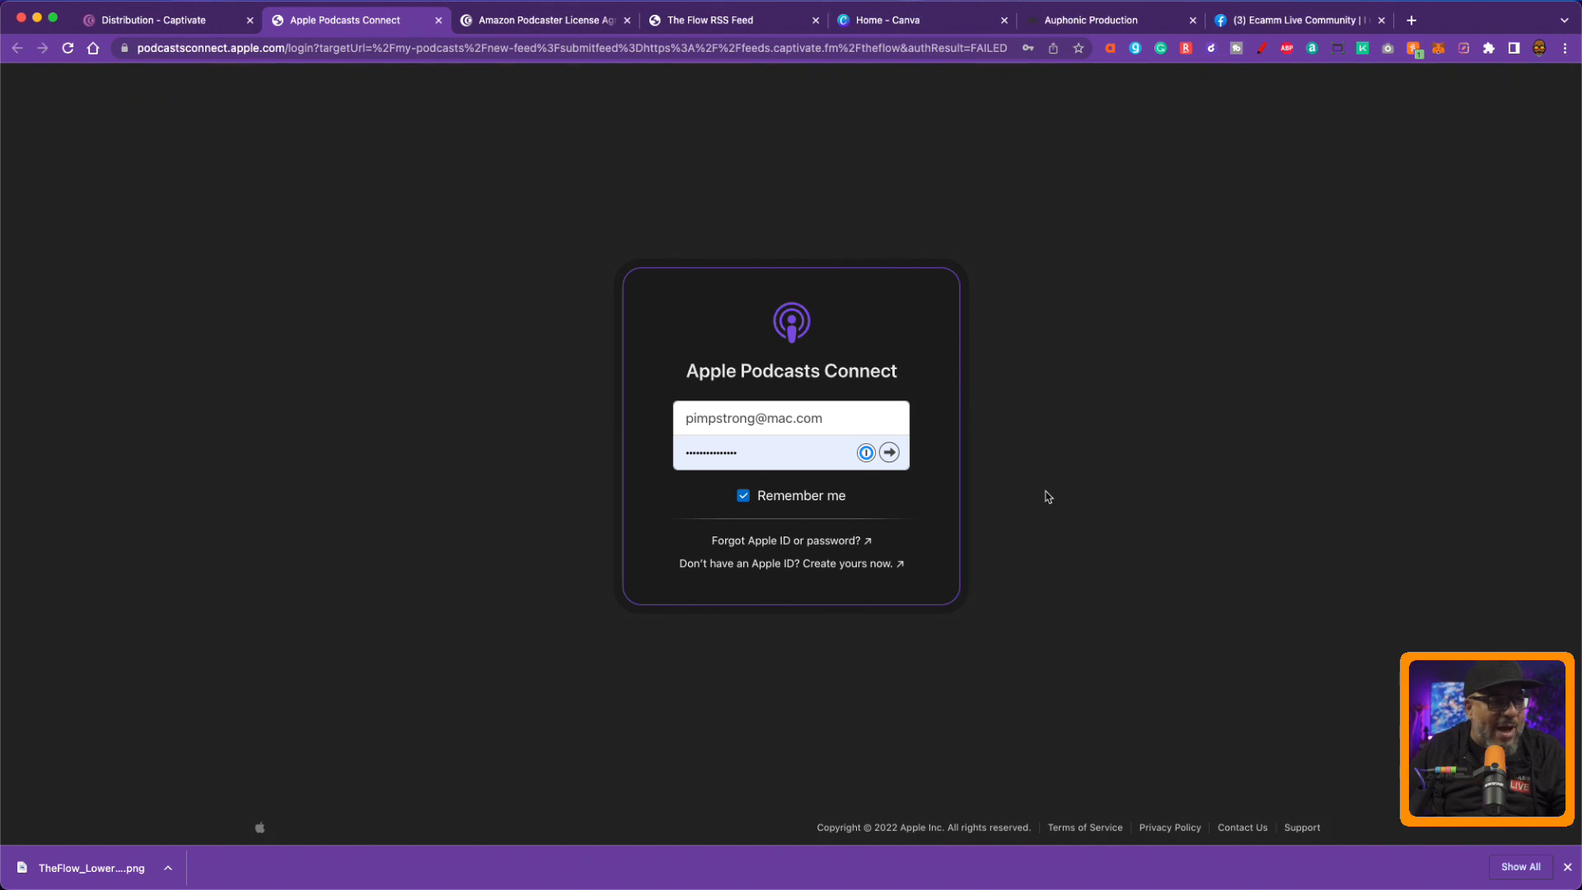
pyautogui.click(162, 19)
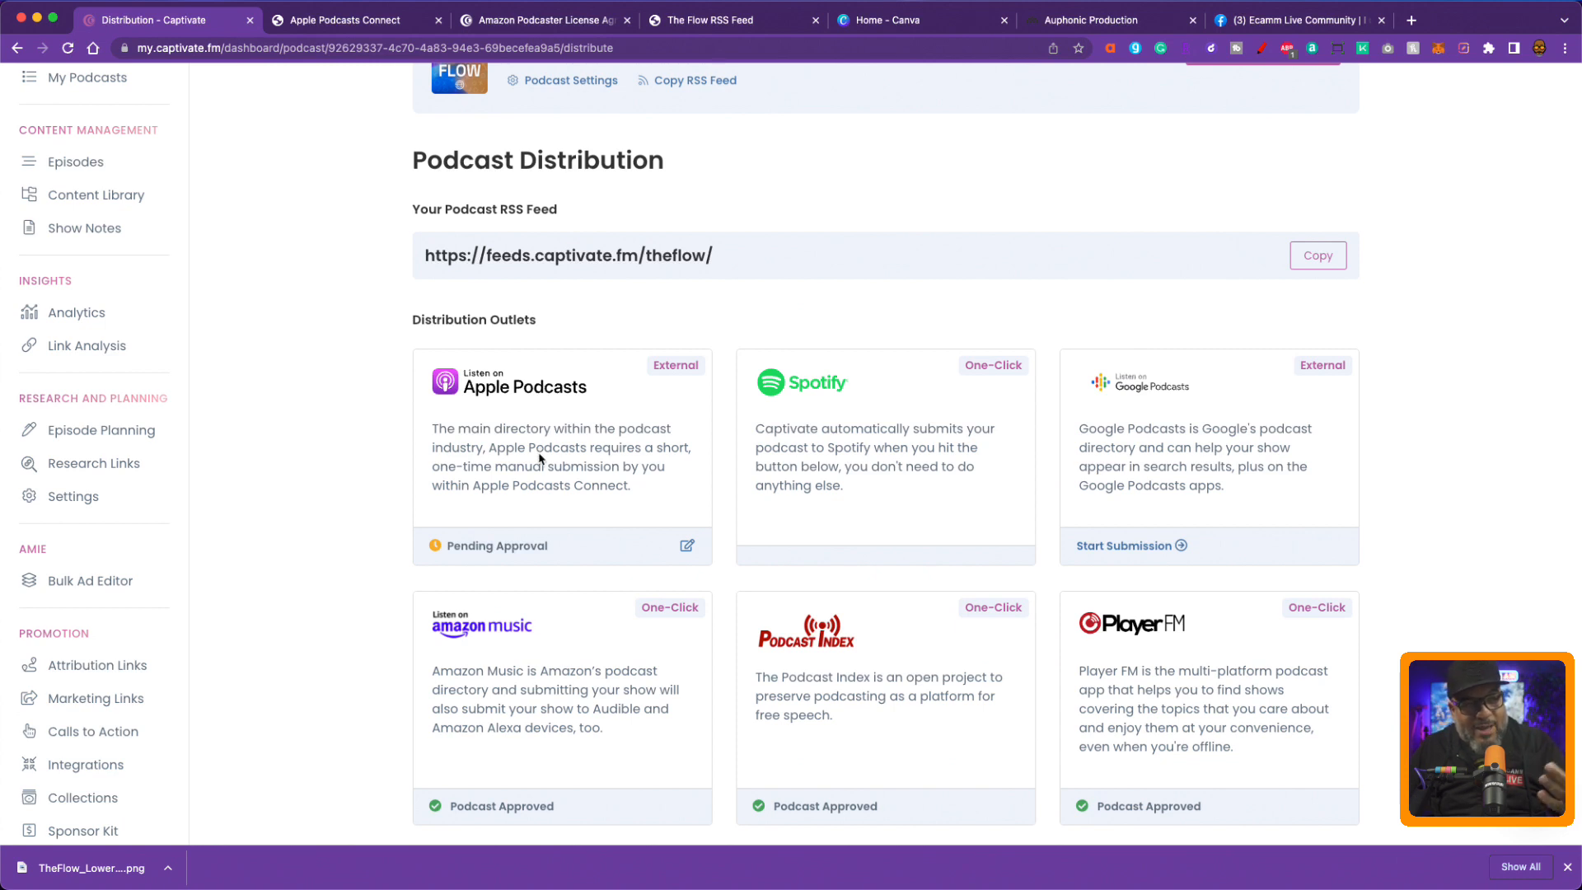
pyautogui.moveTo(1027, 507)
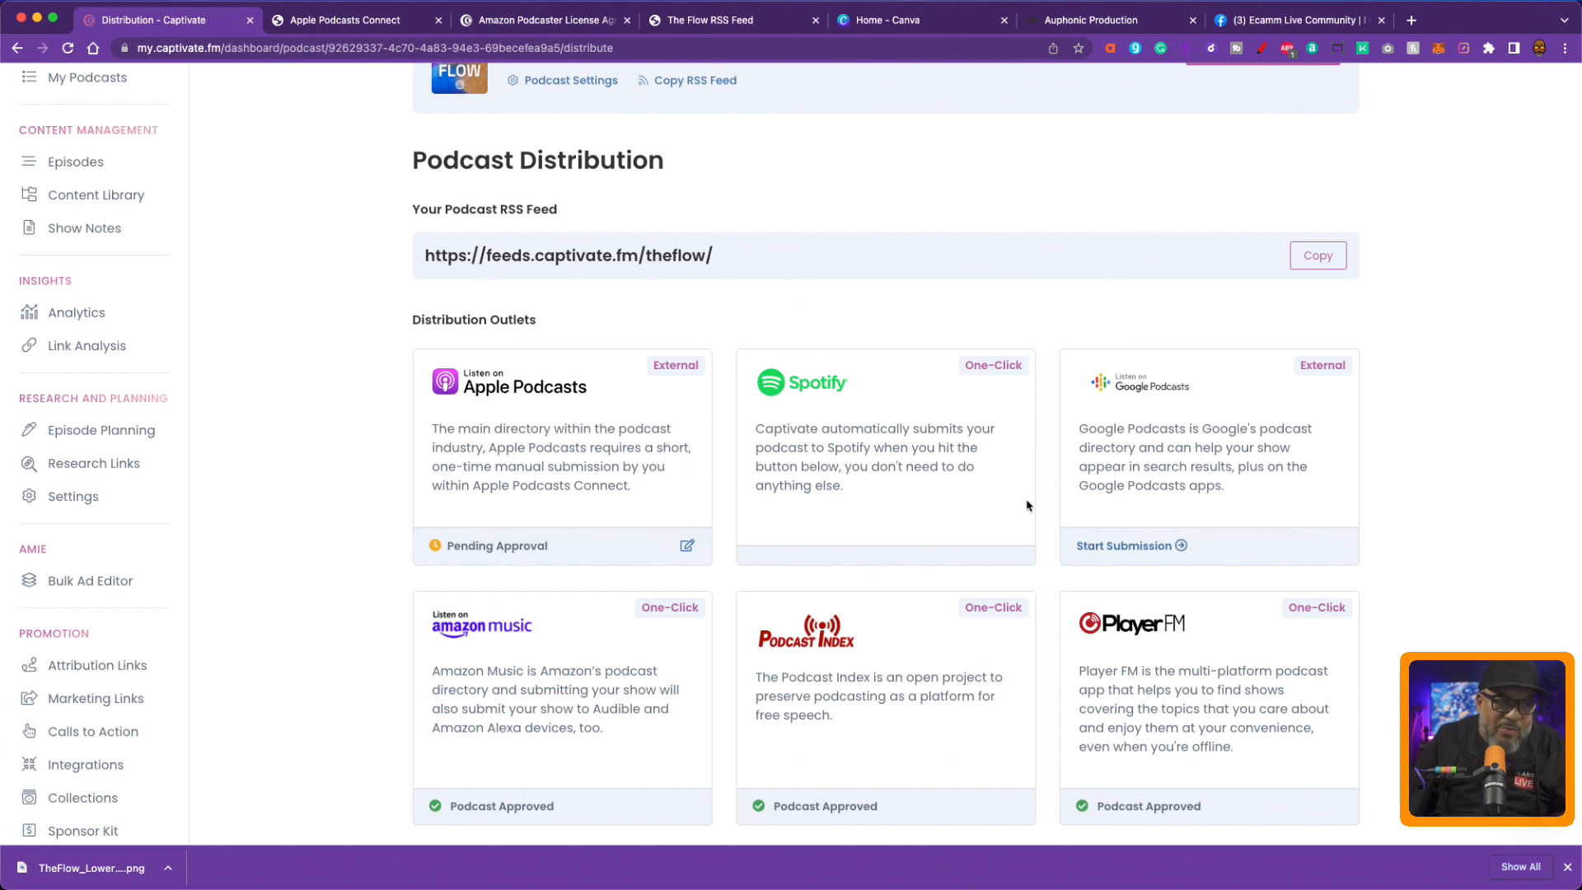
pyautogui.moveTo(1145, 548)
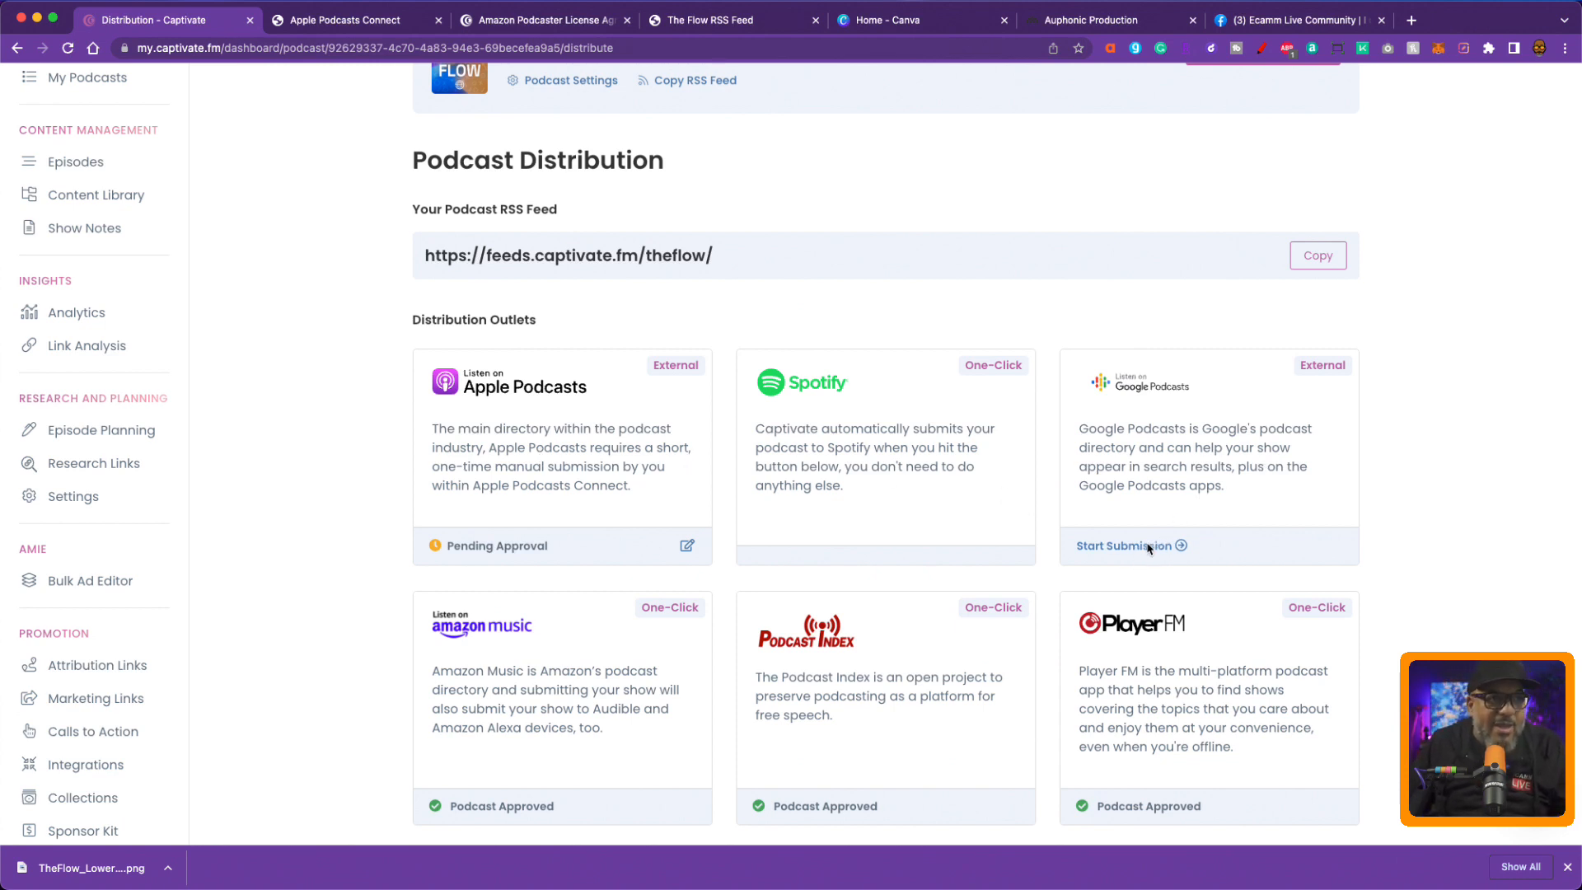
# - Start the Google Podcasts submission, bringing up Google Podcasts Manager
pyautogui.click(1123, 544)
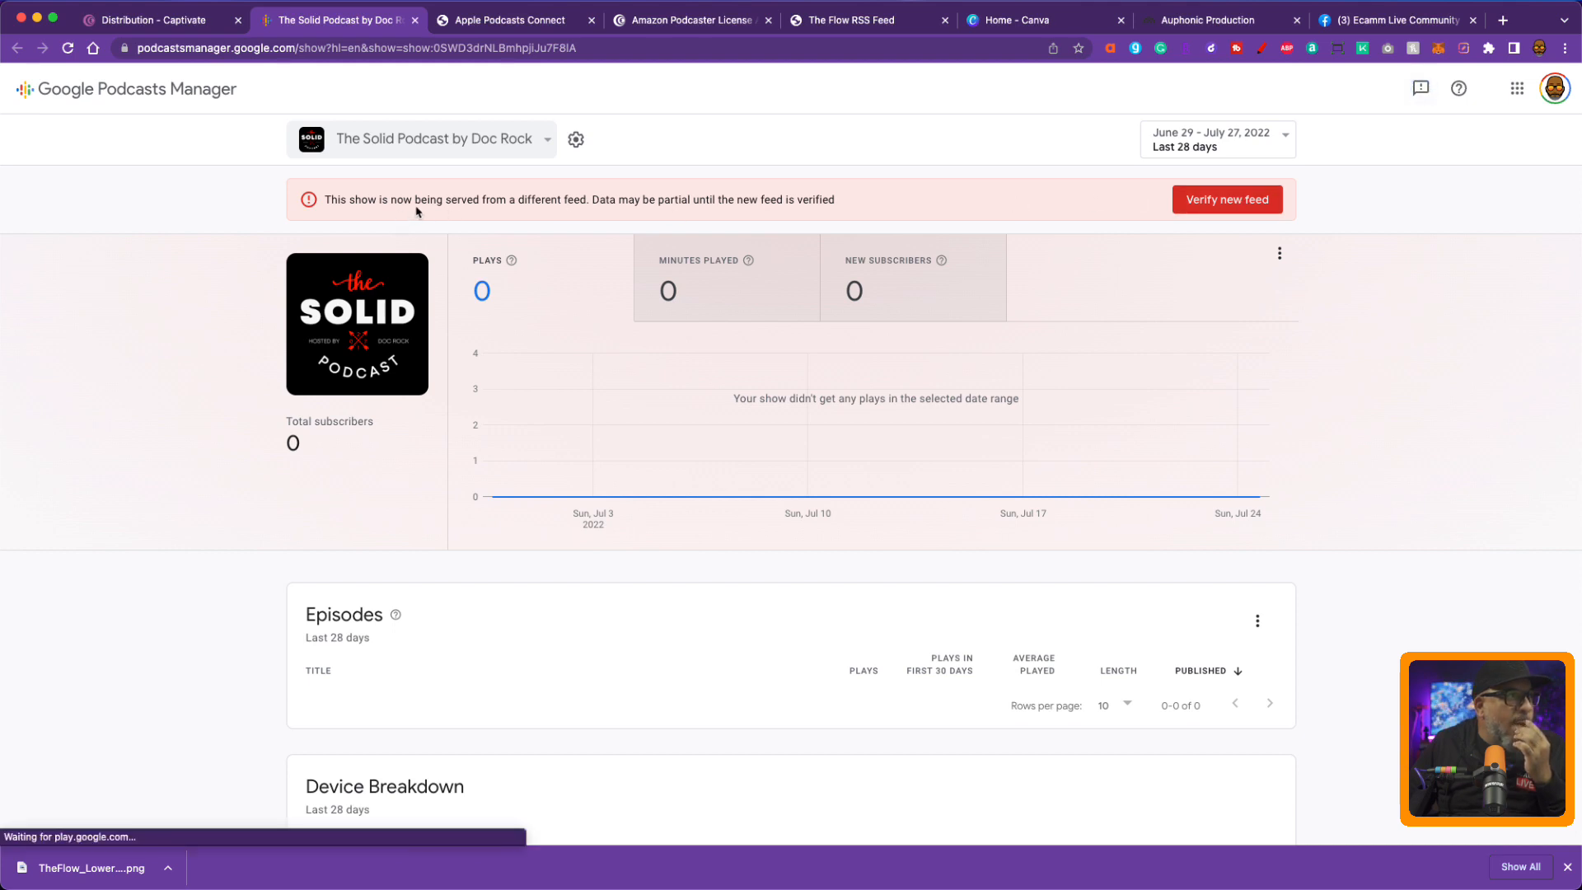
# - Start verifying the new feed in Google Podcasts Manager, then return to Captivate's distribution page
pyautogui.scroll(-3)
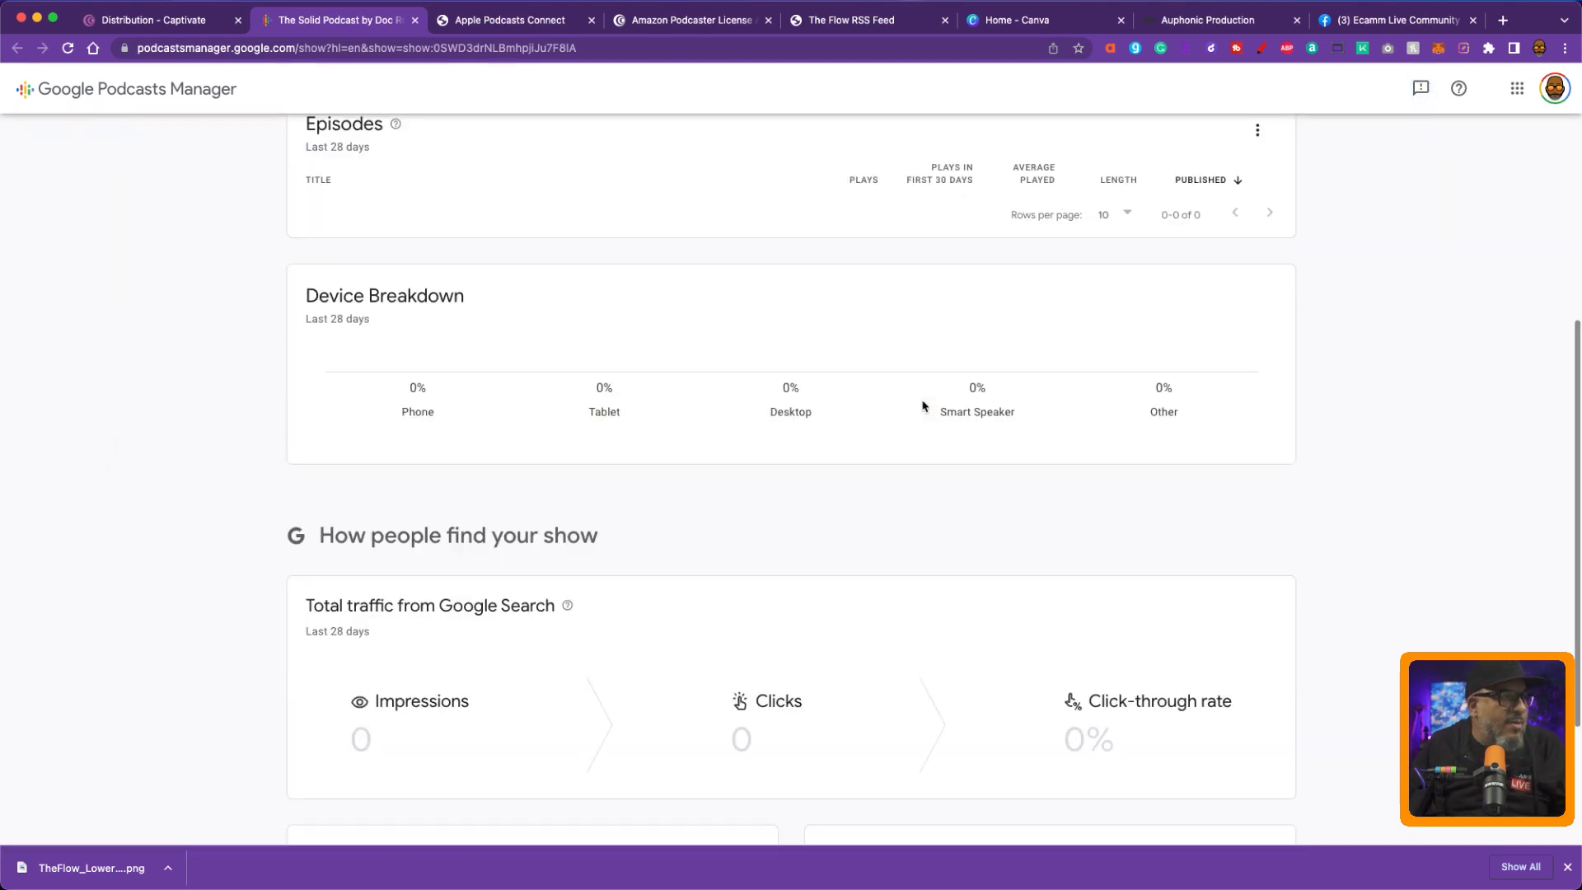
pyautogui.scroll(3)
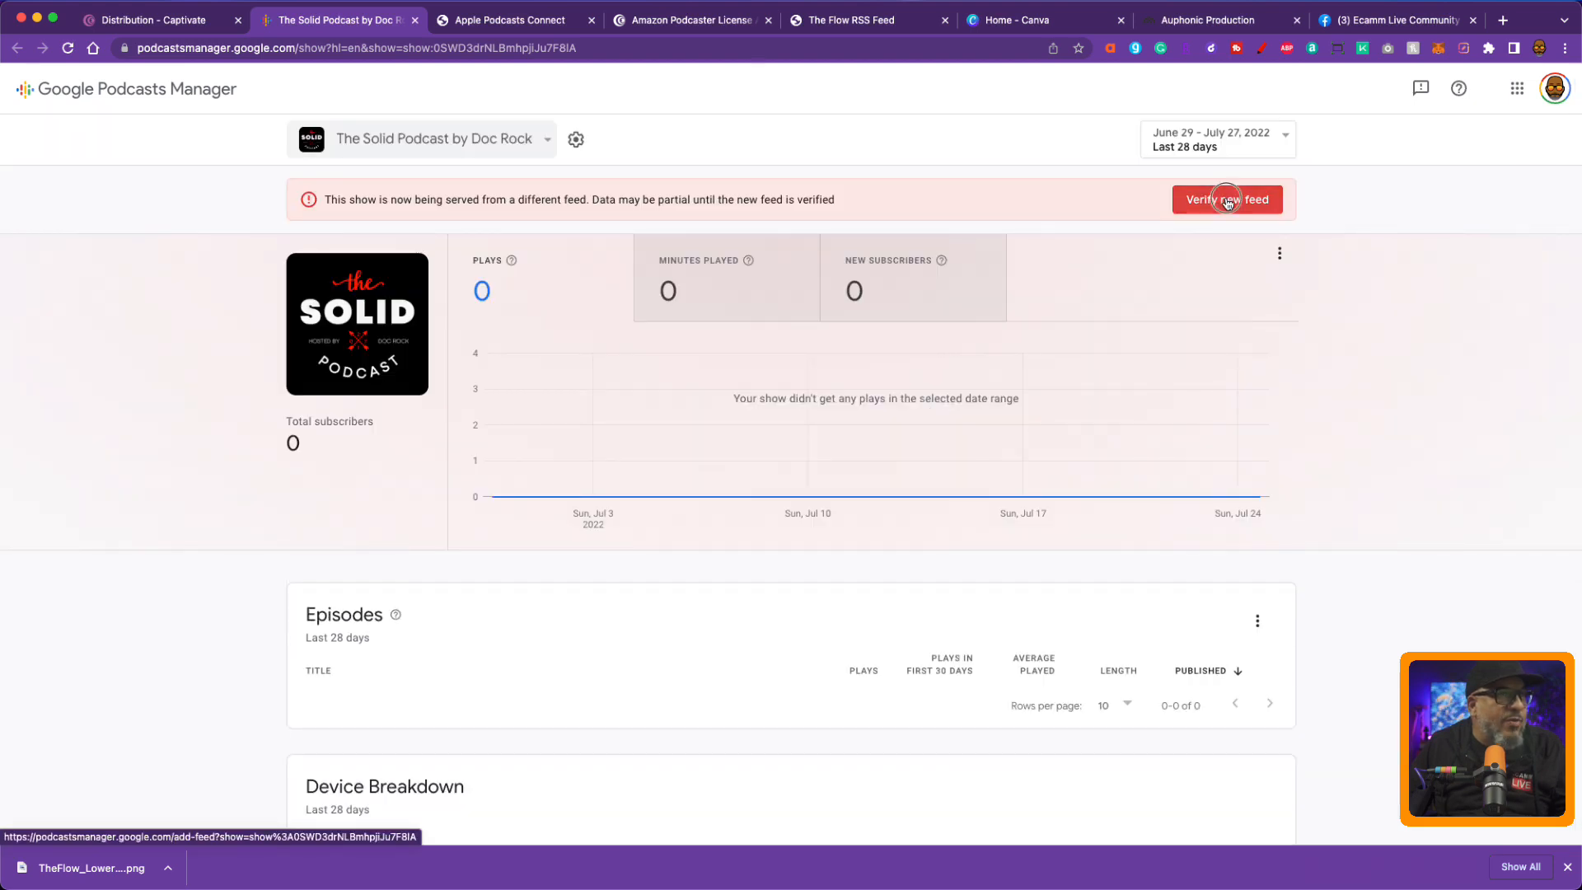
pyautogui.click(1227, 198)
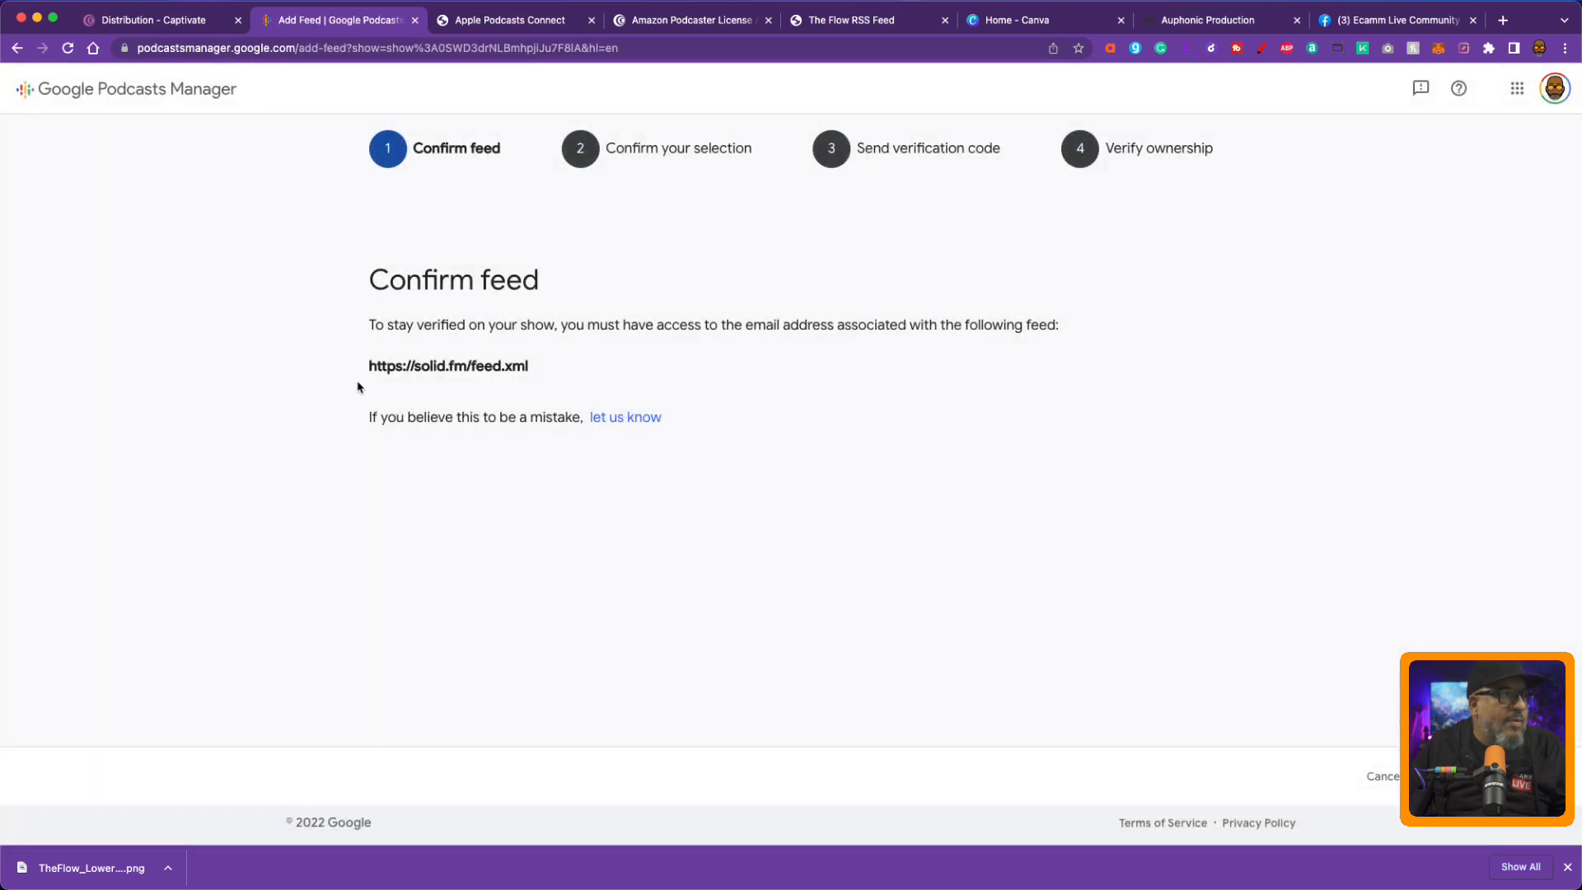
pyautogui.moveTo(643, 391)
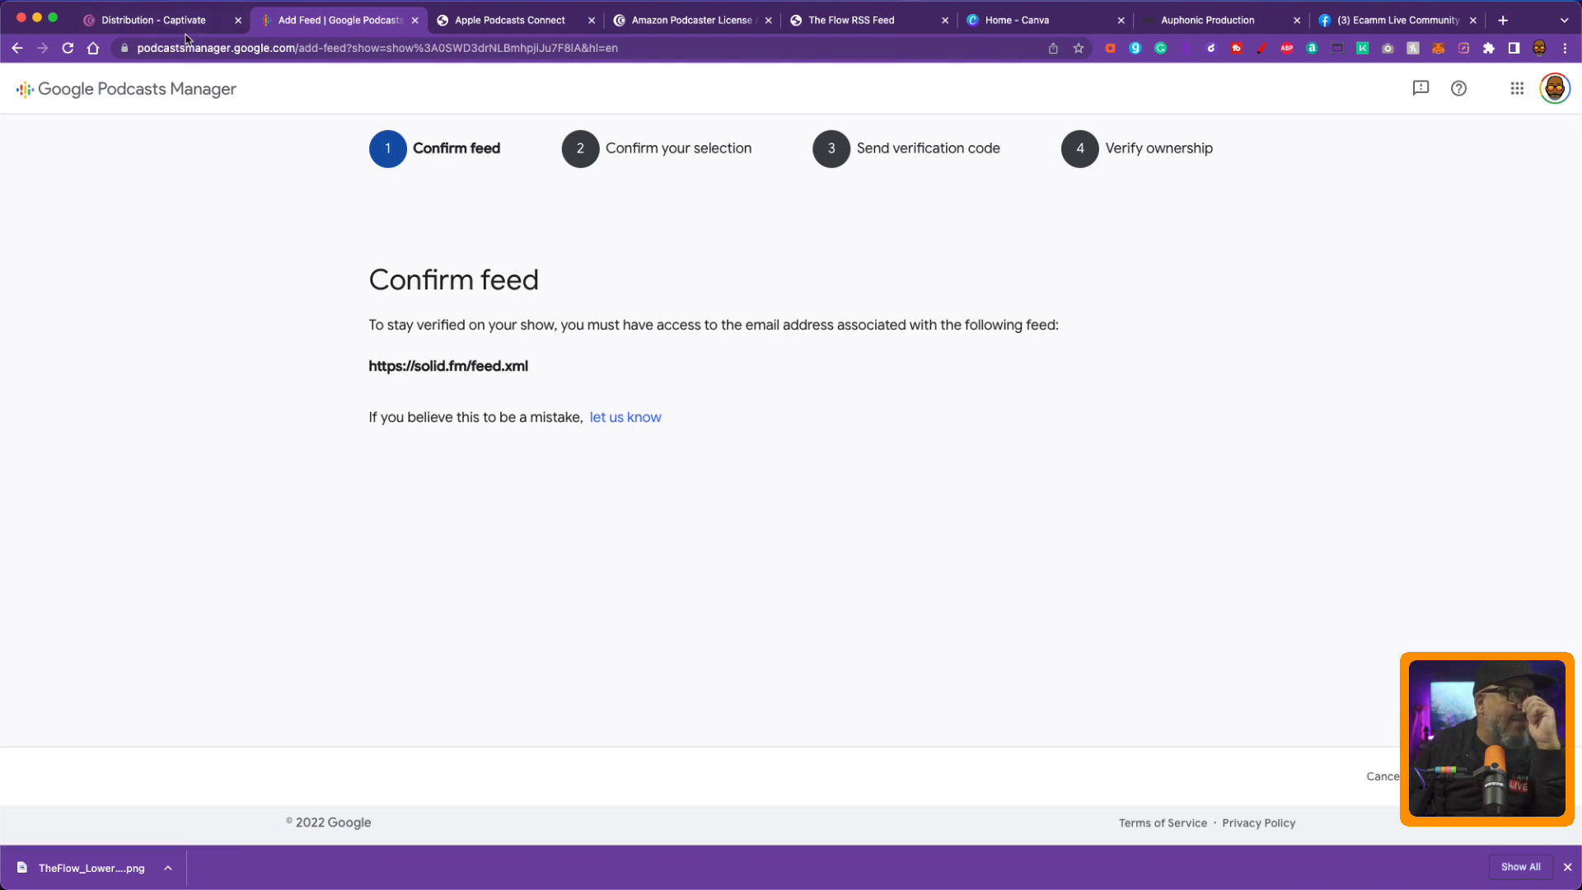
pyautogui.click(157, 19)
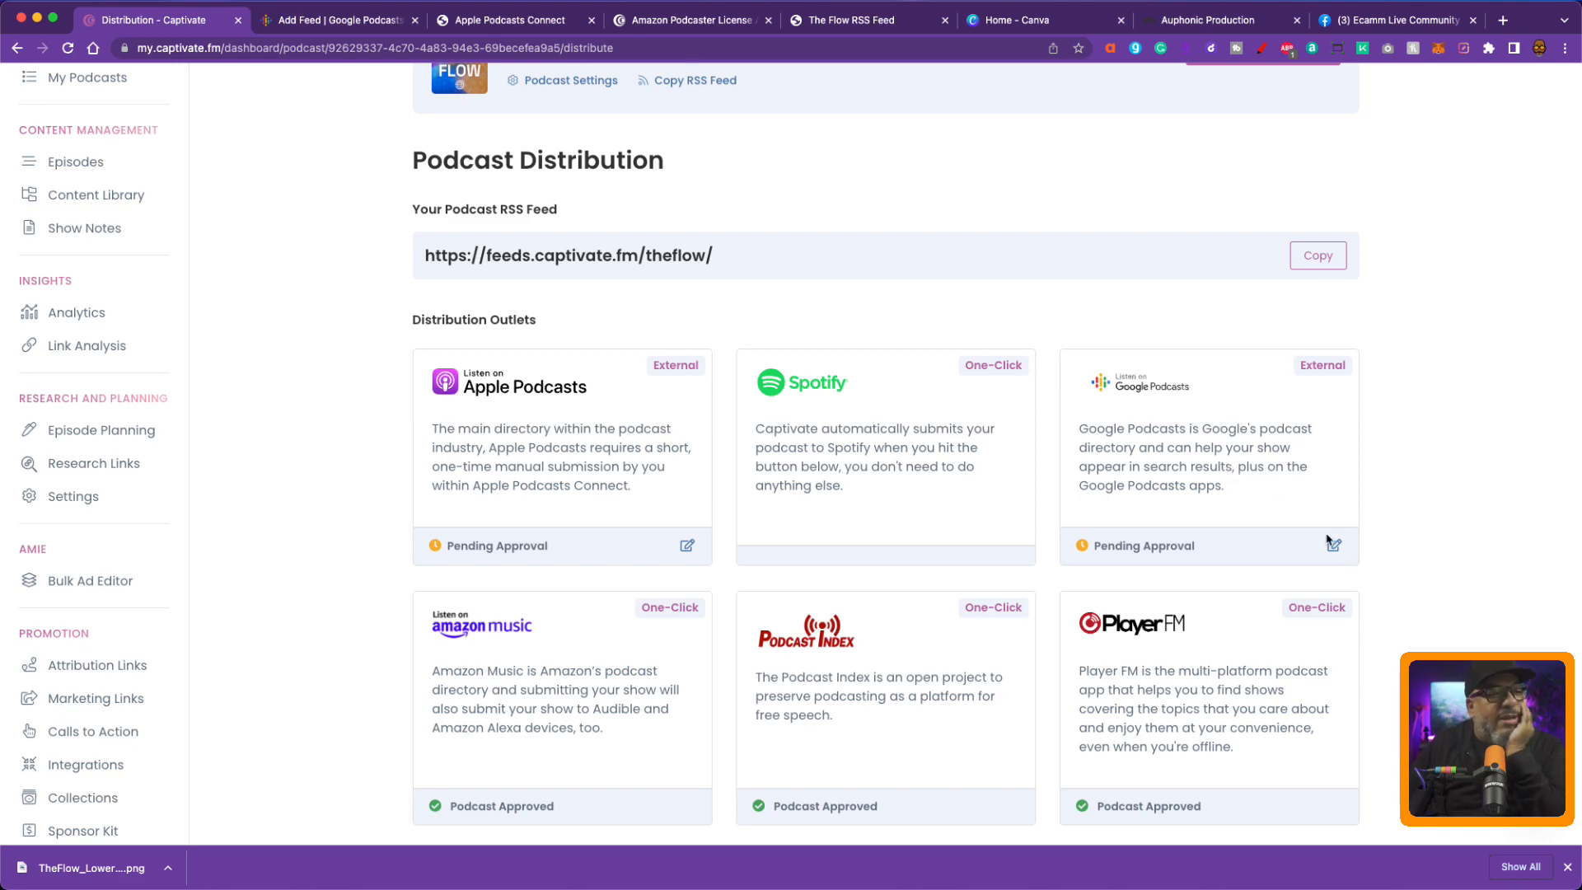
# - Start the Stitcher submission from the Stitcher card in Captivate's Distribution Outlets
pyautogui.scroll(-3)
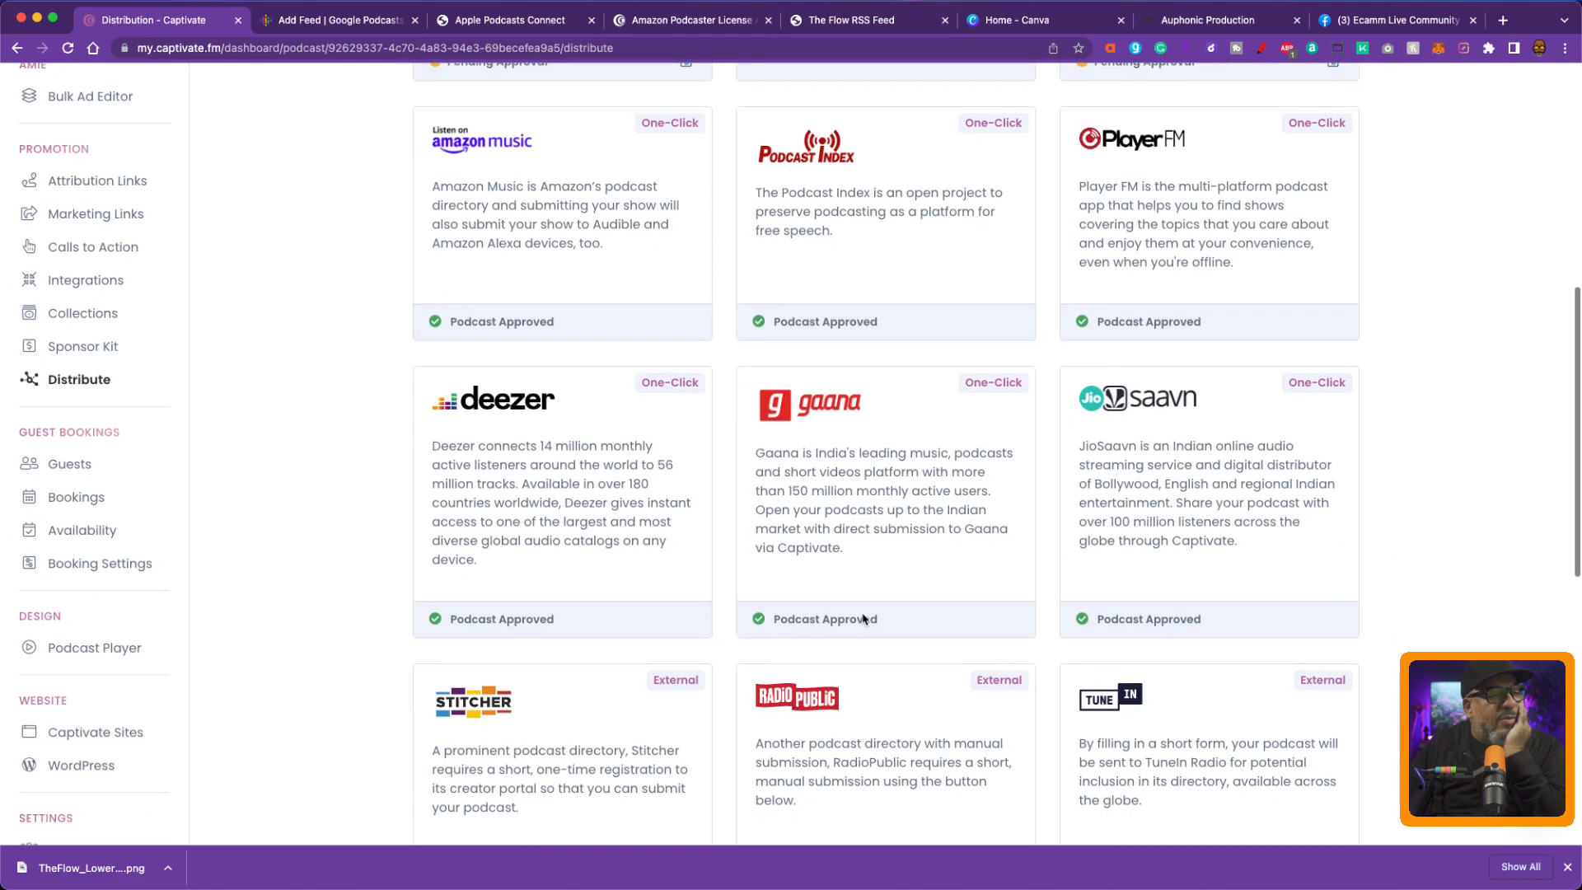
pyautogui.scroll(-3)
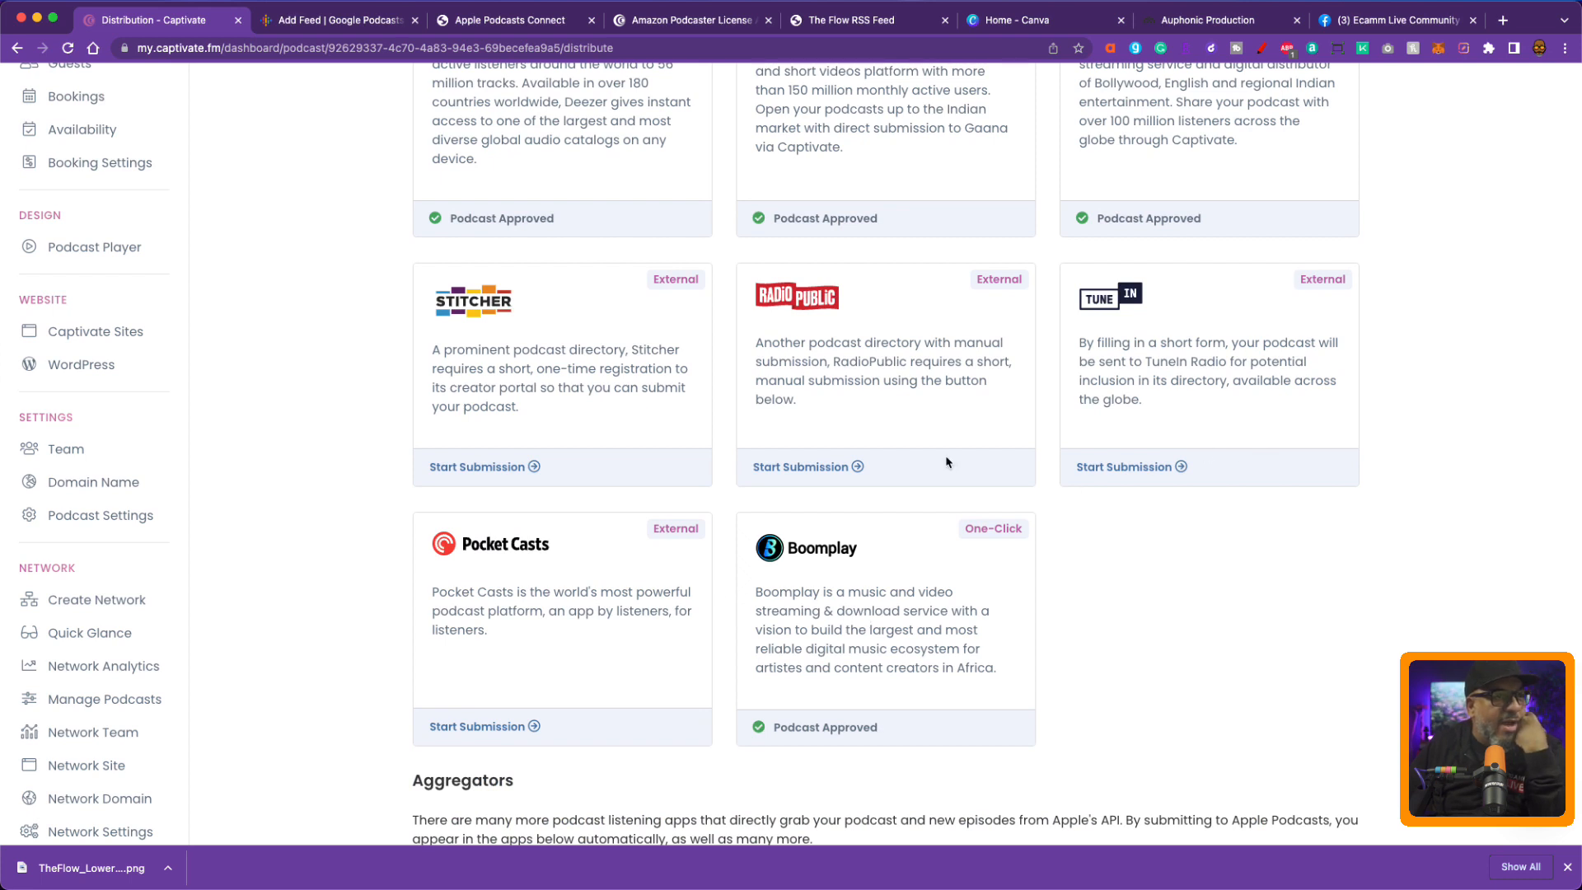
pyautogui.click(477, 466)
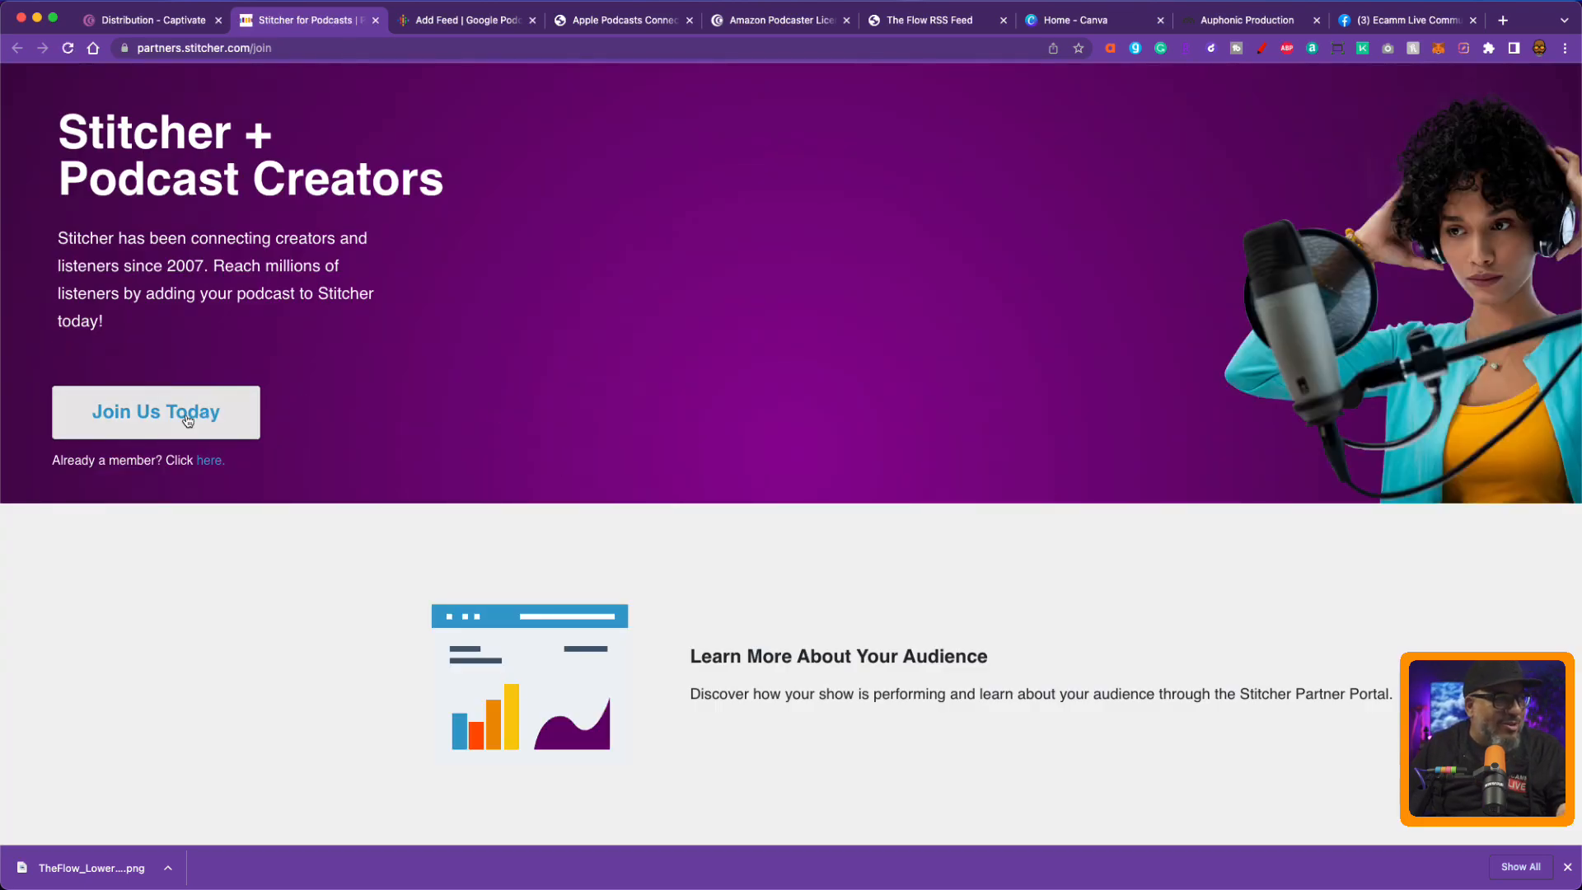
# - Join Stitcher with The Flow's RSS feed, reject the matching shows, and accept the feed's email
pyautogui.click(156, 412)
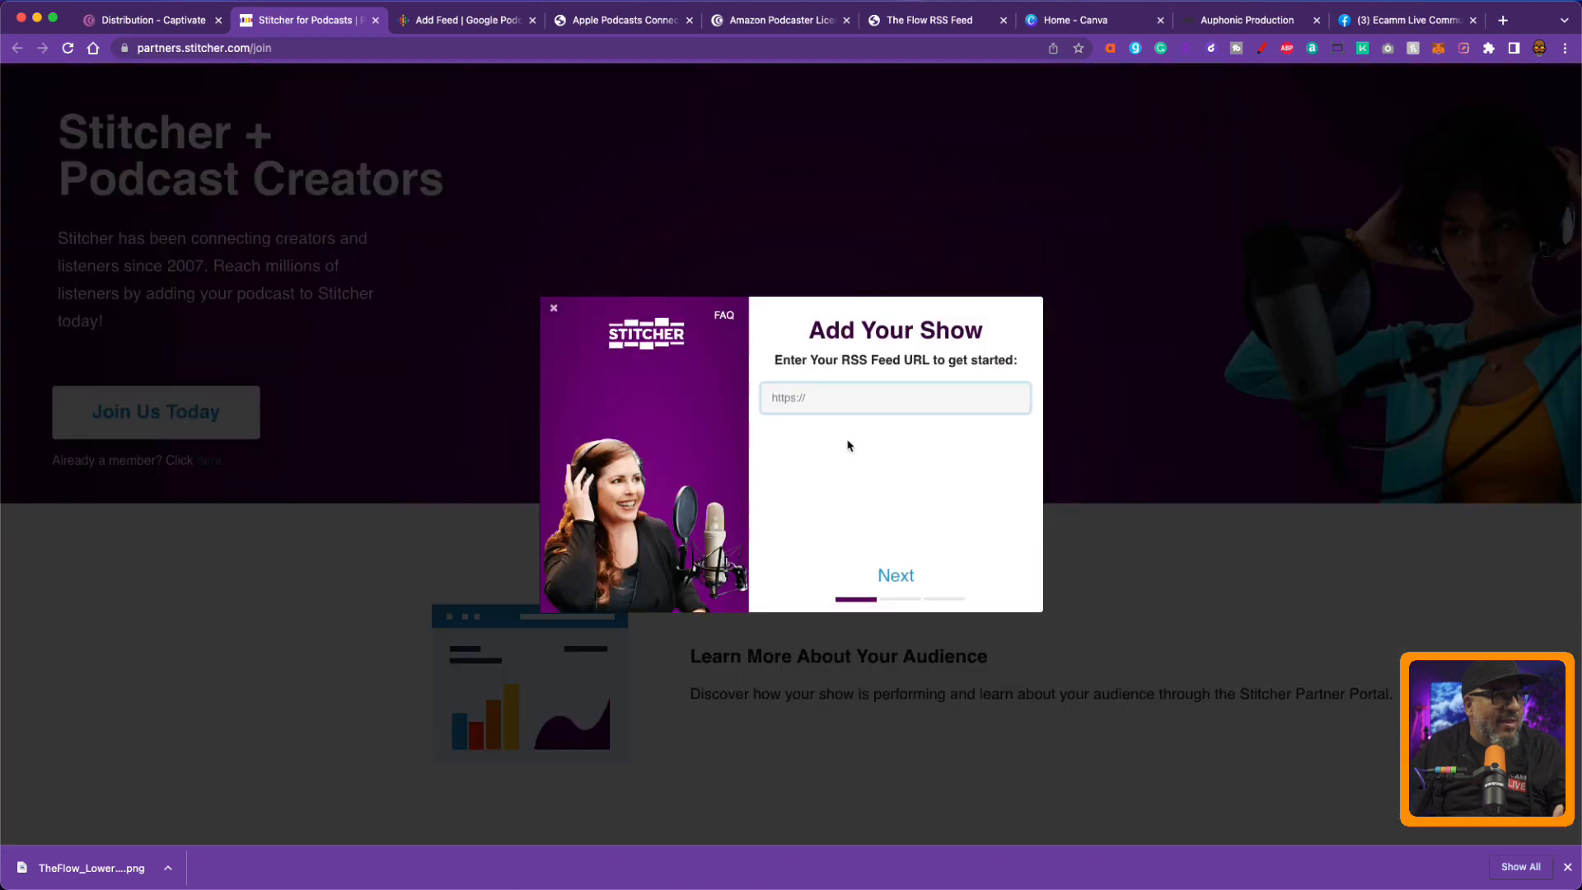
pyautogui.moveTo(853, 406)
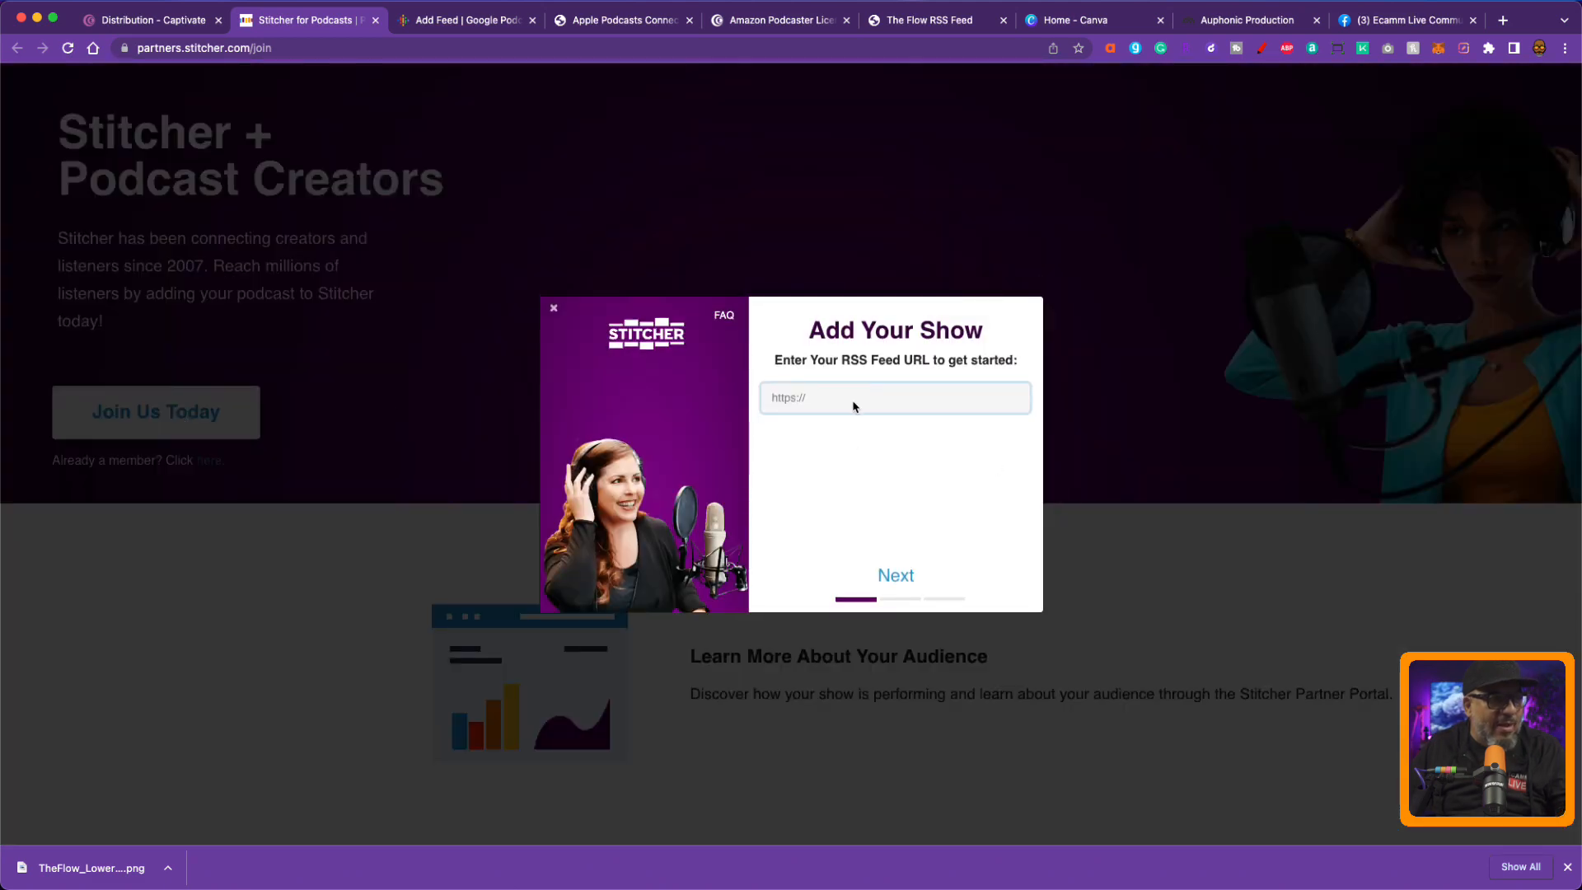
pyautogui.click(894, 575)
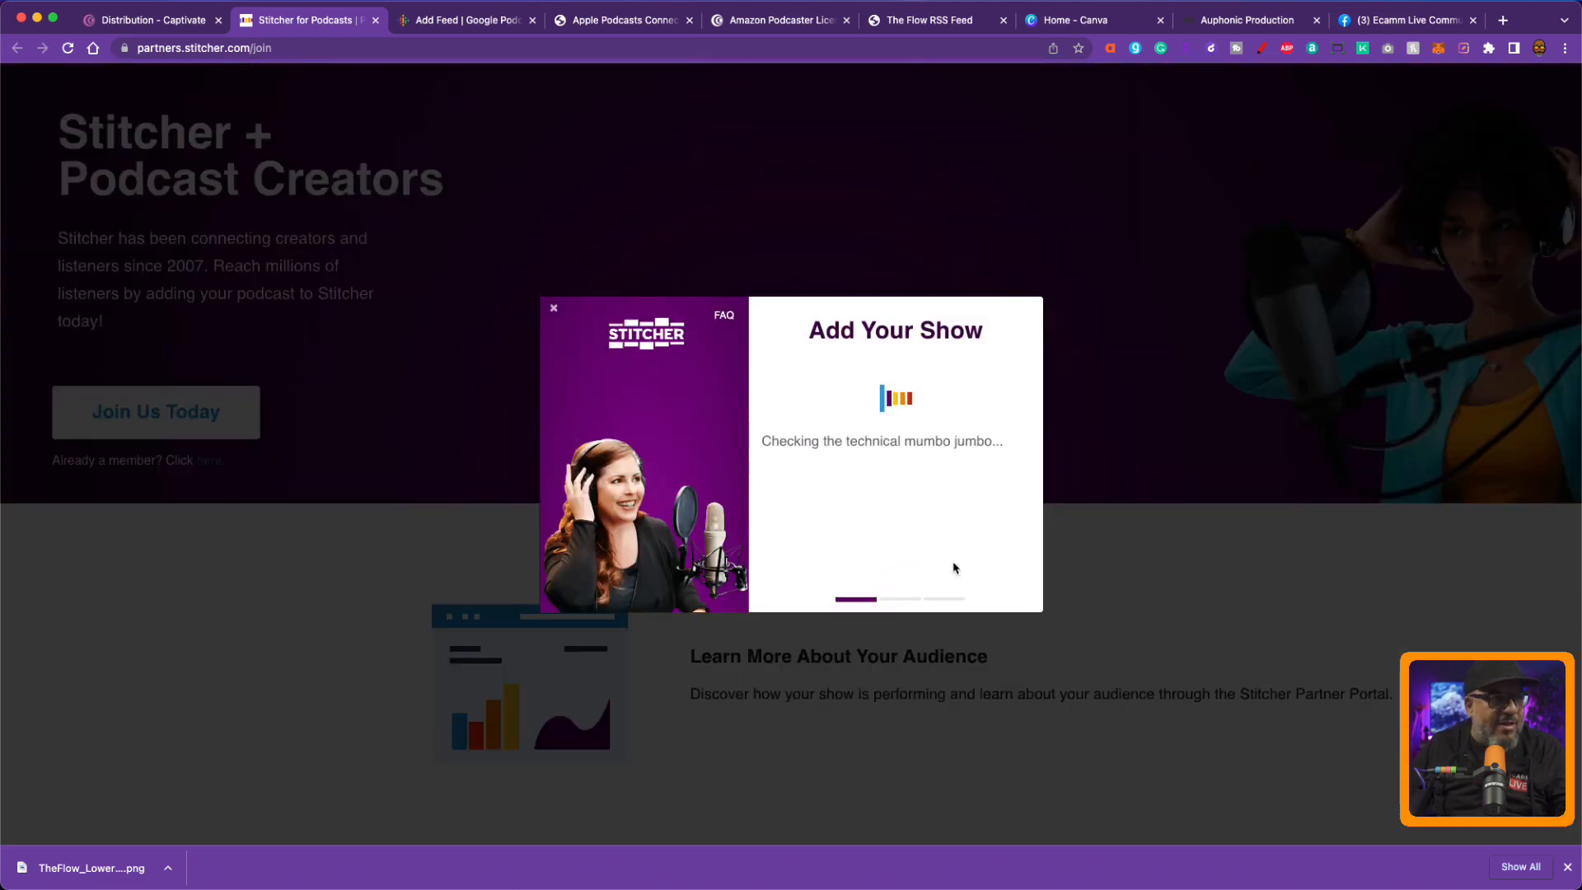
pyautogui.moveTo(983, 552)
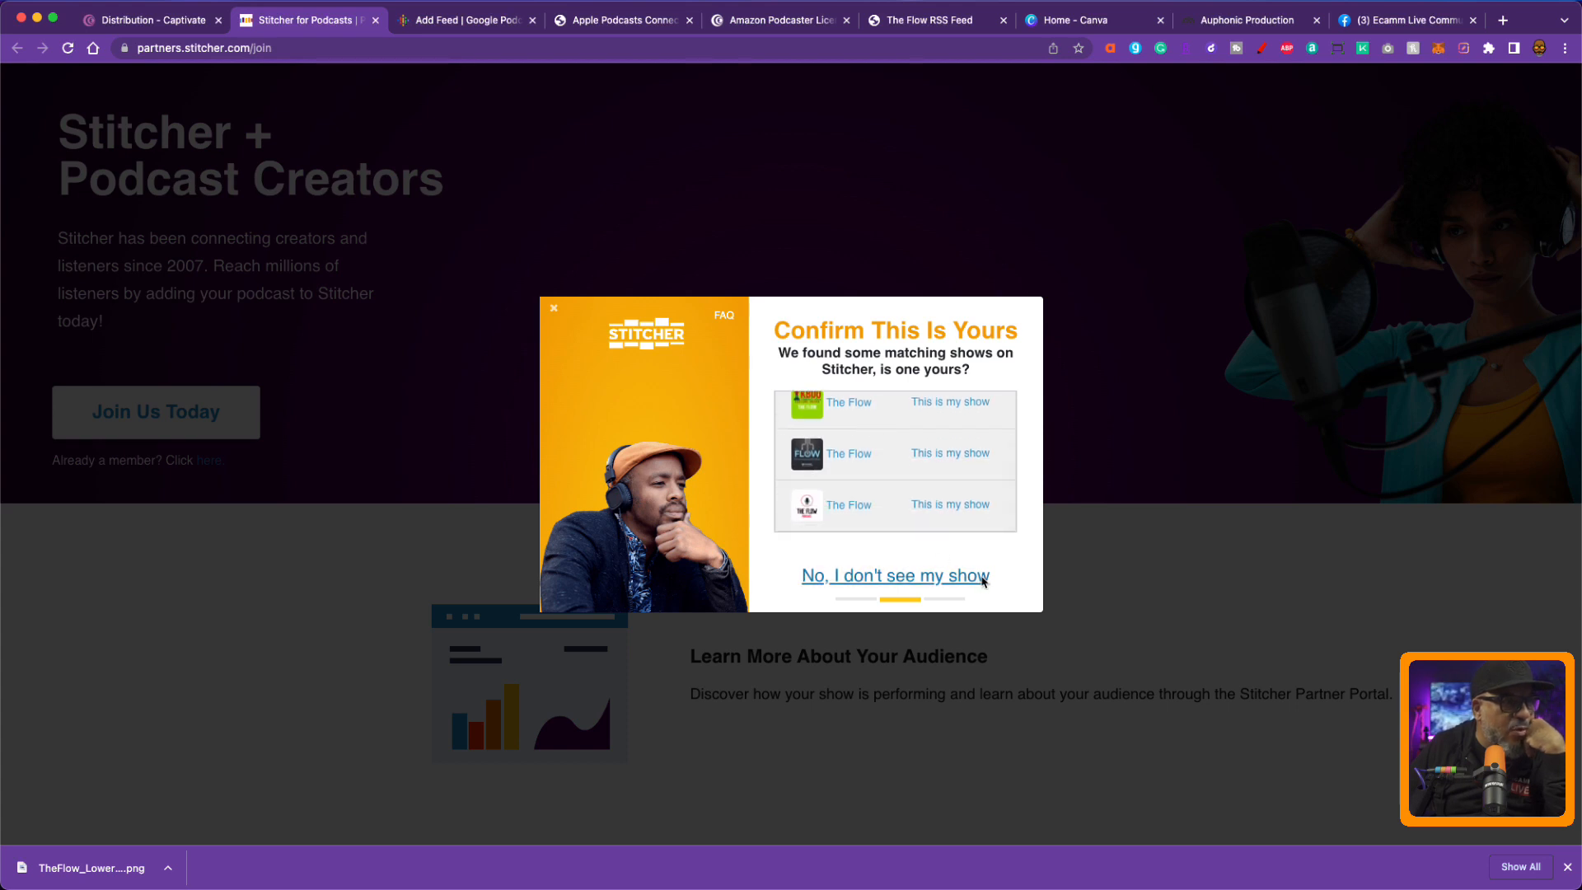
pyautogui.click(894, 575)
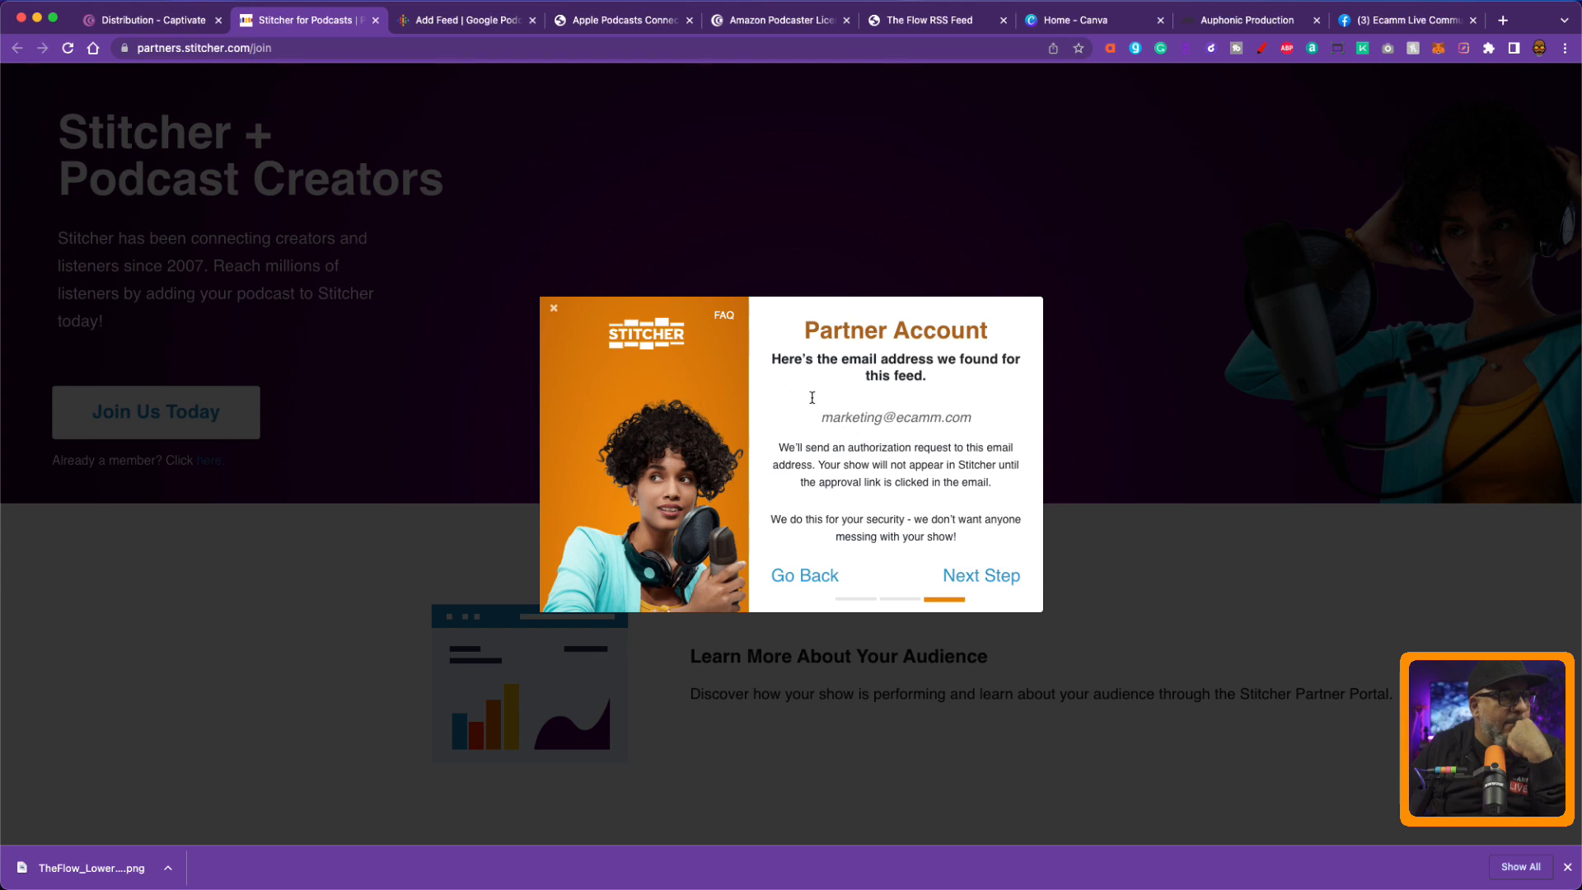
pyautogui.moveTo(812, 423)
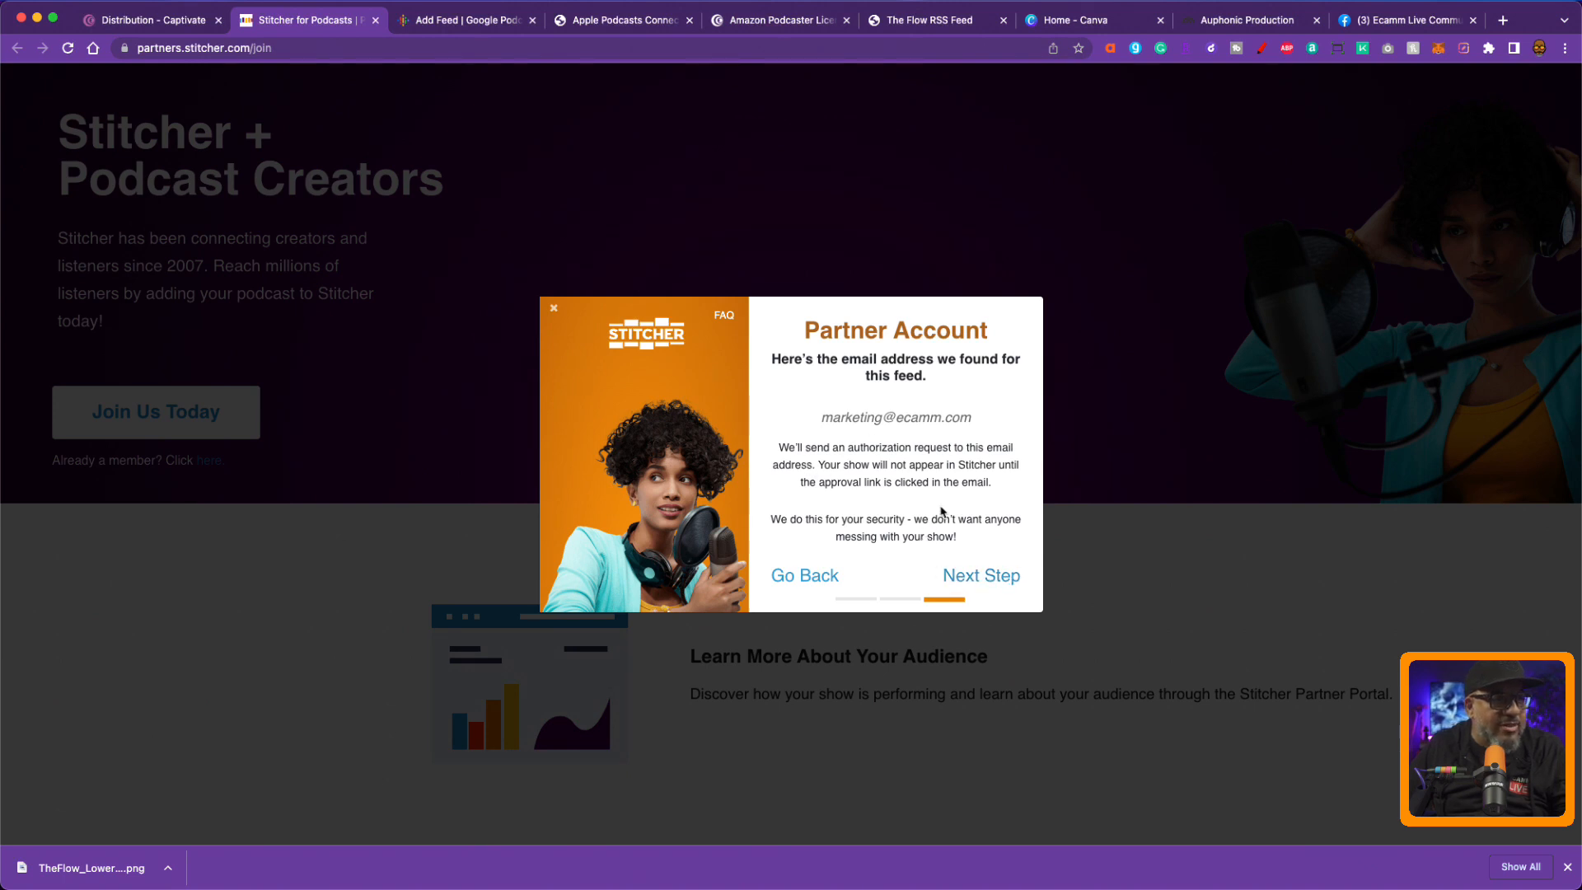
pyautogui.click(981, 575)
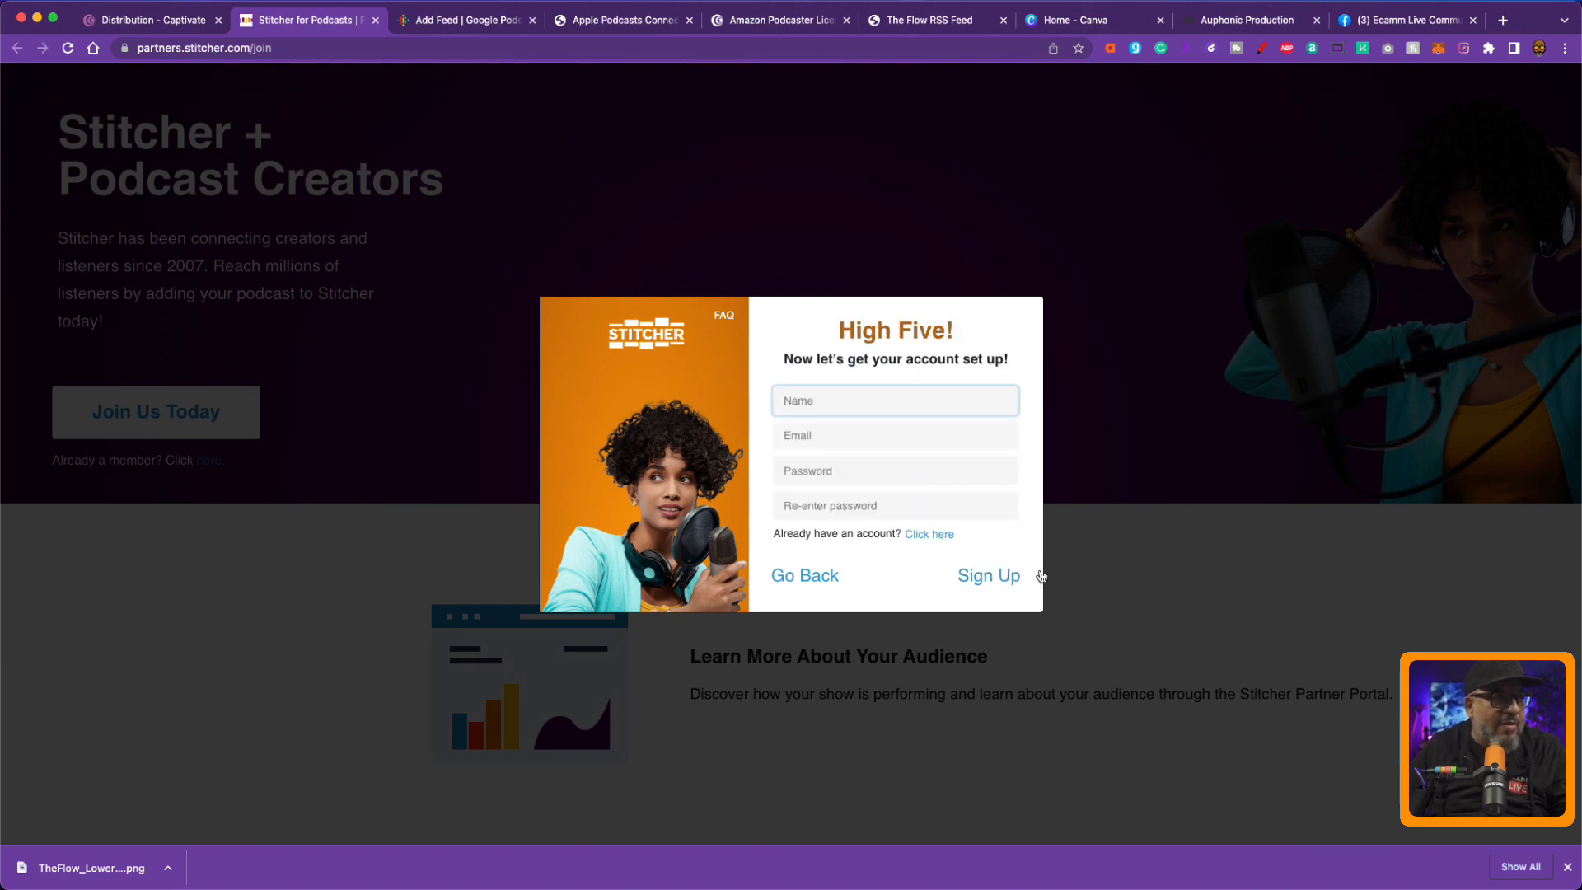
pyautogui.click(894, 400)
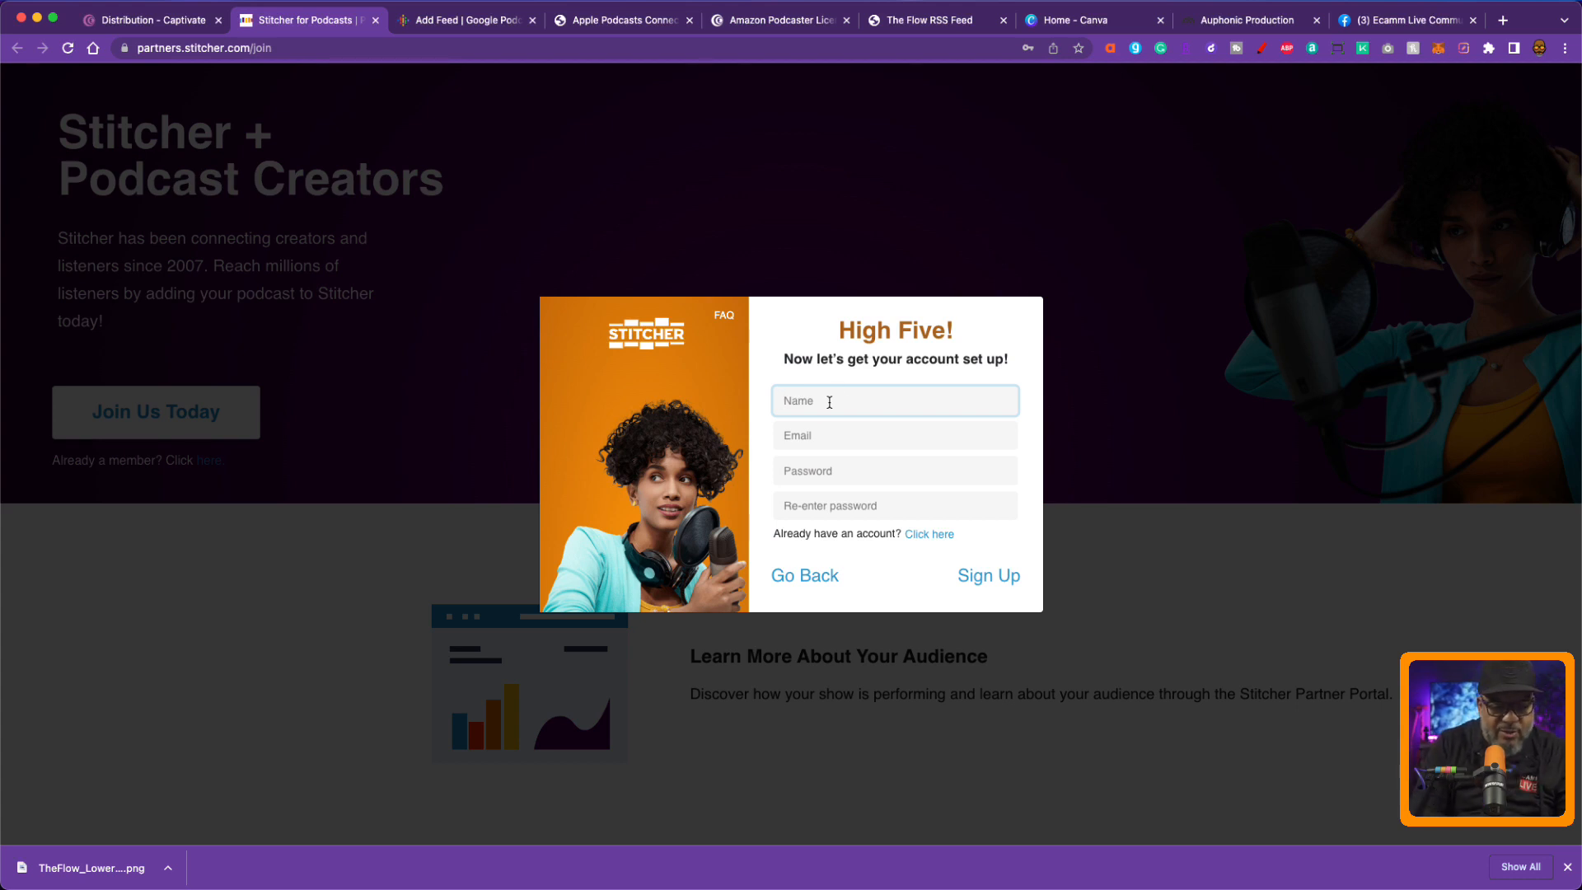
pyautogui.write('Ecamm')
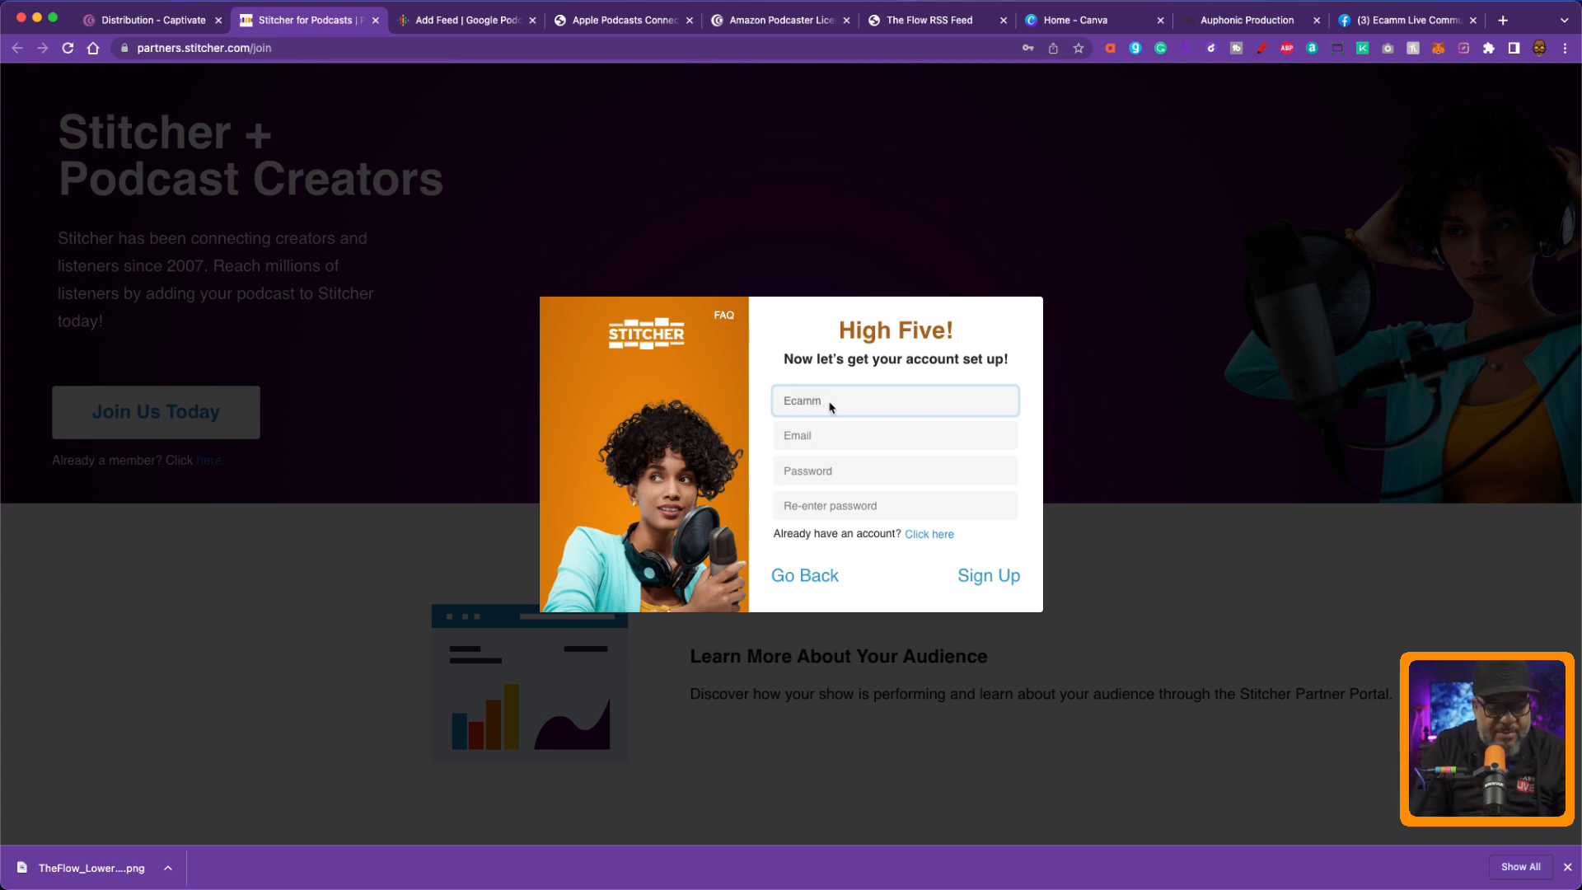
pyautogui.write('Network')
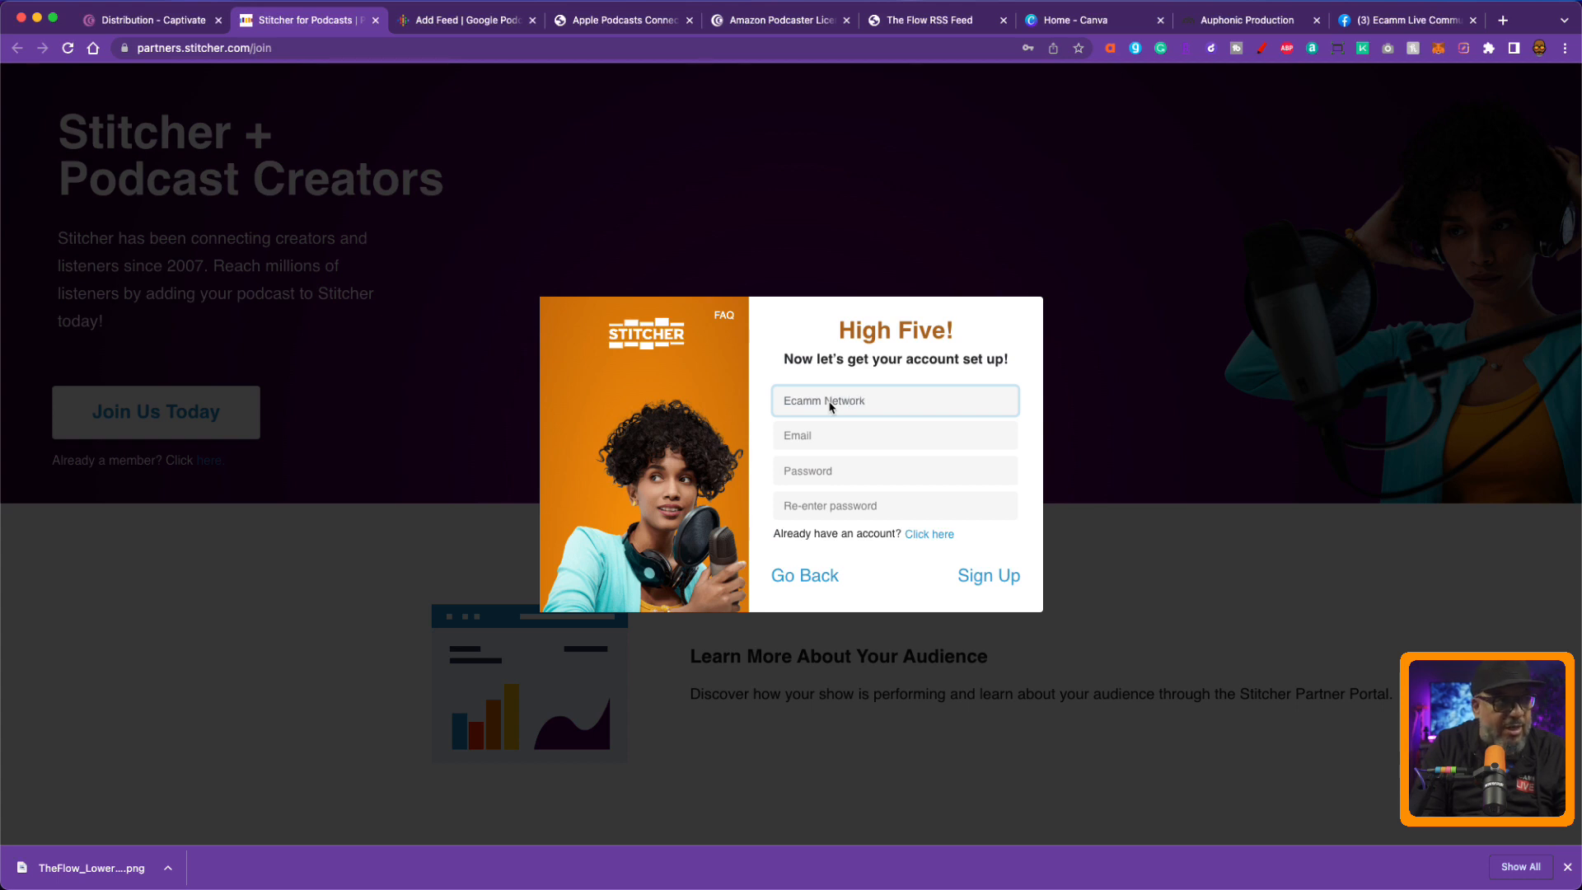
pyautogui.click(894, 435)
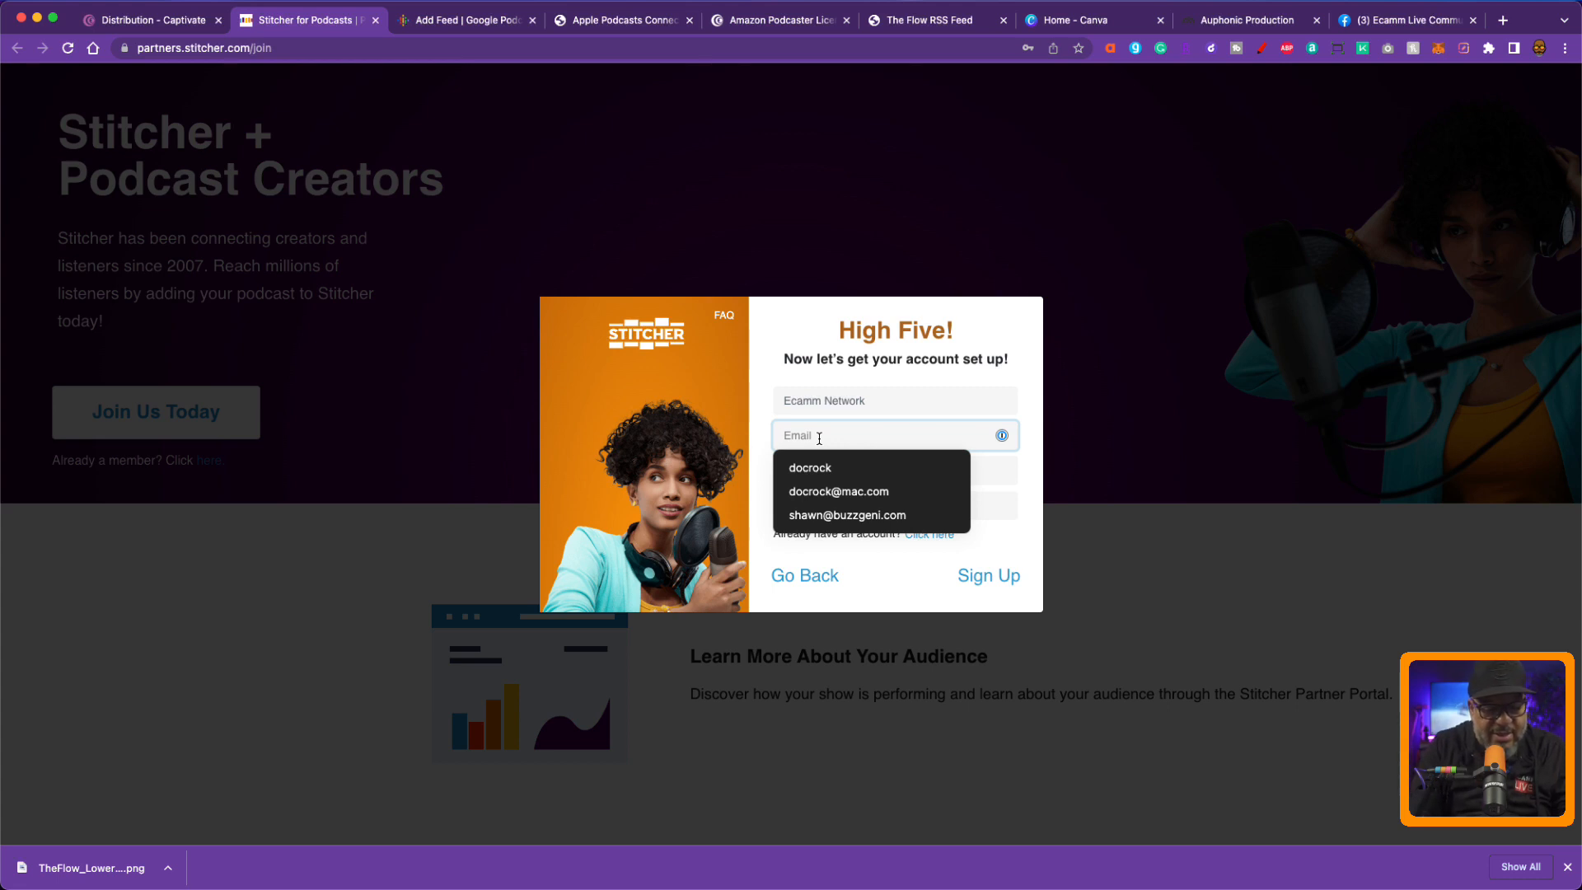
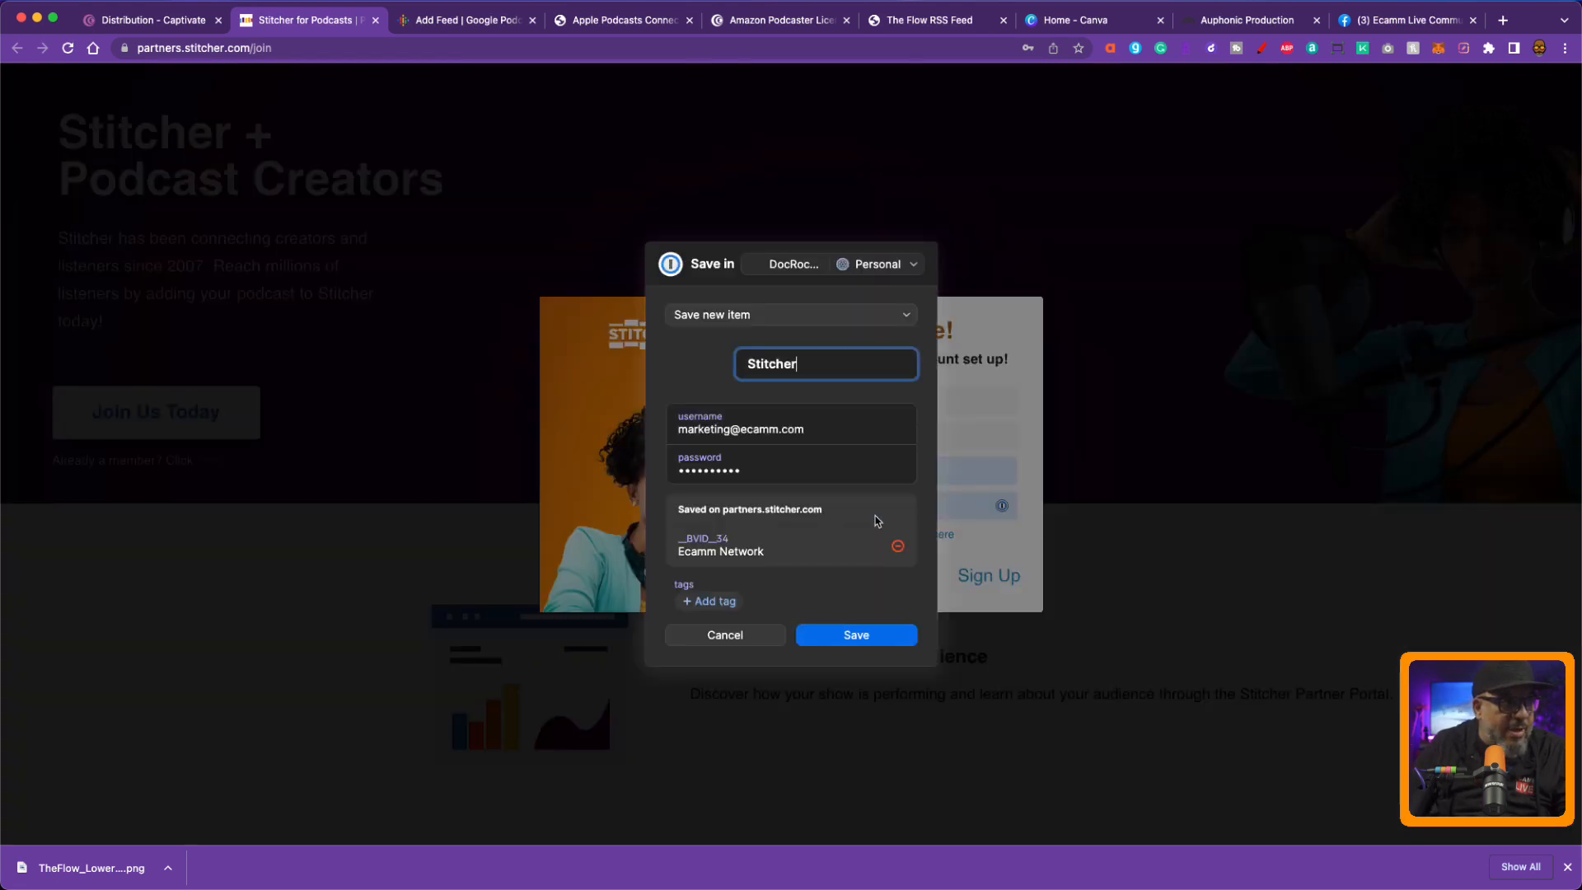
# - Save the new Stitcher login in 1Password and submit the account sign-up
pyautogui.click(854, 634)
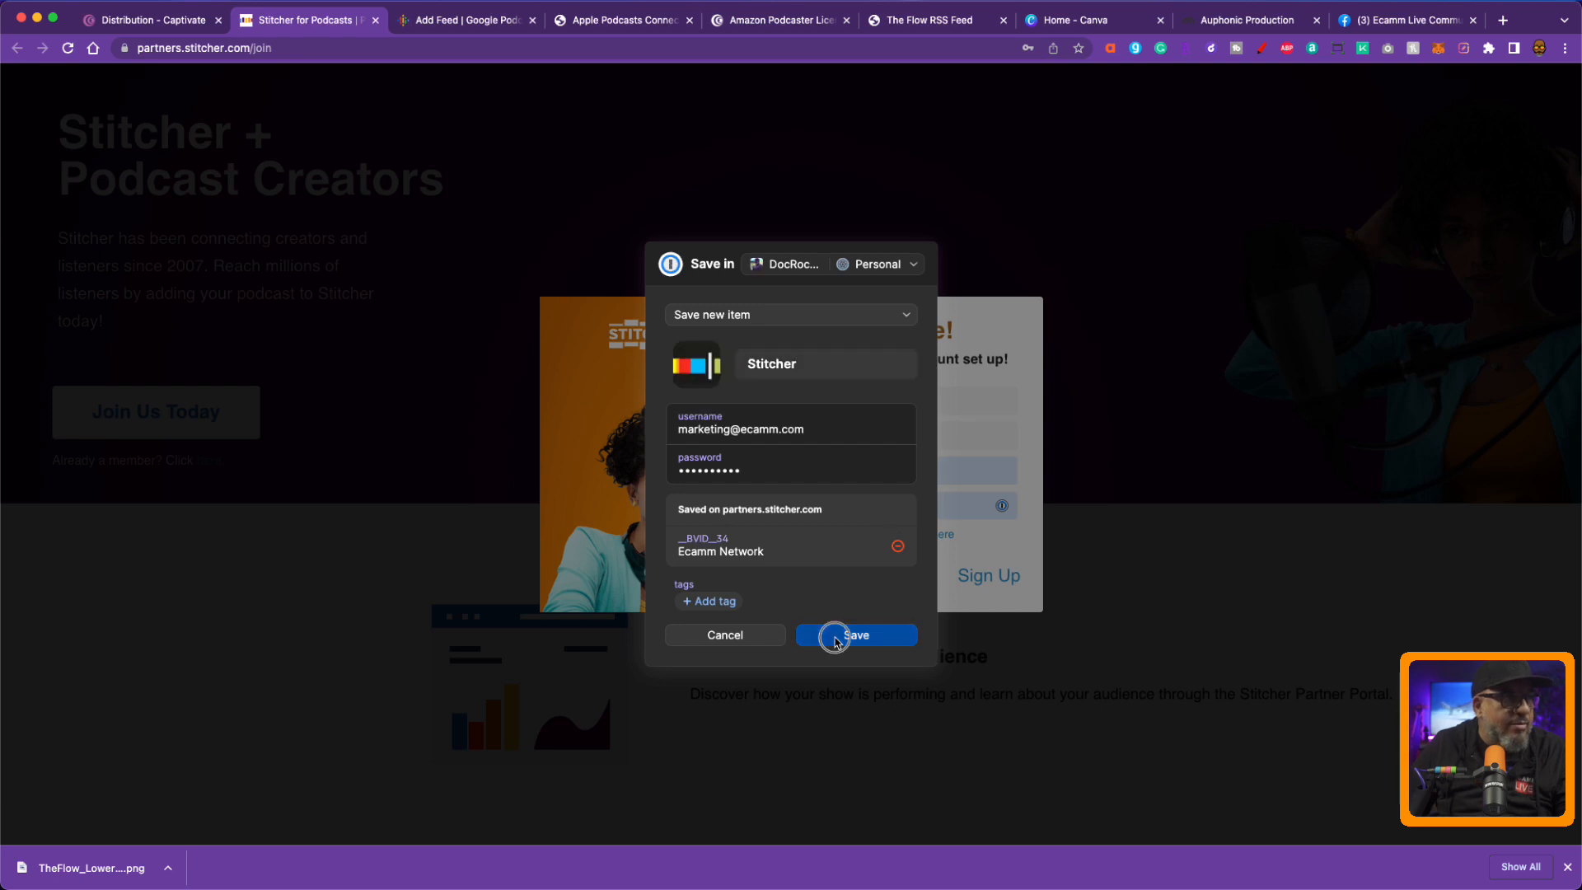
pyautogui.click(855, 634)
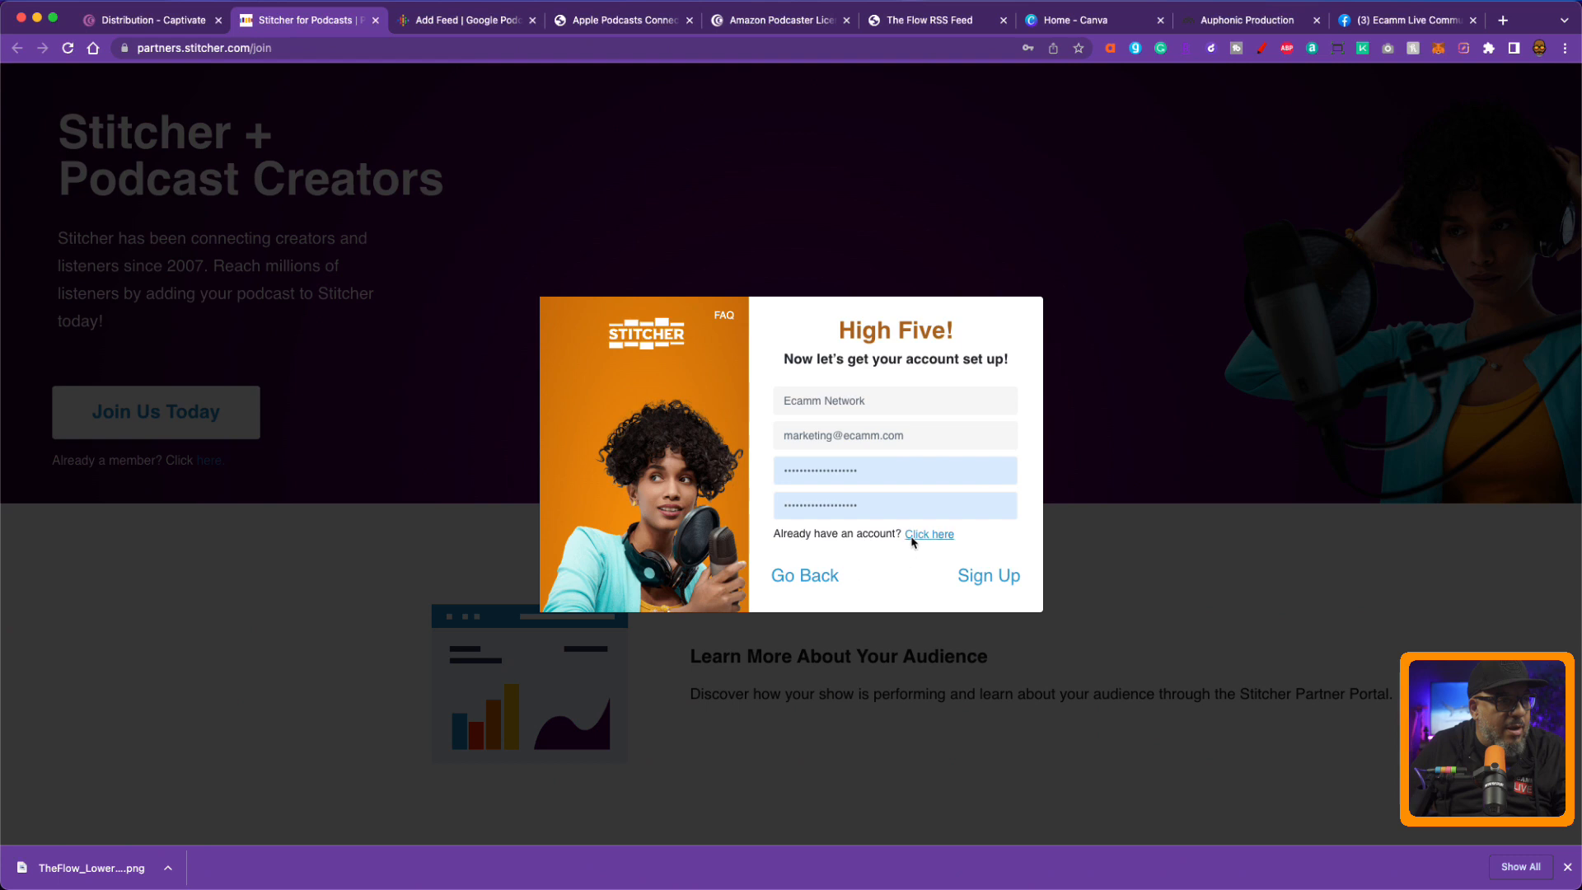
pyautogui.click(988, 575)
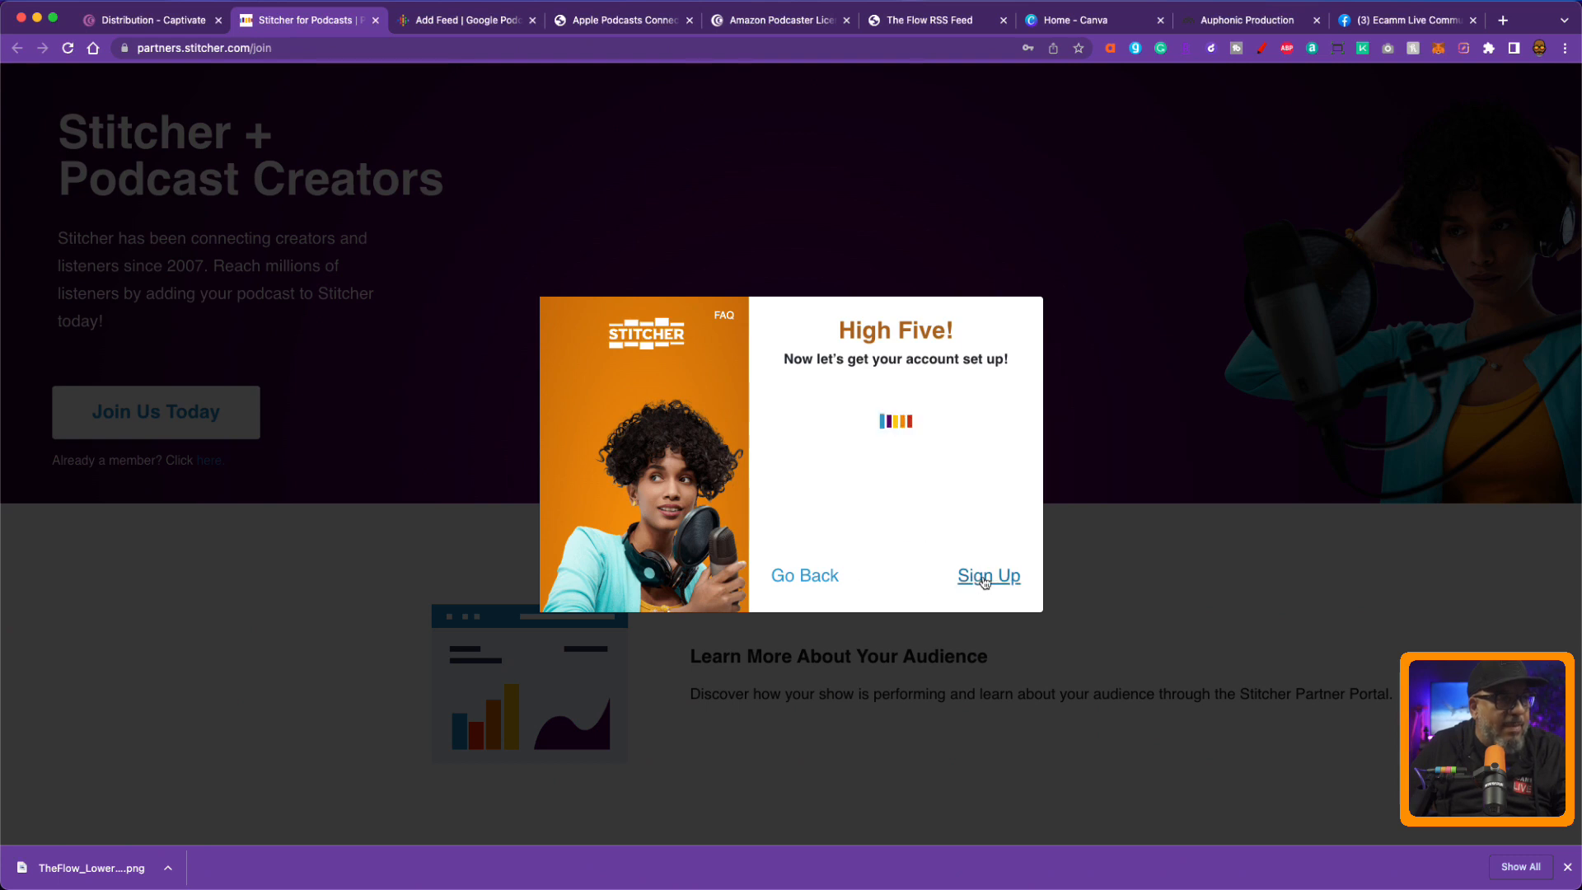
# - Agree to Stitcher's terms of service and go to the Partner Portal's Show Stats page
pyautogui.click(987, 574)
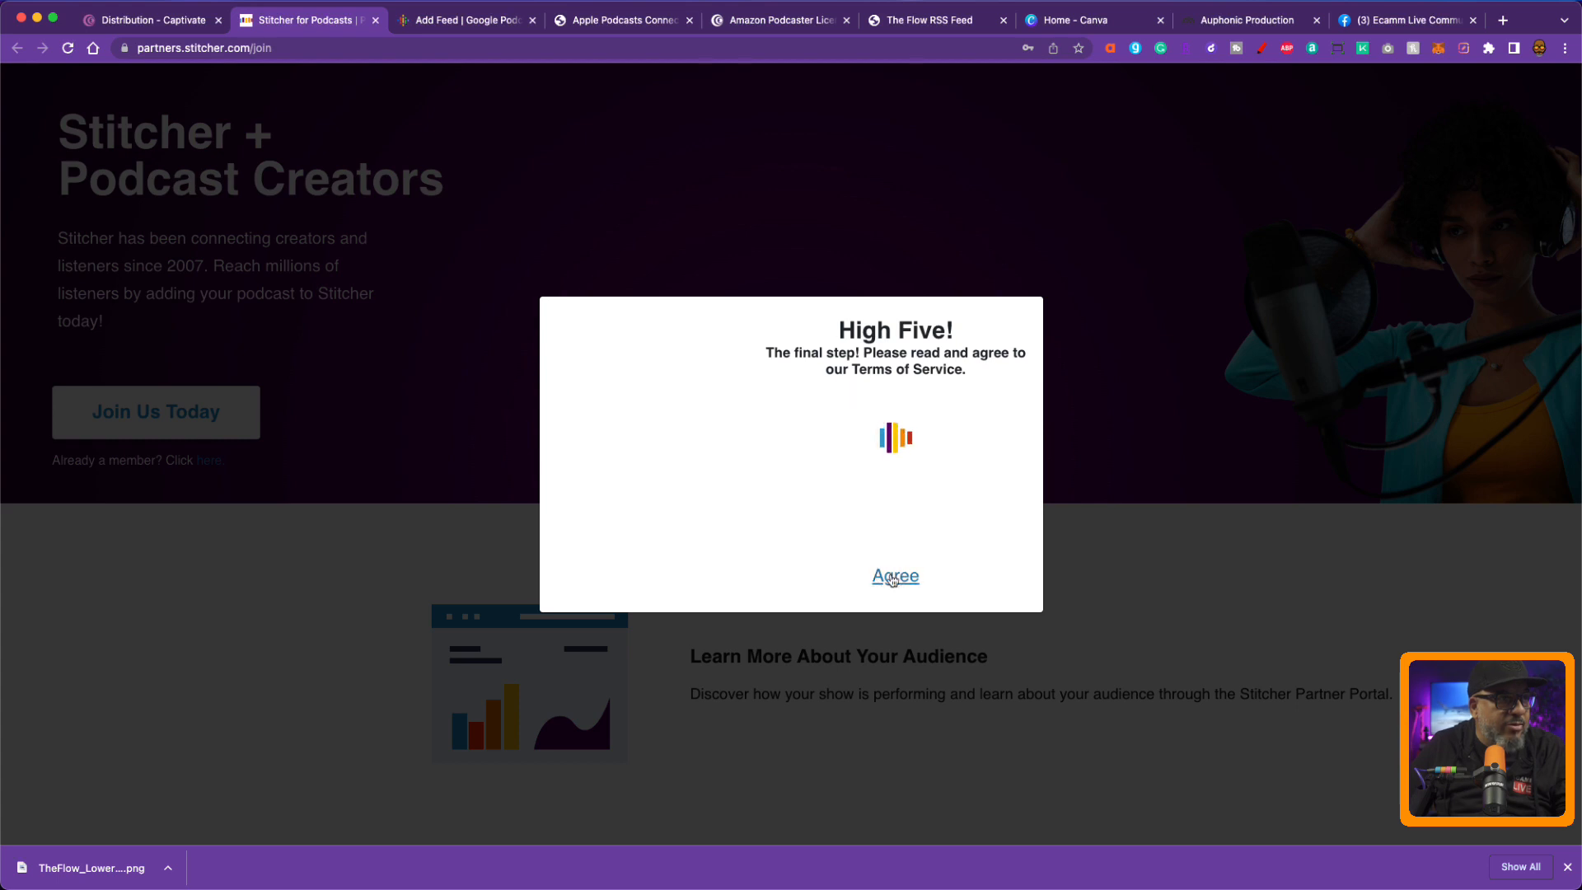
pyautogui.click(893, 575)
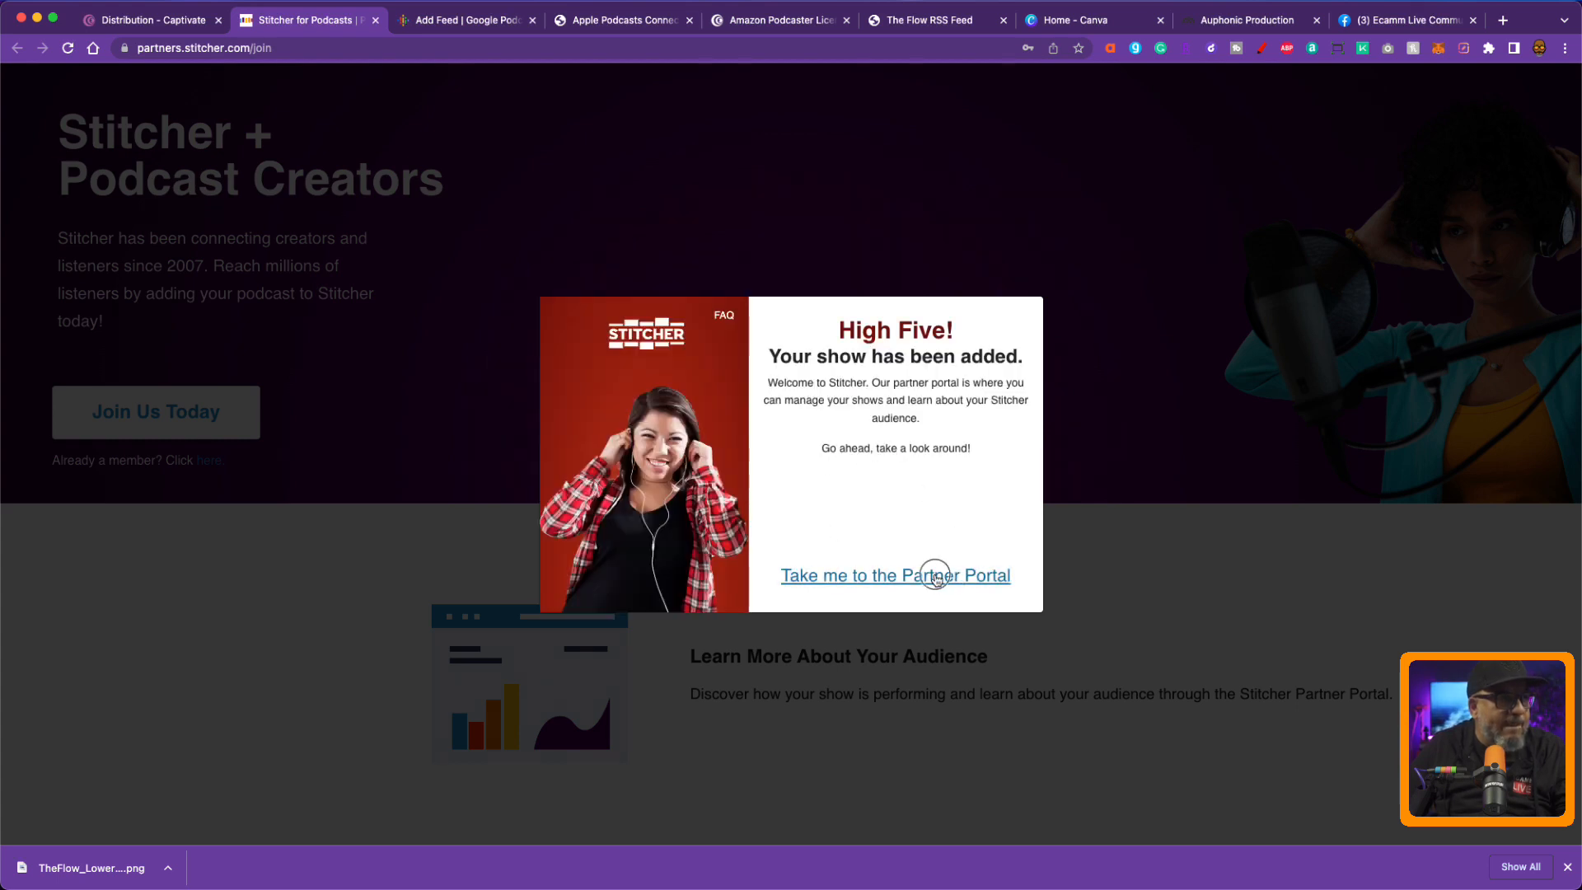
pyautogui.click(895, 575)
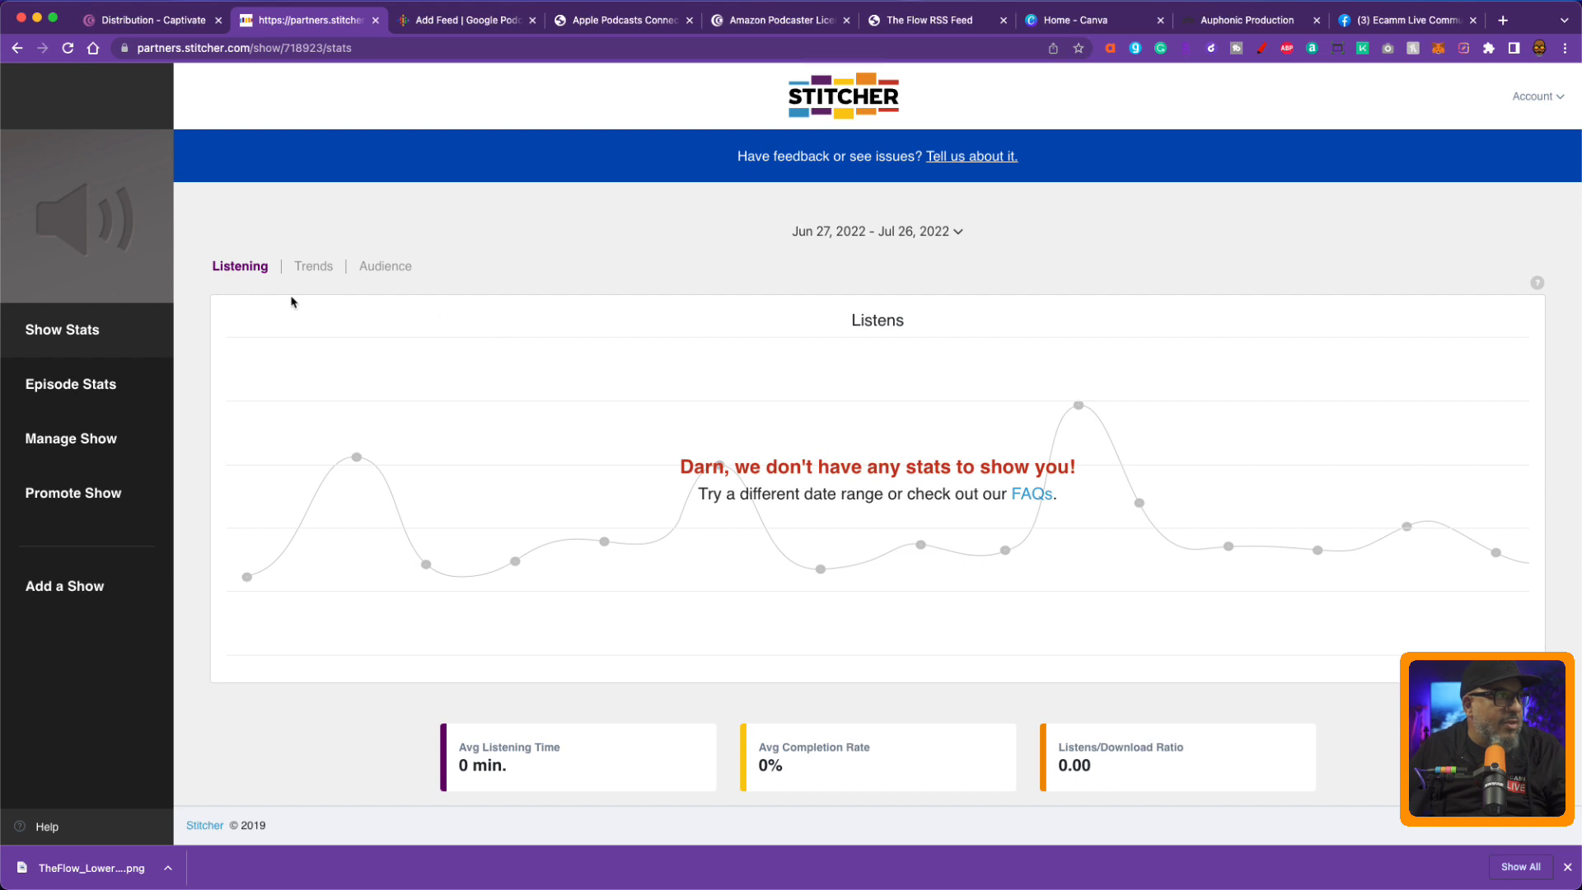
pyautogui.moveTo(71, 437)
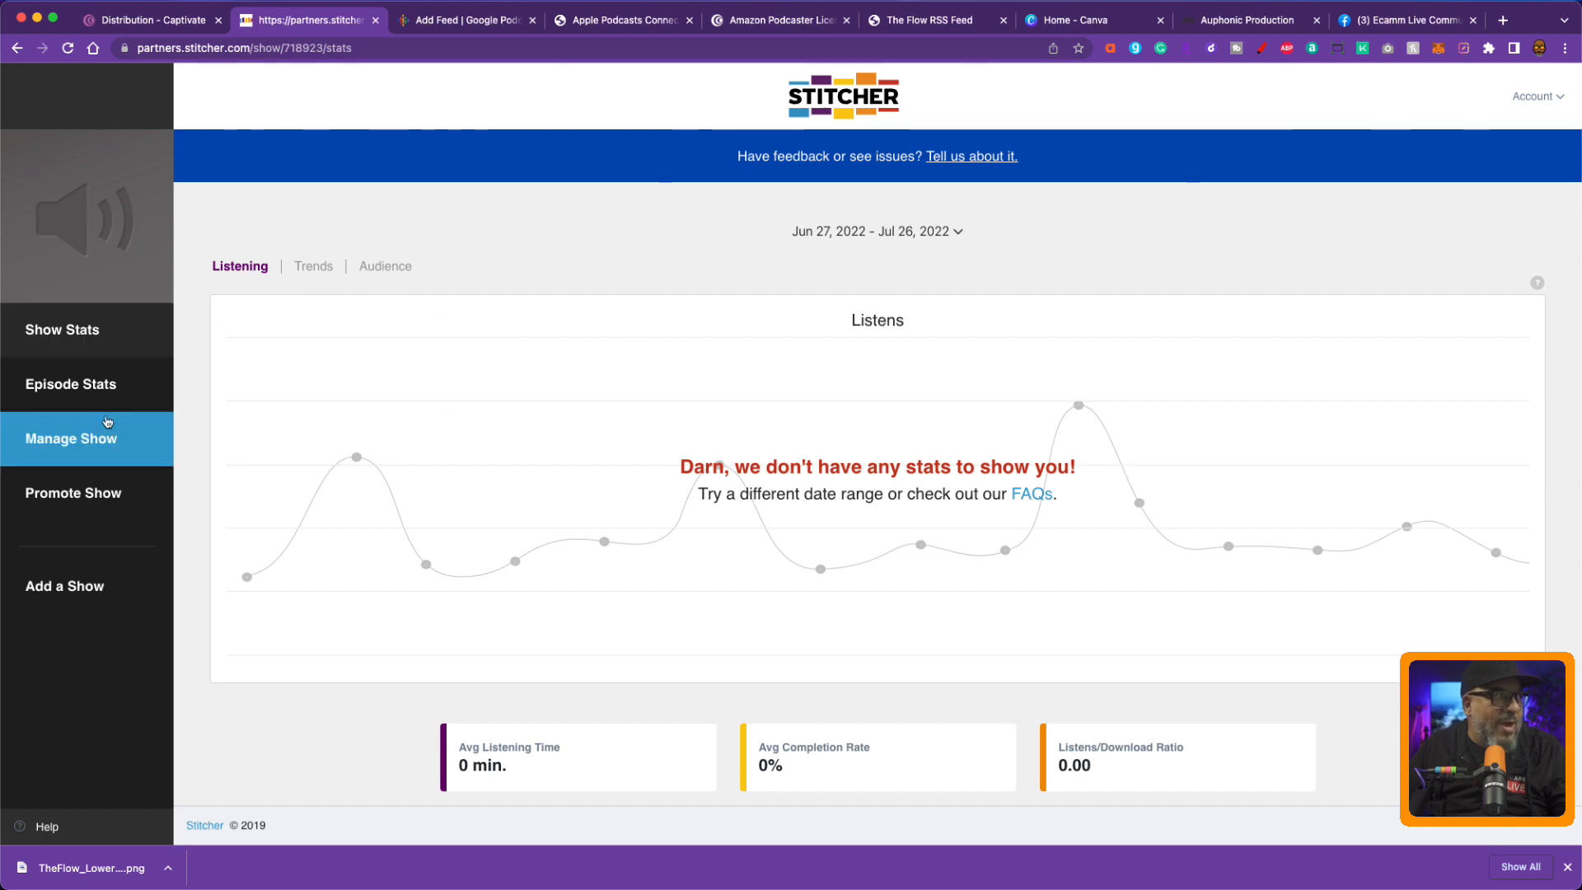
# - View Stitcher's Episode Stats, Manage Show and Promote Show pages, then return to Captivate
pyautogui.scroll(-3)
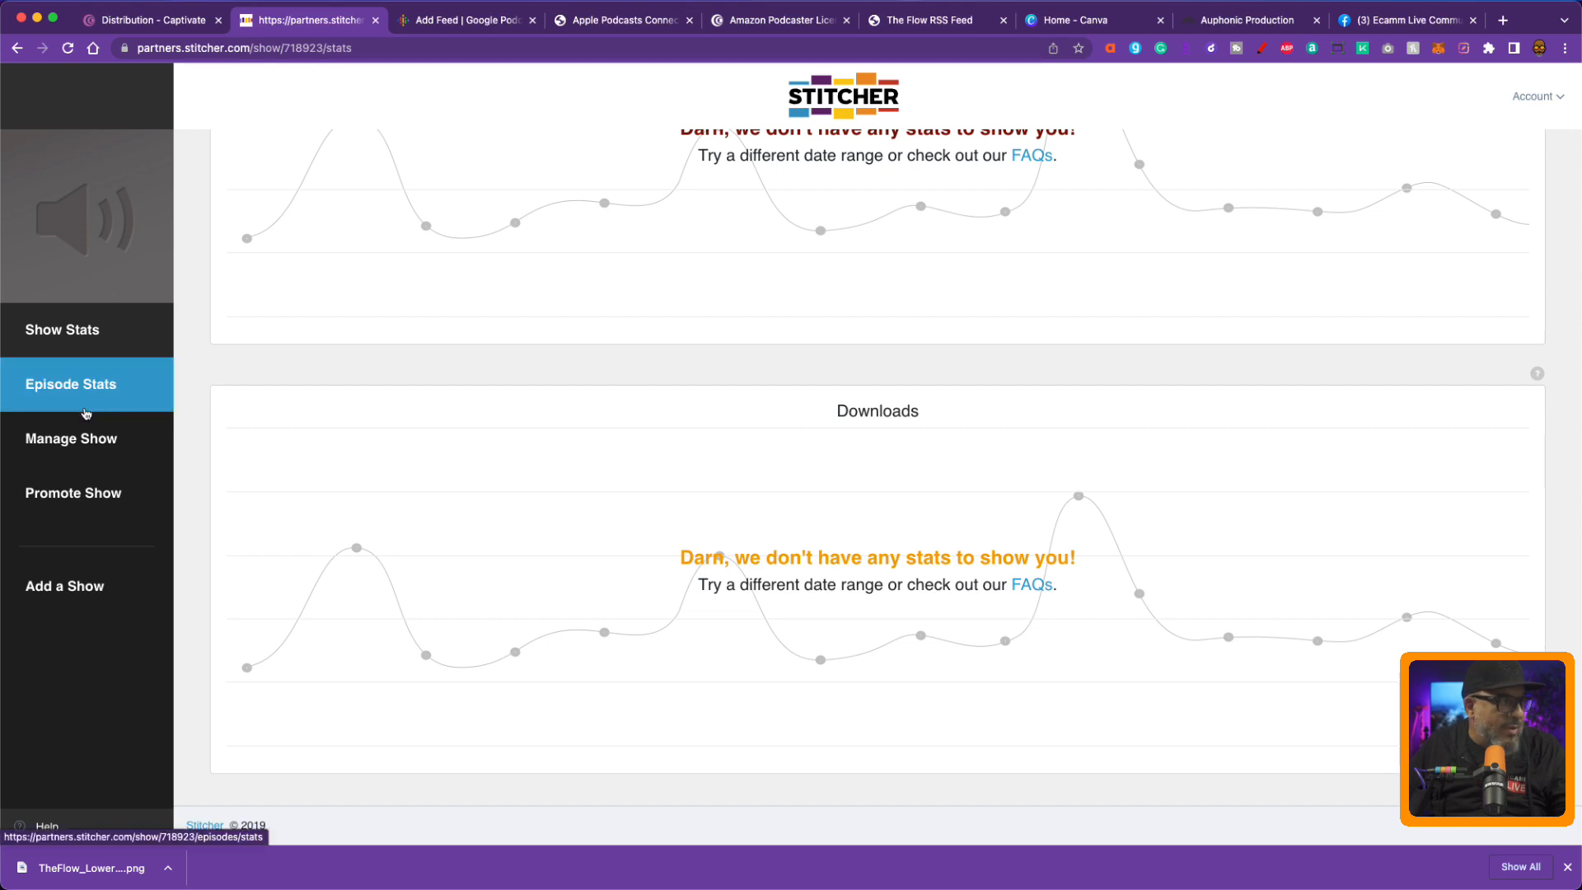
pyautogui.click(71, 383)
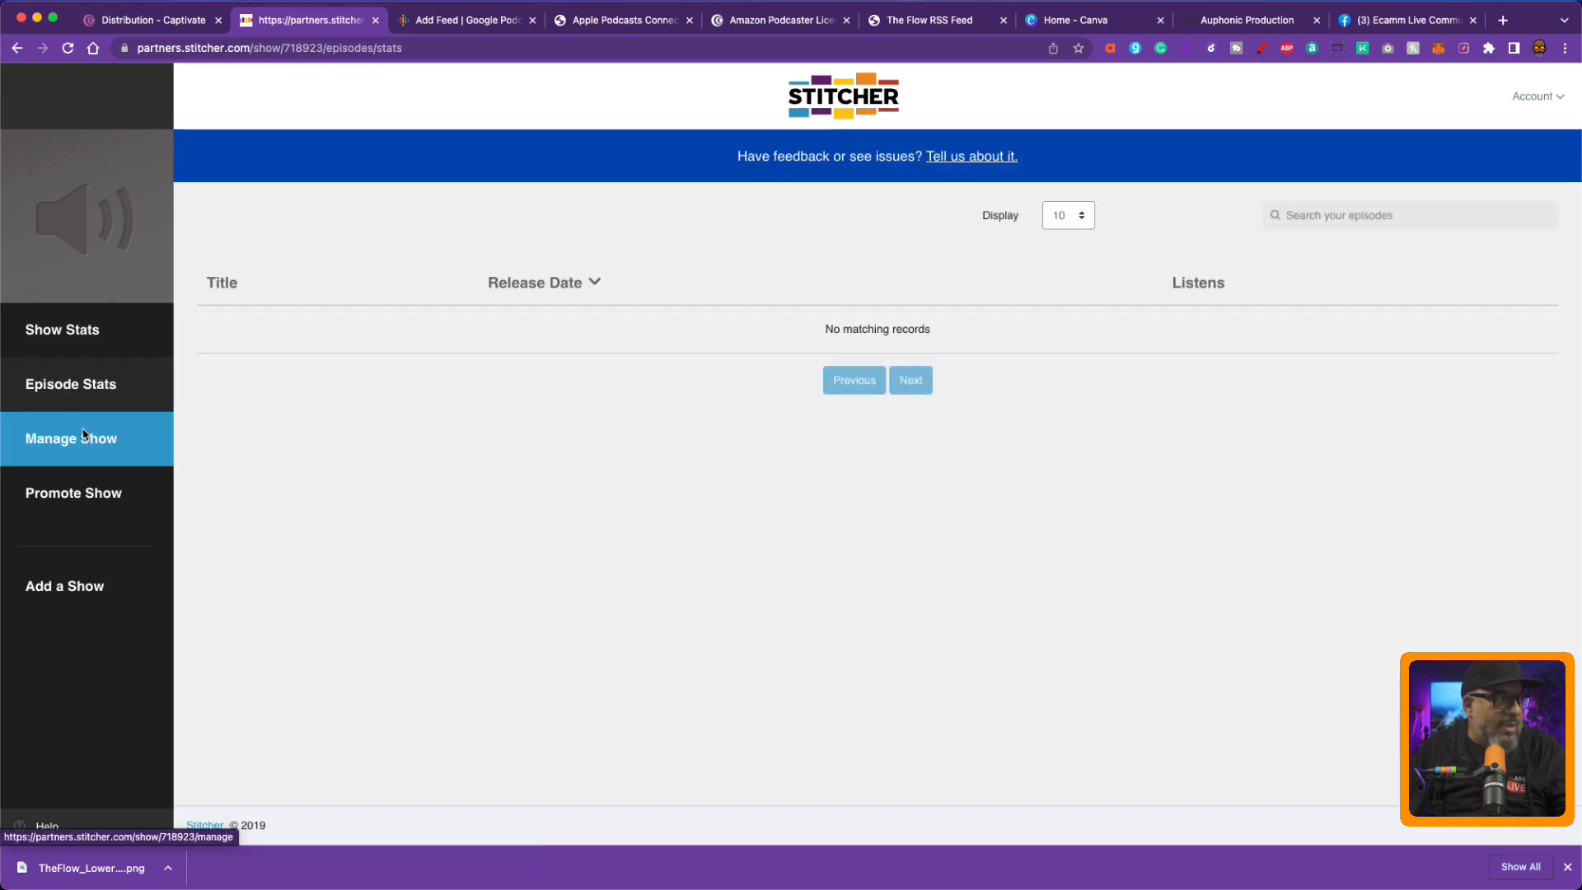
pyautogui.click(71, 437)
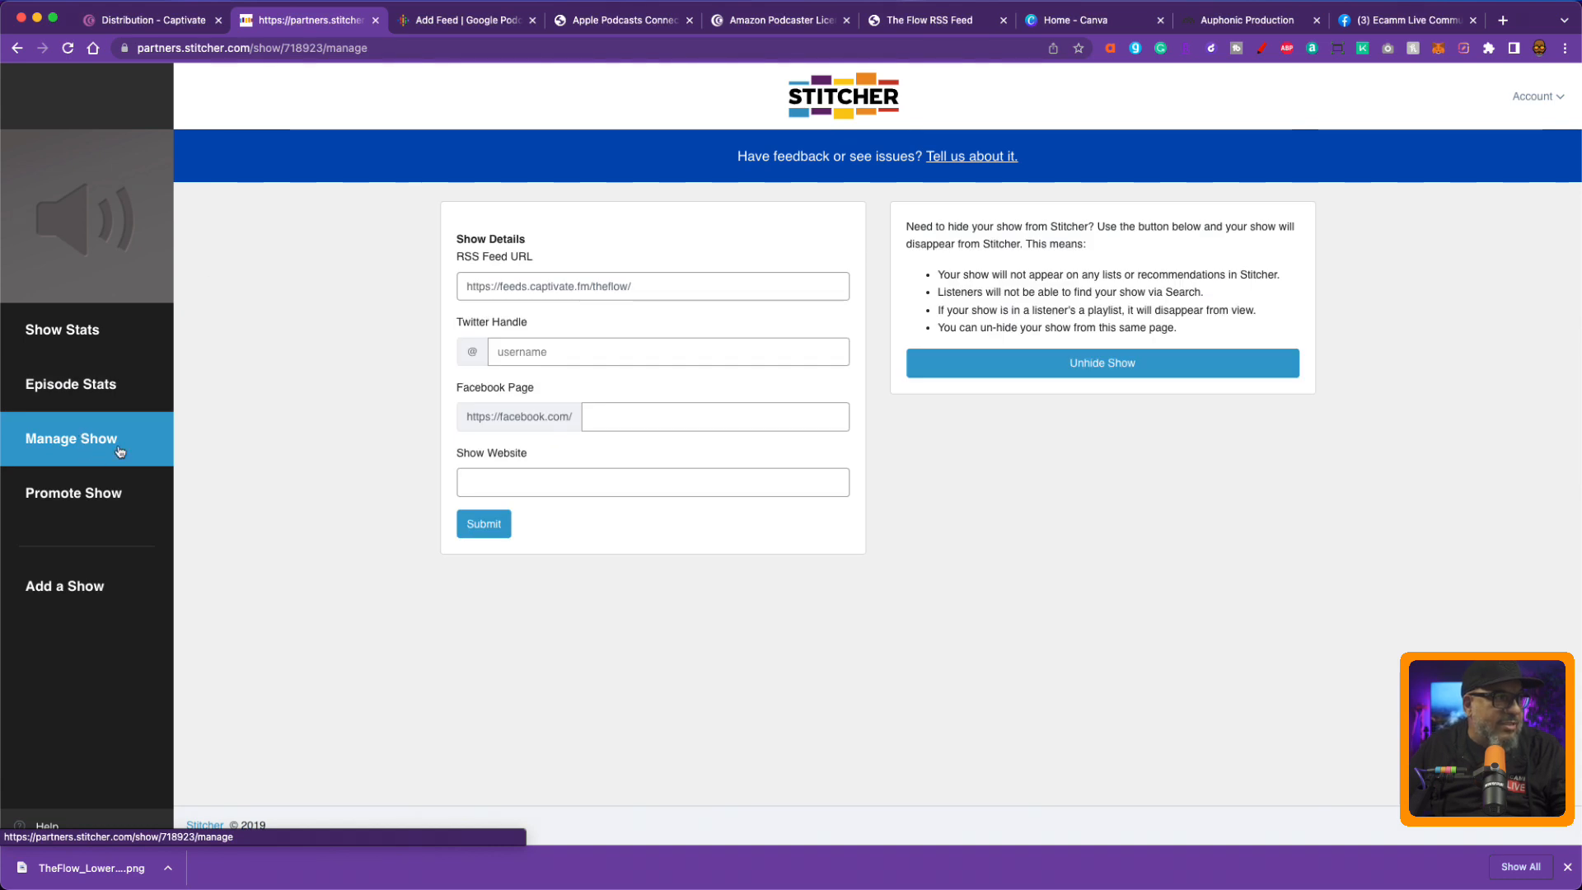
pyautogui.moveTo(636, 318)
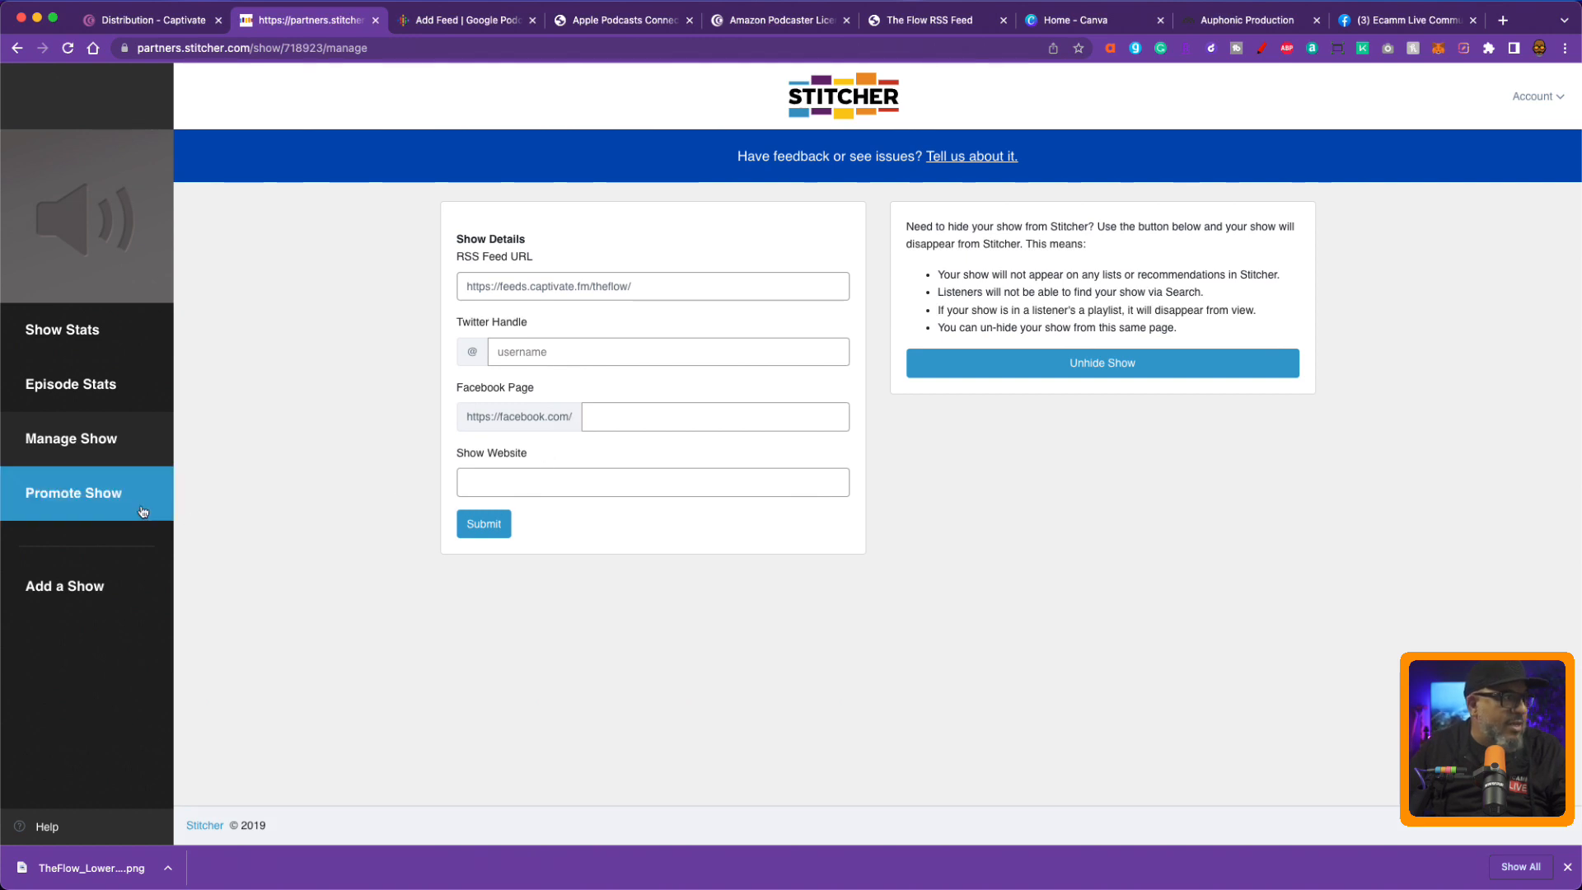
pyautogui.click(72, 493)
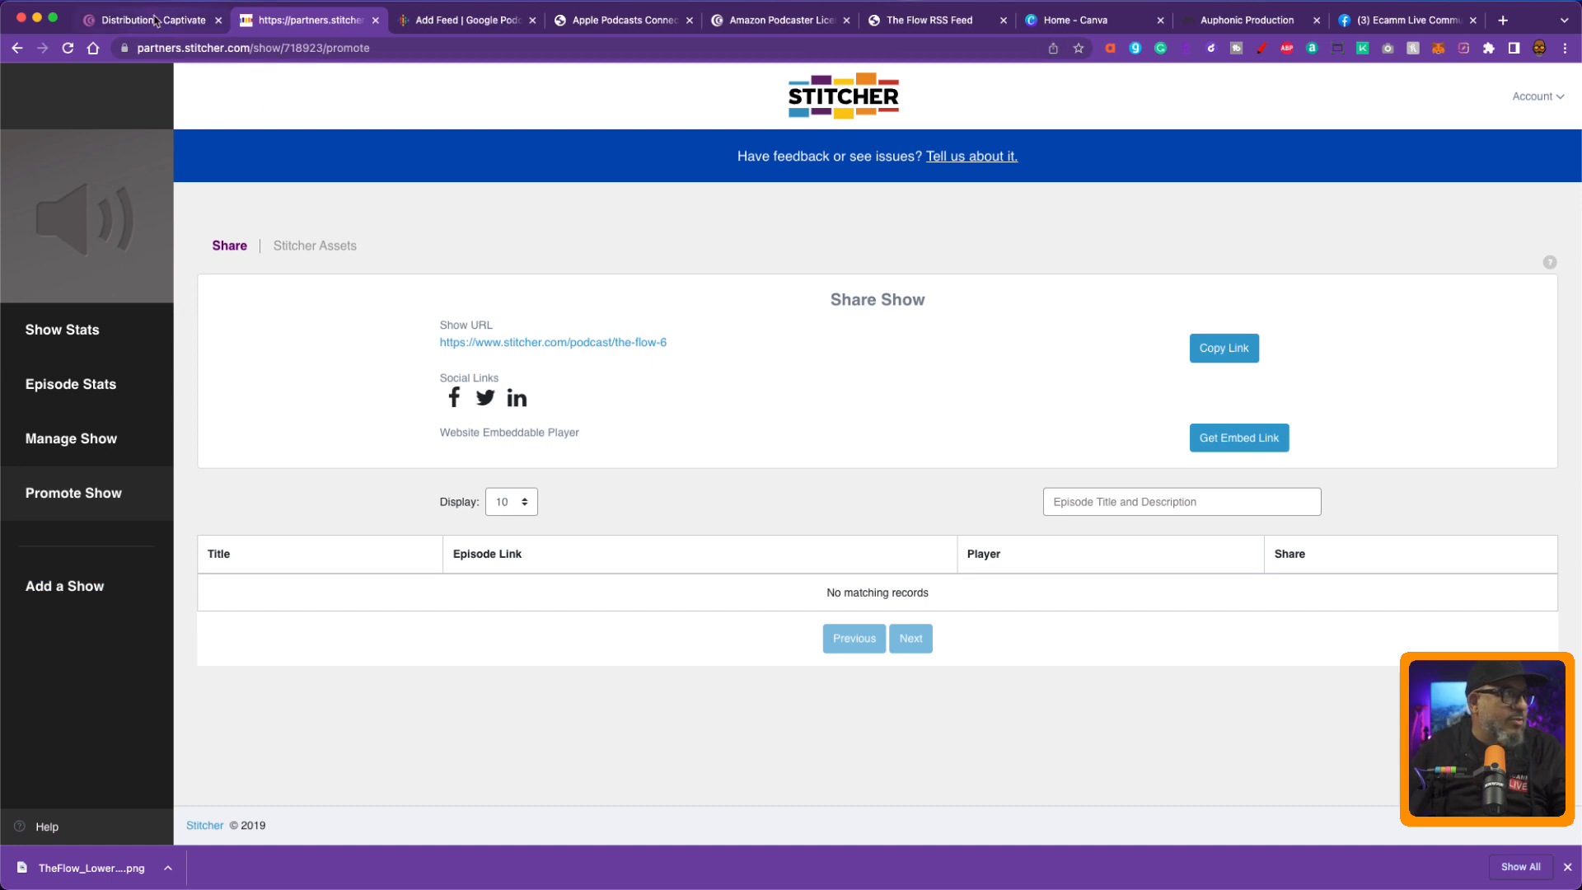
pyautogui.click(152, 19)
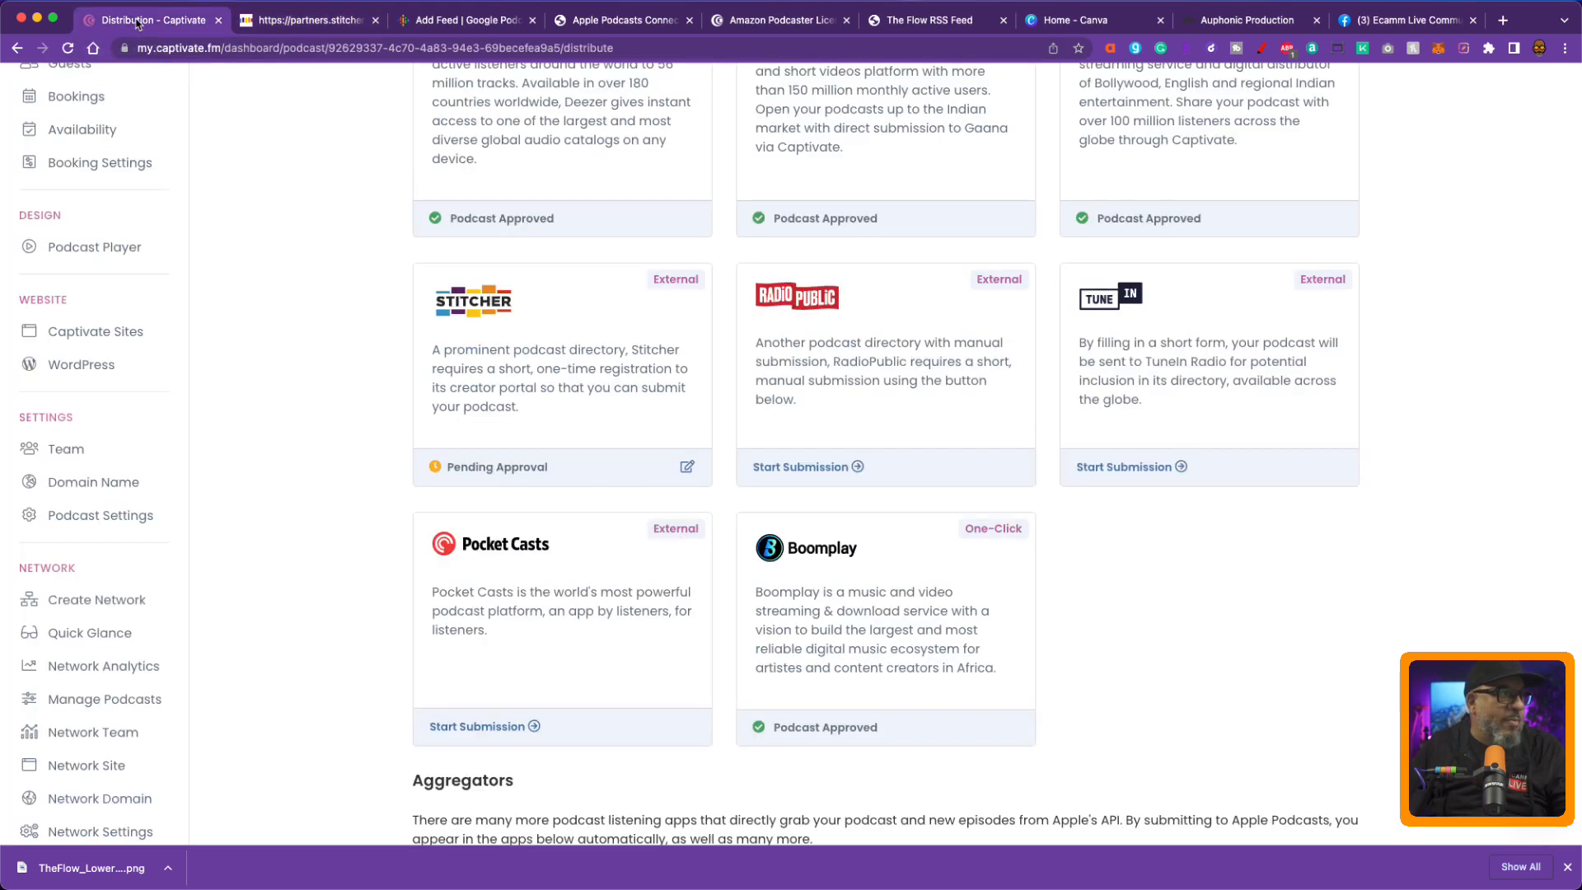
pyautogui.moveTo(1195, 712)
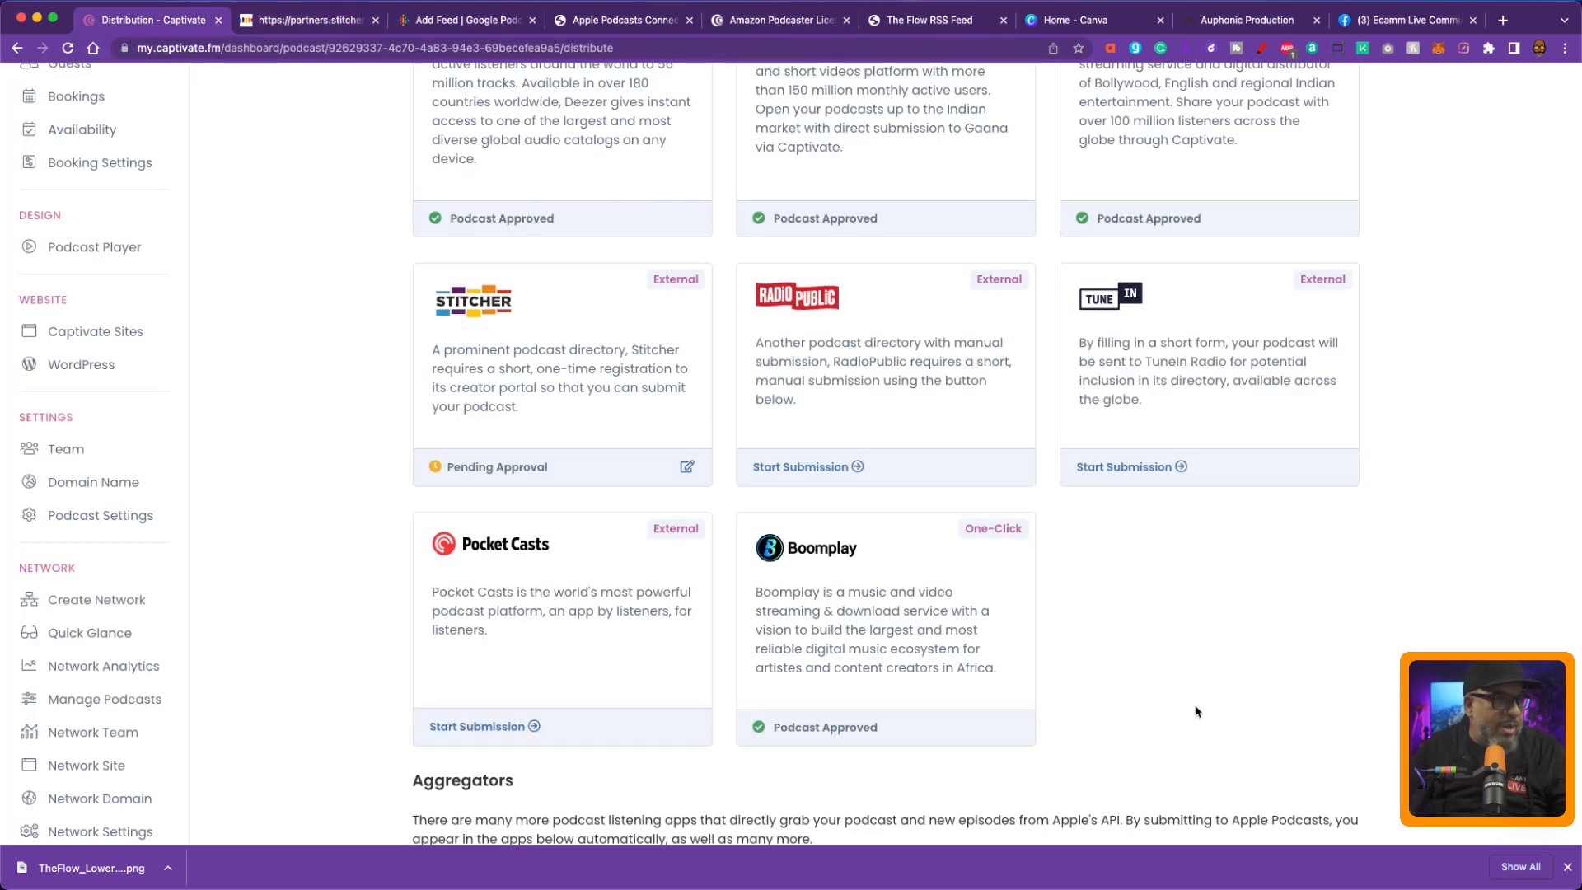
# - Review directory approvals on the Distribute page, then go to The Flow's Podcast Player design settings
pyautogui.scroll(-3)
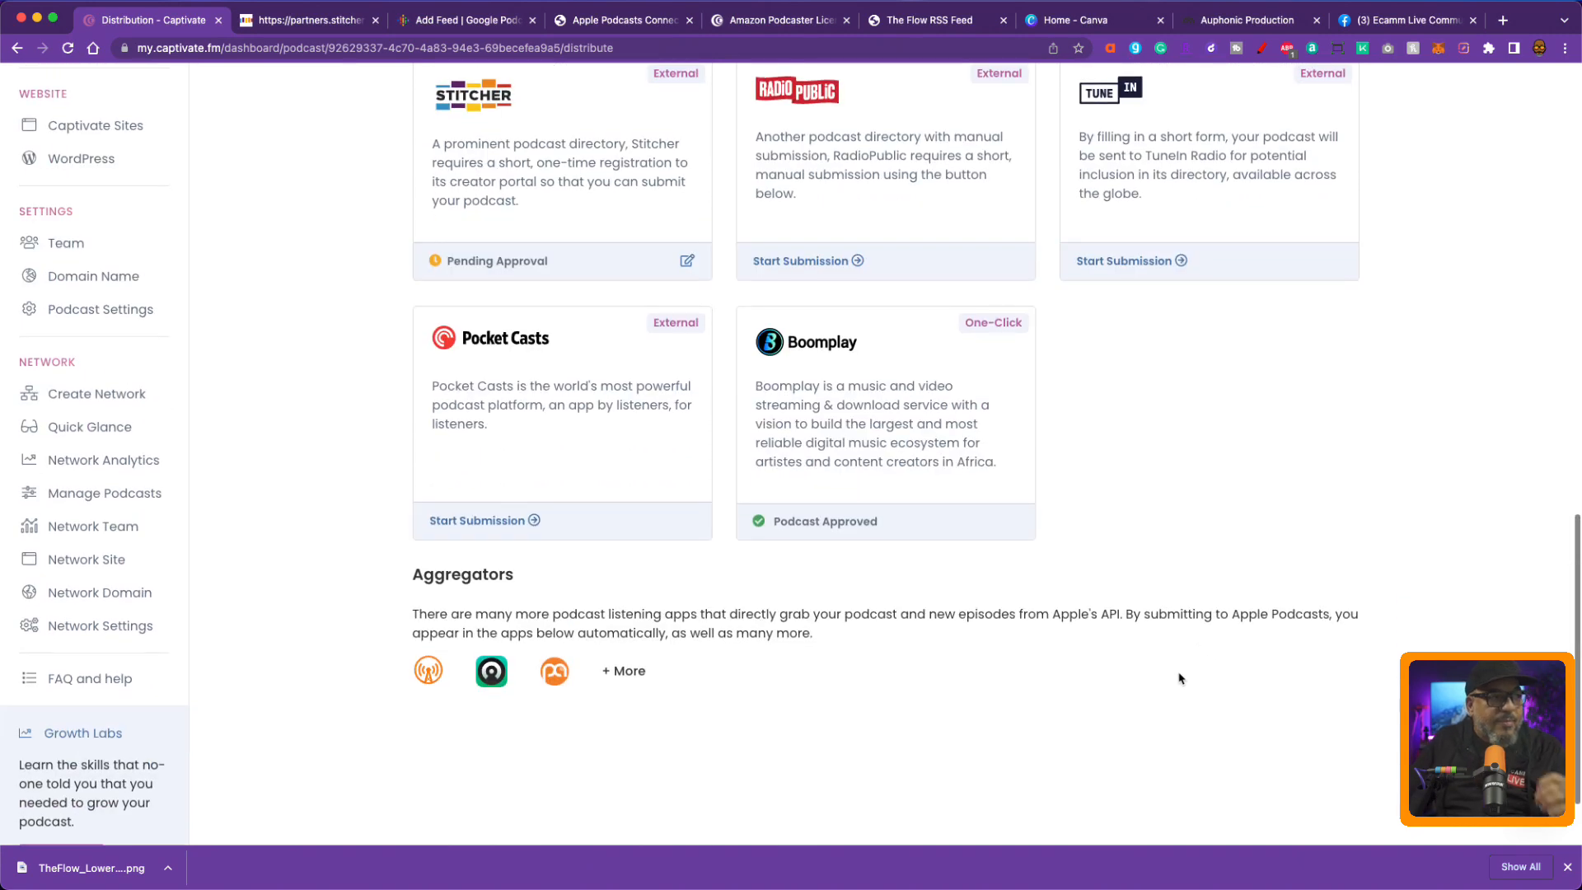
pyautogui.moveTo(1182, 407)
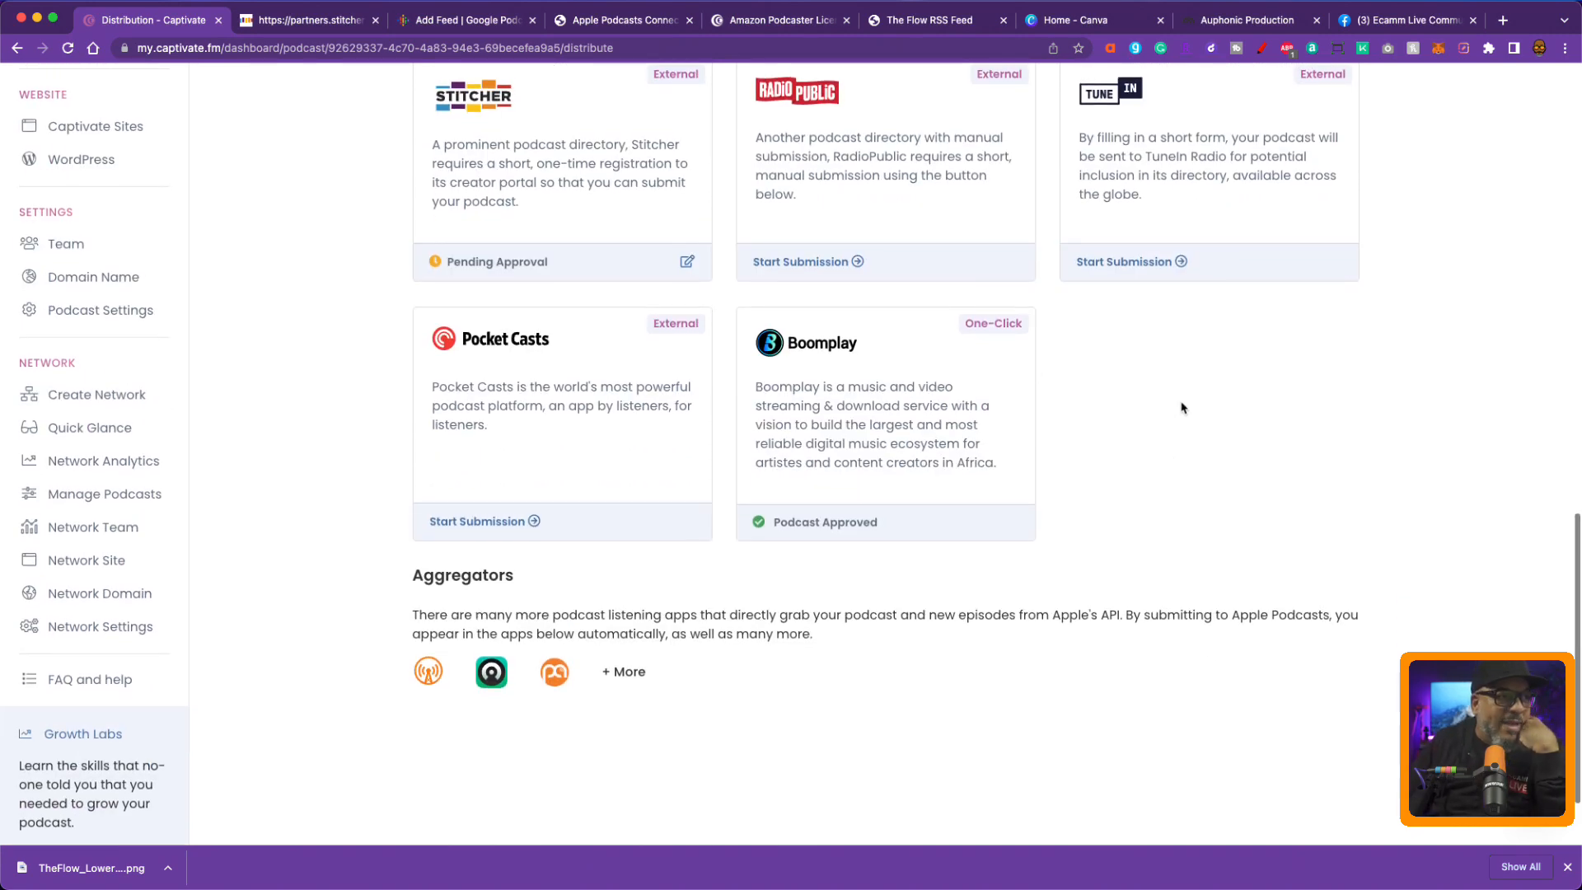
pyautogui.scroll(3)
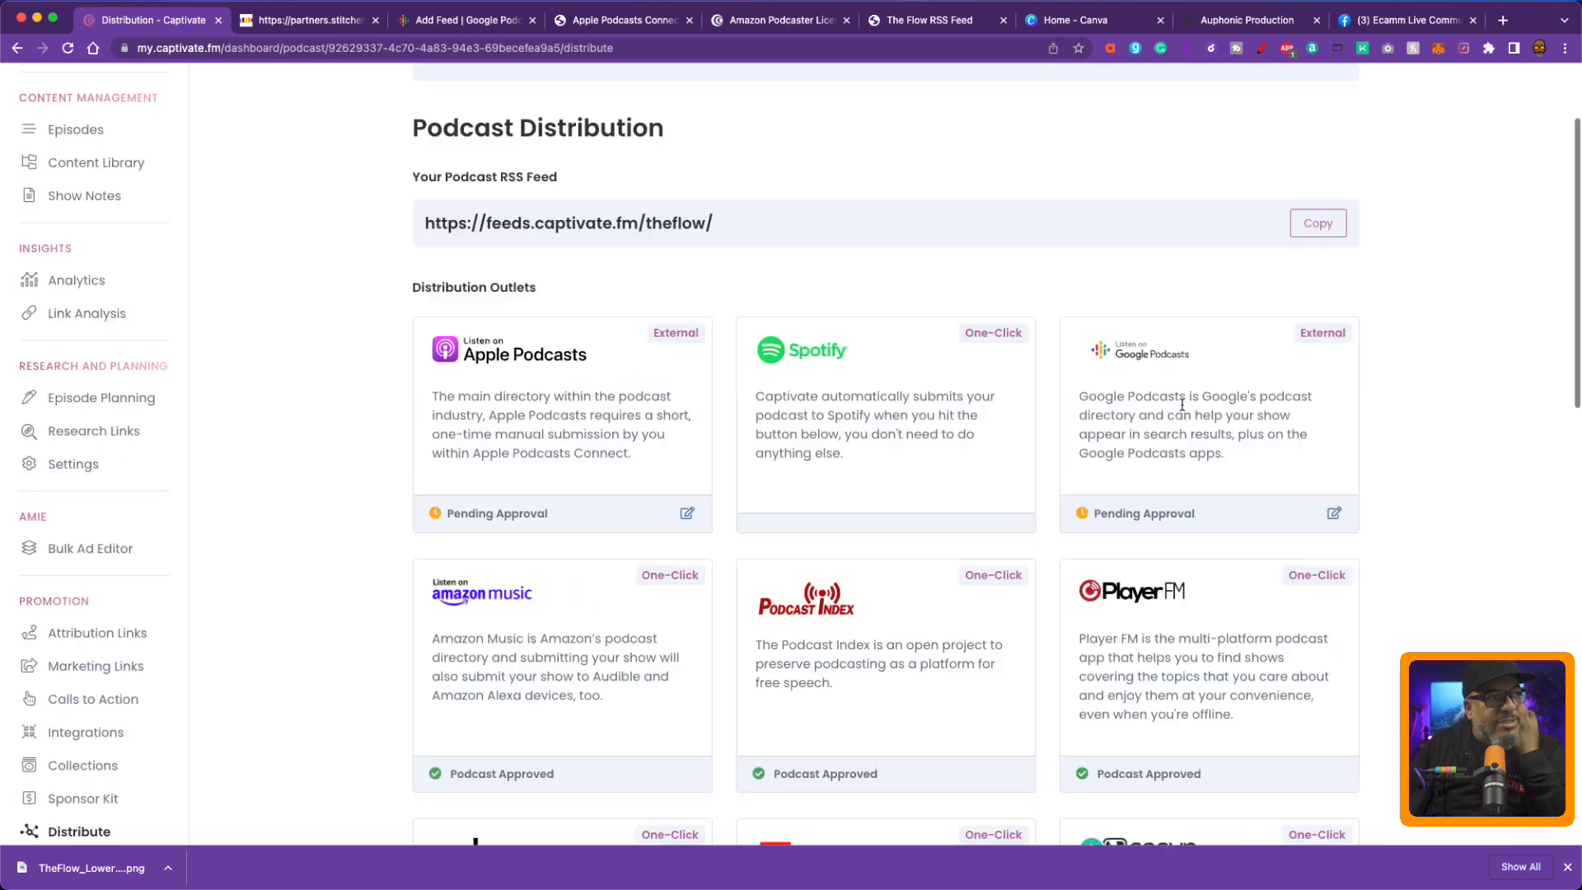
pyautogui.scroll(3)
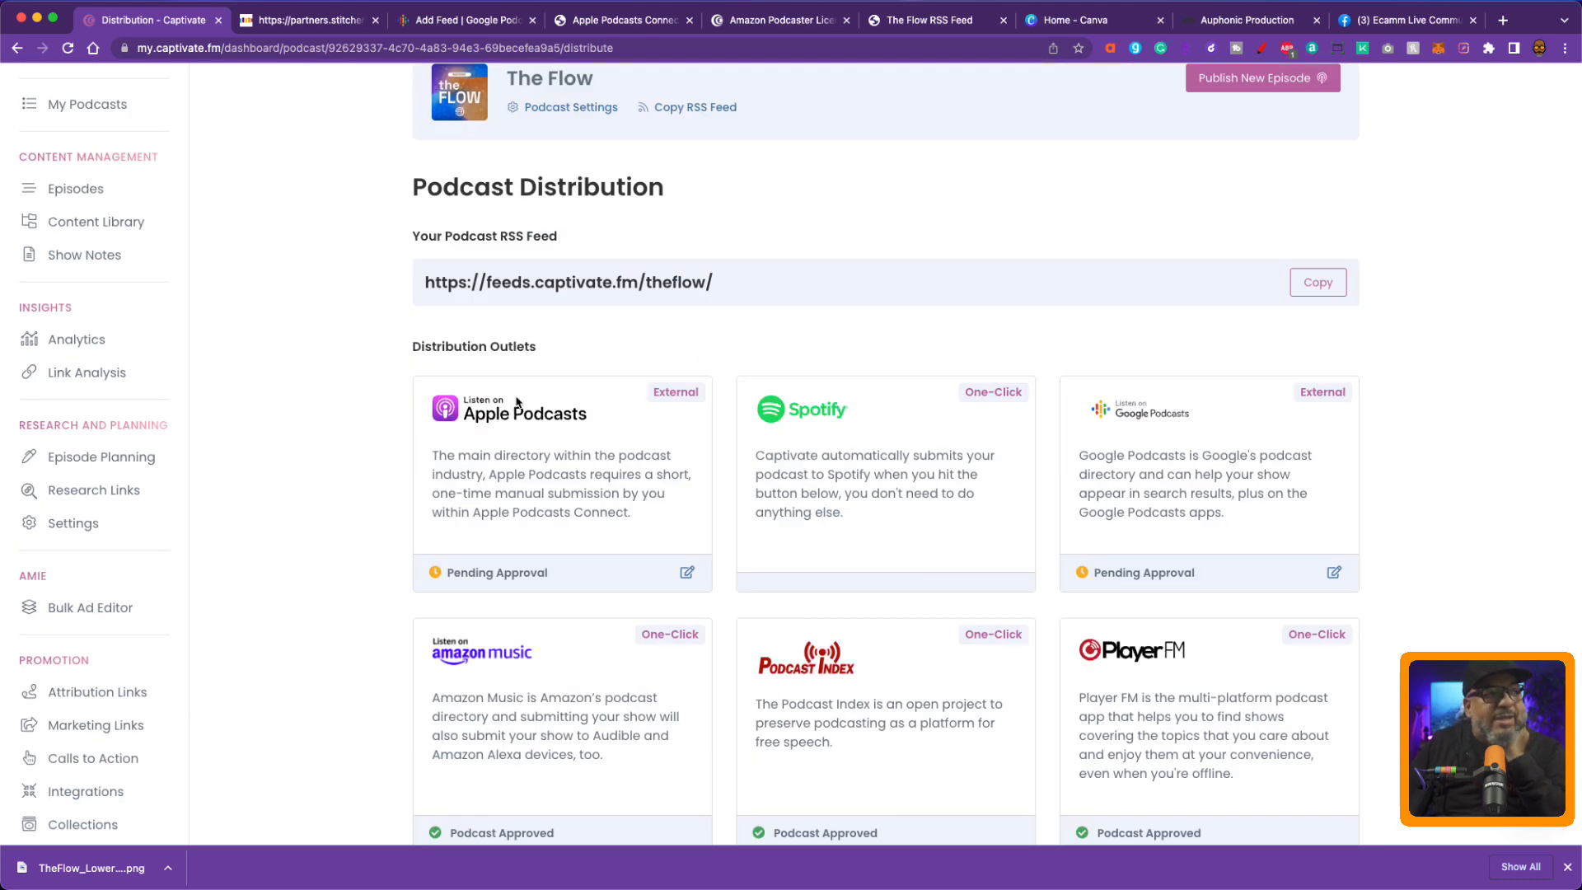
pyautogui.moveTo(533, 455)
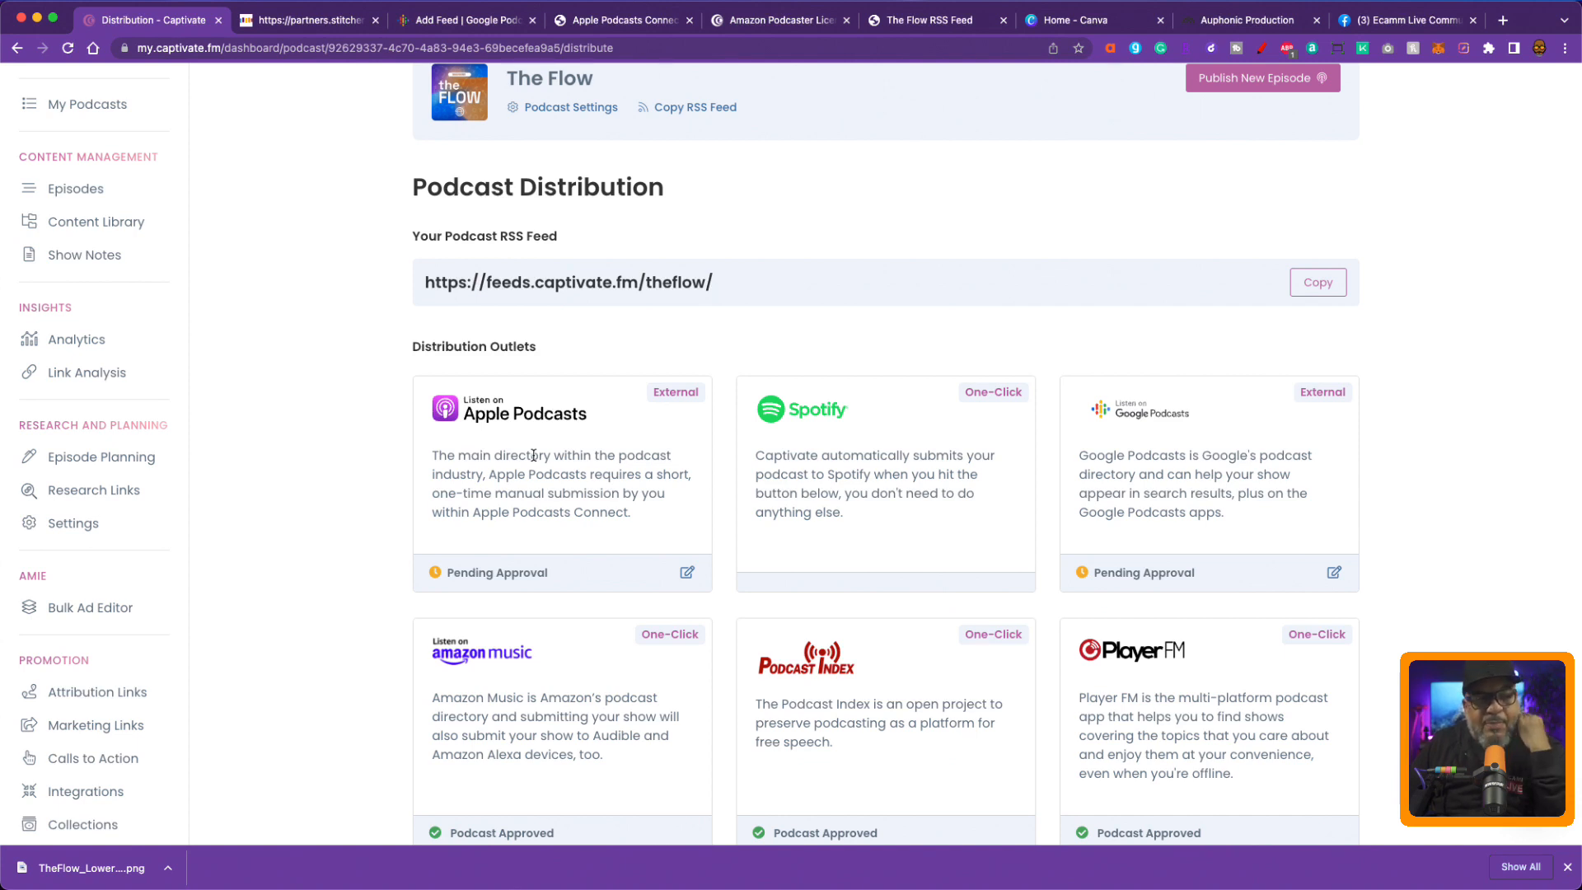
pyautogui.moveTo(1053, 459)
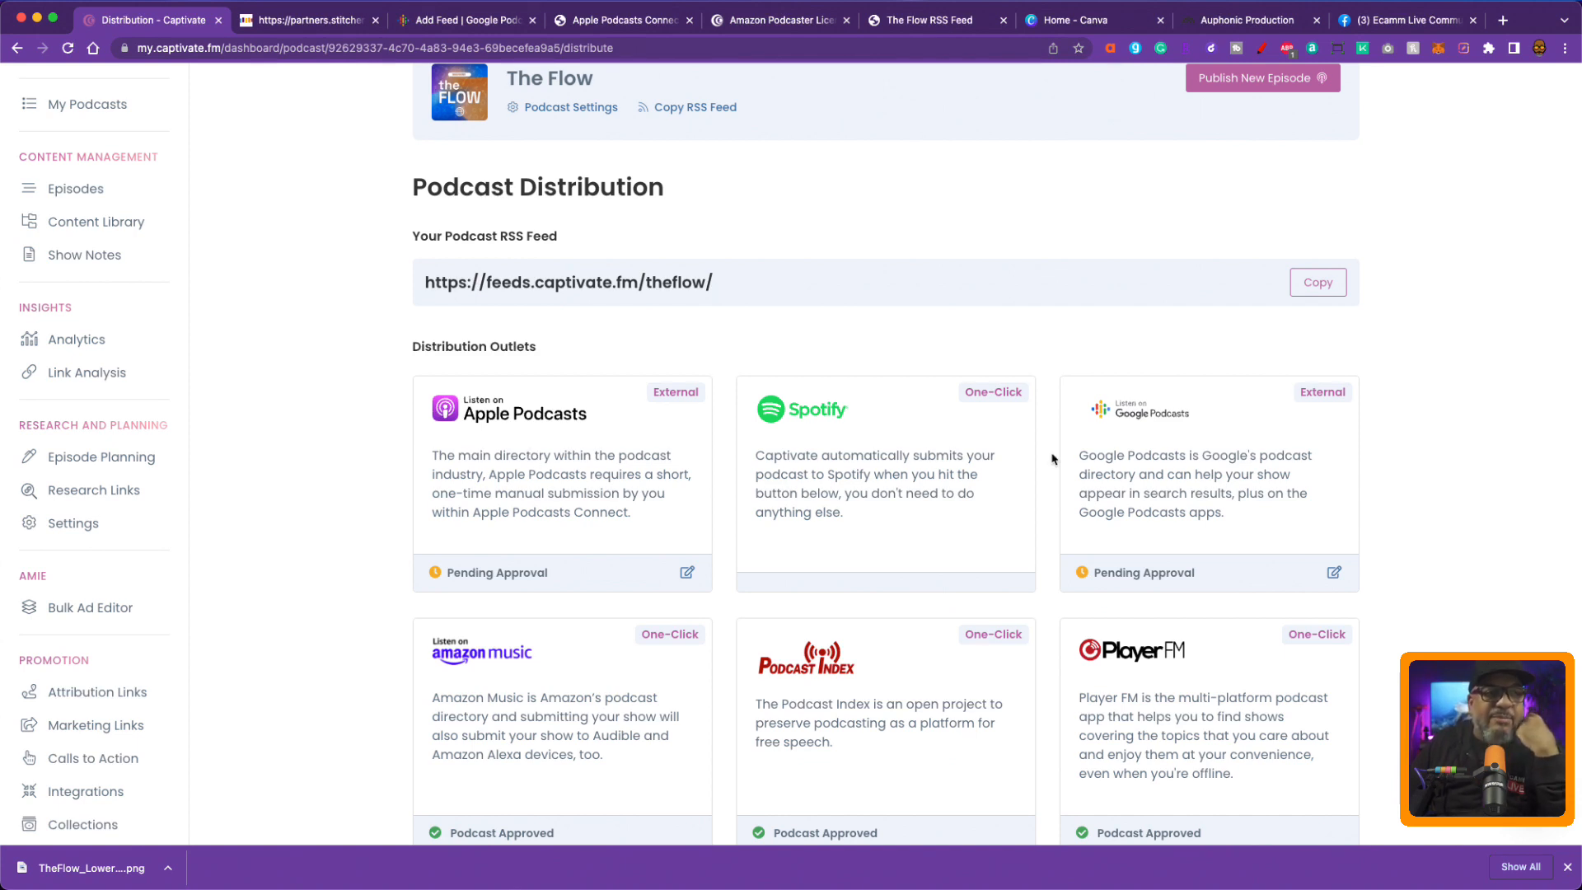
pyautogui.moveTo(1138, 455)
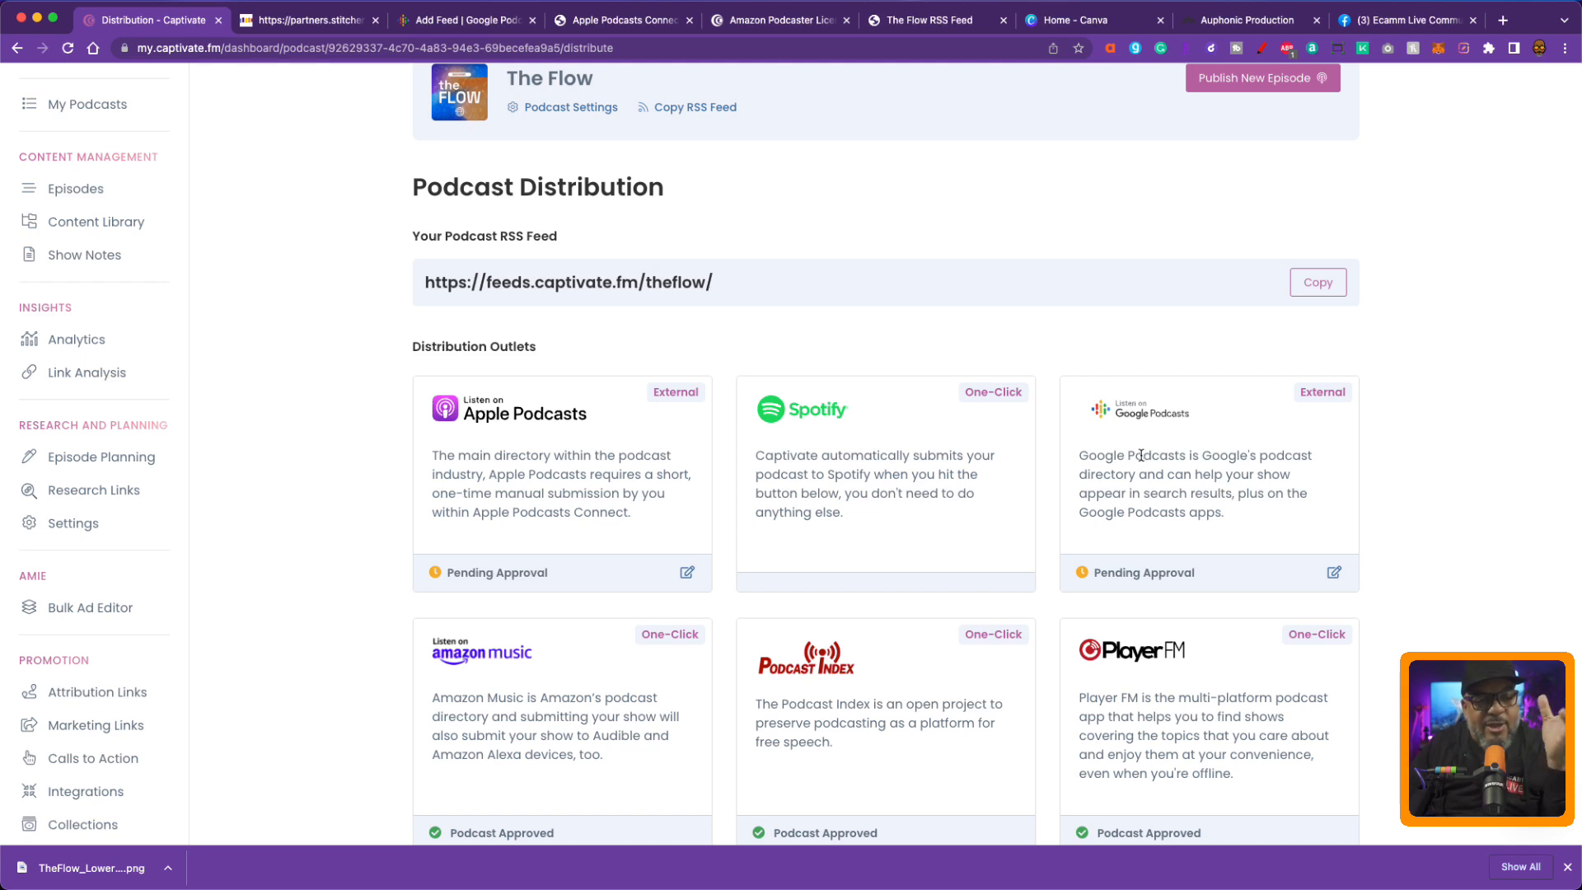
pyautogui.moveTo(495, 616)
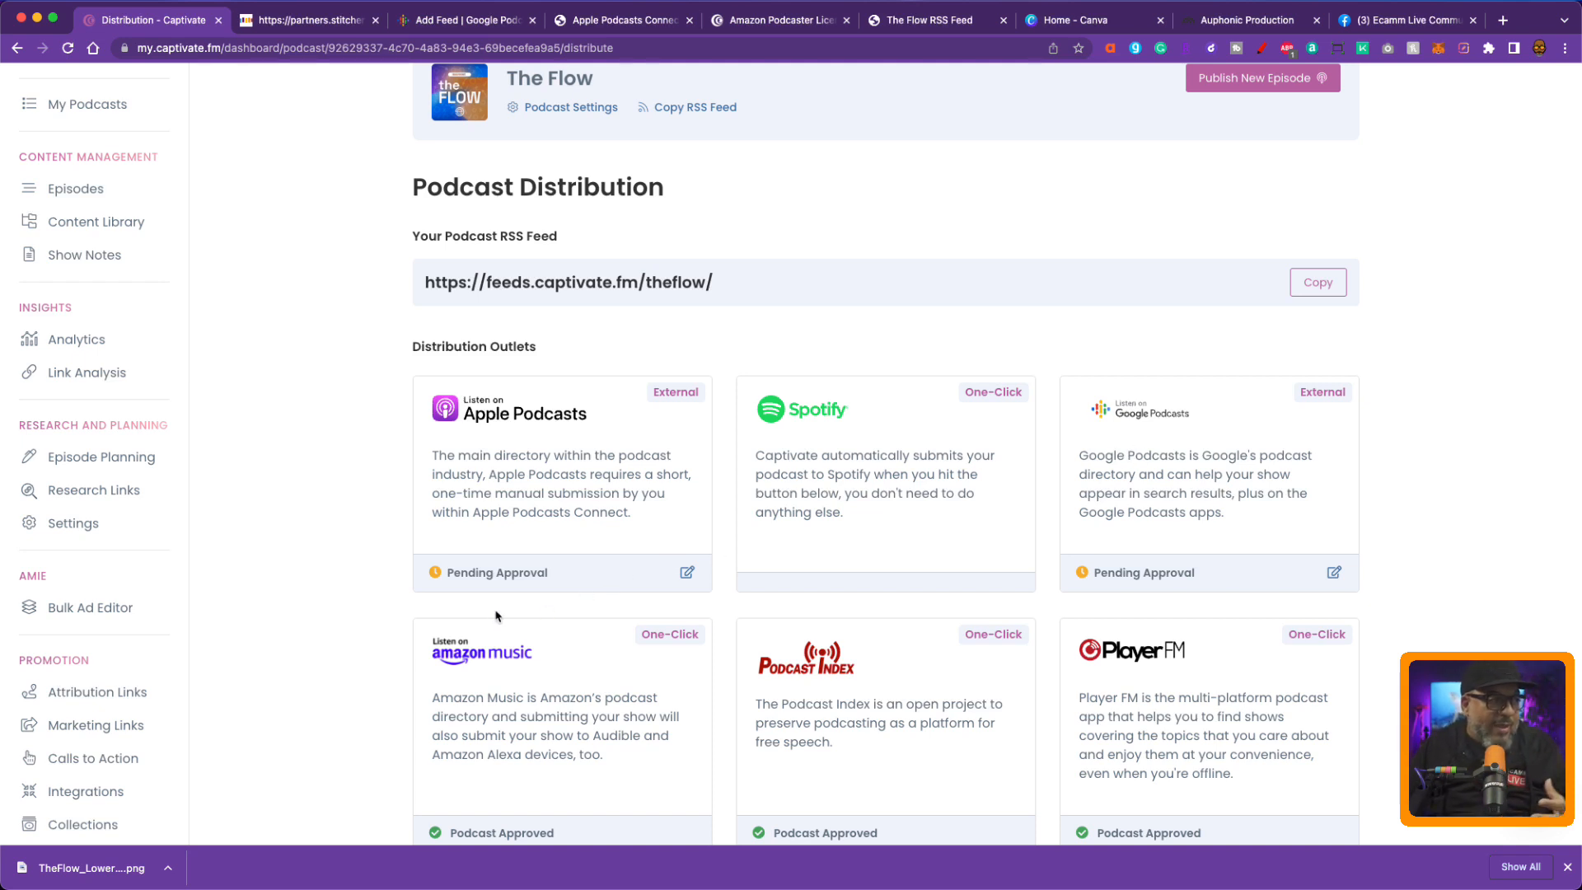
pyautogui.scroll(-3)
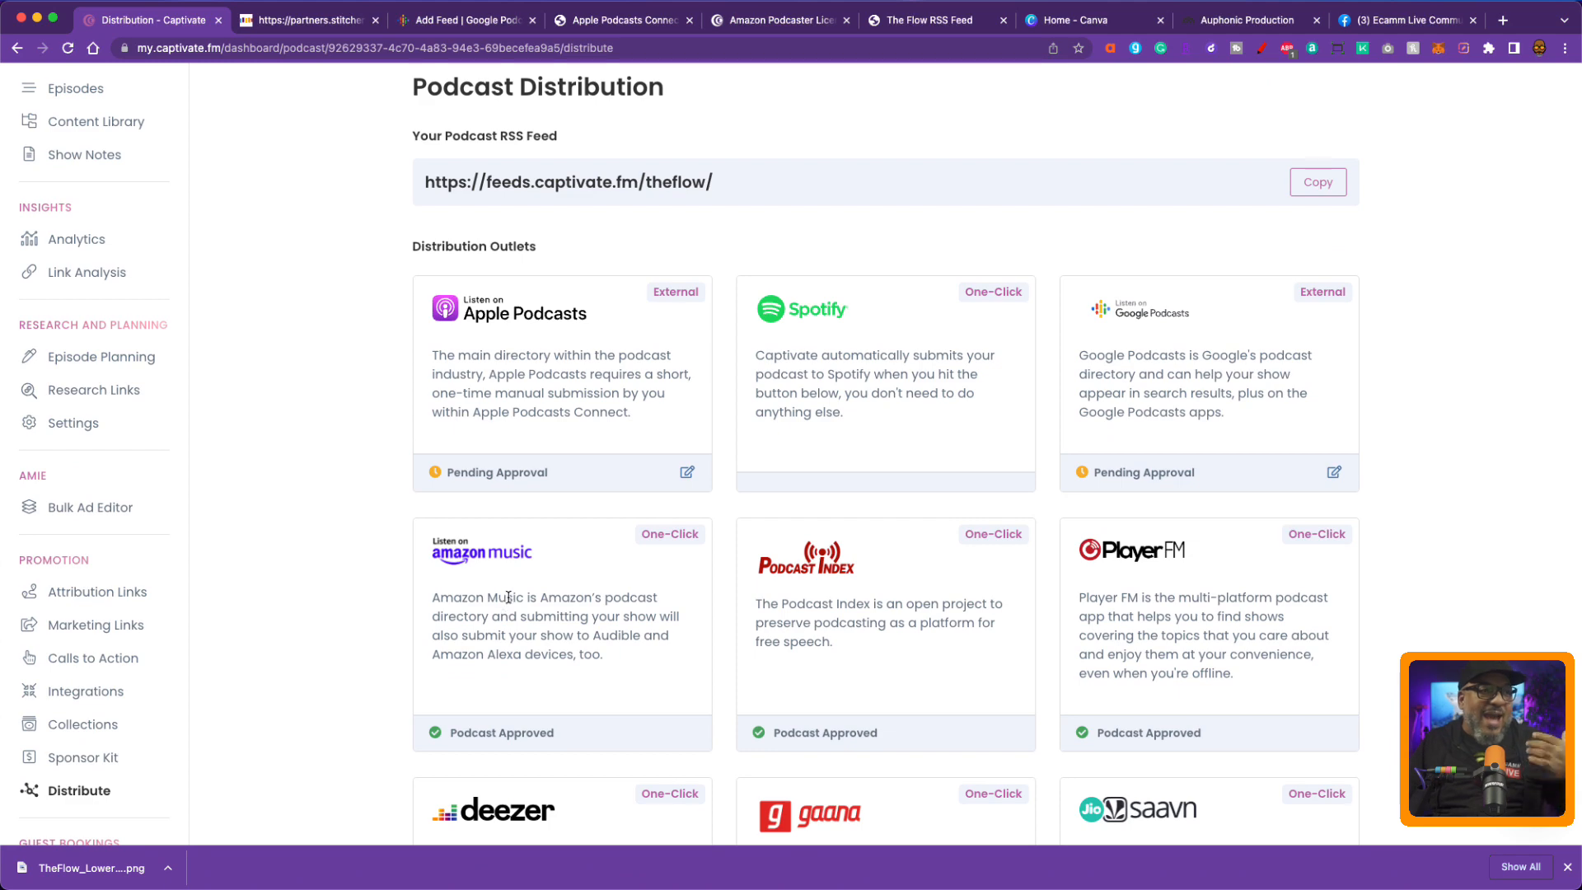
pyautogui.scroll(-3)
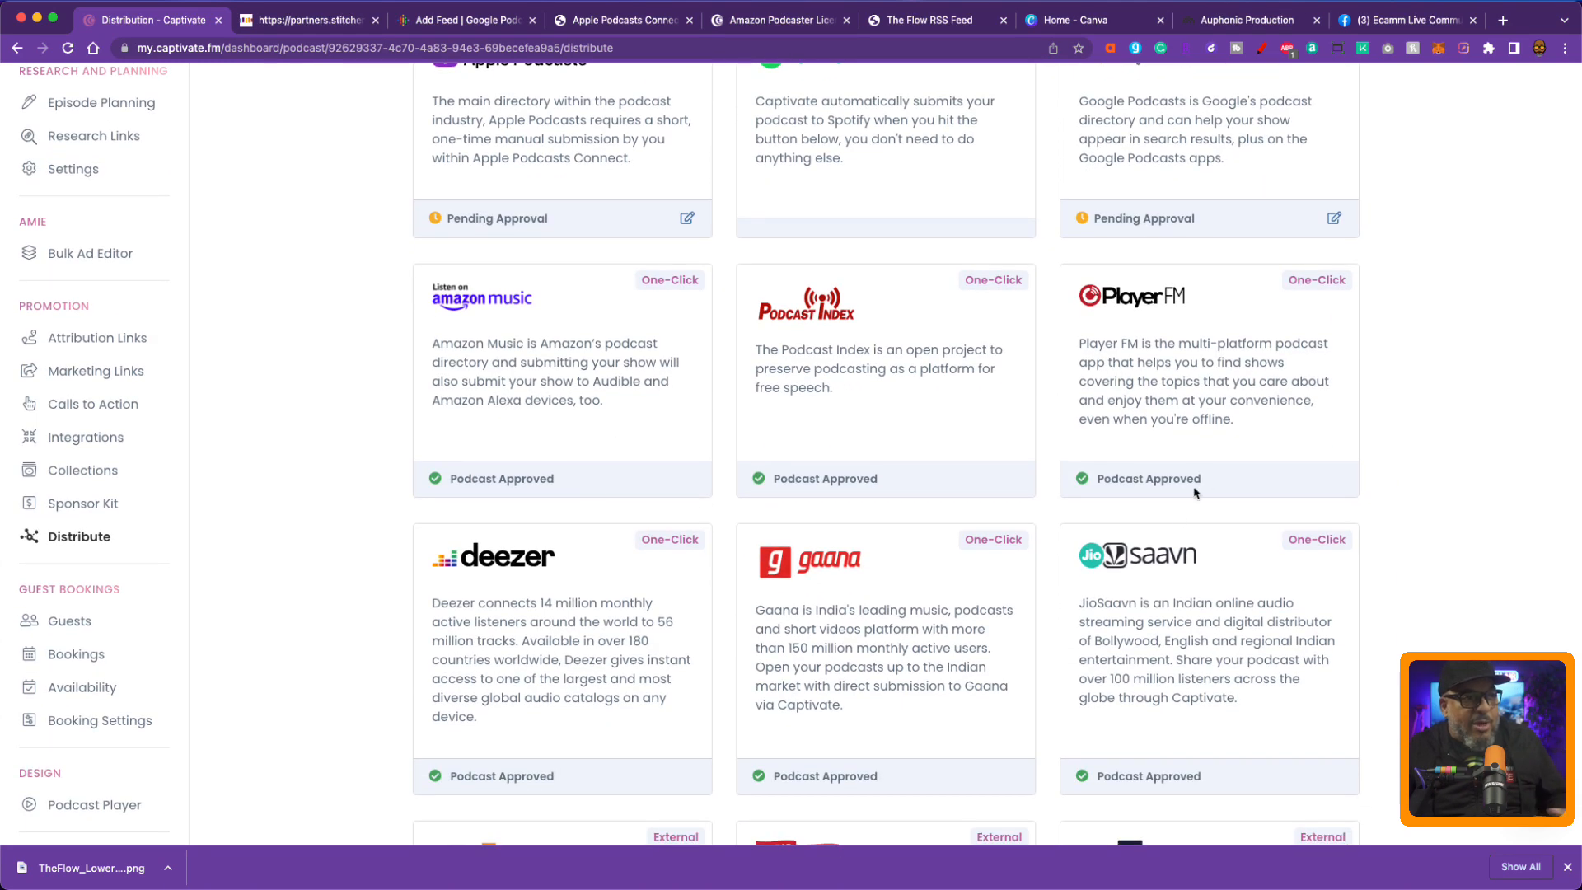
pyautogui.scroll(-3)
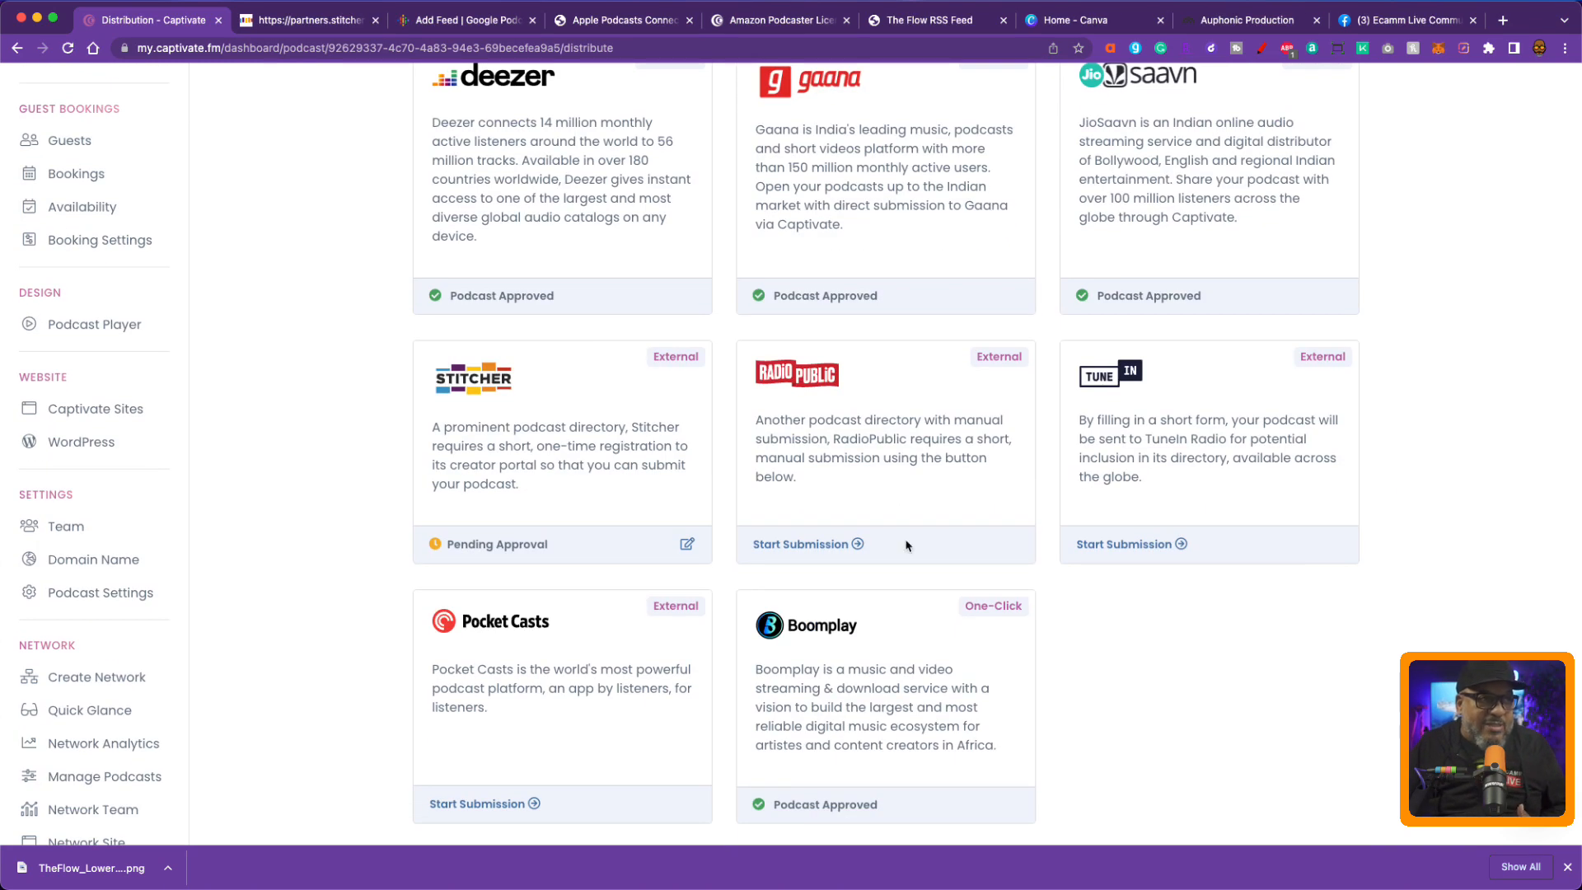
pyautogui.moveTo(733, 542)
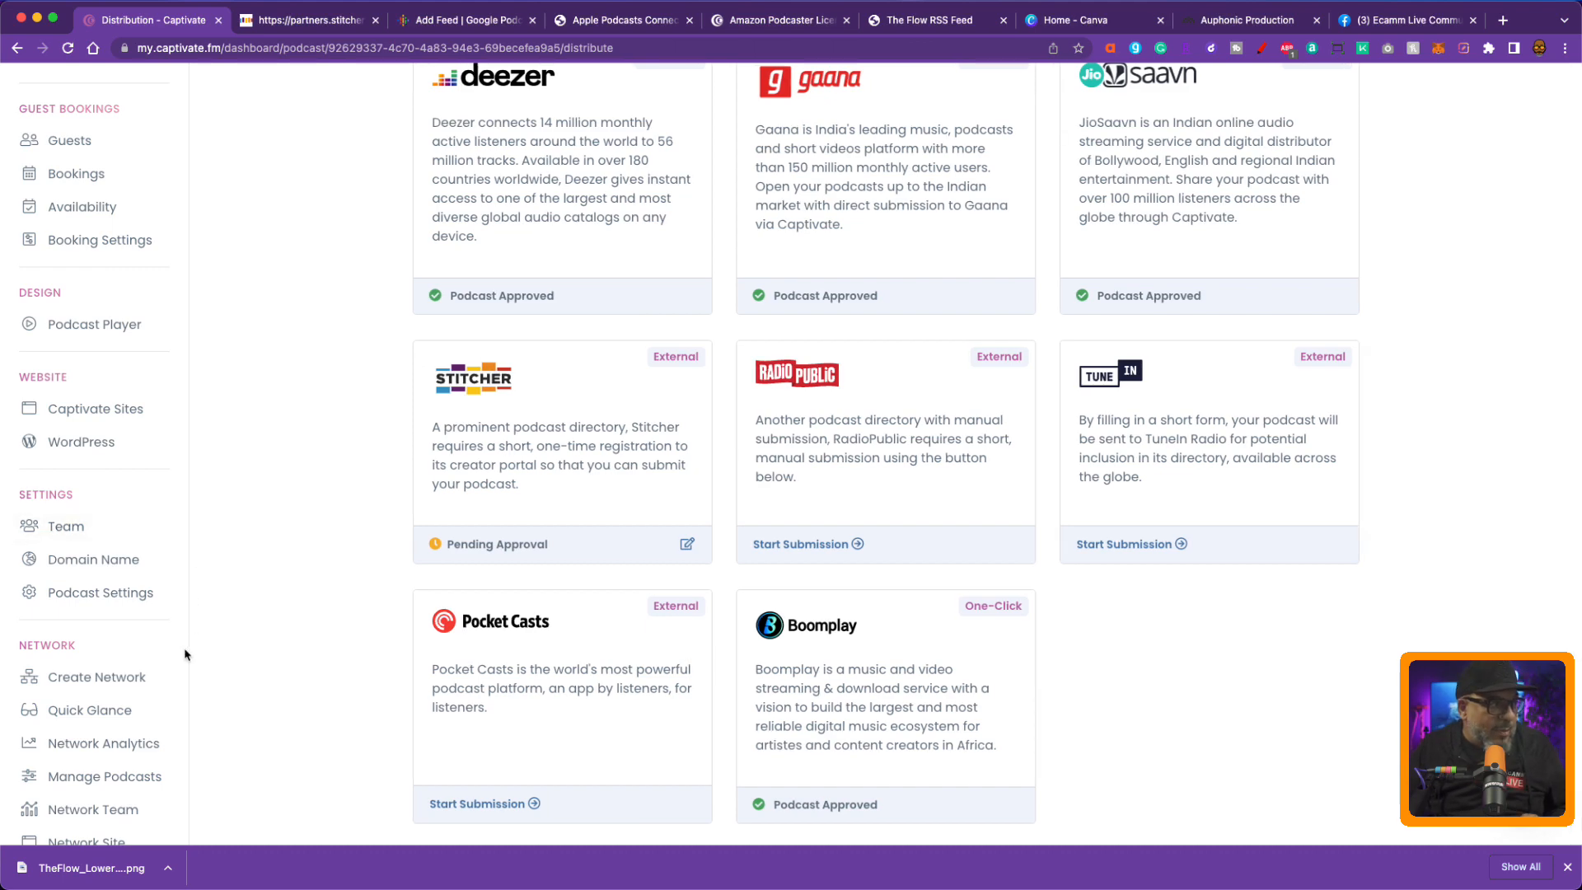
pyautogui.scroll(-3)
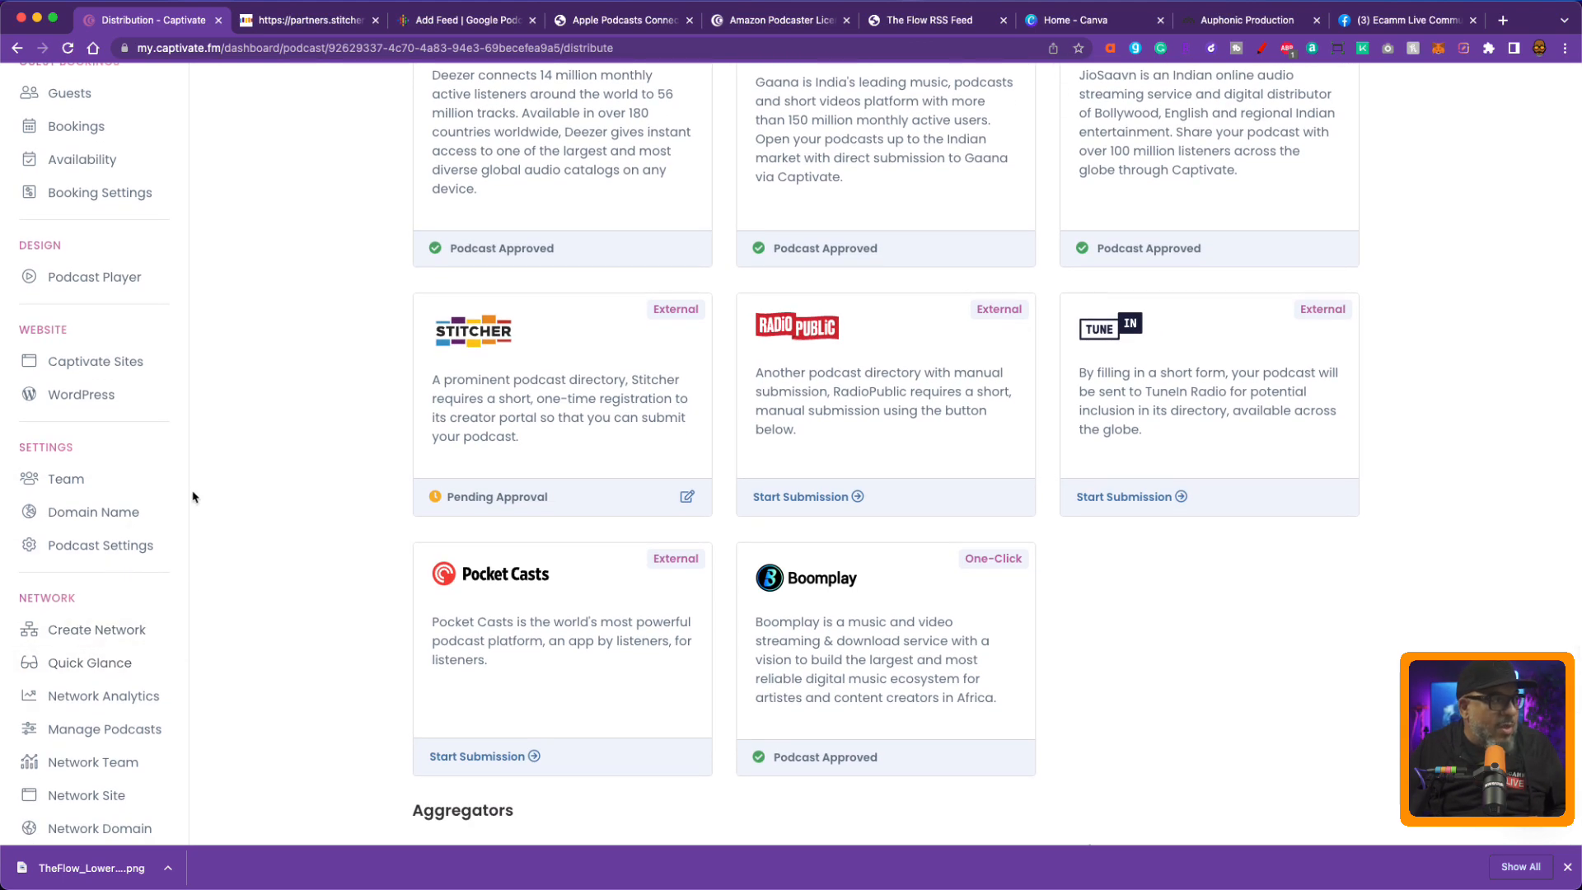
pyautogui.scroll(3)
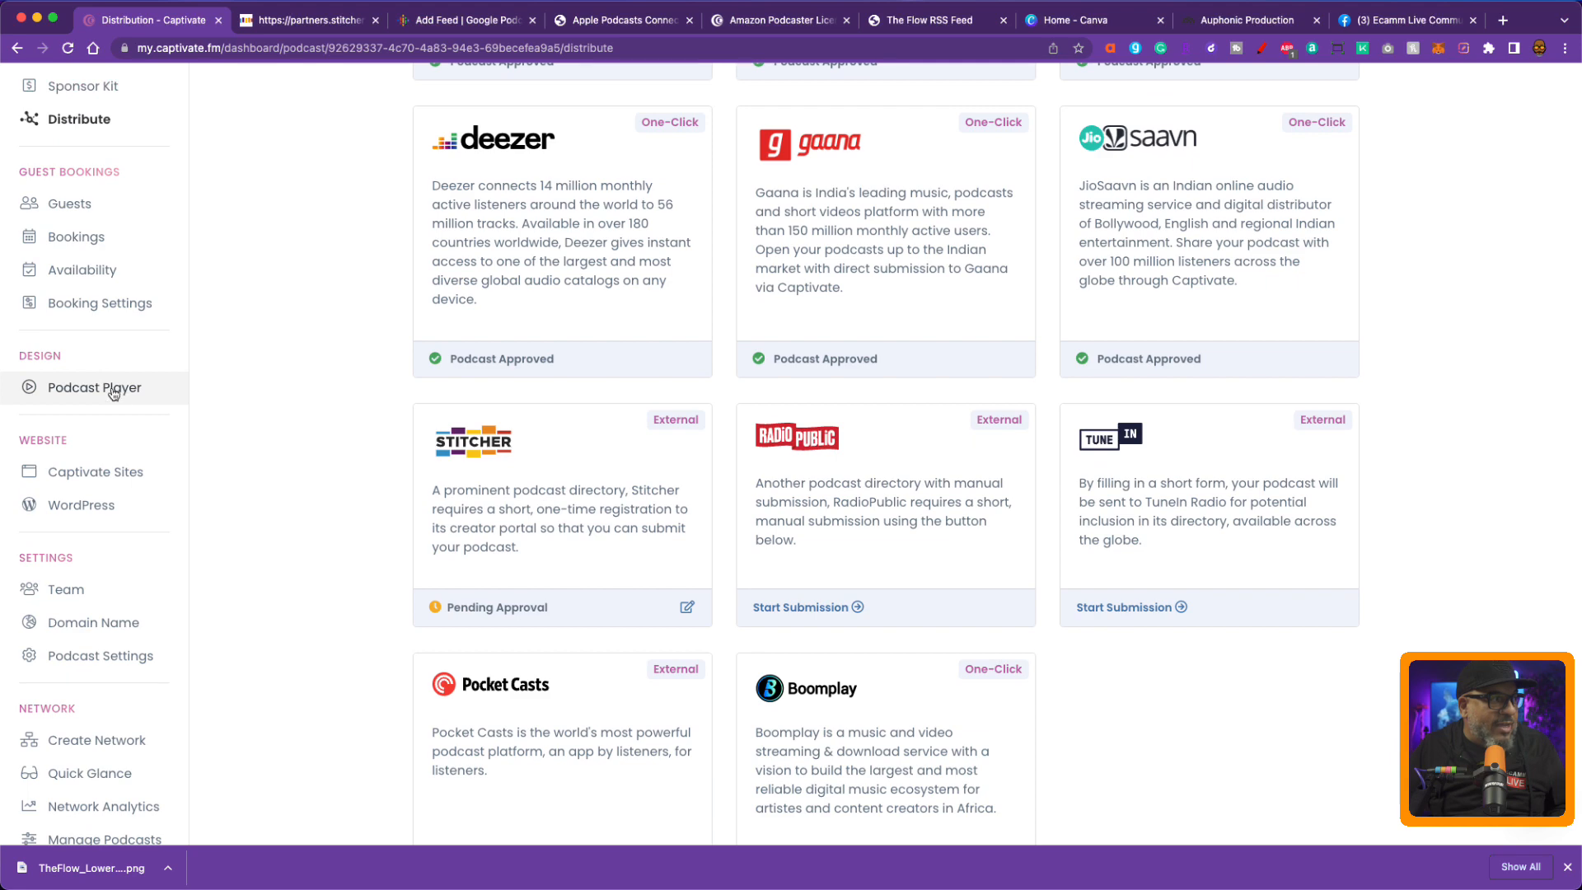
pyautogui.click(95, 387)
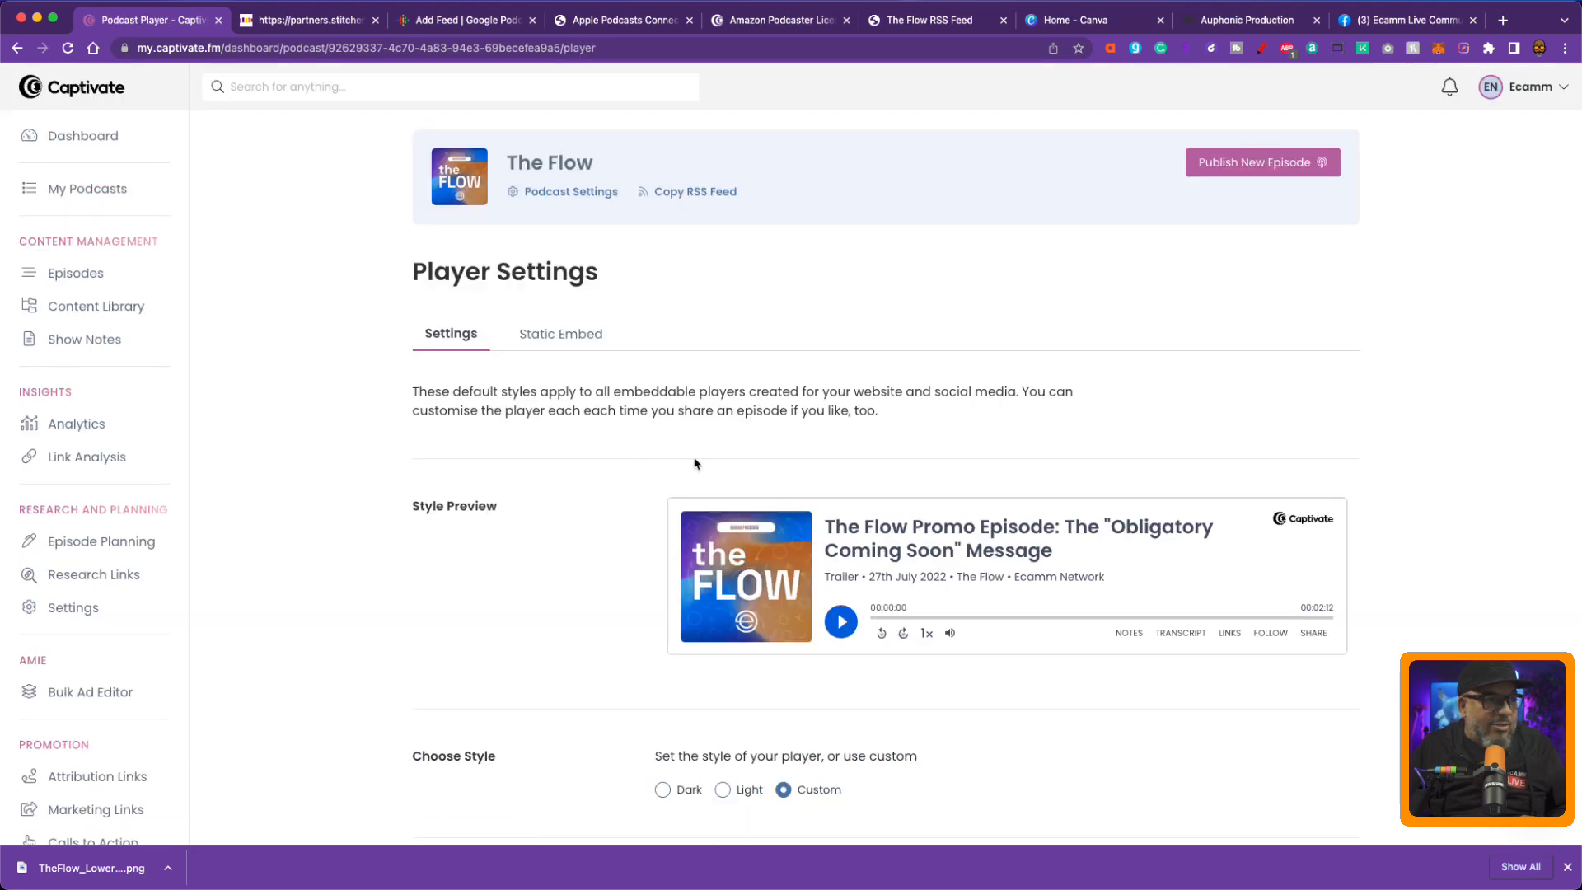
# - Set The Flow's default player to the Dark style and save the changes
pyautogui.scroll(-3)
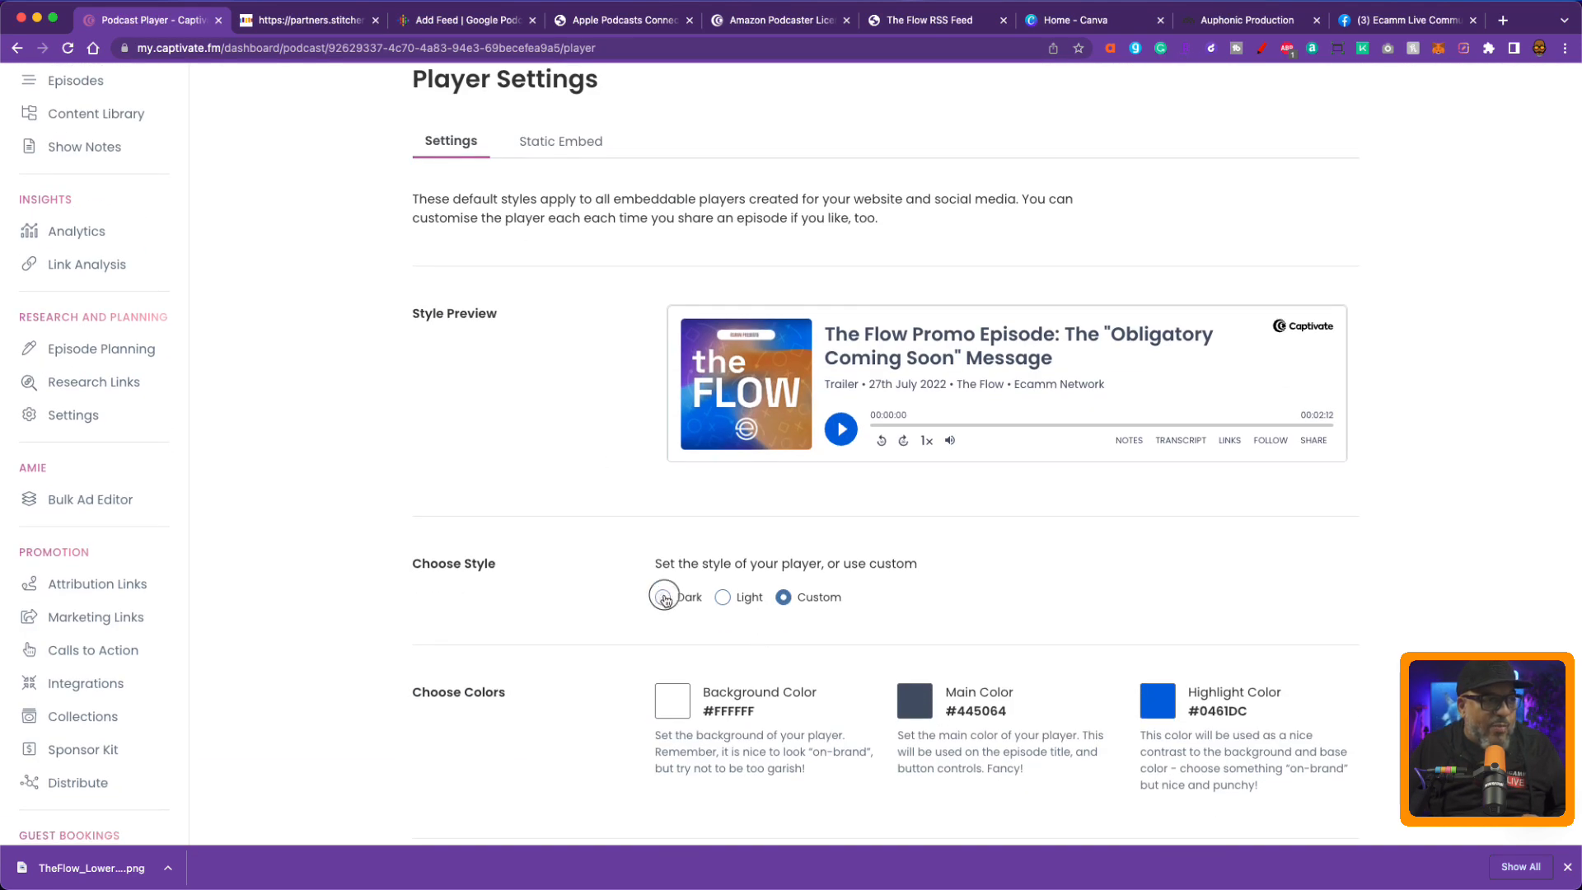
pyautogui.click(662, 596)
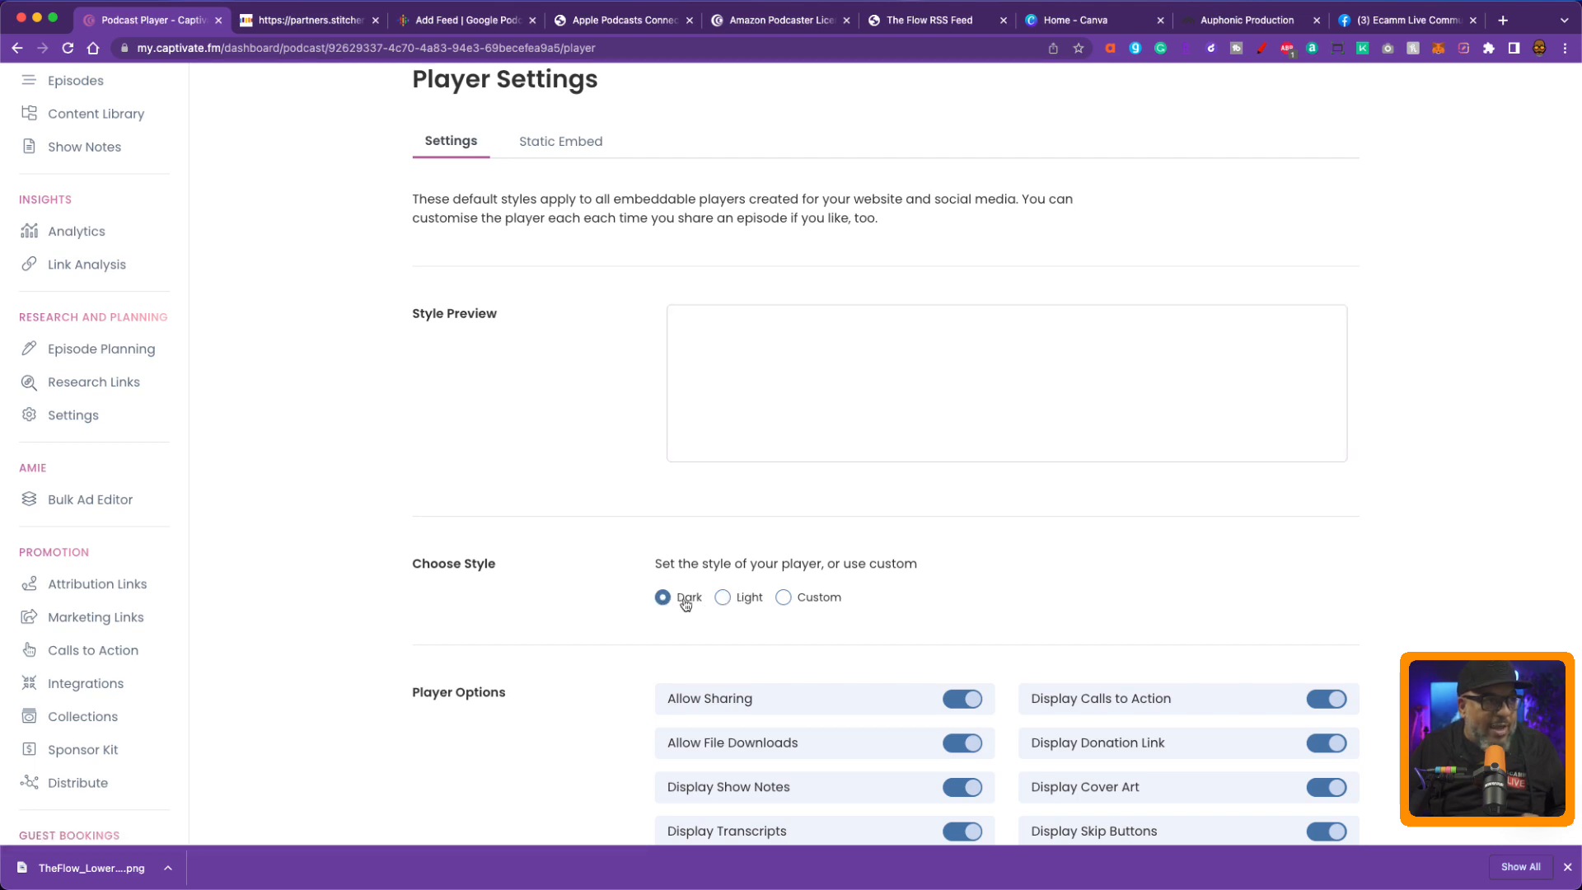
pyautogui.scroll(-3)
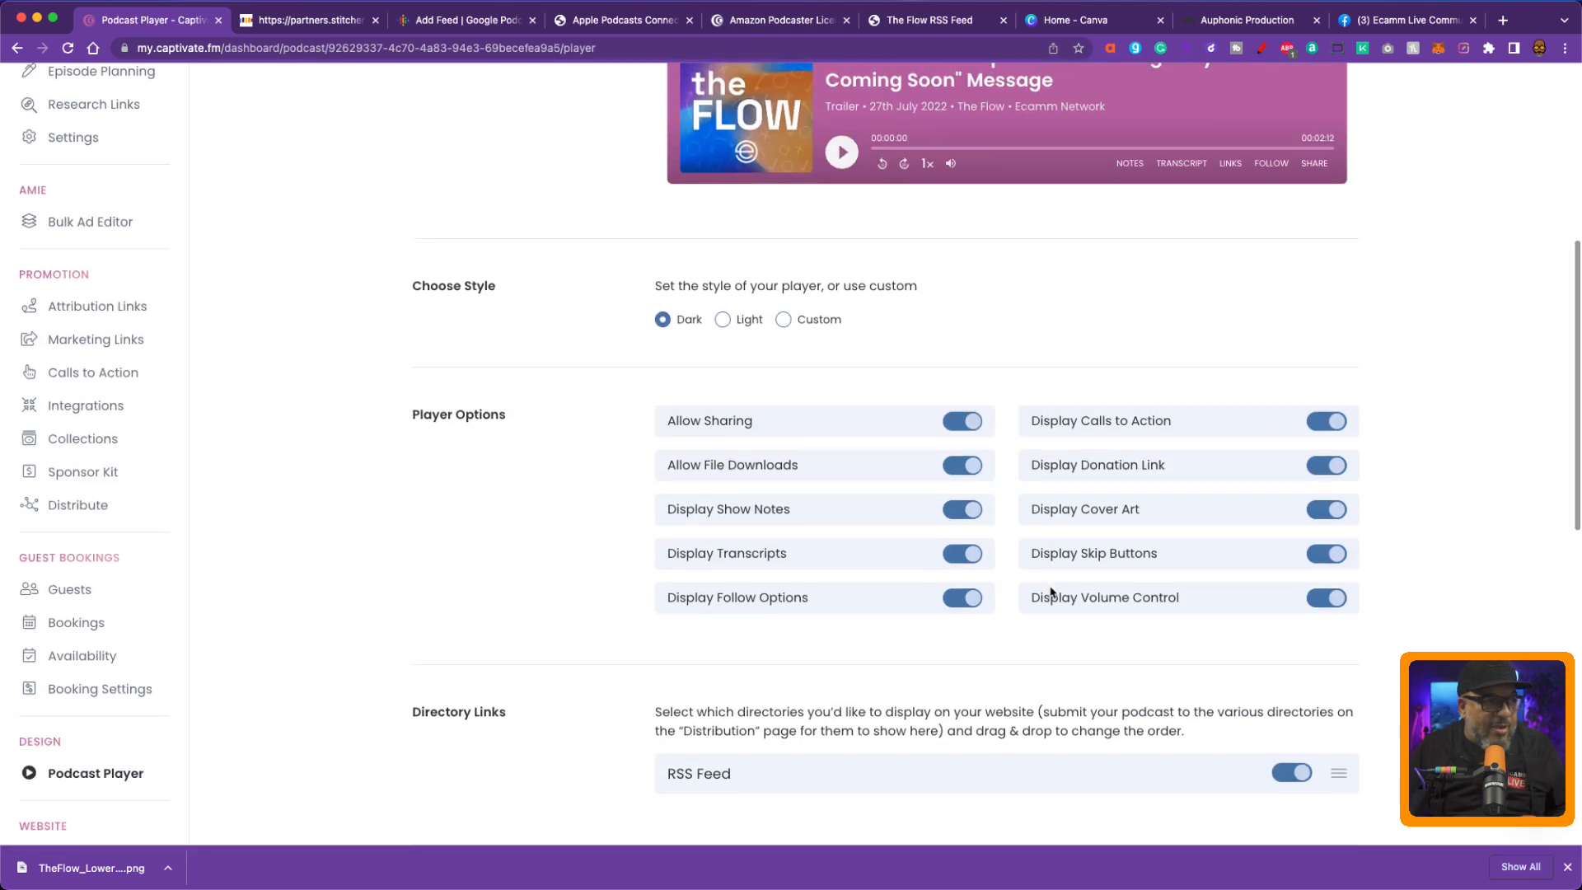
pyautogui.scroll(-3)
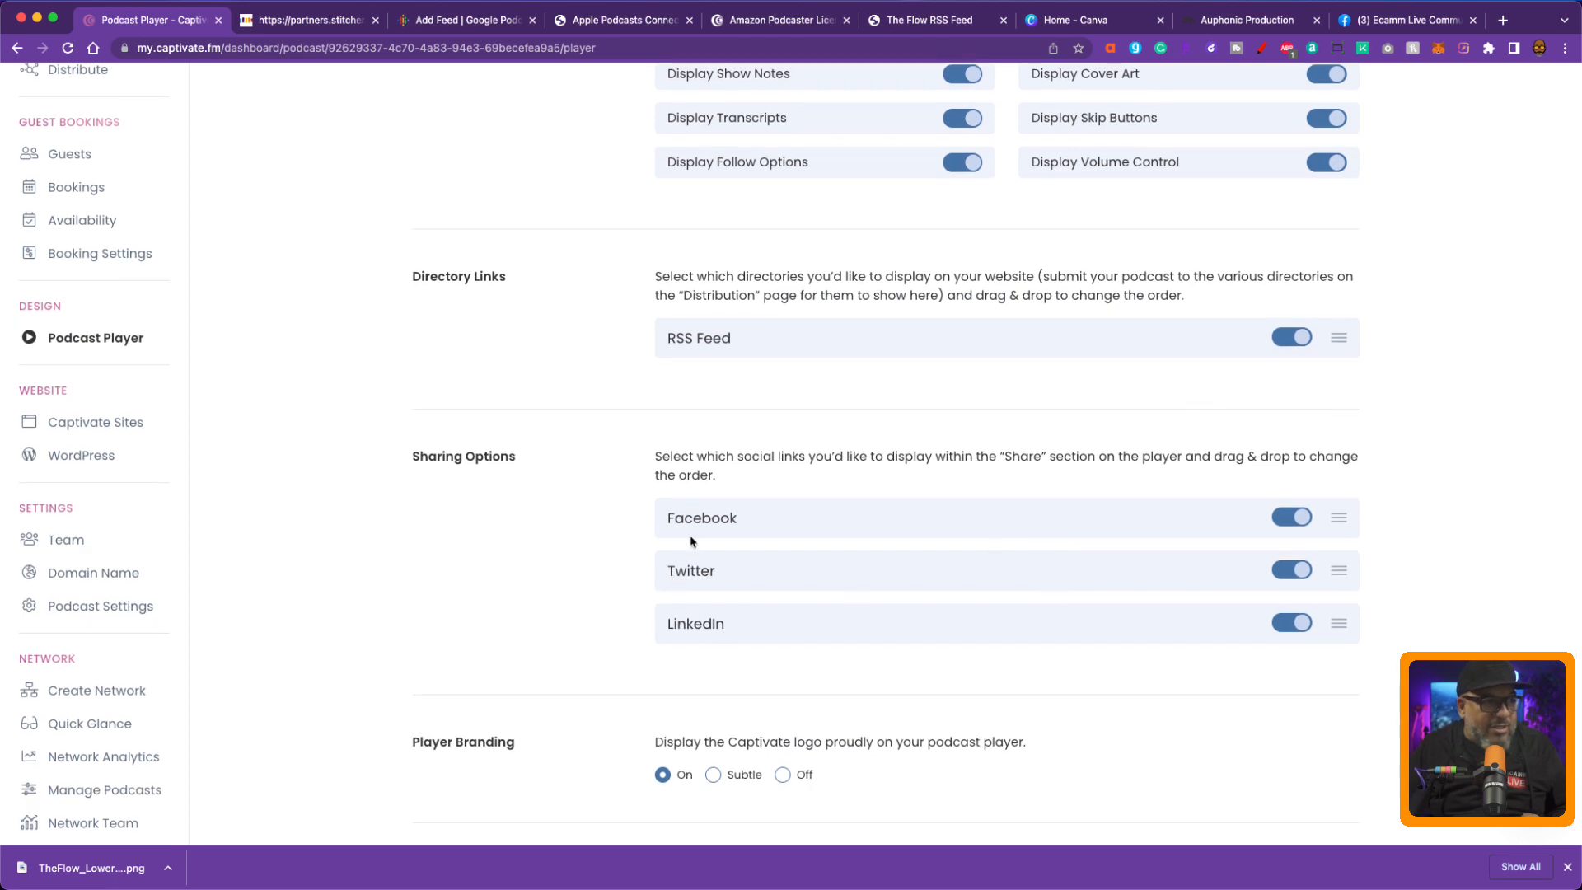
pyautogui.scroll(-3)
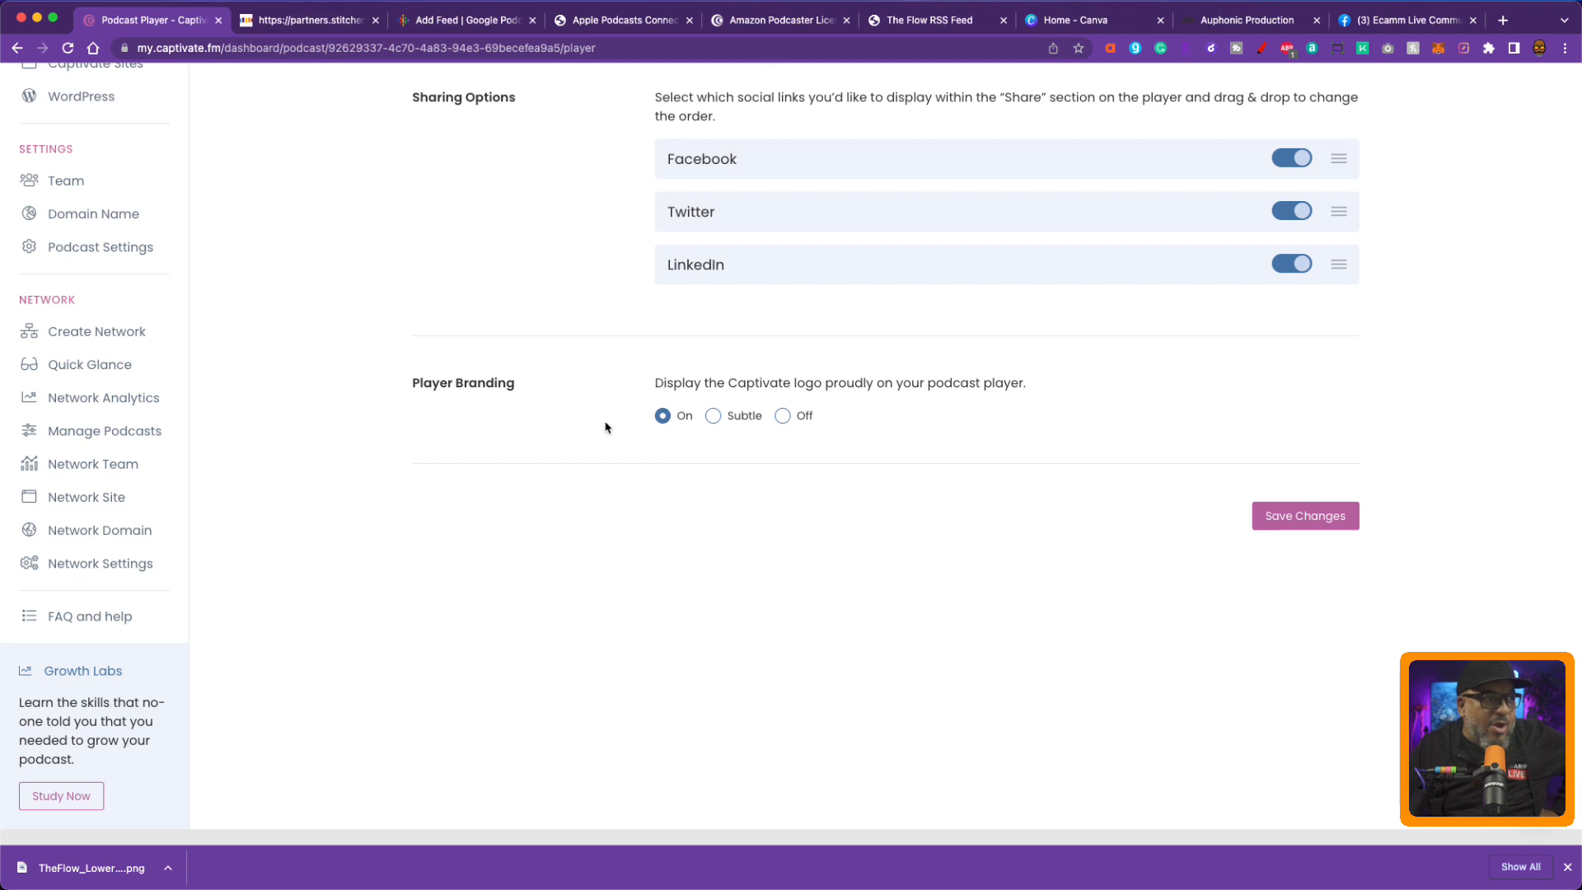
pyautogui.moveTo(802, 454)
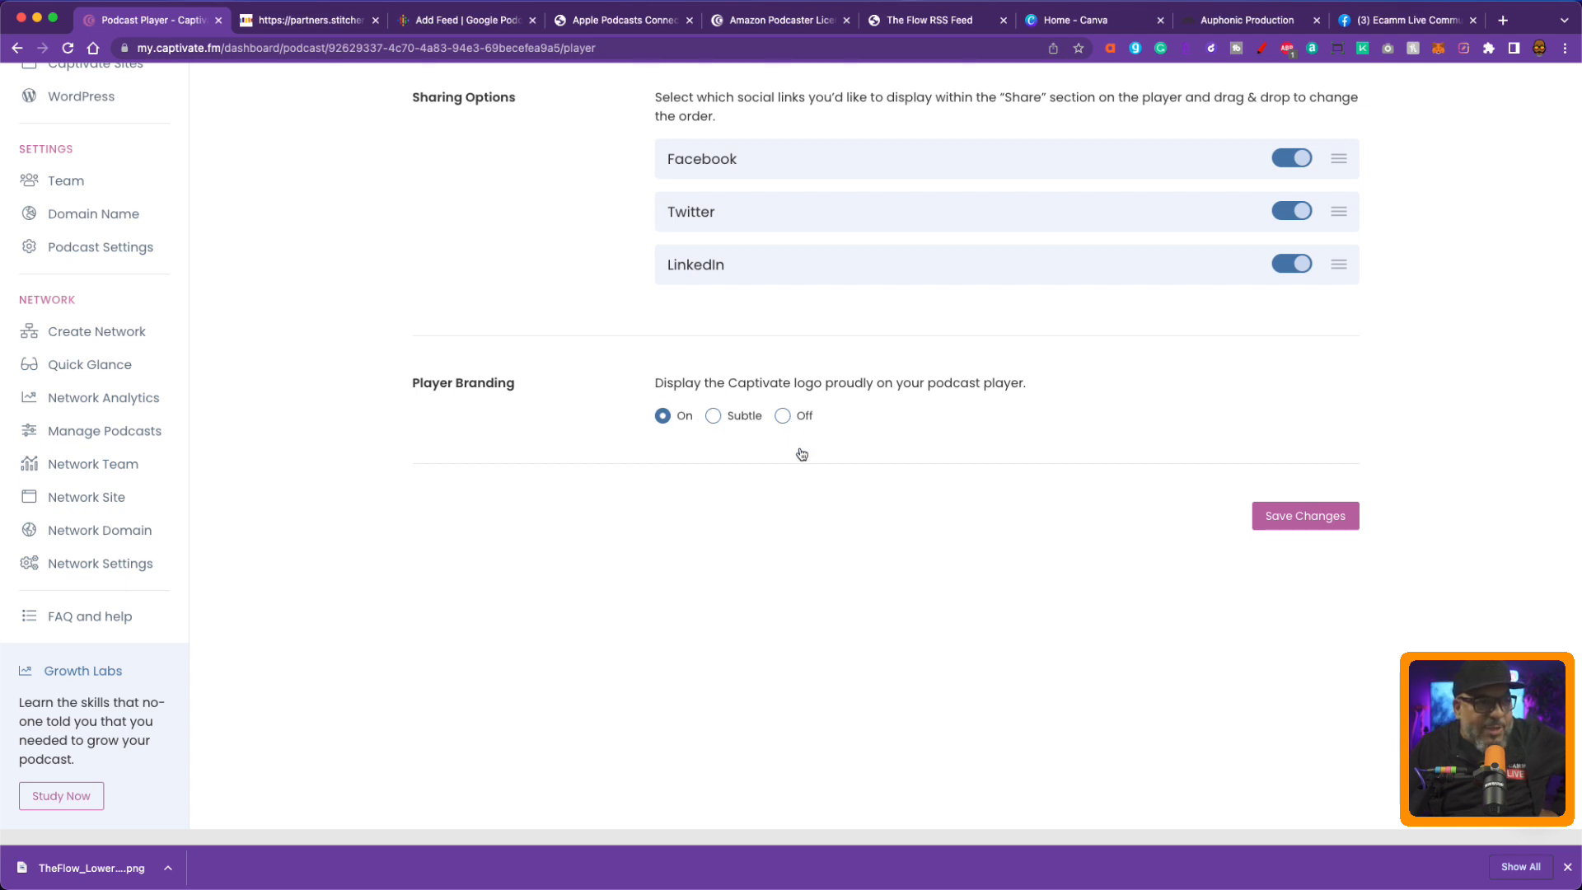
pyautogui.scroll(3)
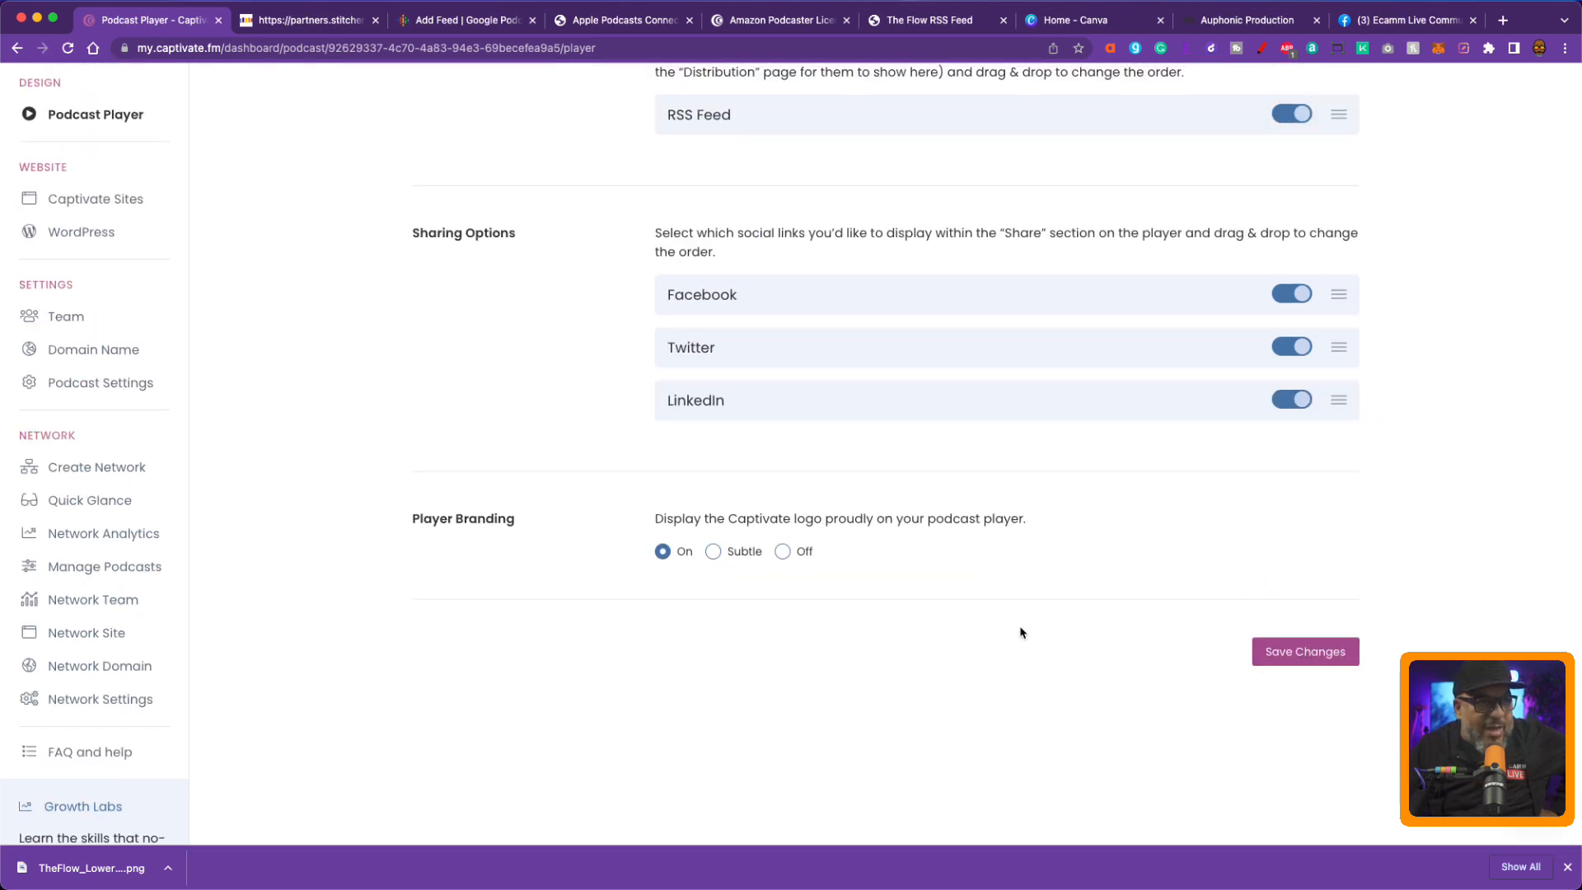
pyautogui.click(1302, 651)
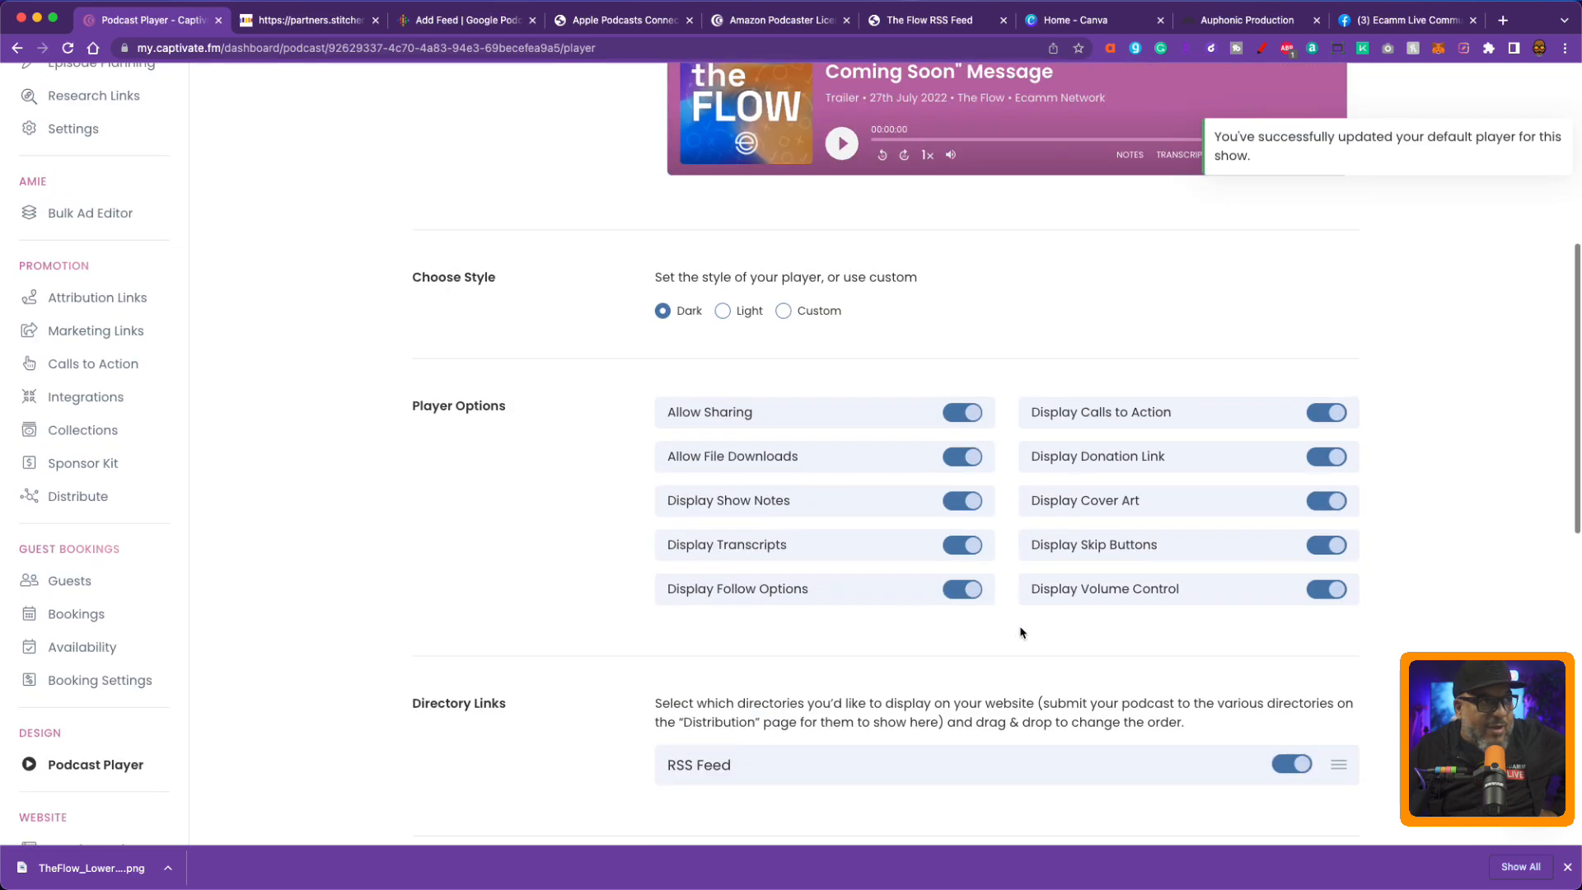
# - Display the Static Embed links and codes for the player
pyautogui.scroll(3)
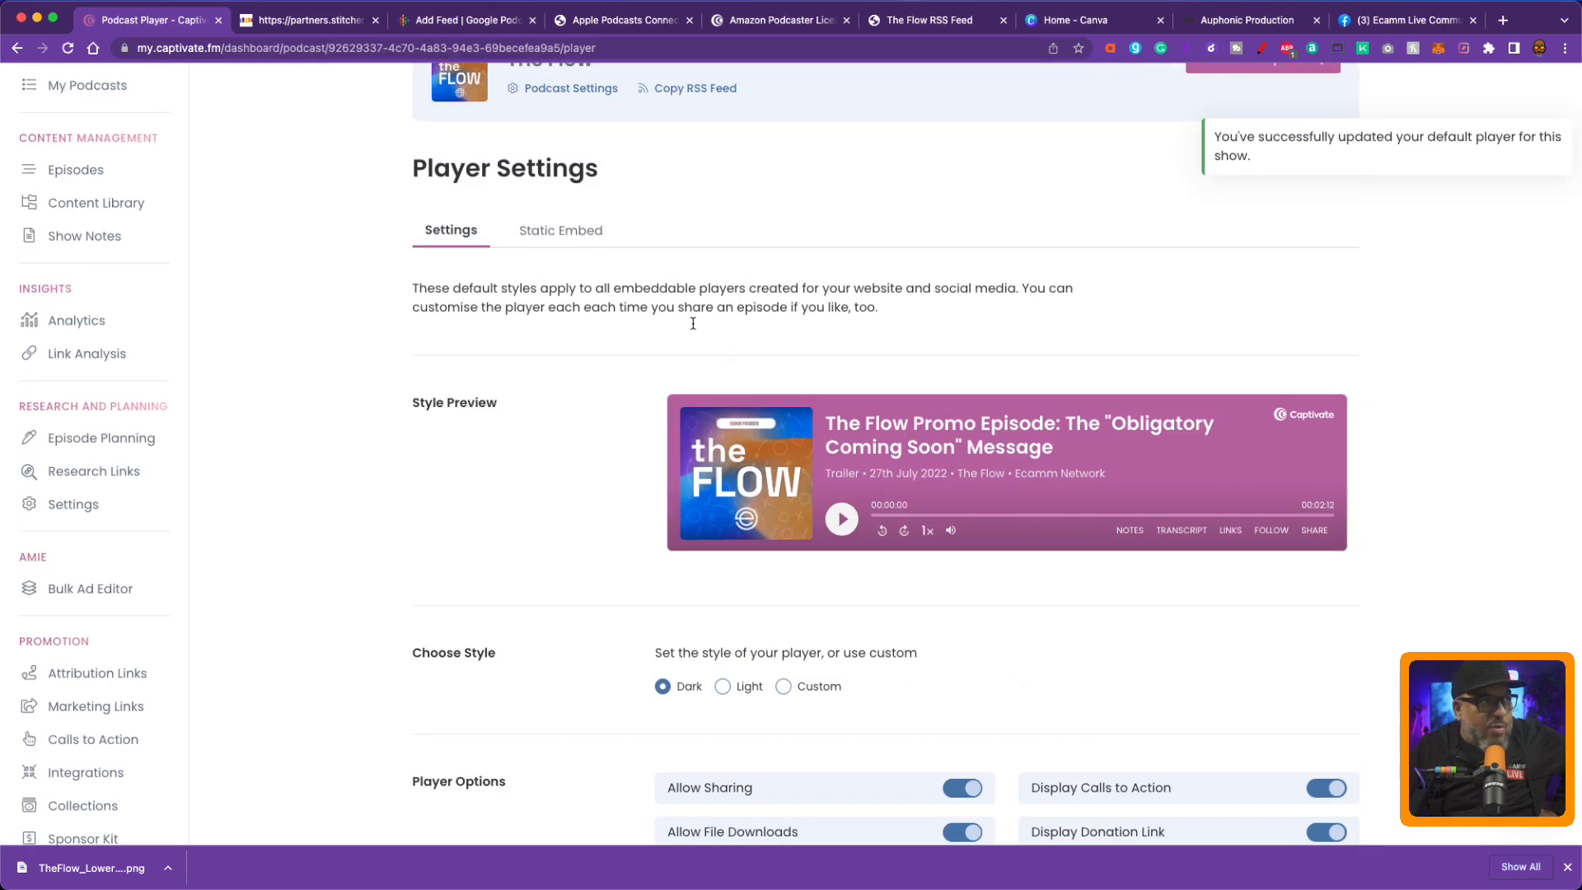
pyautogui.click(560, 230)
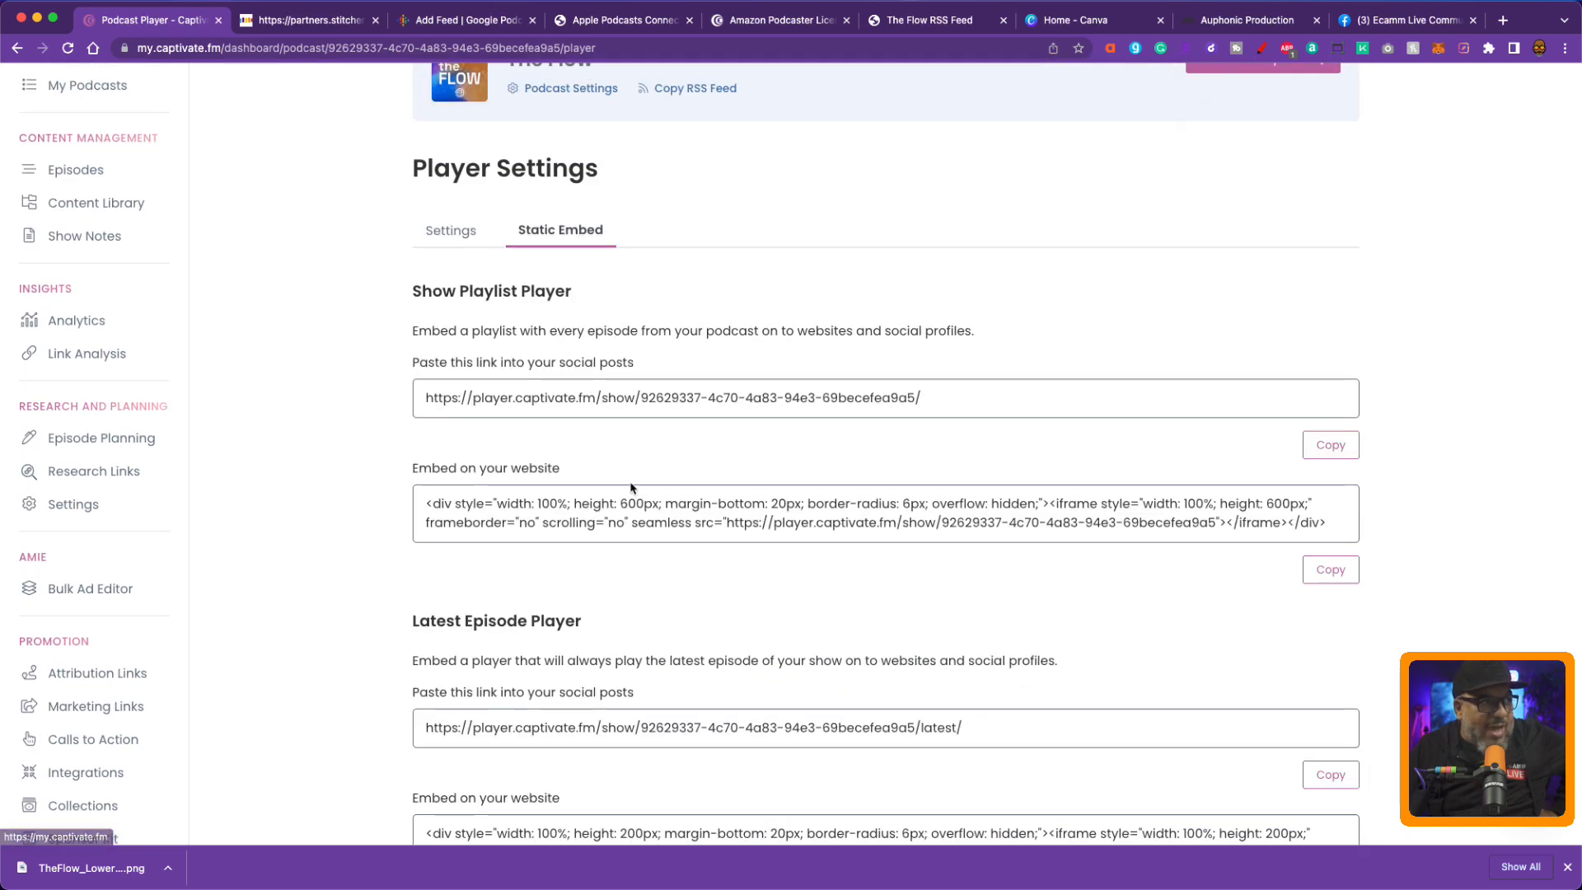
pyautogui.scroll(-3)
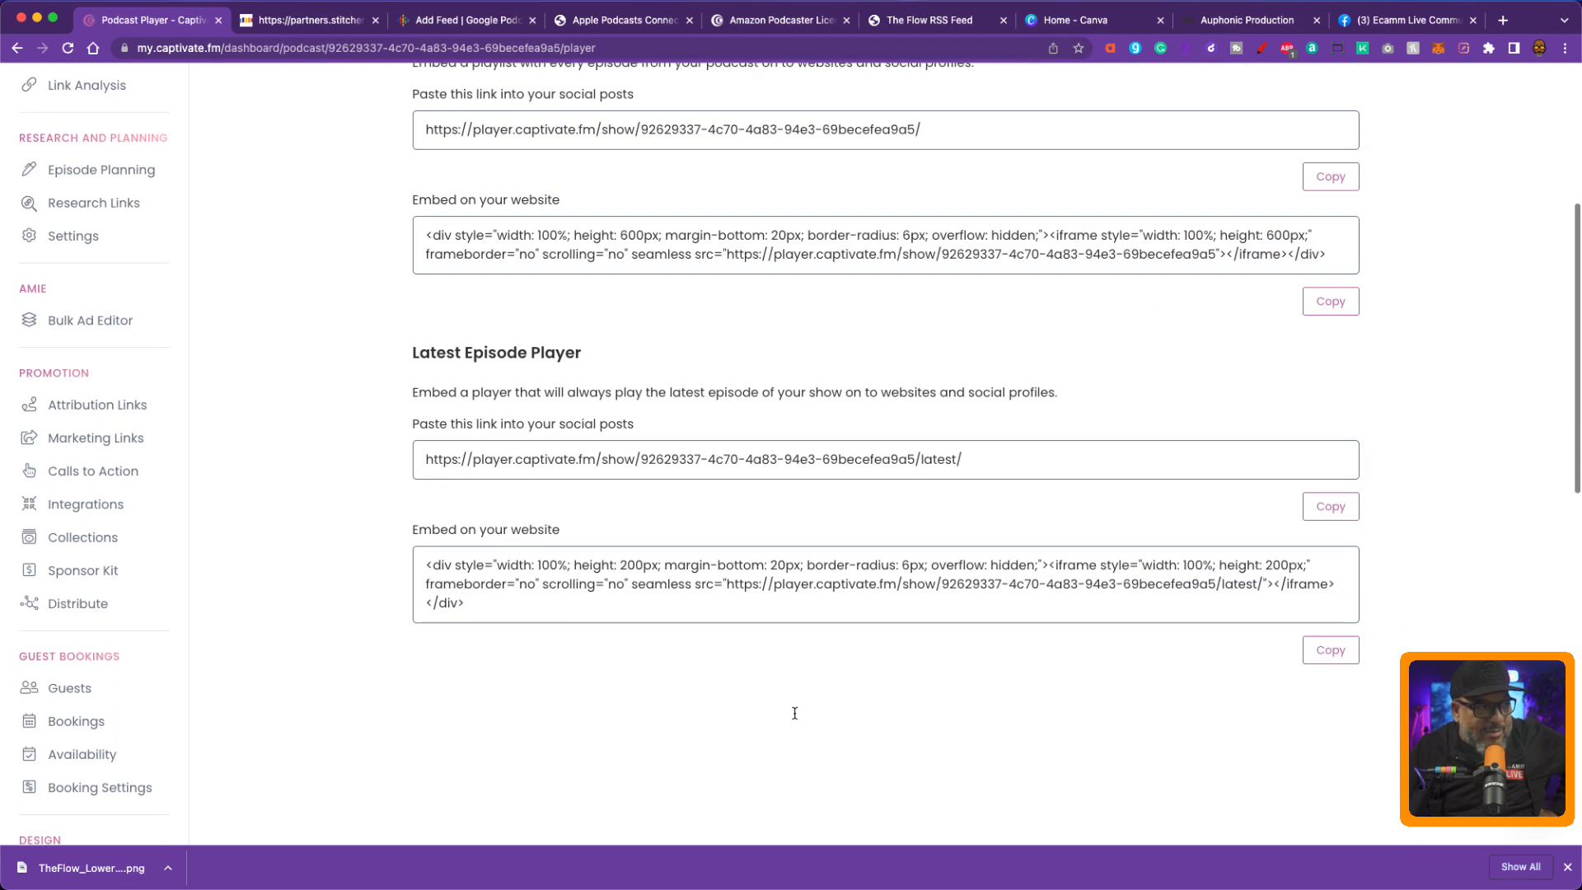
pyautogui.scroll(3)
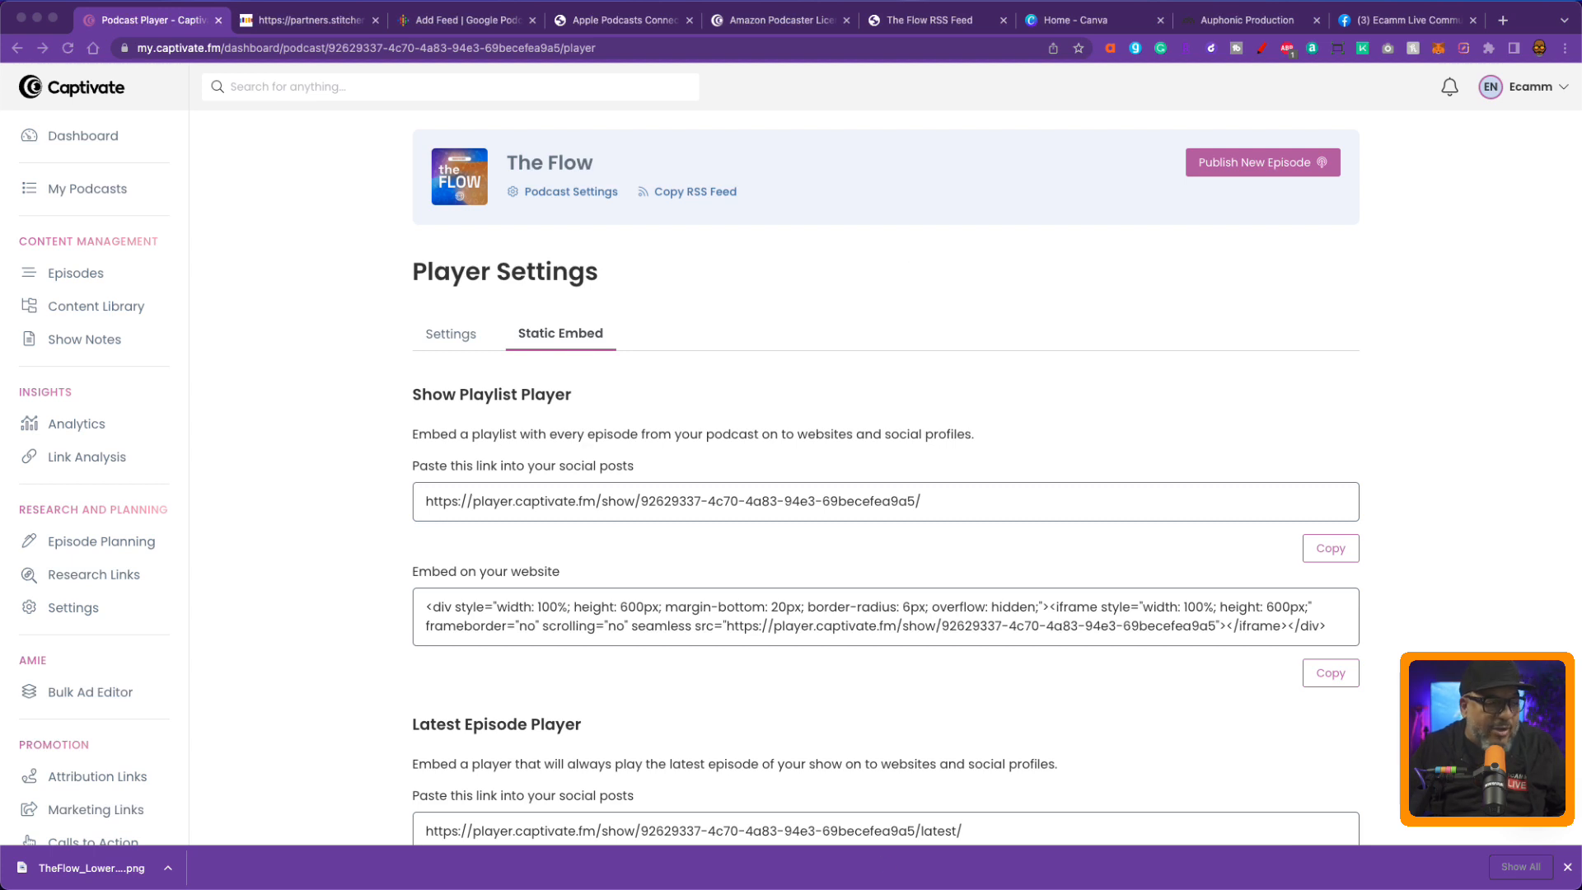
pyautogui.moveTo(1267, 266)
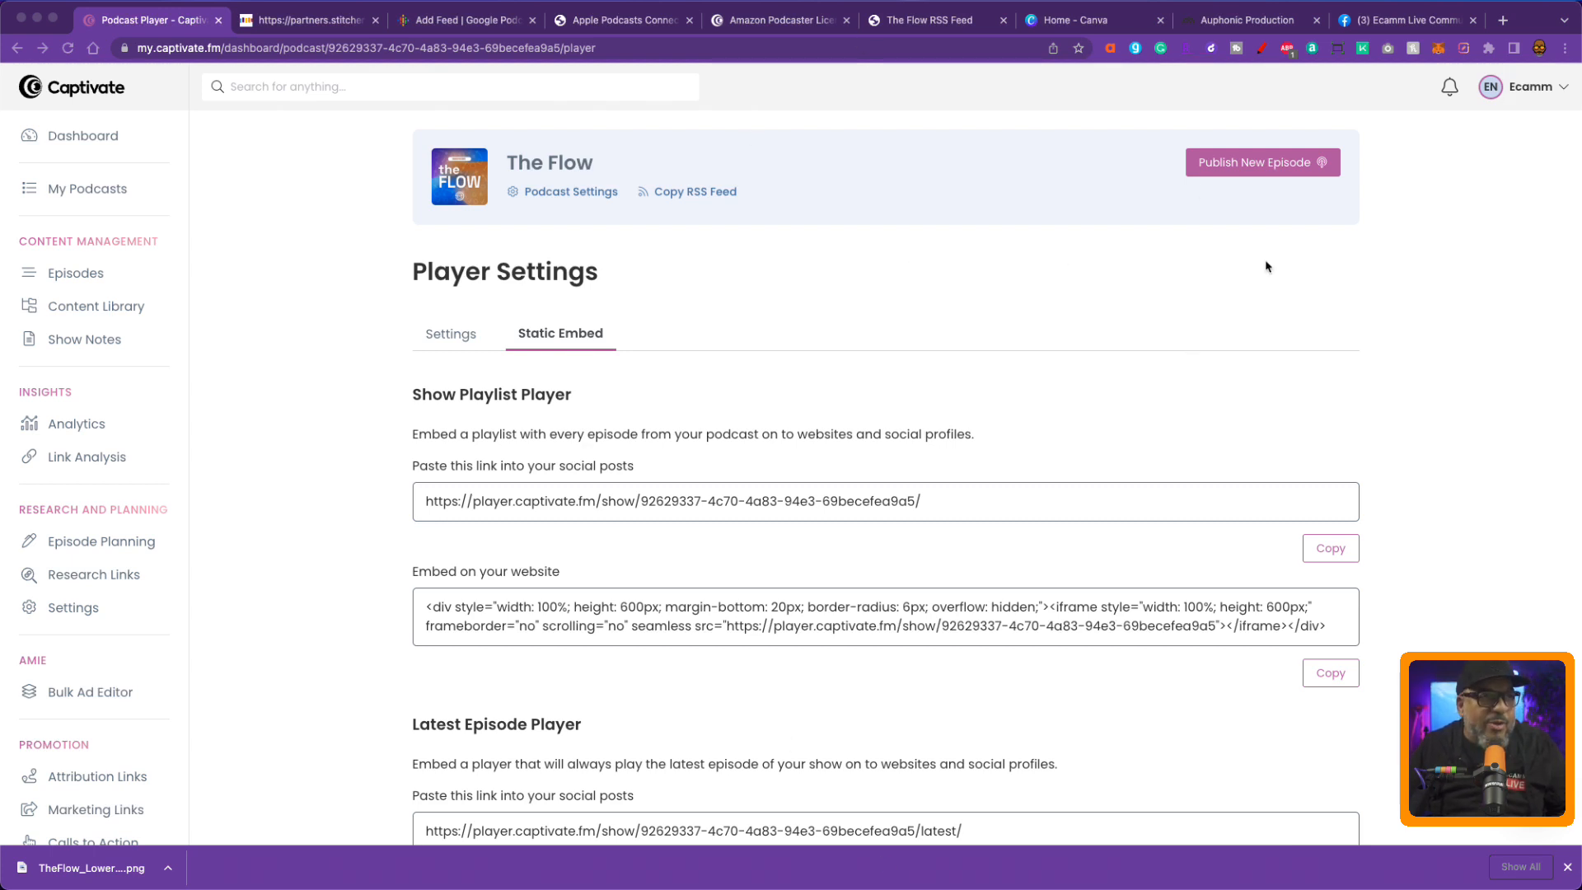
pyautogui.moveTo(1381, 333)
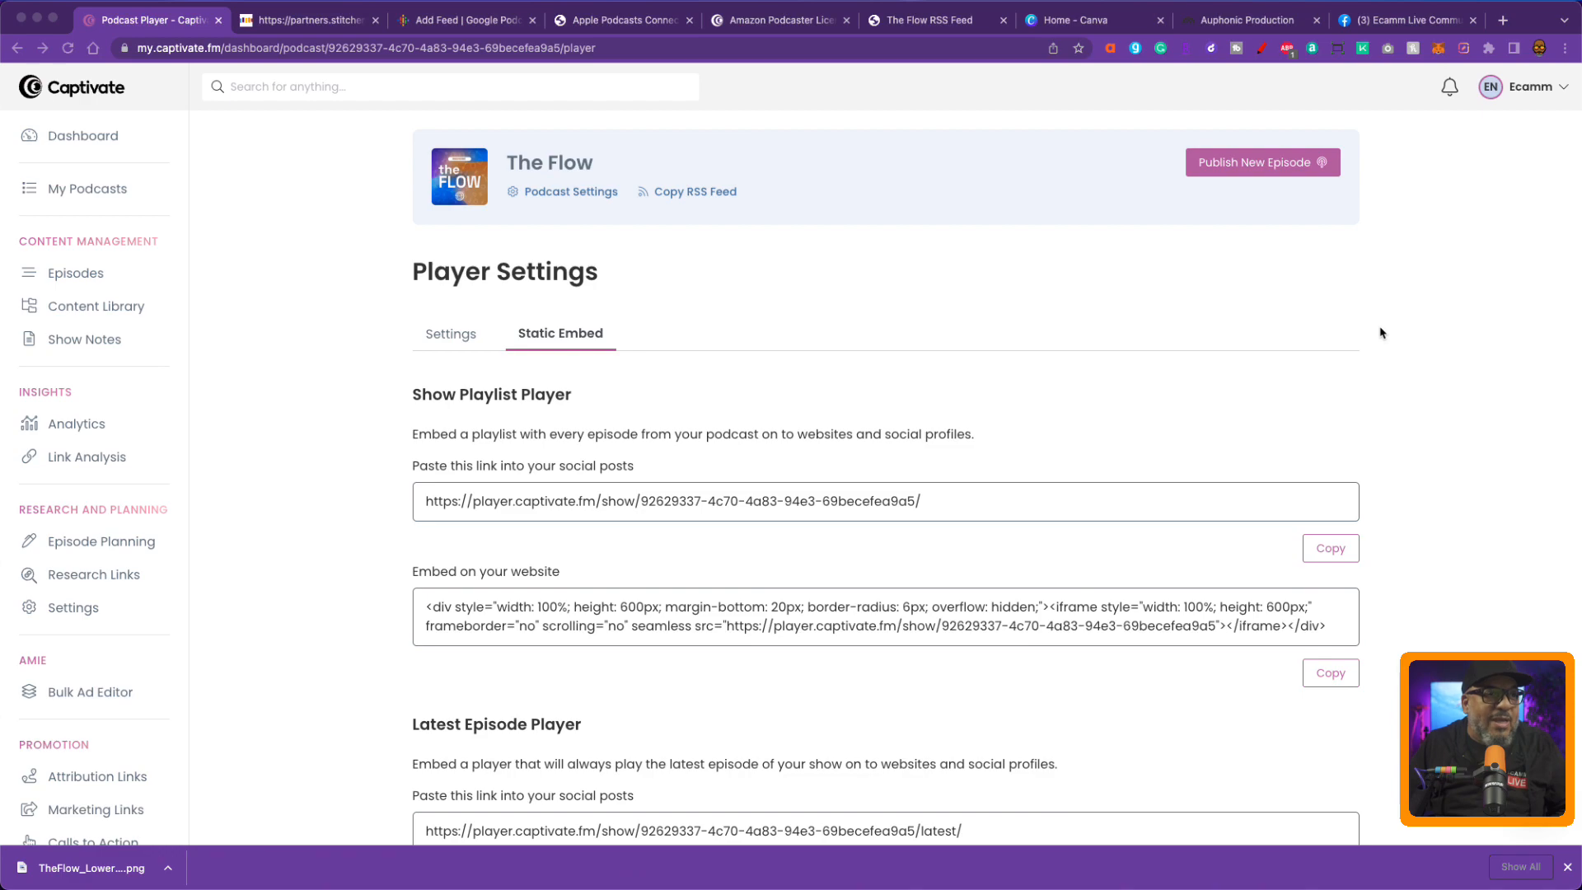